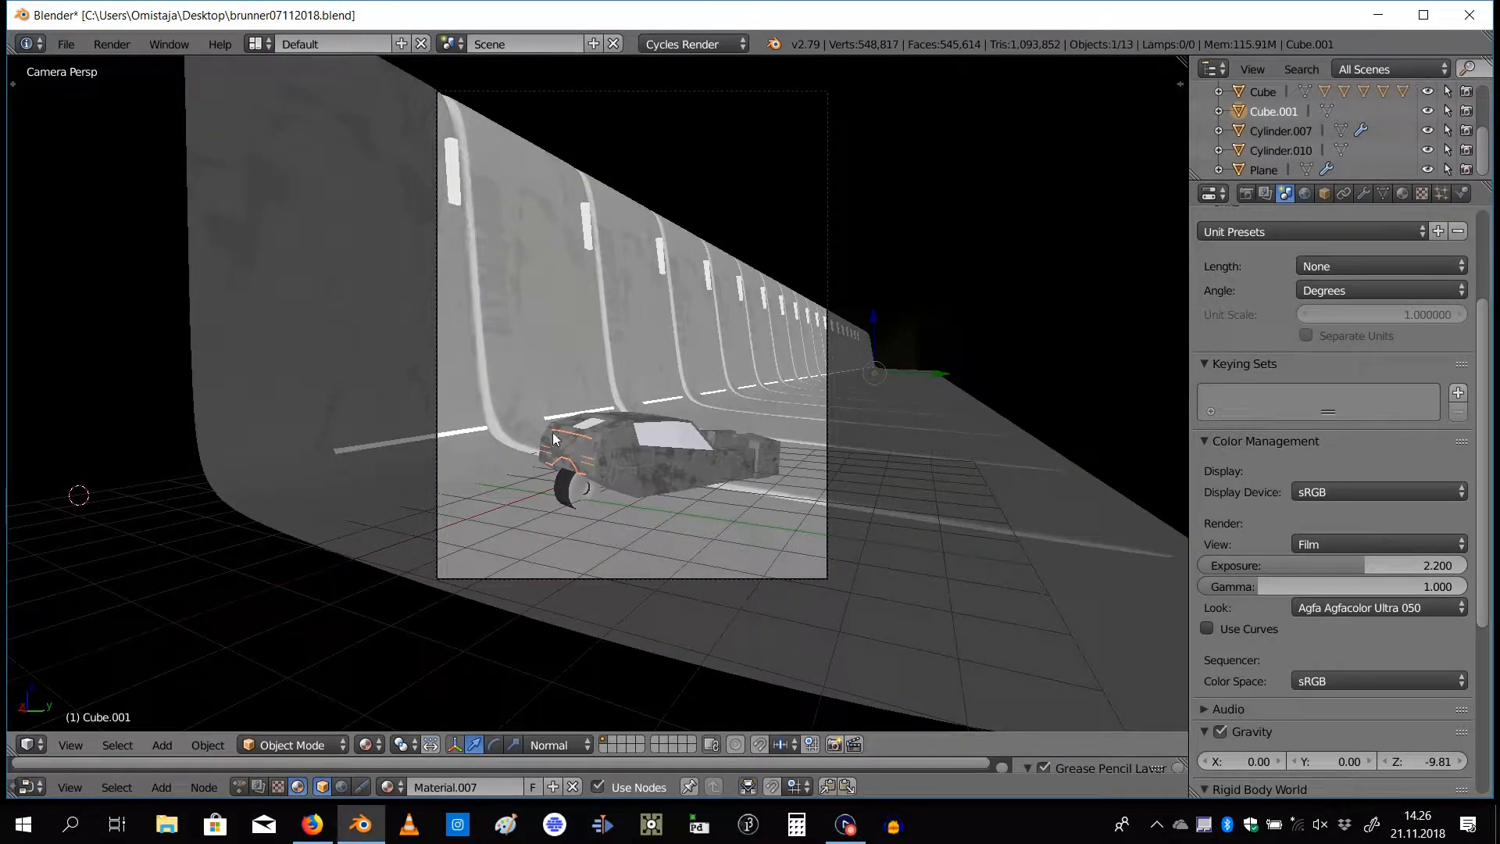
Drag a render border so the Cycles preview covers only the car's front
{"action": "left_click_drag", "start_coordinate": [550, 438], "coordinate": [666, 557]}
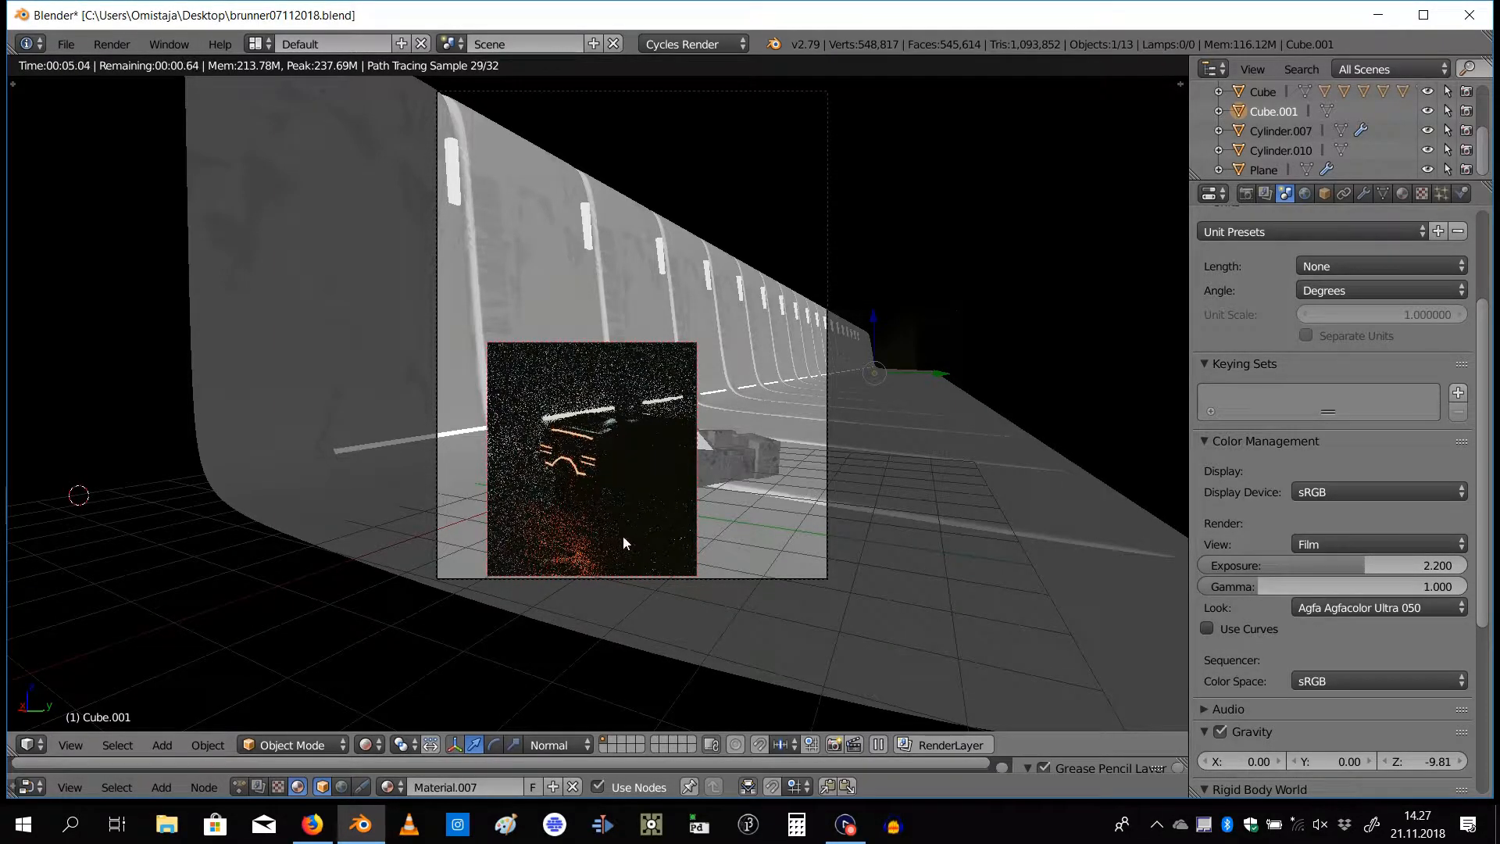
{"action": "mouse_move", "coordinate": [658, 471]}
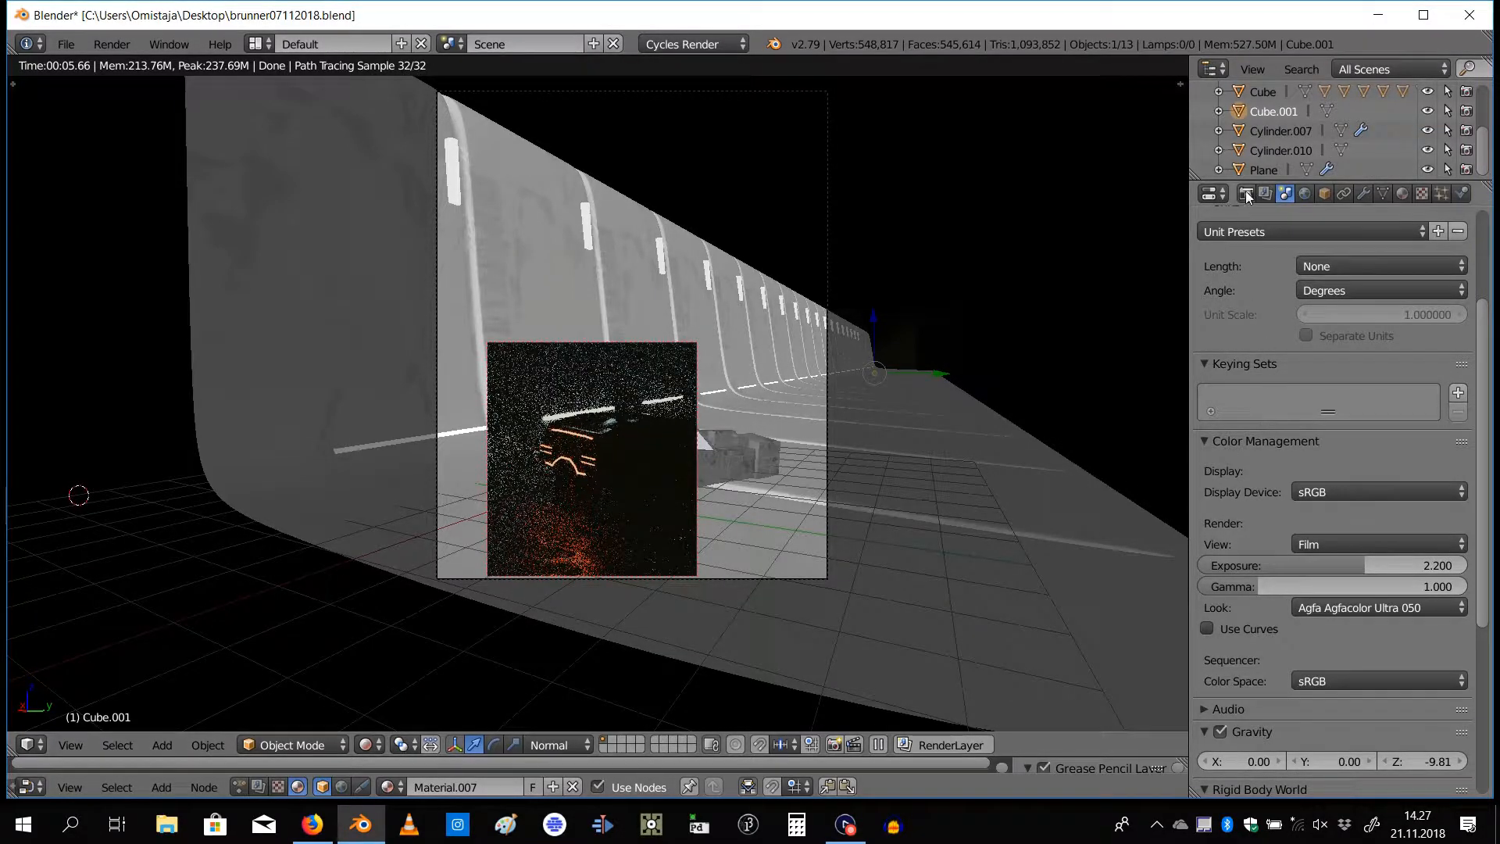
In Render properties Sampling, raise viewport preview samples from 32 to 100
{"action": "left_click", "coordinate": [1246, 194]}
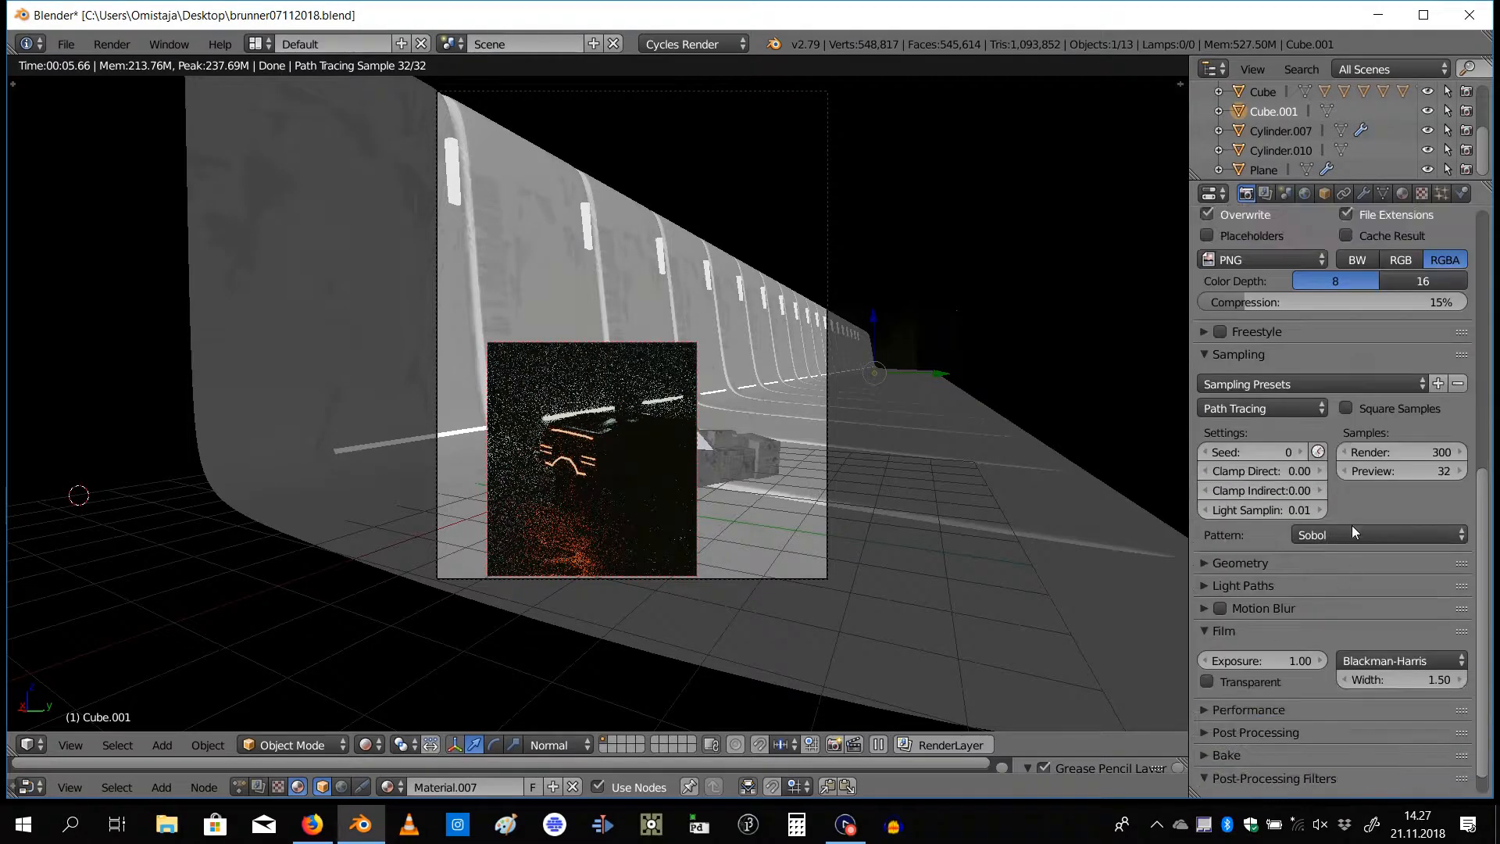
{"action": "left_click", "coordinate": [1404, 502]}
{"action": "type", "text": "100"}
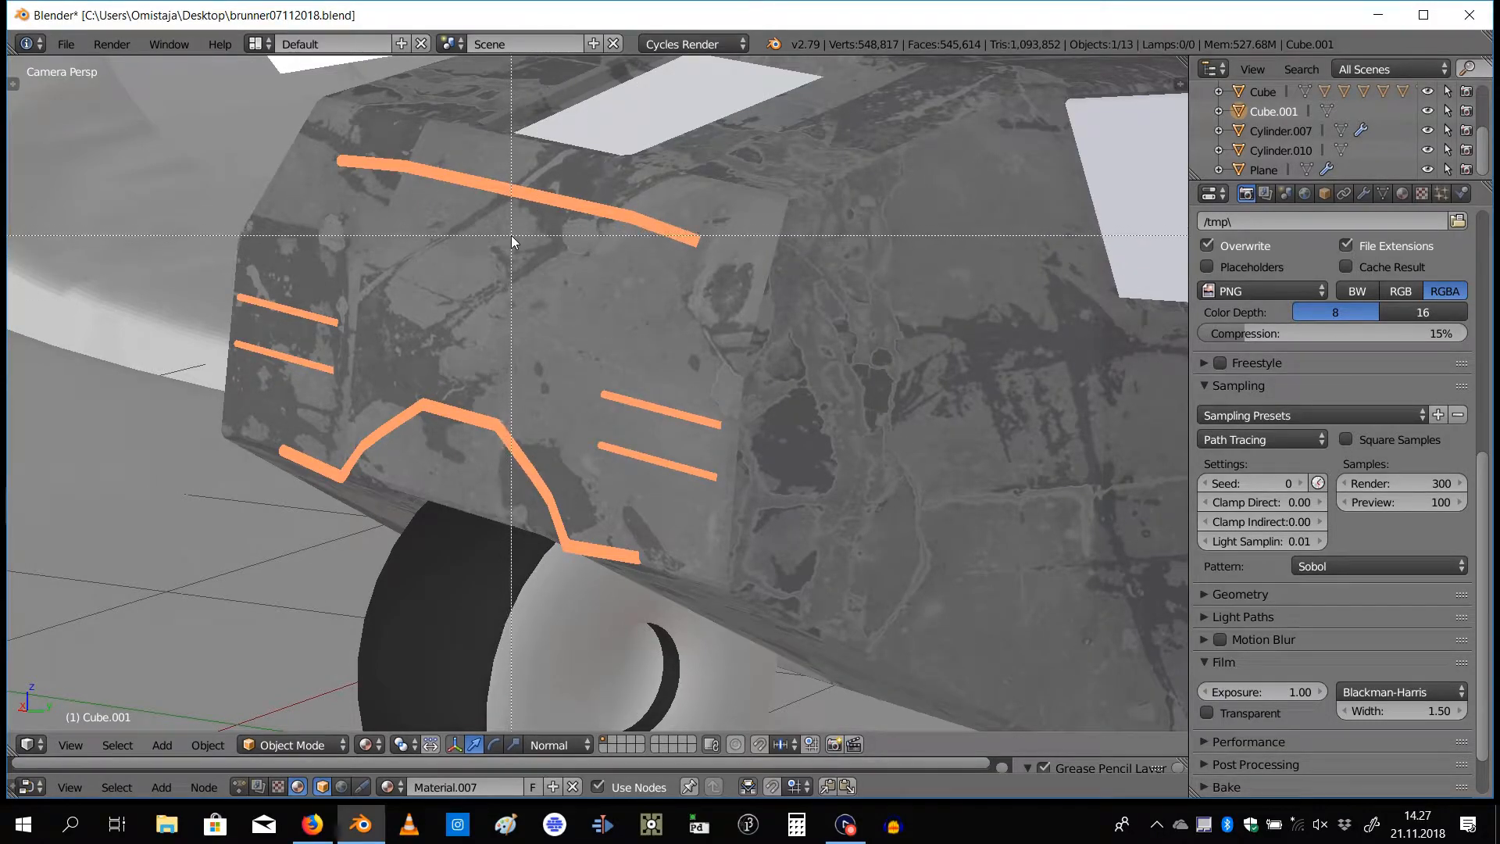
Drag a new render border region near the front wheel and floor below the car
{"action": "left_click_drag", "start_coordinate": [511, 237], "coordinate": [808, 660]}
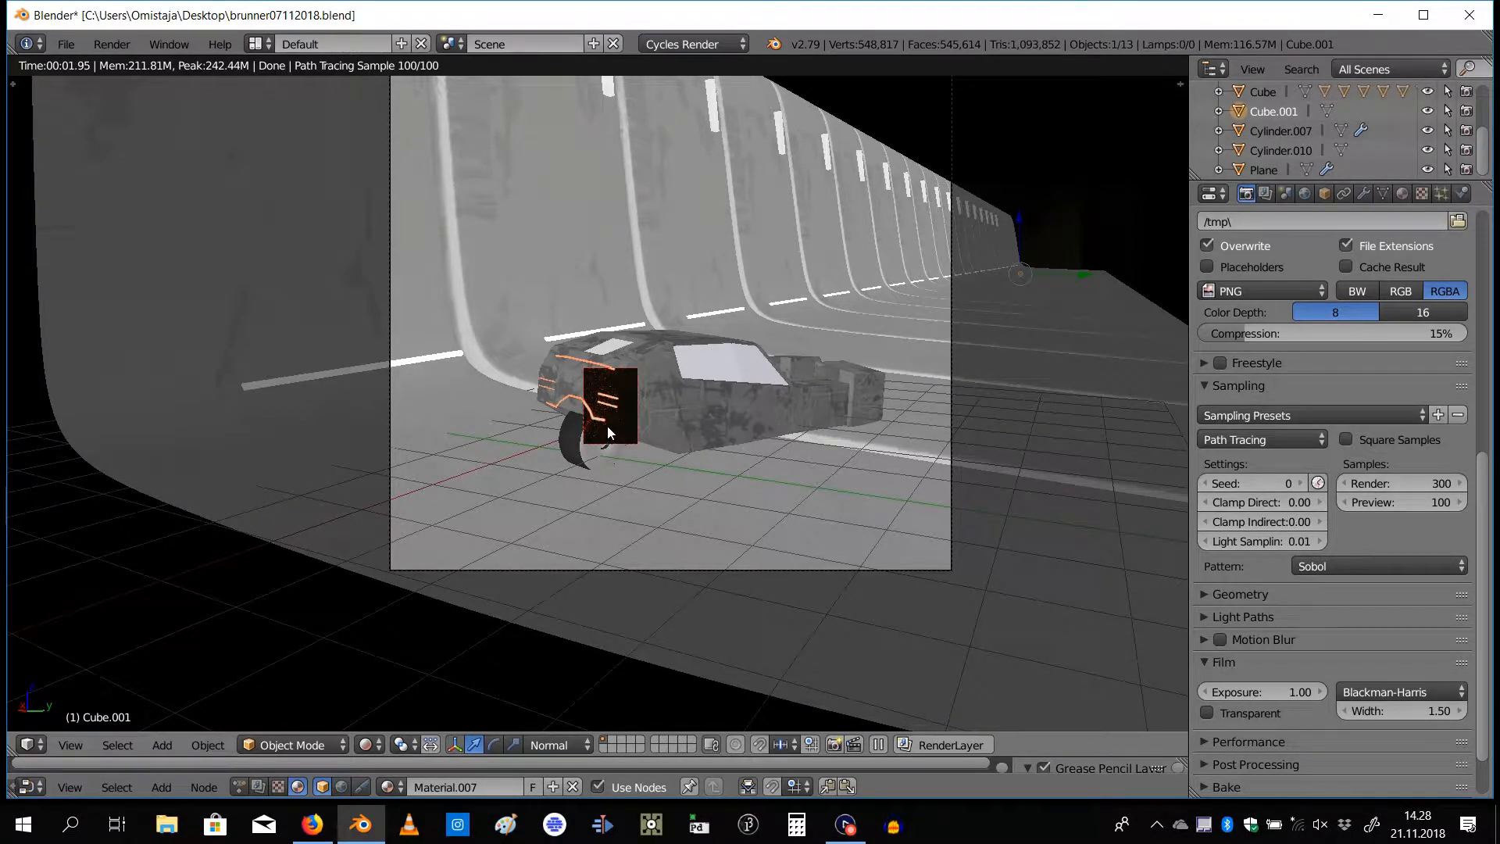
{"action": "mouse_move", "coordinate": [658, 423]}
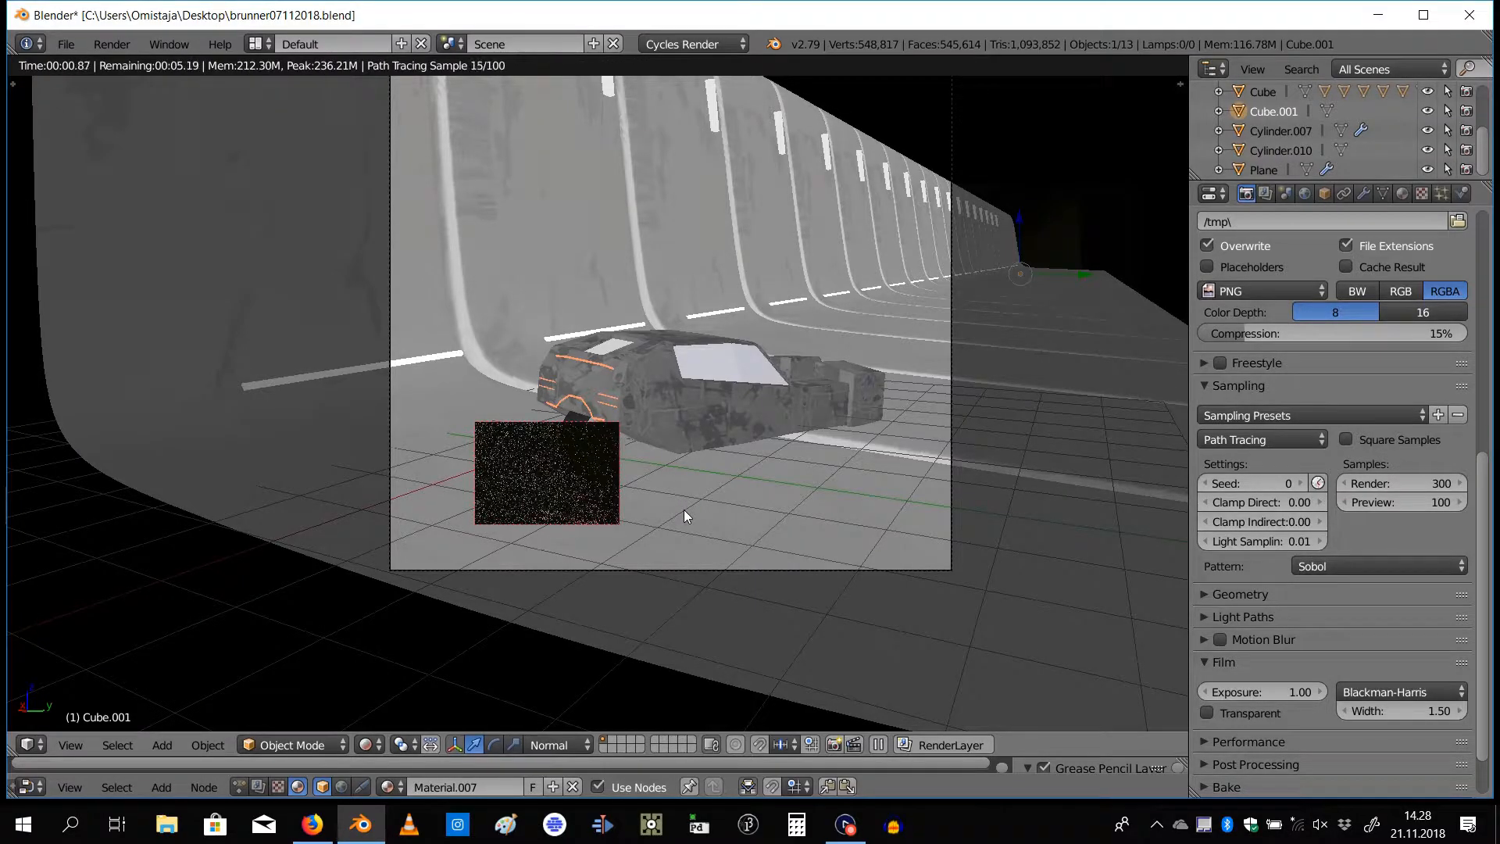
{"action": "mouse_move", "coordinate": [495, 472]}
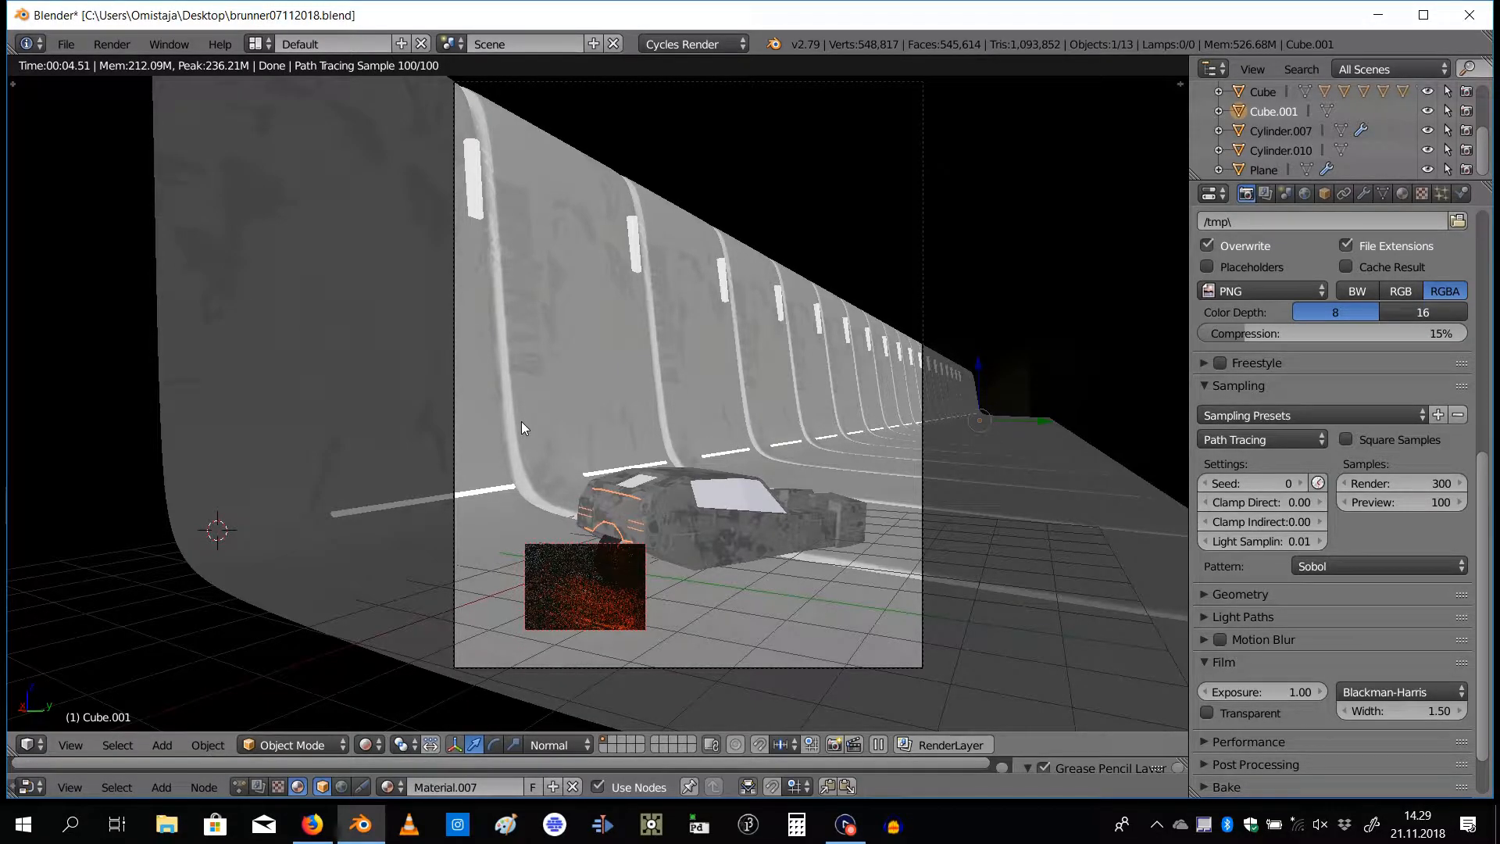
{"action": "mouse_move", "coordinate": [519, 390]}
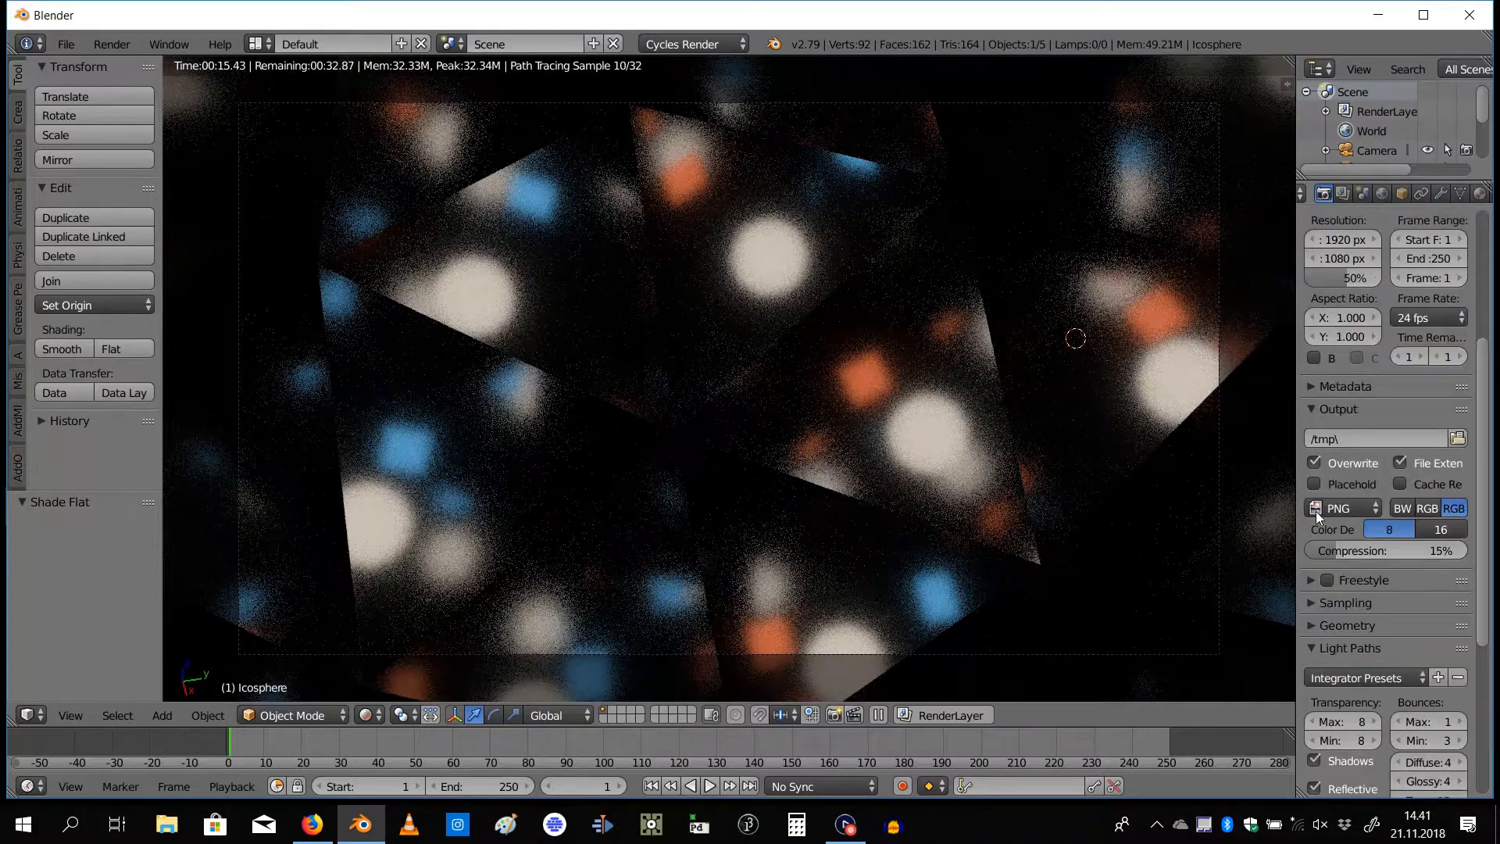
{"action": "mouse_move", "coordinate": [1014, 468]}
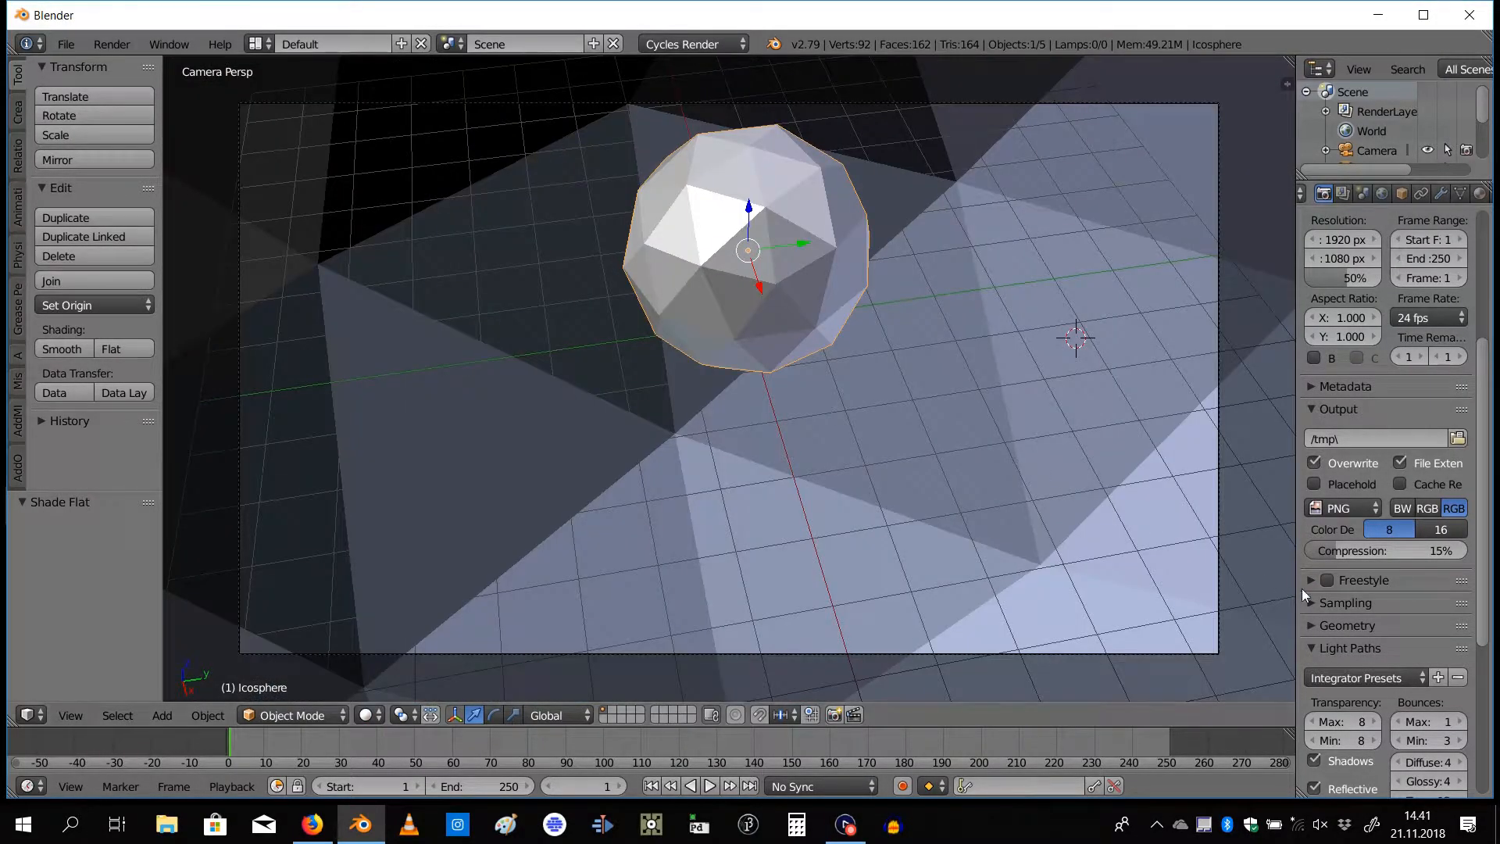
In Sampling > Light Paths, set the maximum total bounces to 12
{"action": "left_click", "coordinate": [1345, 602]}
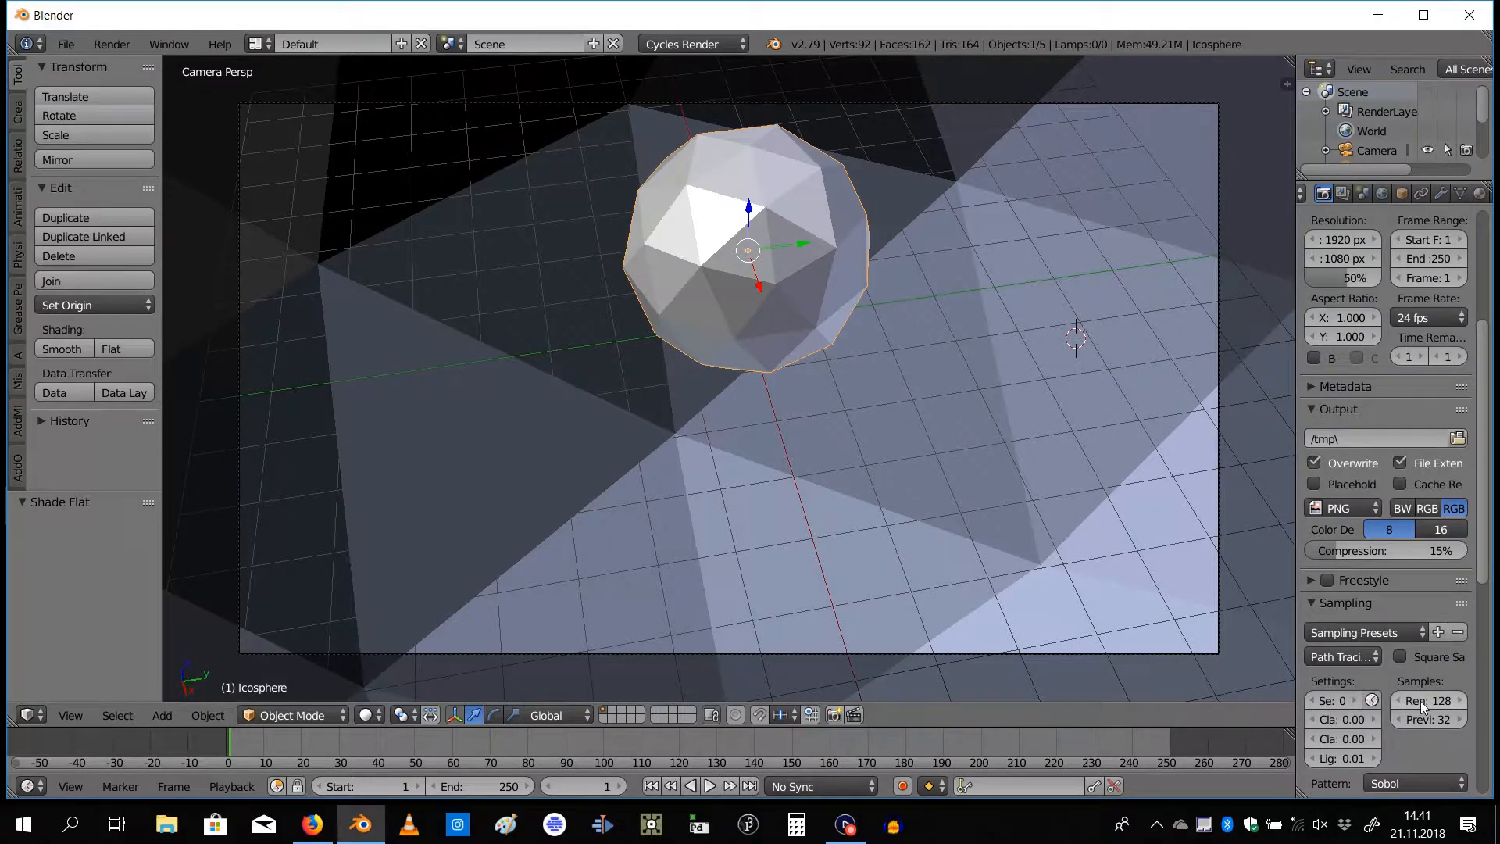
{"action": "mouse_move", "coordinate": [1430, 700]}
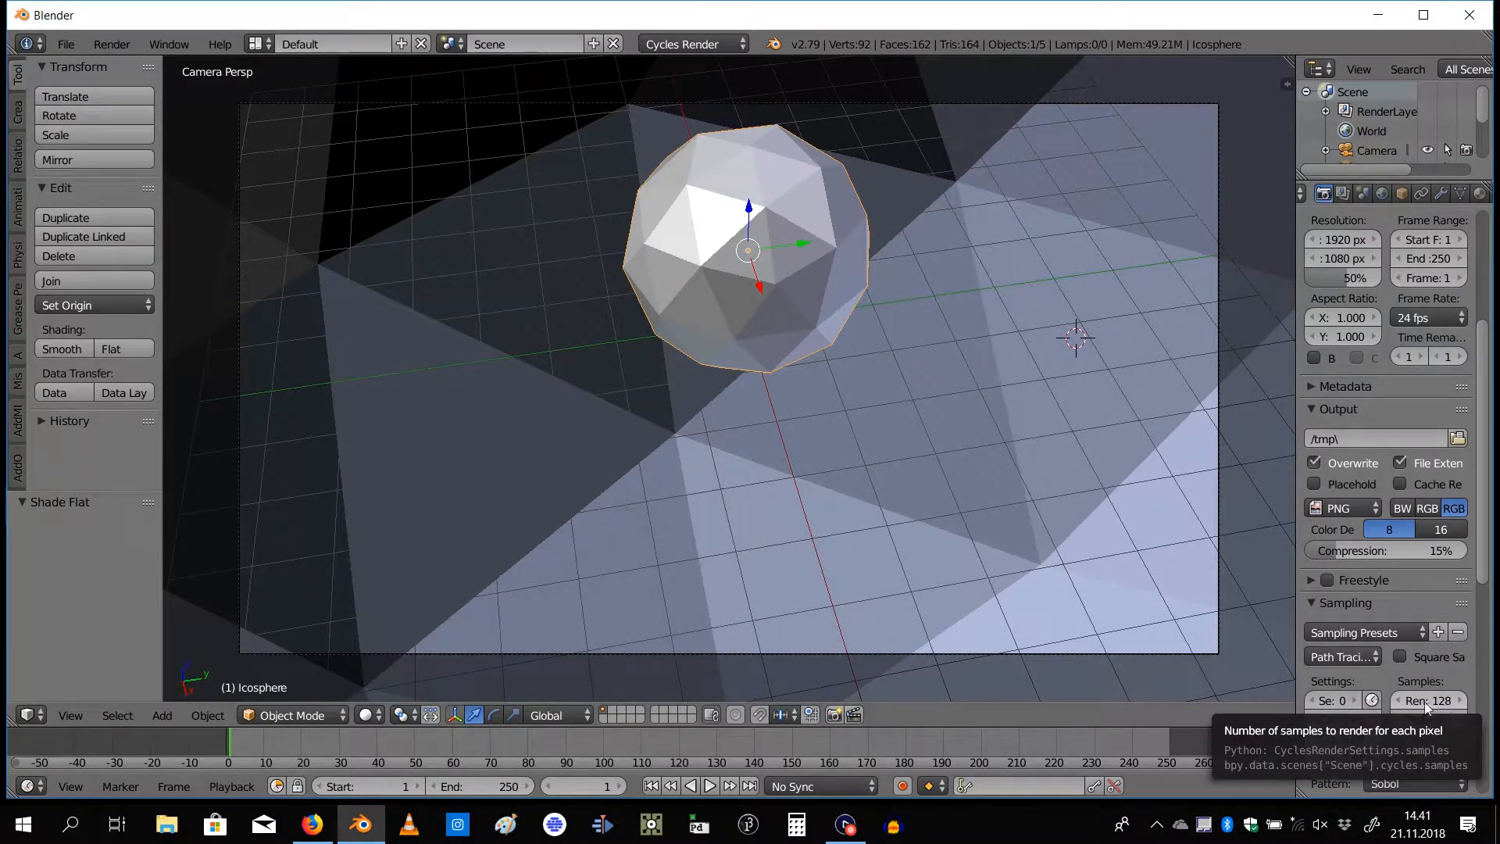
{"action": "left_click", "coordinate": [1346, 602]}
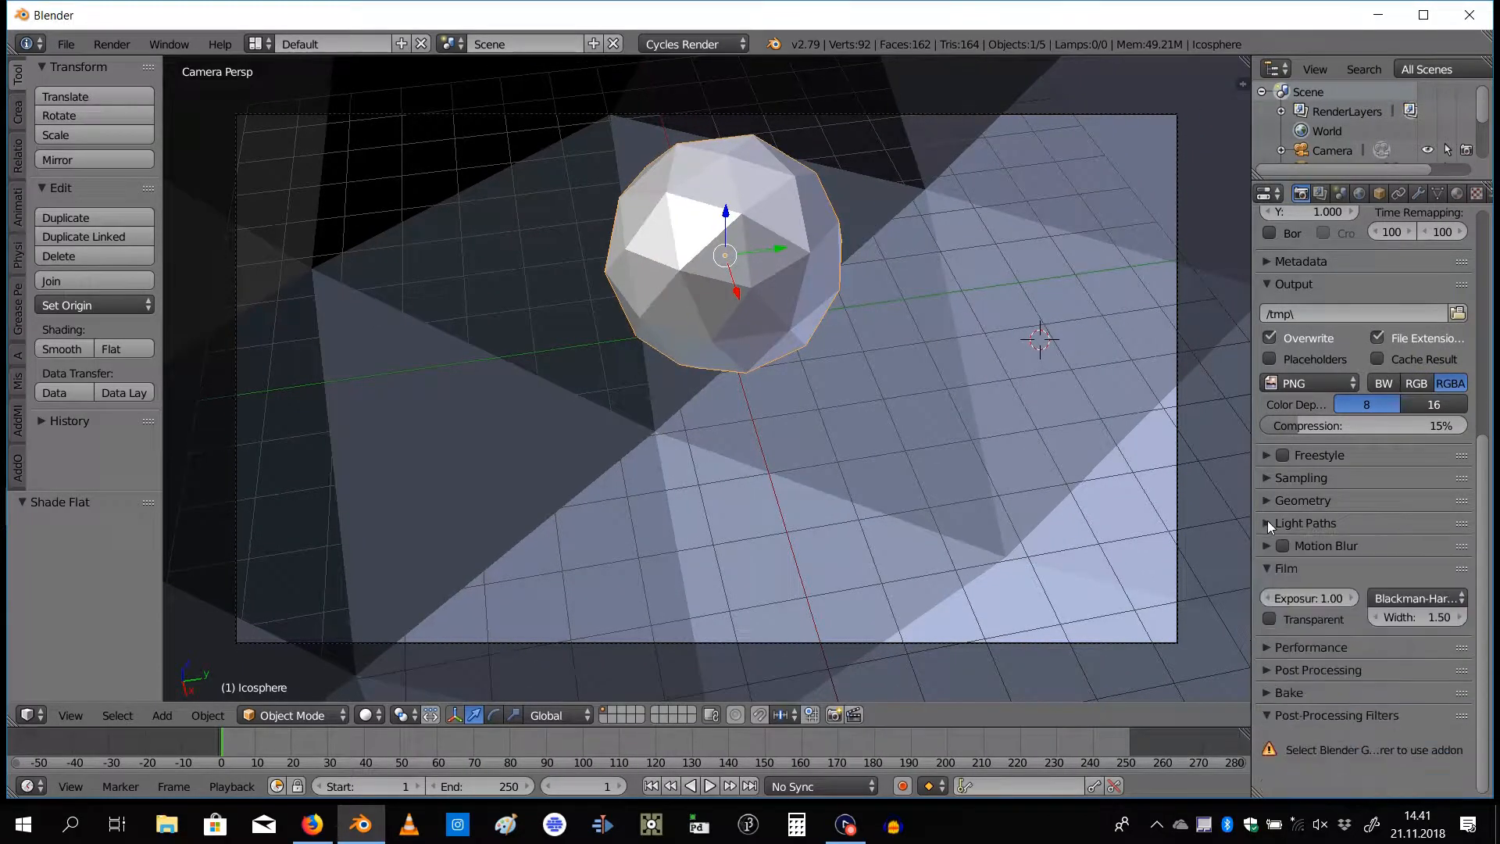
{"action": "left_click", "coordinate": [1271, 522]}
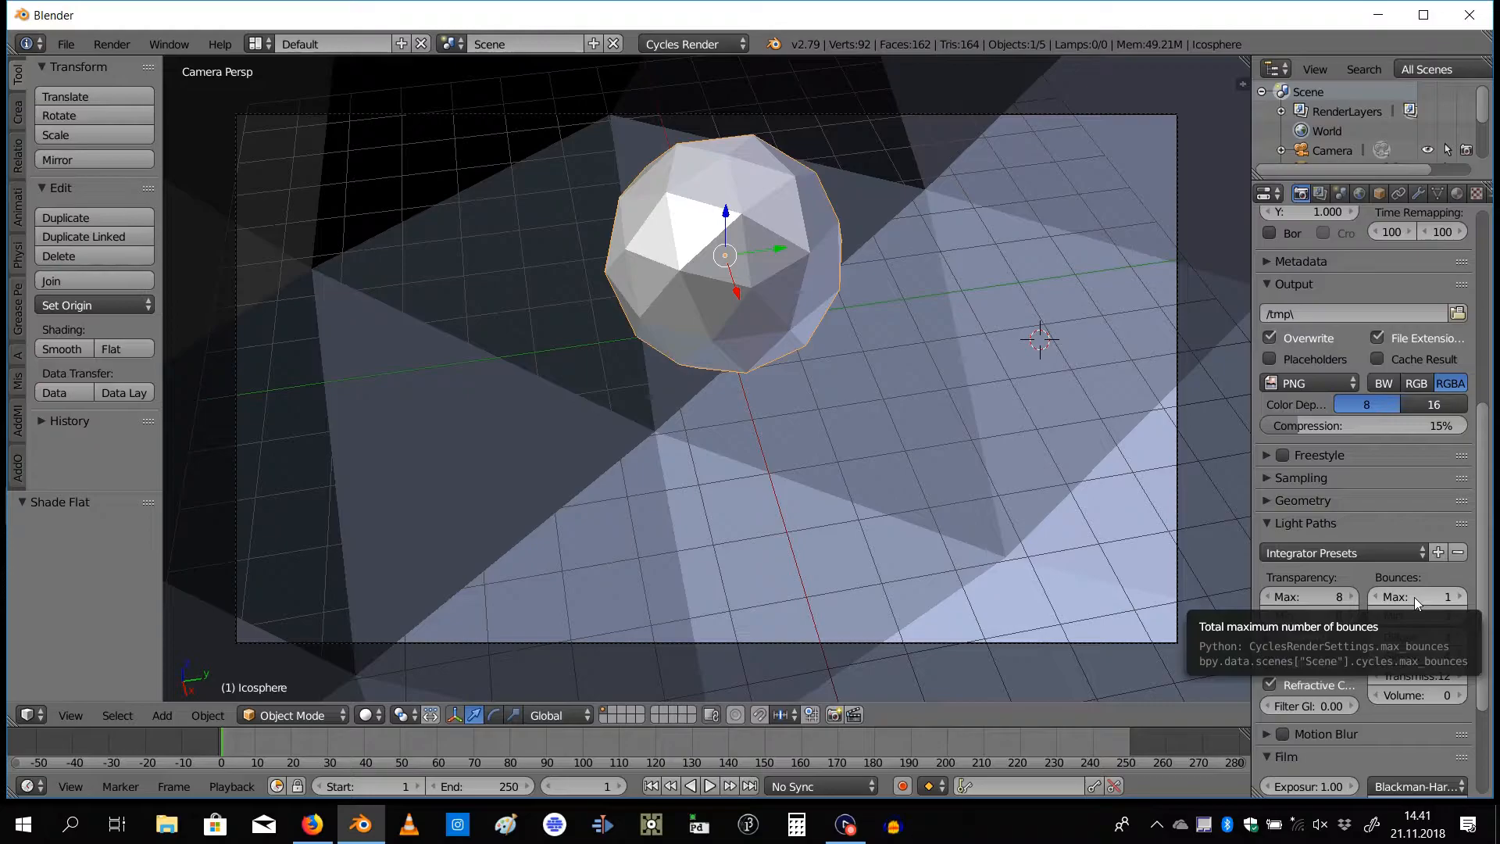
{"action": "left_click", "coordinate": [1421, 595]}
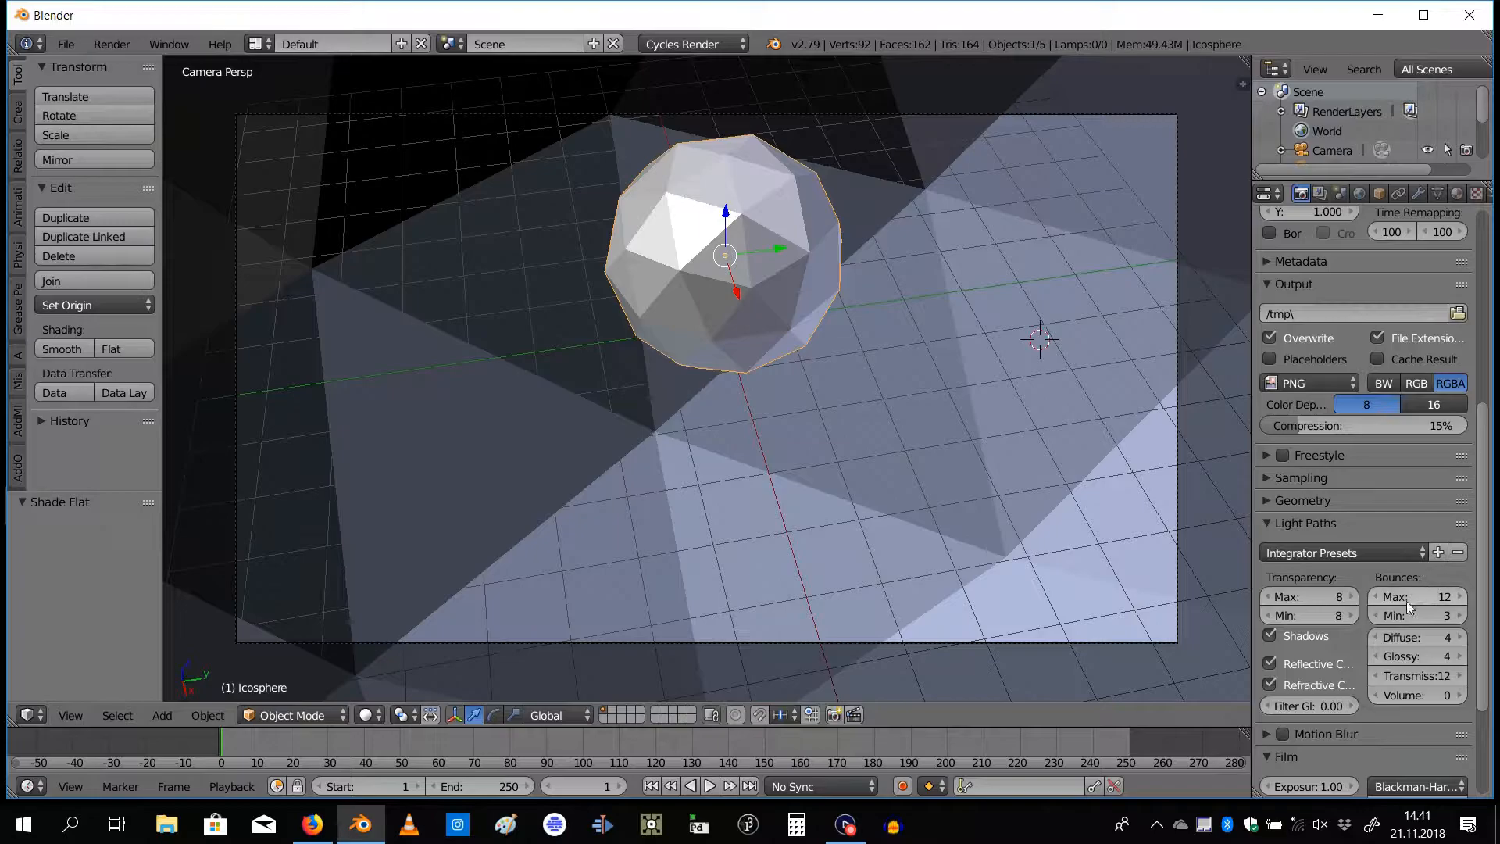
{"action": "mouse_move", "coordinate": [485, 348]}
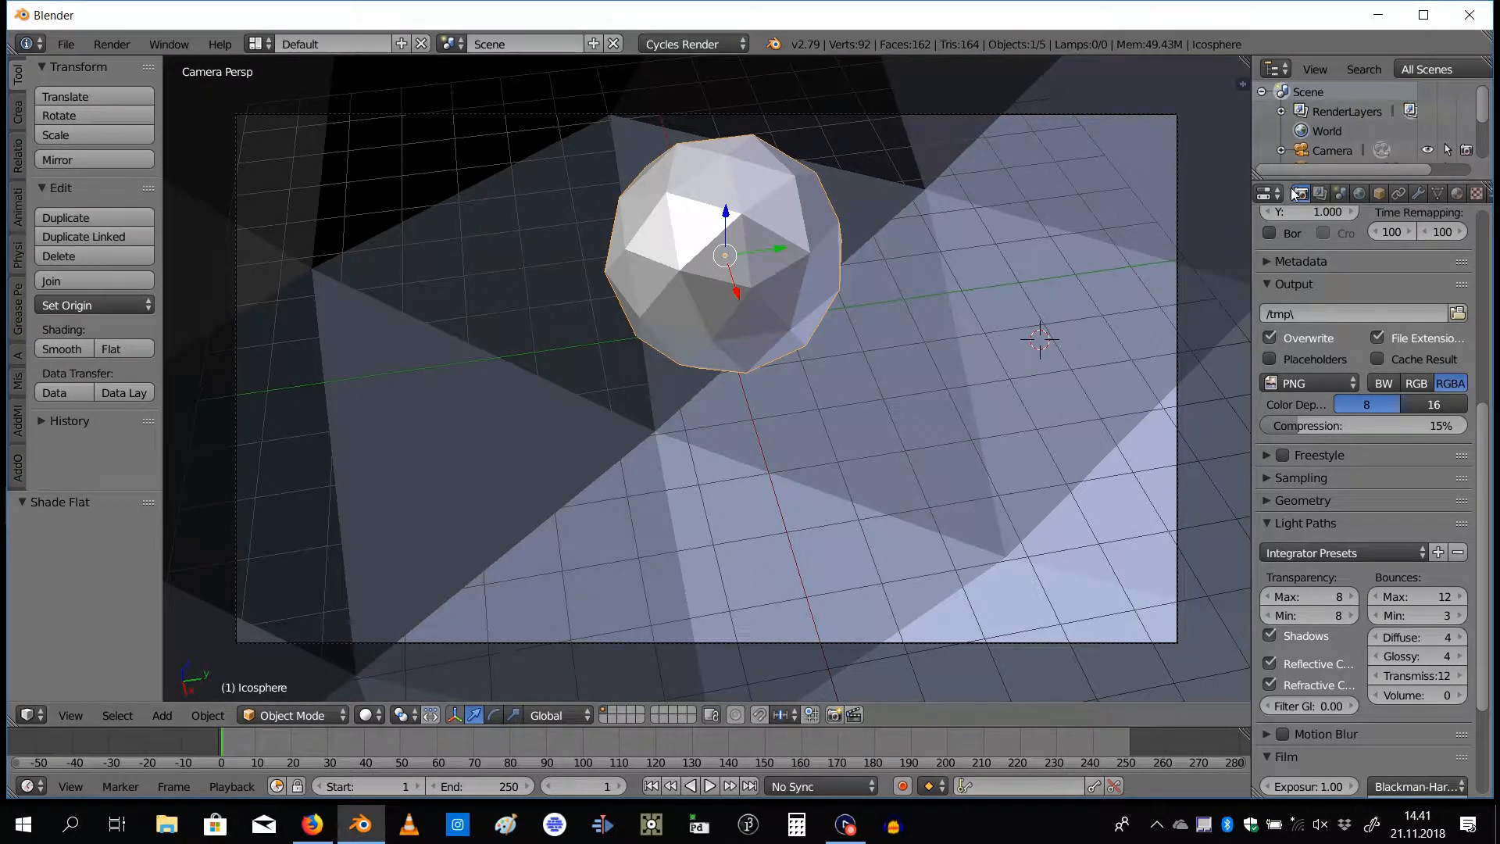
{"action": "mouse_move", "coordinate": [1037, 403]}
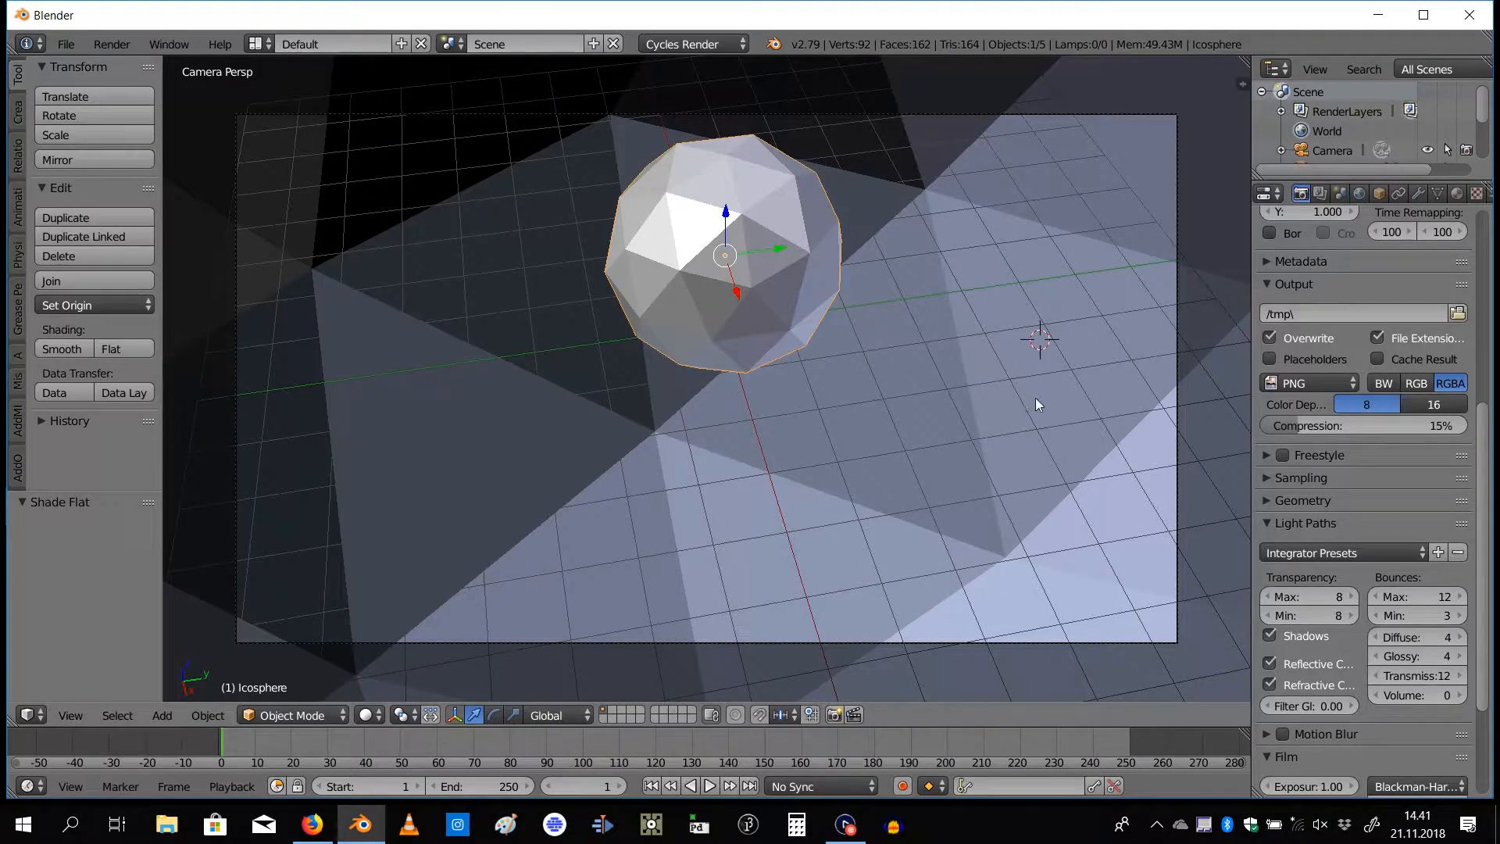
{"action": "mouse_move", "coordinate": [469, 344]}
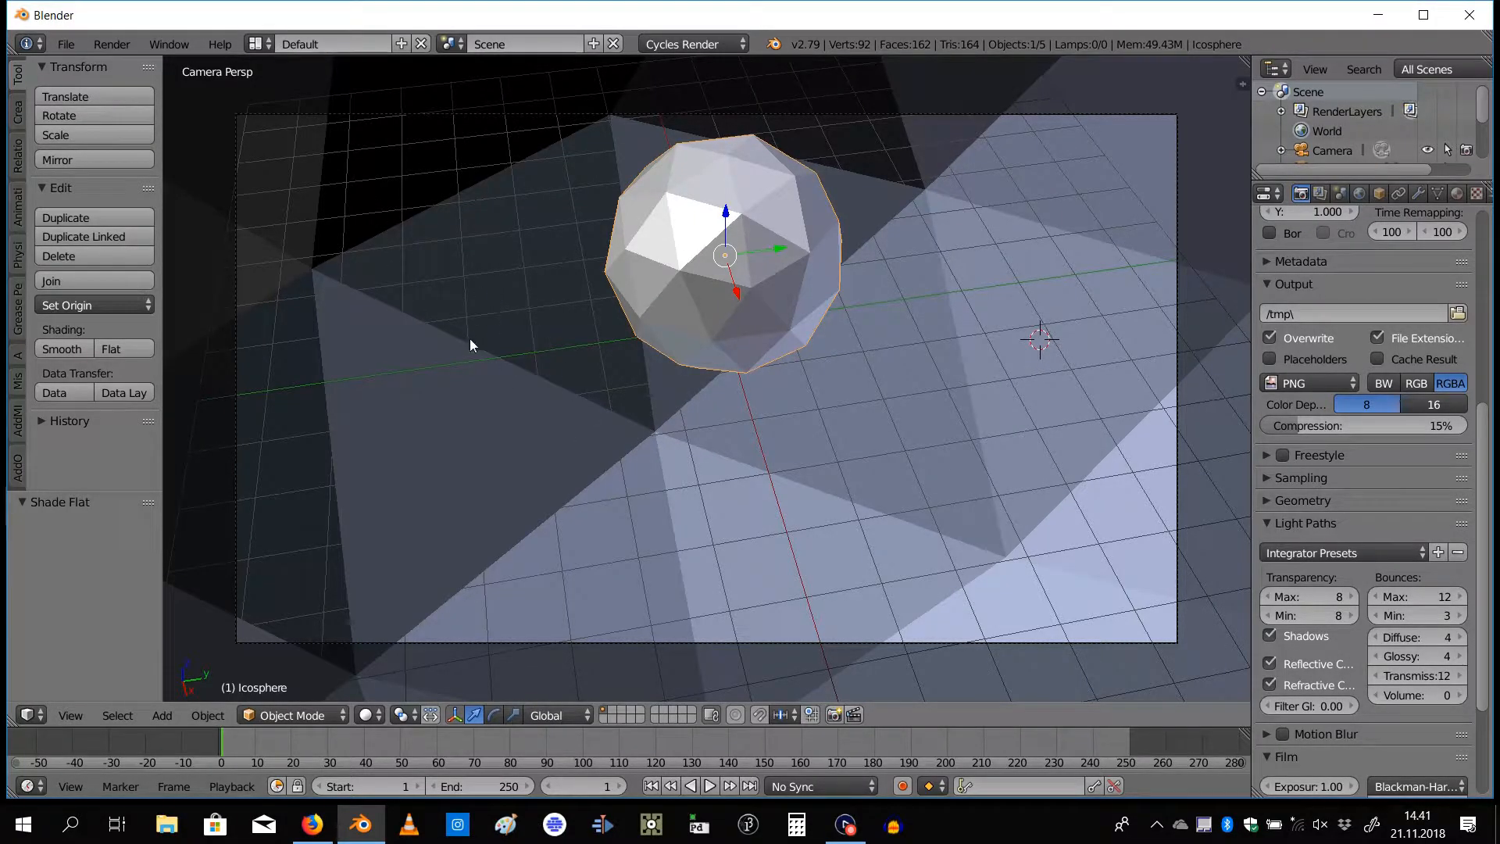
{"action": "mouse_move", "coordinate": [513, 537]}
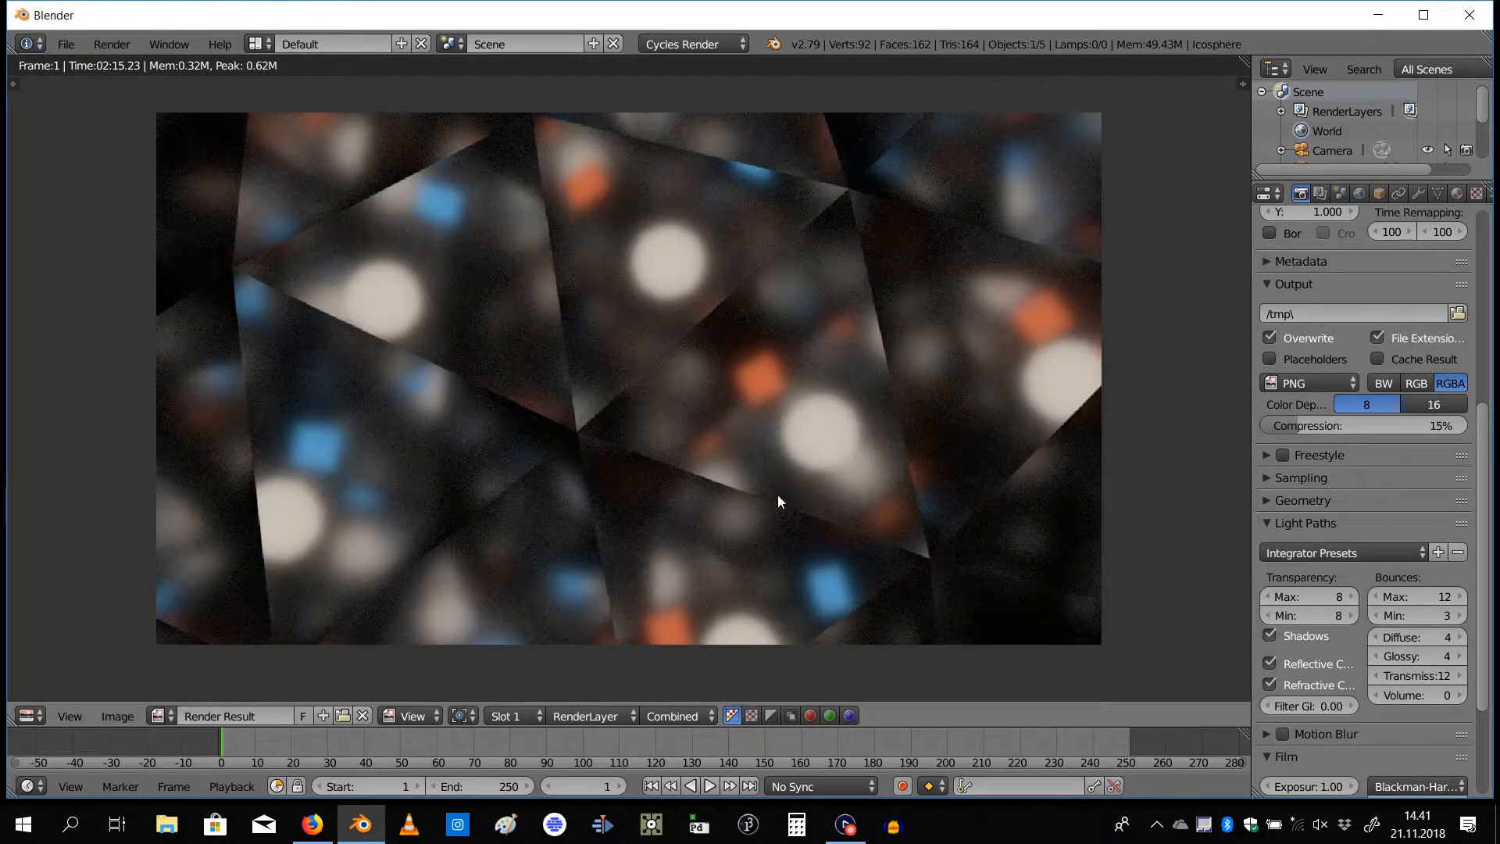
{"action": "mouse_move", "coordinate": [697, 450]}
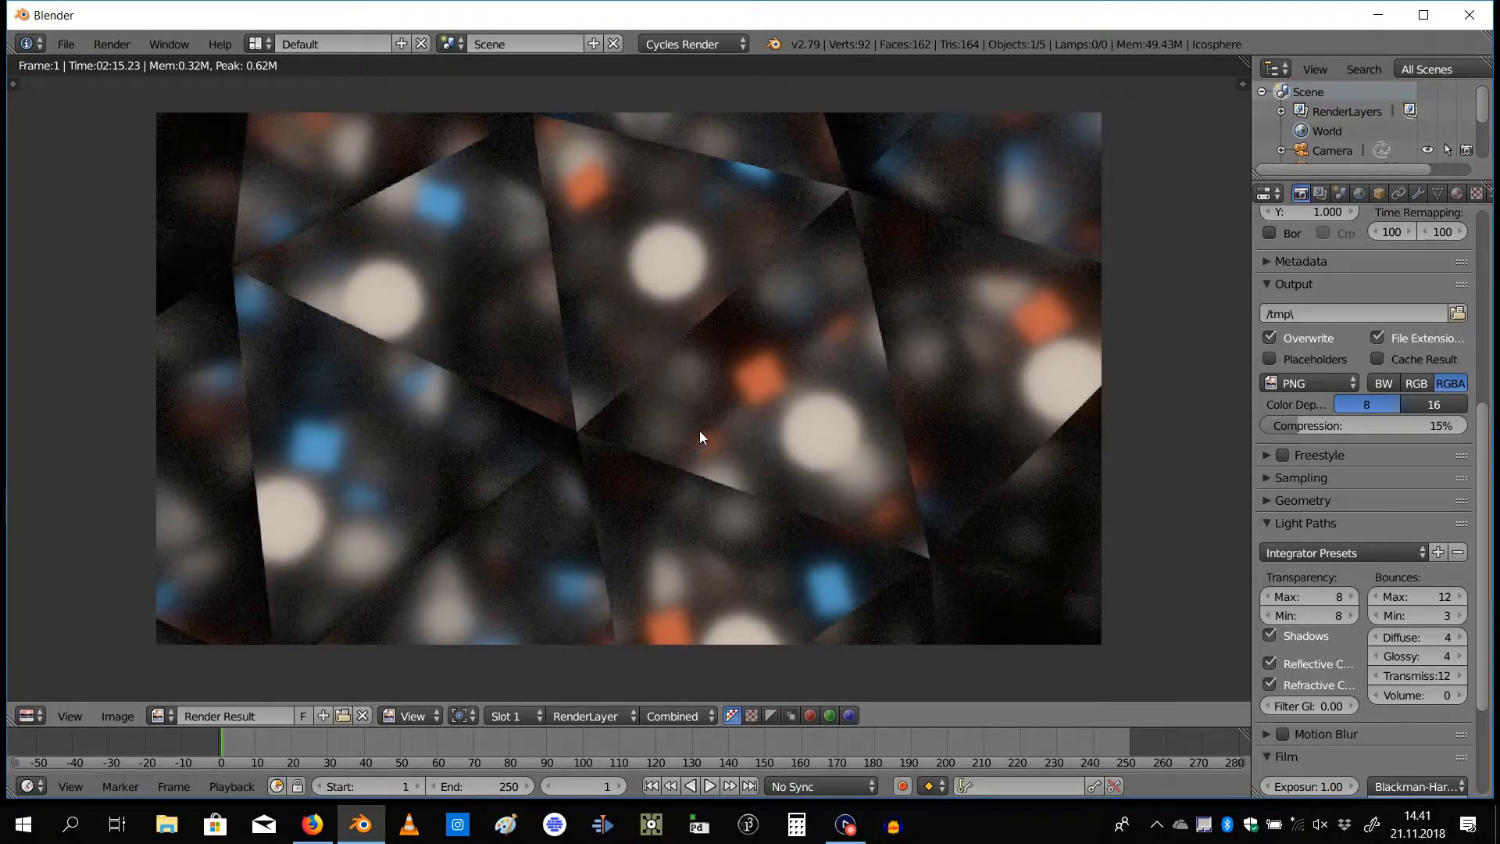
{"action": "mouse_move", "coordinate": [465, 297]}
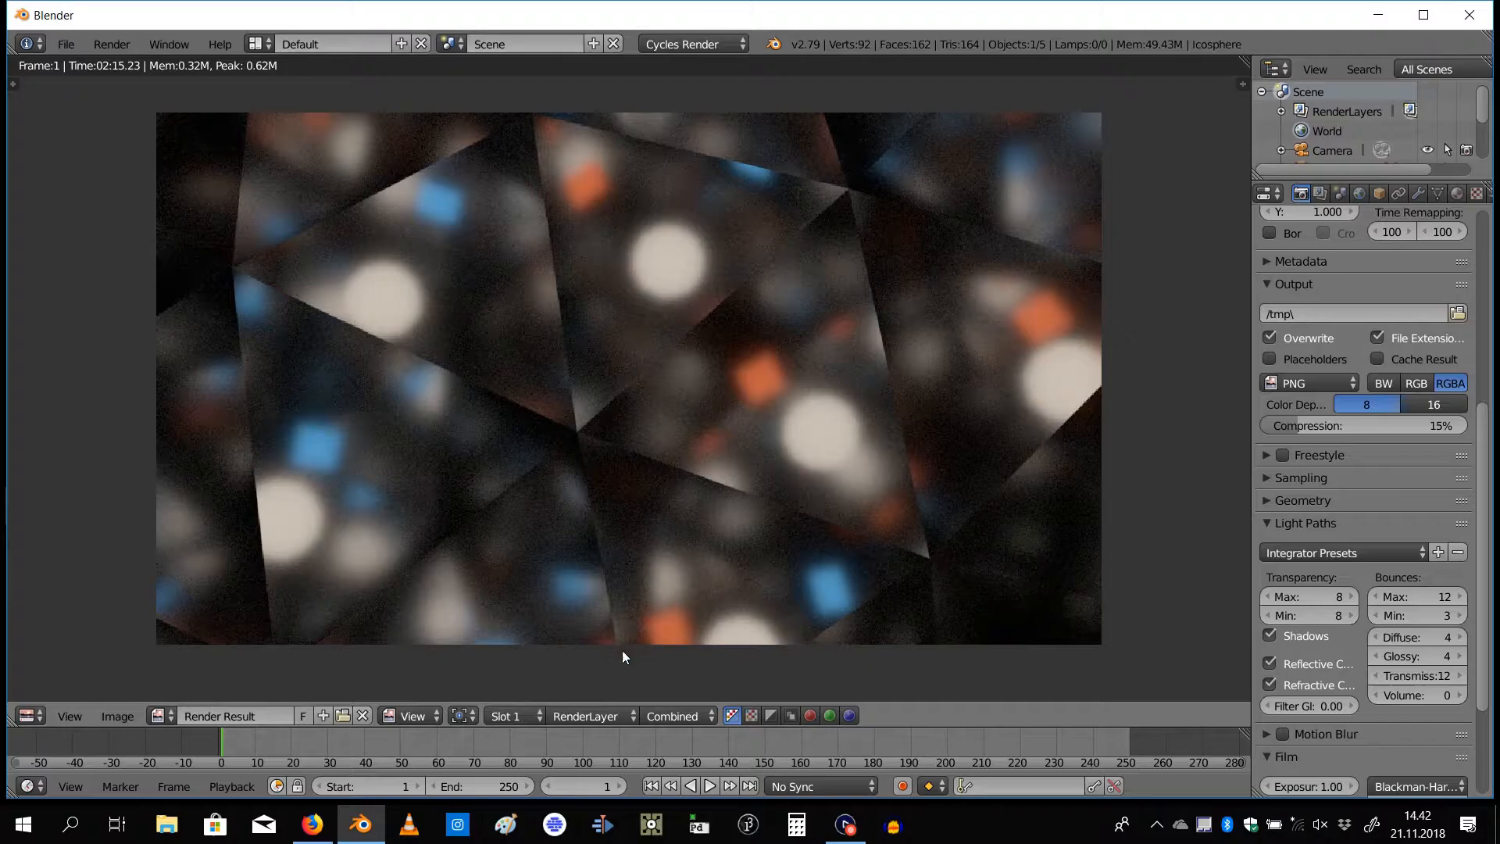
Switch between render Slot 1 and Slot 2, leaving Slot 2 active for the next darker render
{"action": "left_click", "coordinate": [510, 716]}
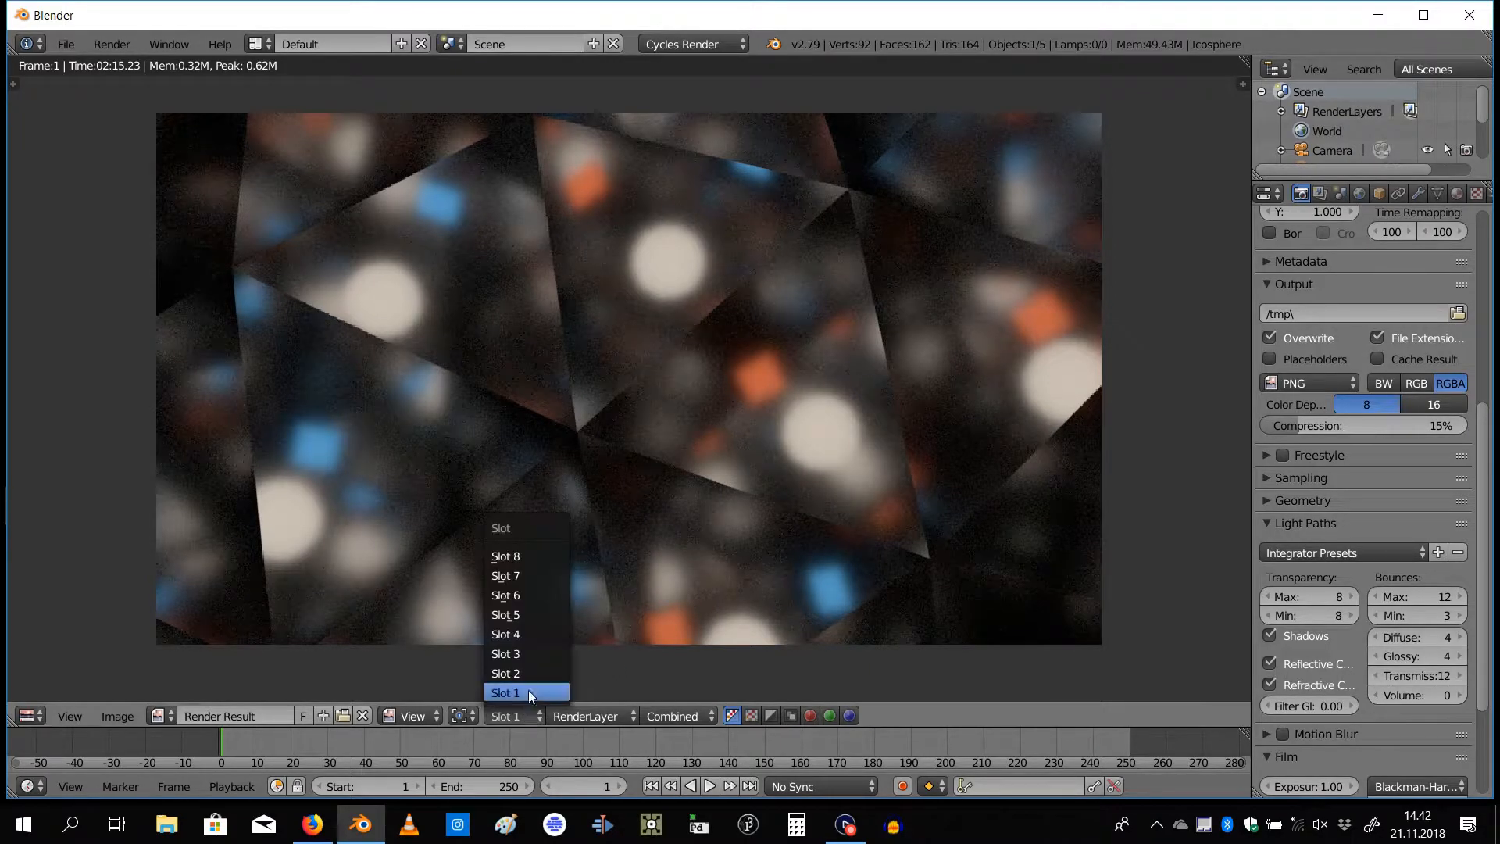
{"action": "left_click", "coordinate": [505, 672]}
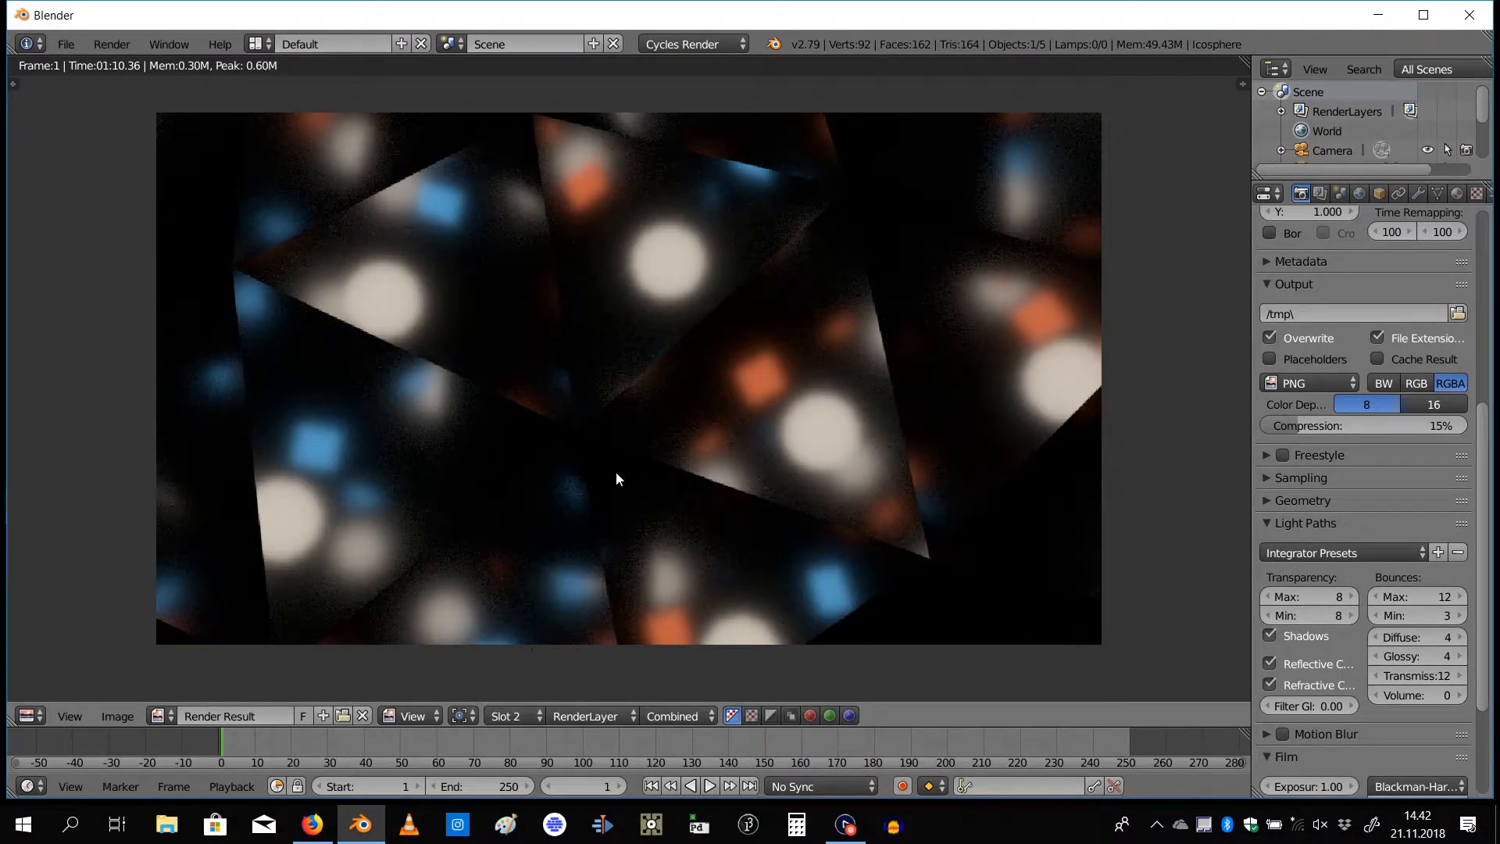
{"action": "mouse_move", "coordinate": [617, 383]}
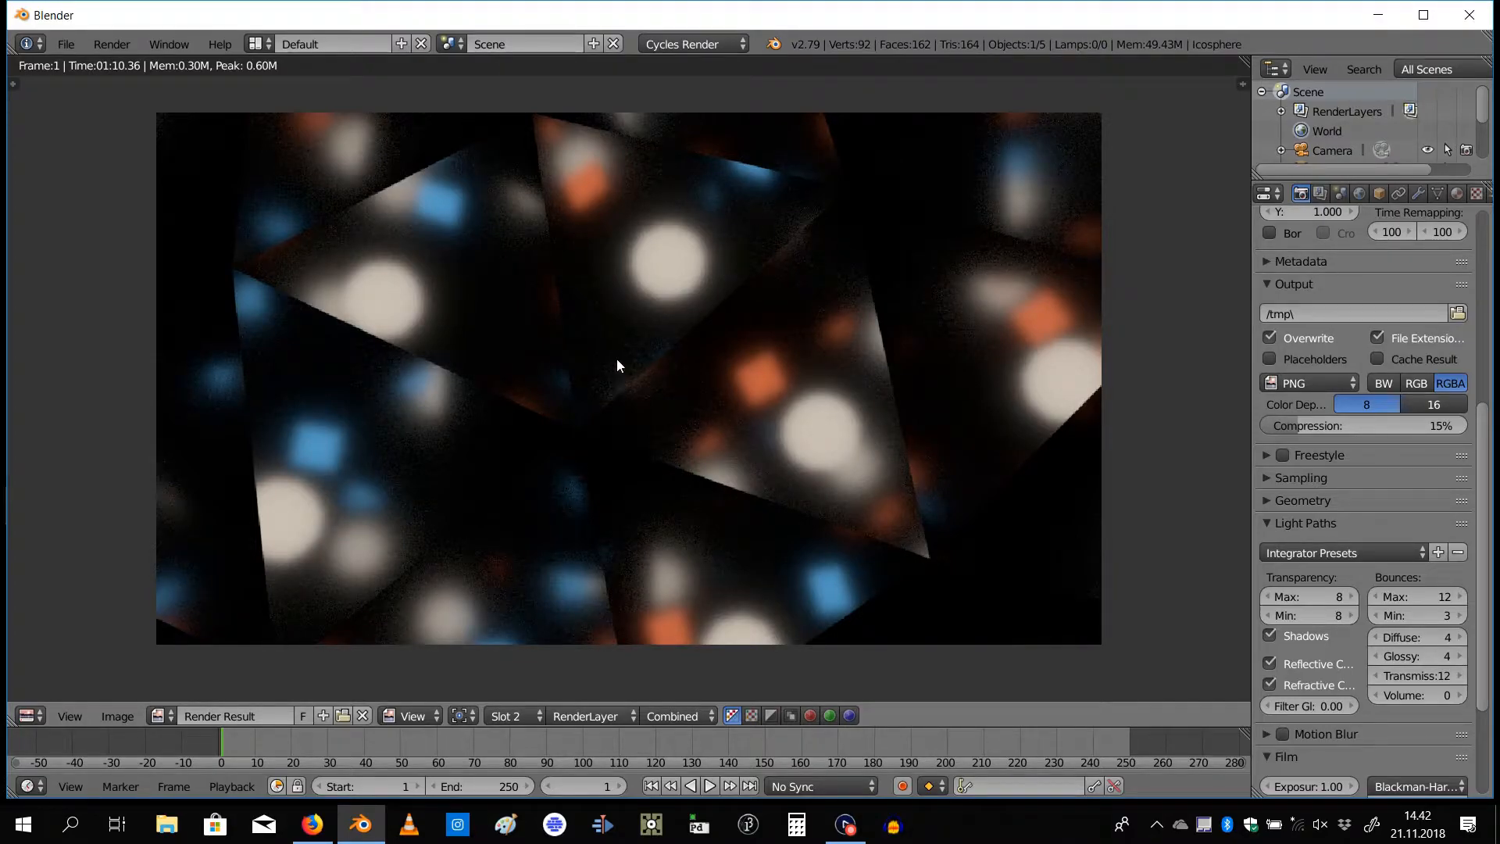
{"action": "mouse_move", "coordinate": [513, 263]}
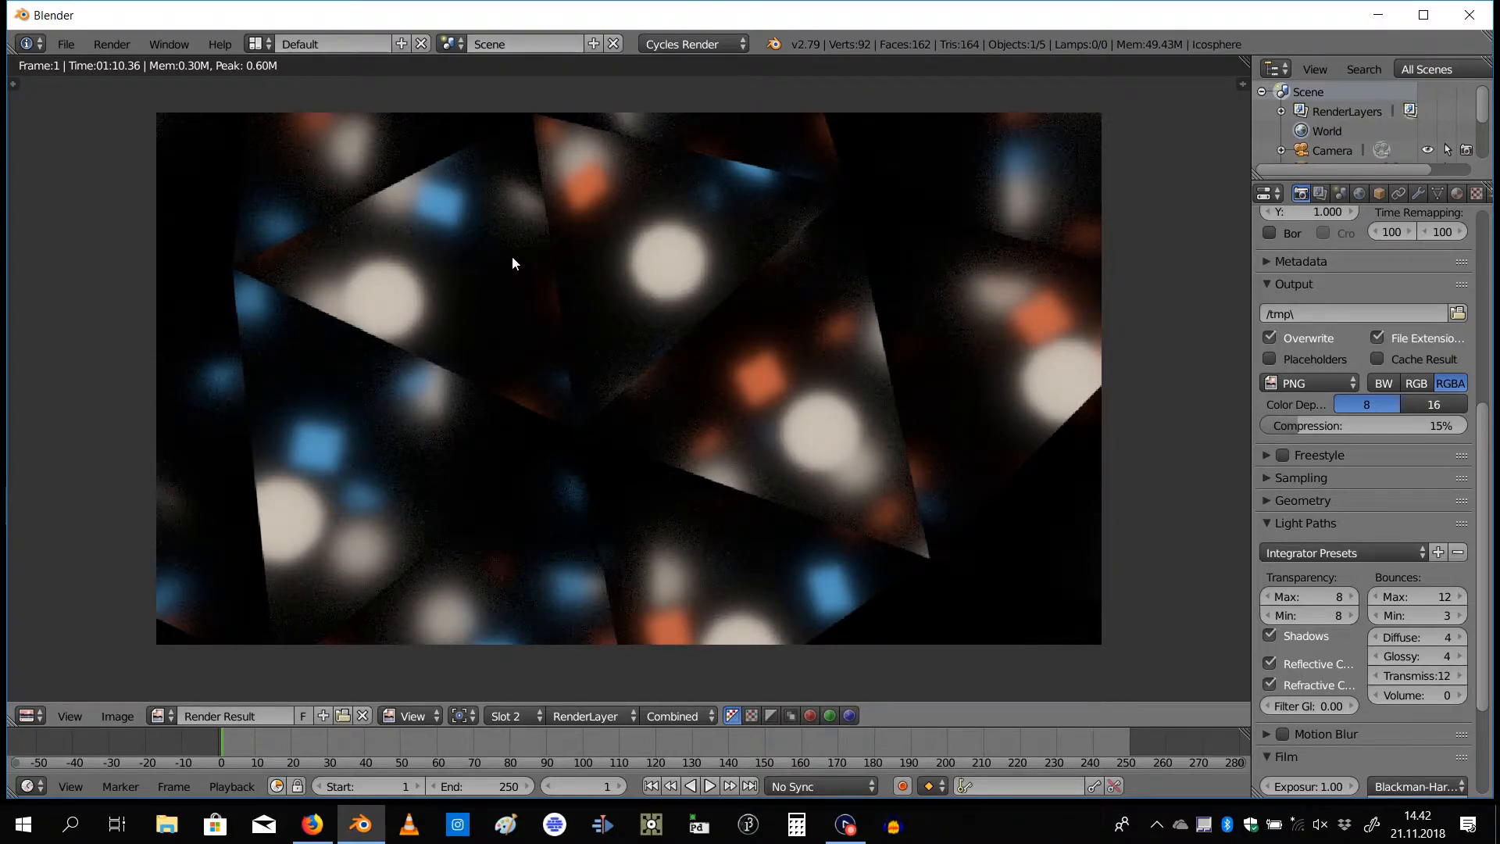
{"action": "mouse_move", "coordinate": [594, 336]}
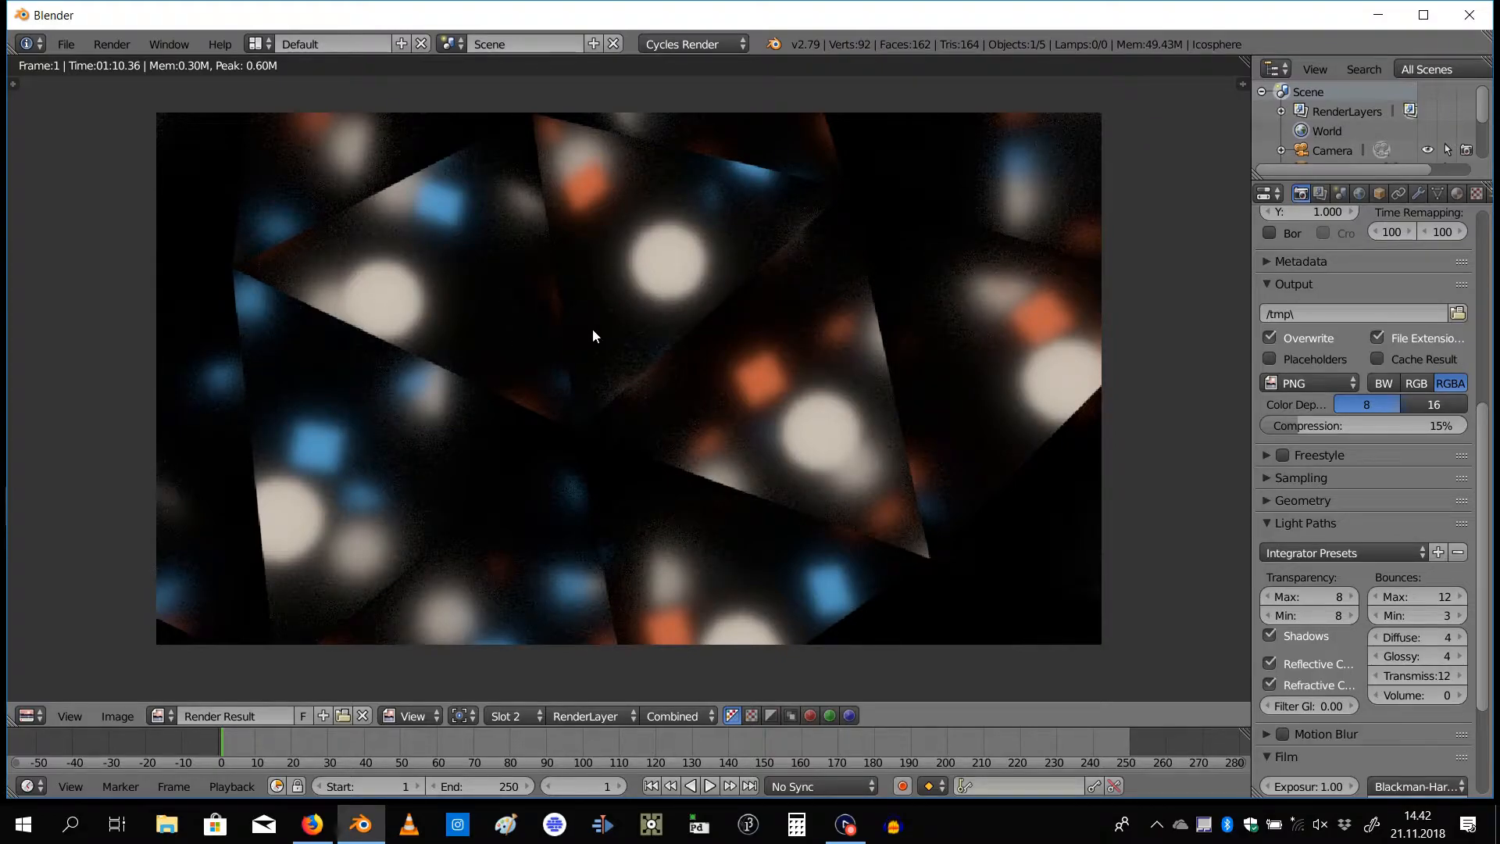
{"action": "mouse_move", "coordinate": [878, 371]}
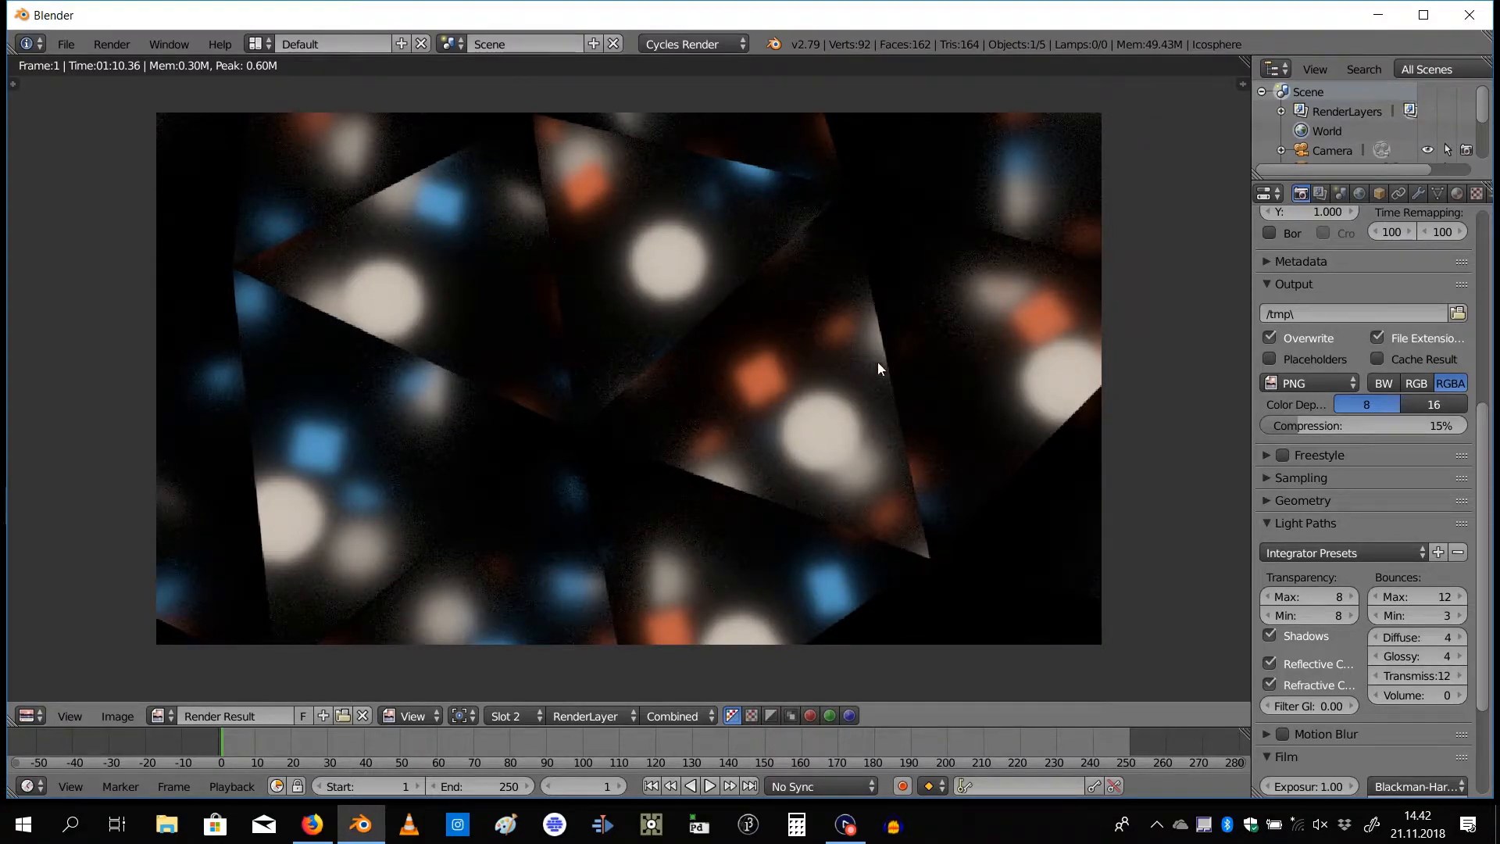
{"action": "mouse_move", "coordinate": [1019, 477]}
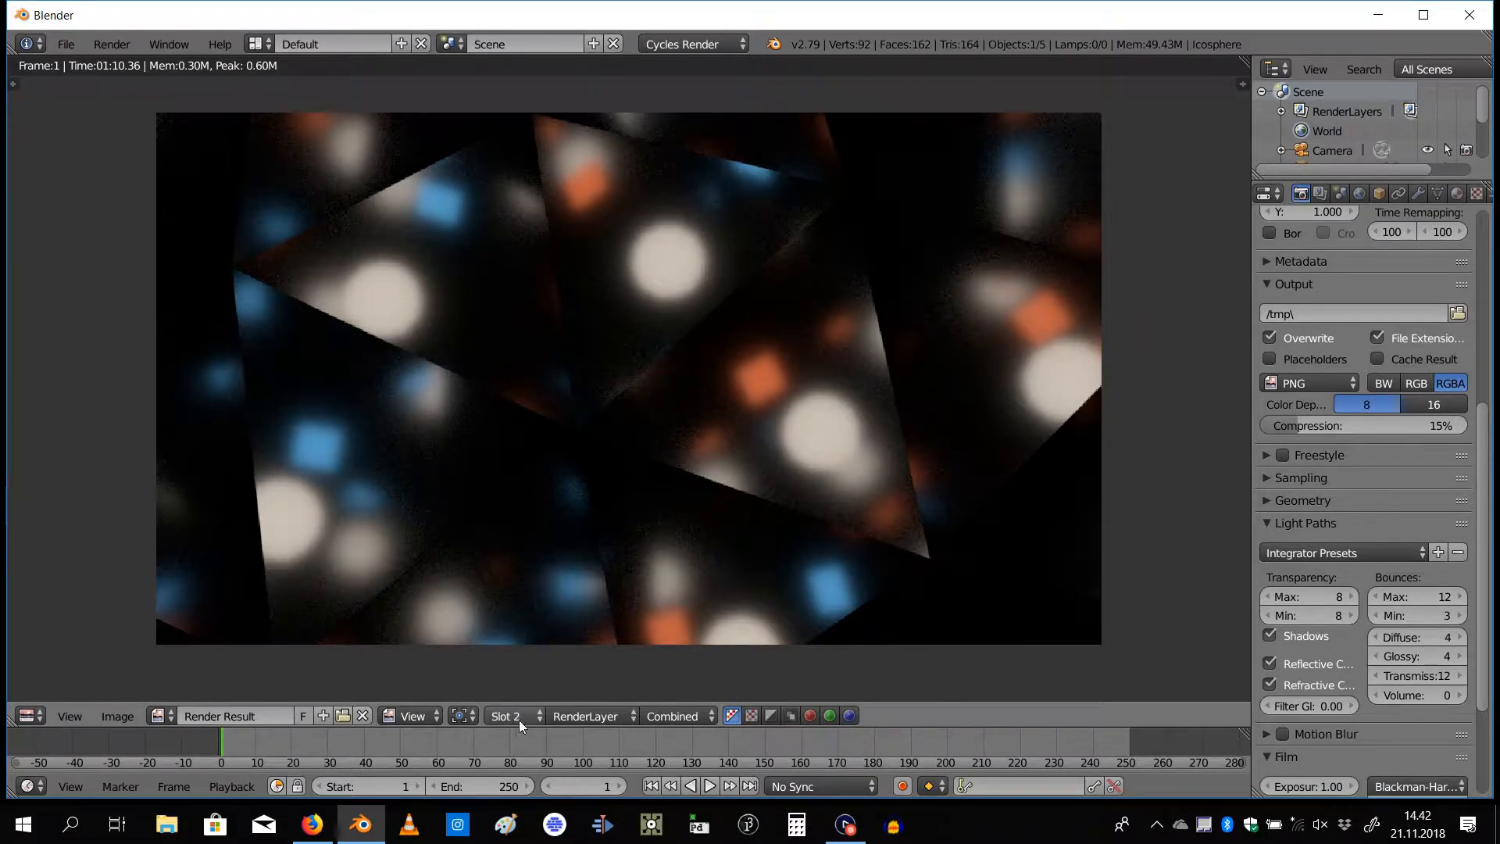
{"action": "left_click", "coordinate": [514, 716]}
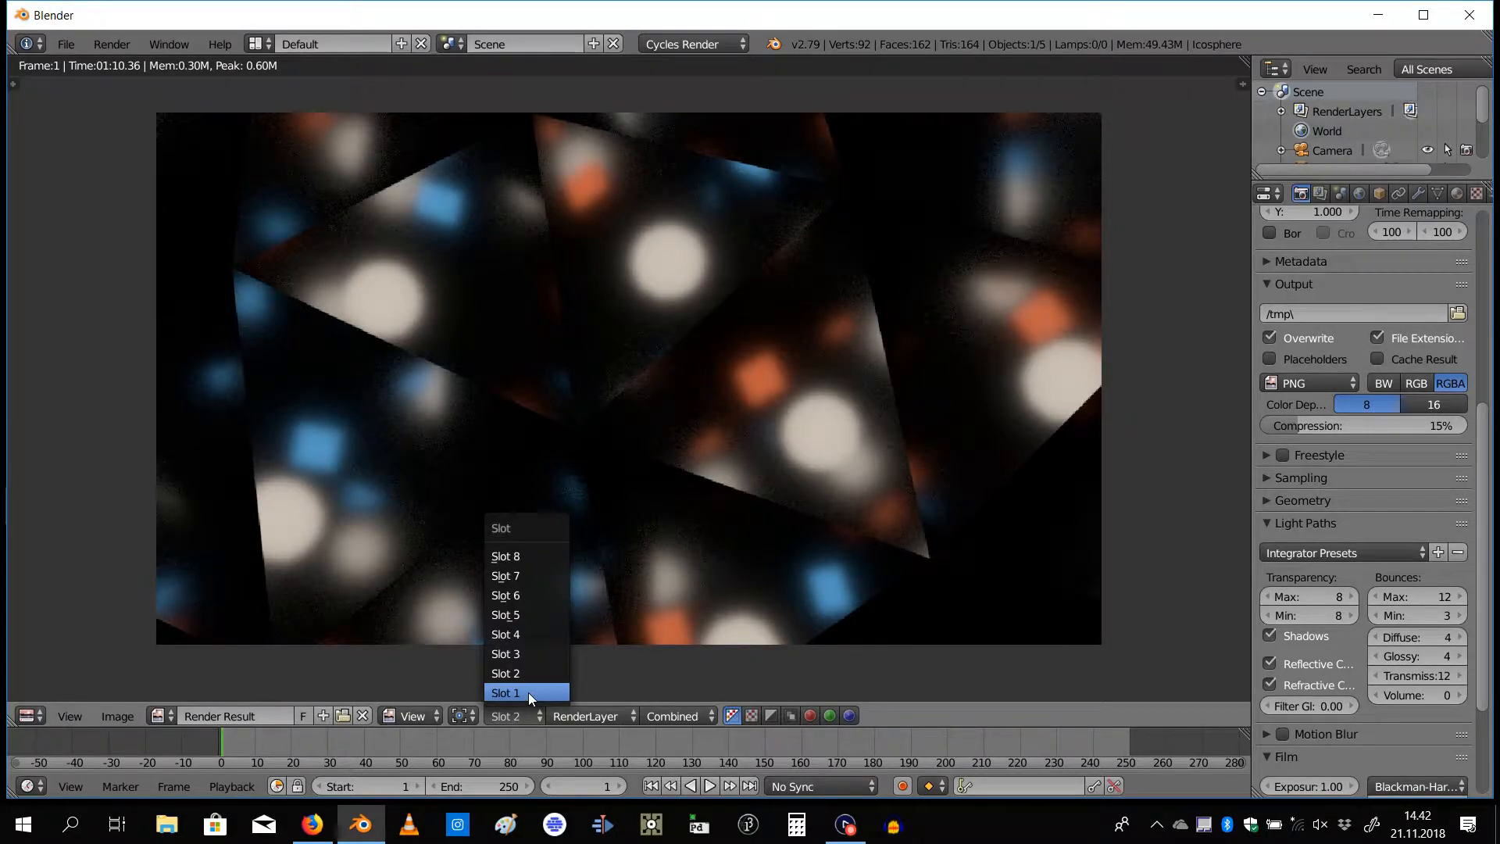
{"action": "left_click", "coordinate": [505, 692]}
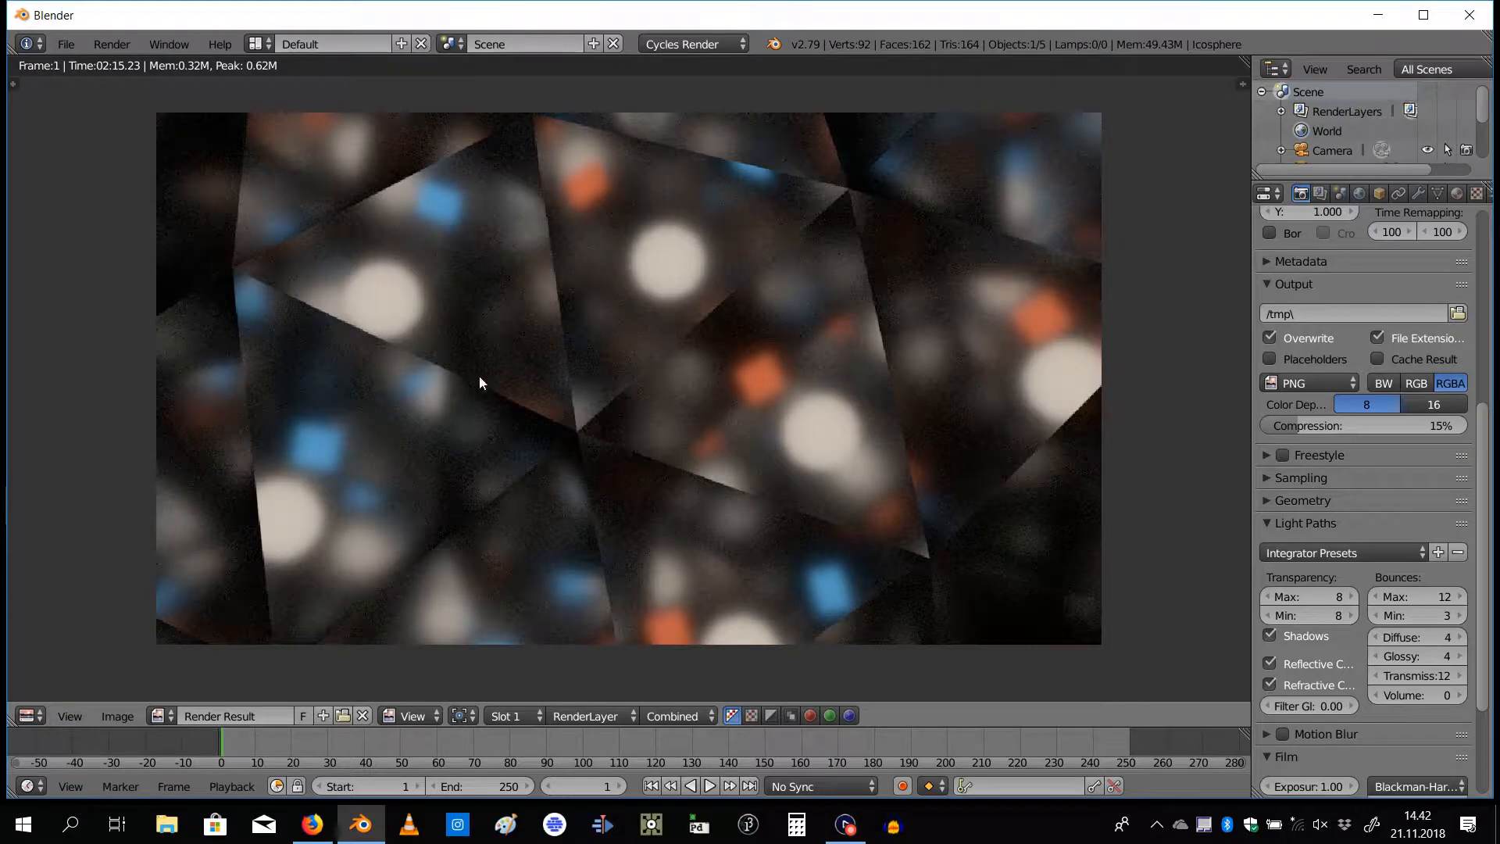
{"action": "mouse_move", "coordinate": [442, 330]}
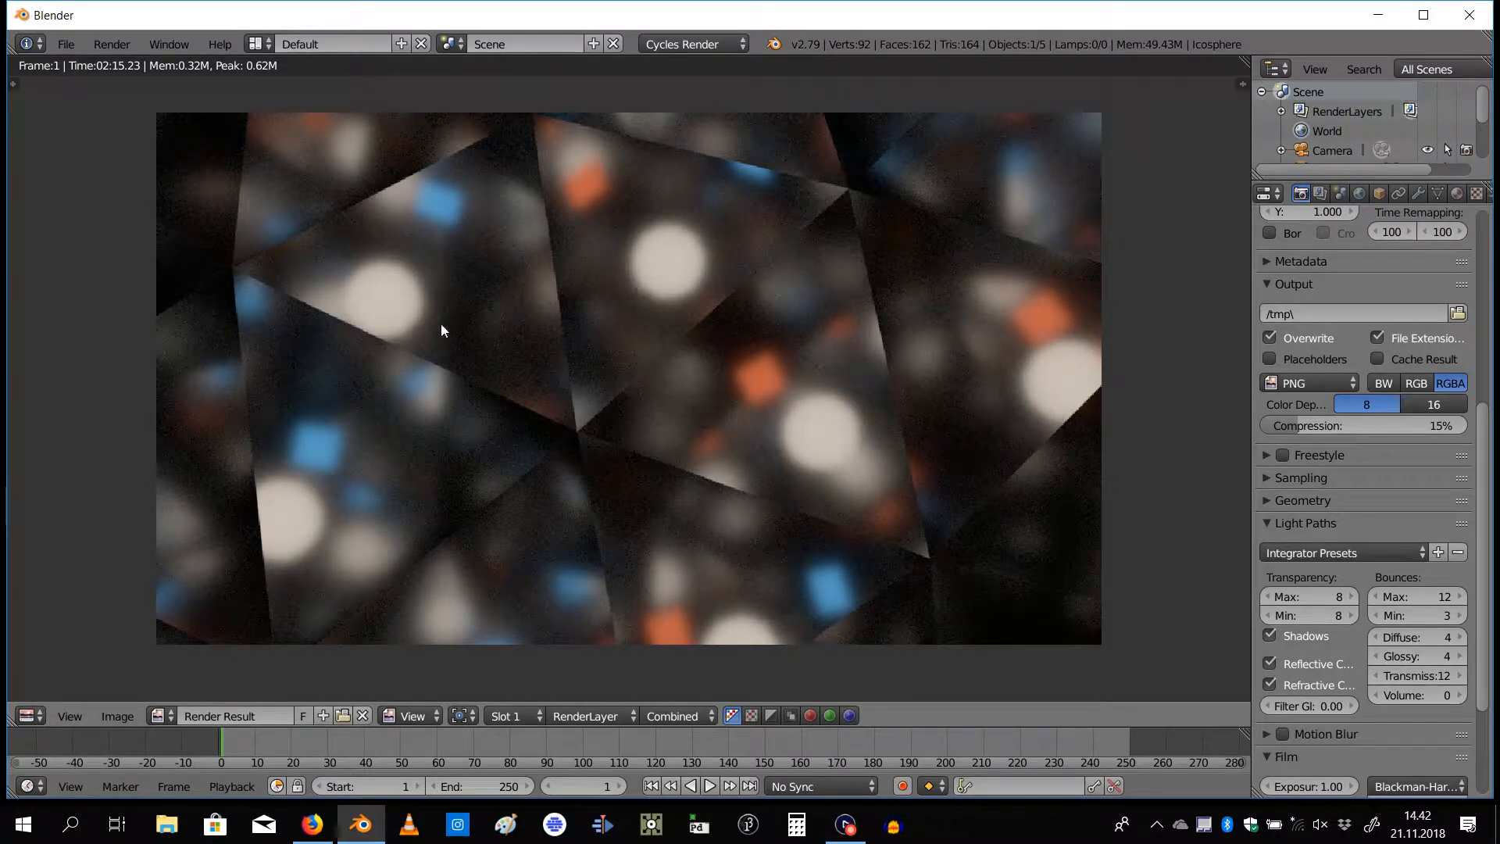
{"action": "mouse_move", "coordinate": [569, 271]}
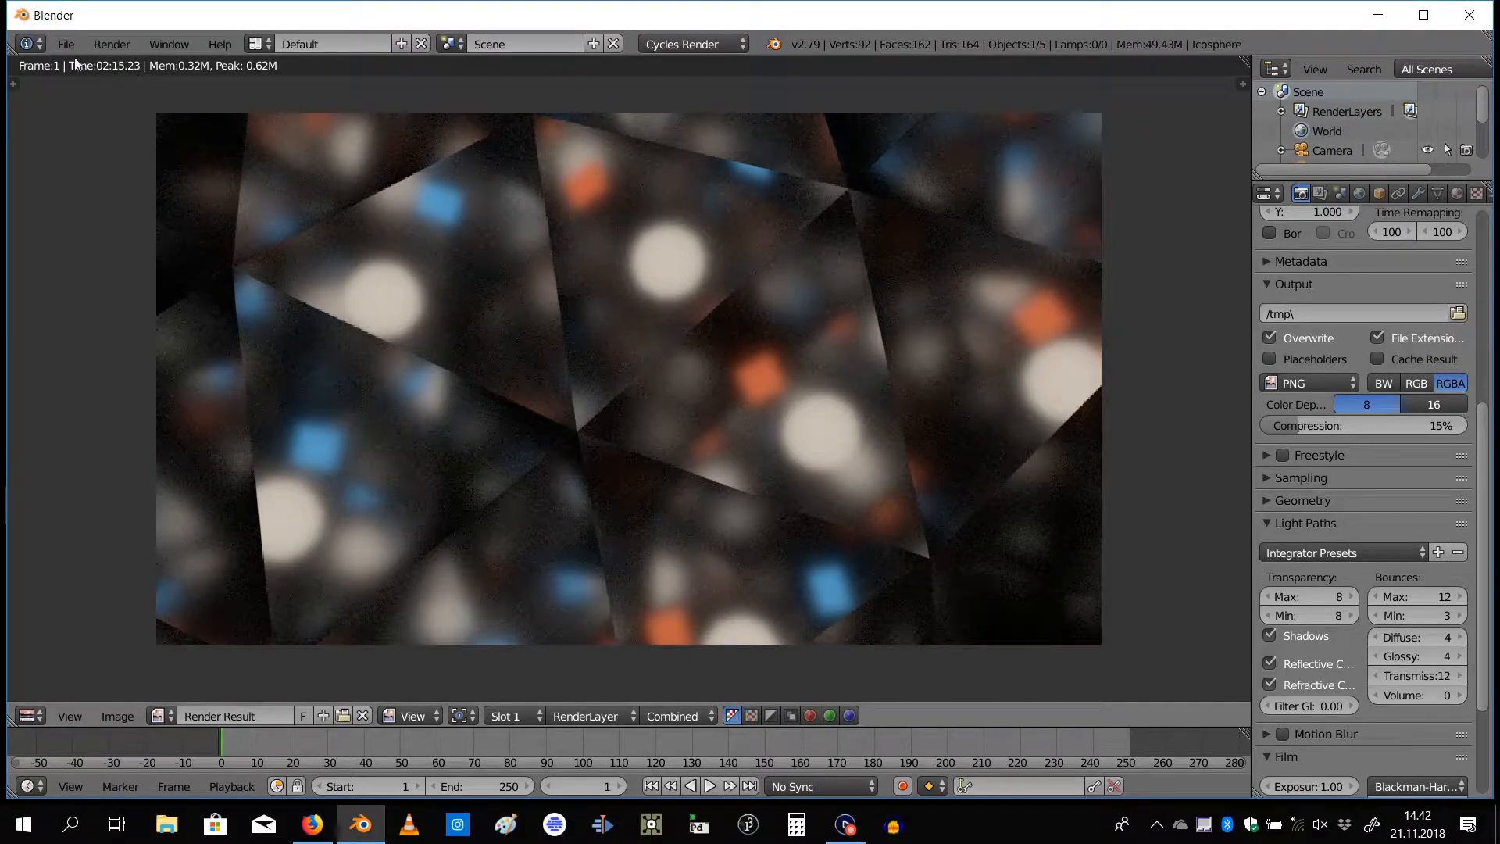
{"action": "mouse_move", "coordinate": [92, 83]}
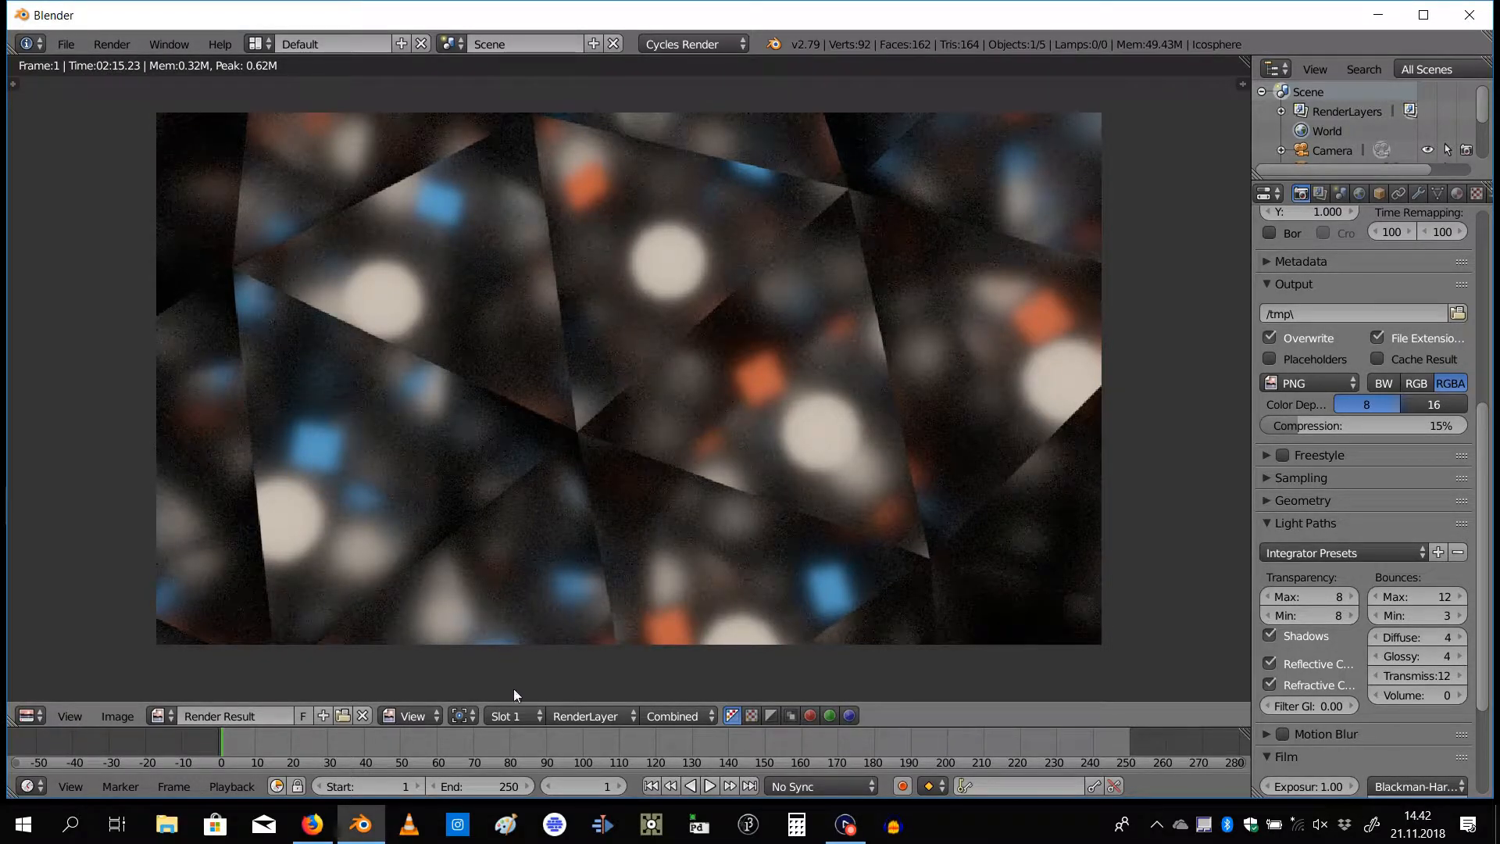
{"action": "left_click", "coordinate": [510, 716]}
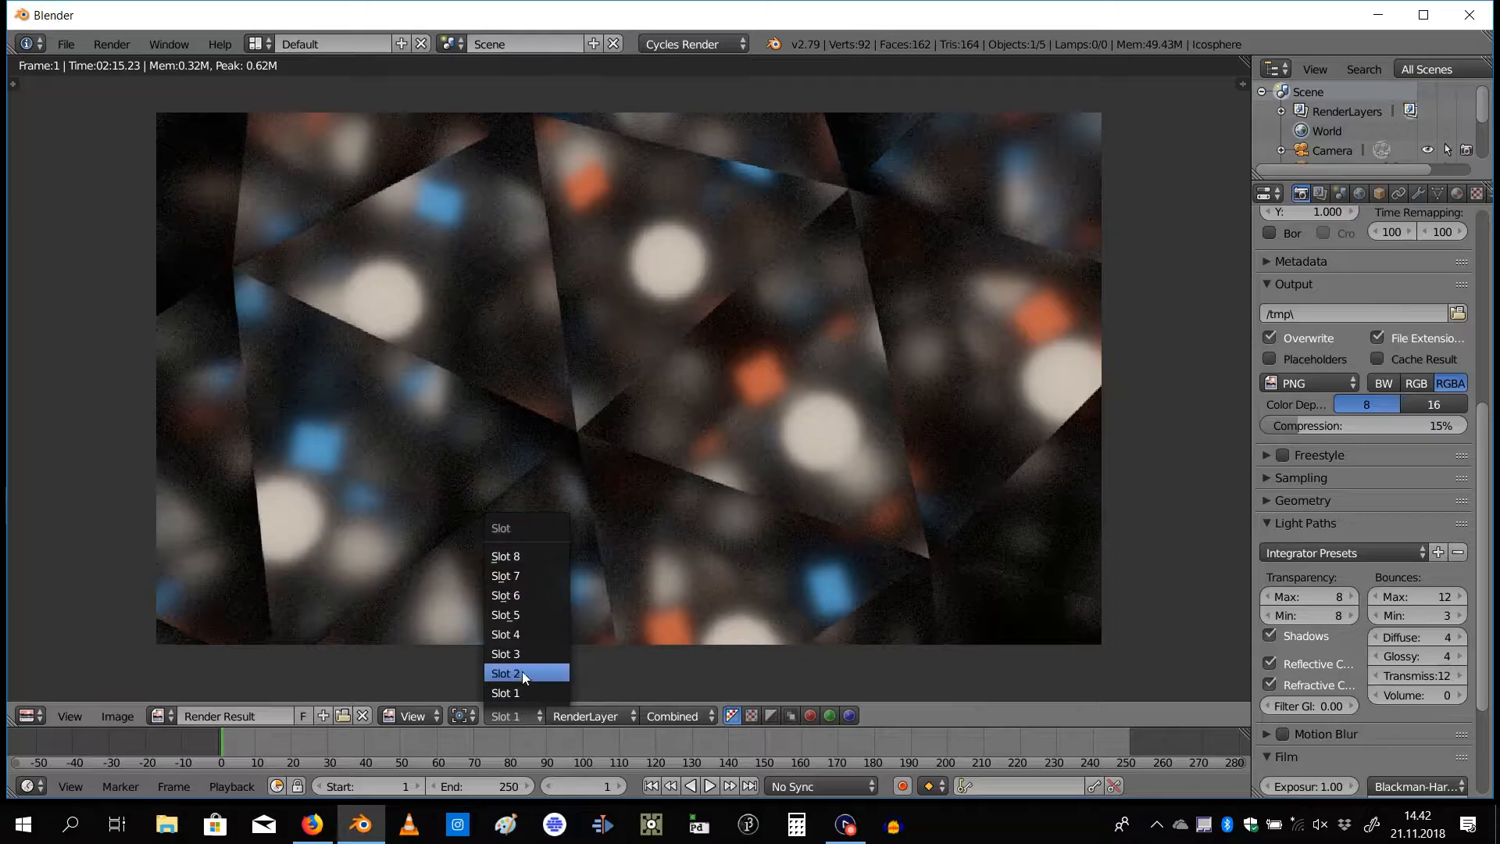
{"action": "left_click", "coordinate": [506, 672]}
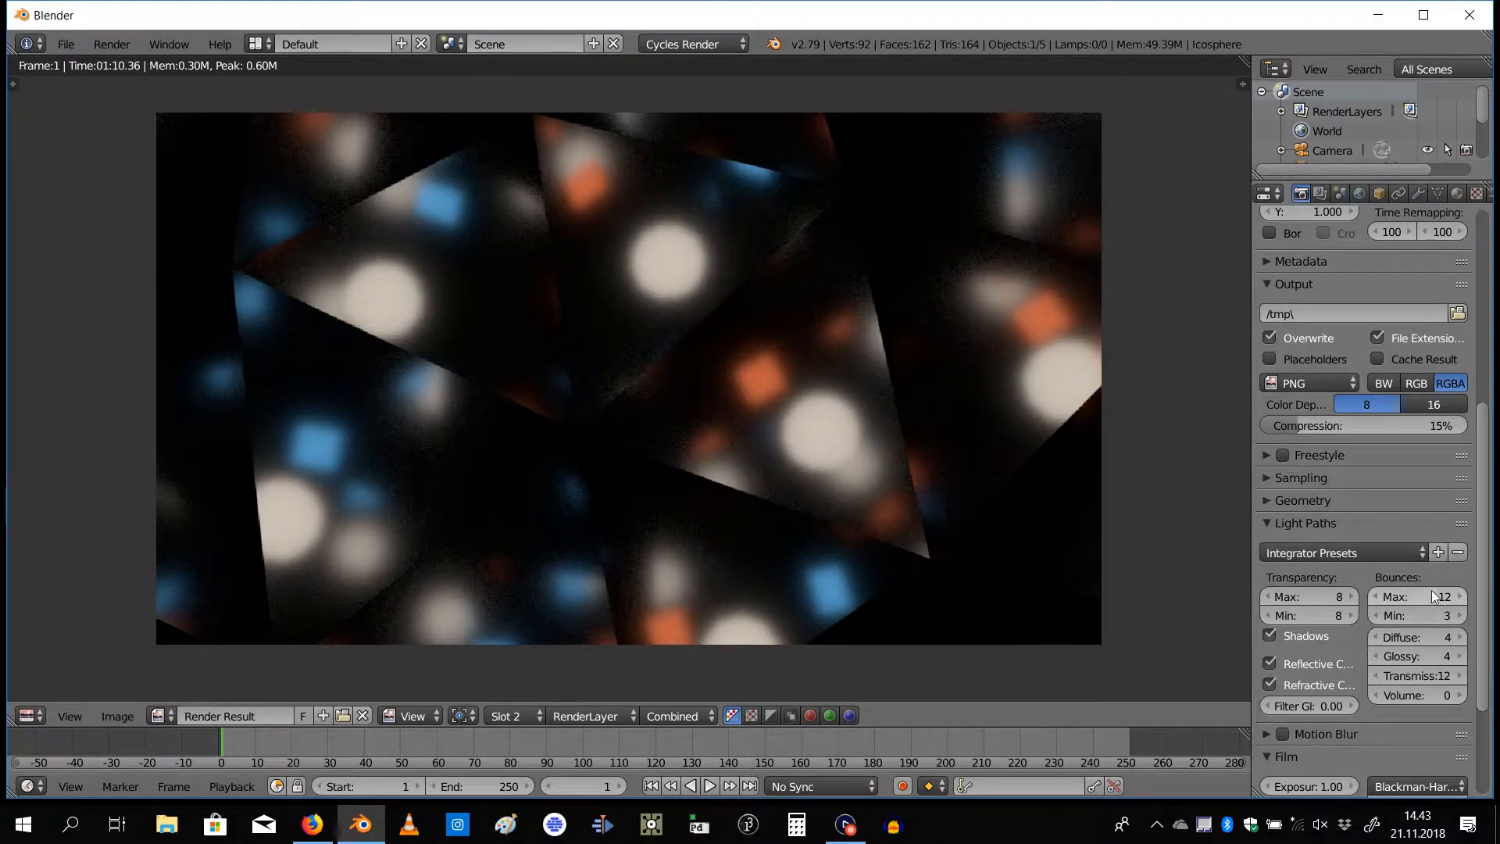
{"action": "mouse_move", "coordinate": [1421, 596]}
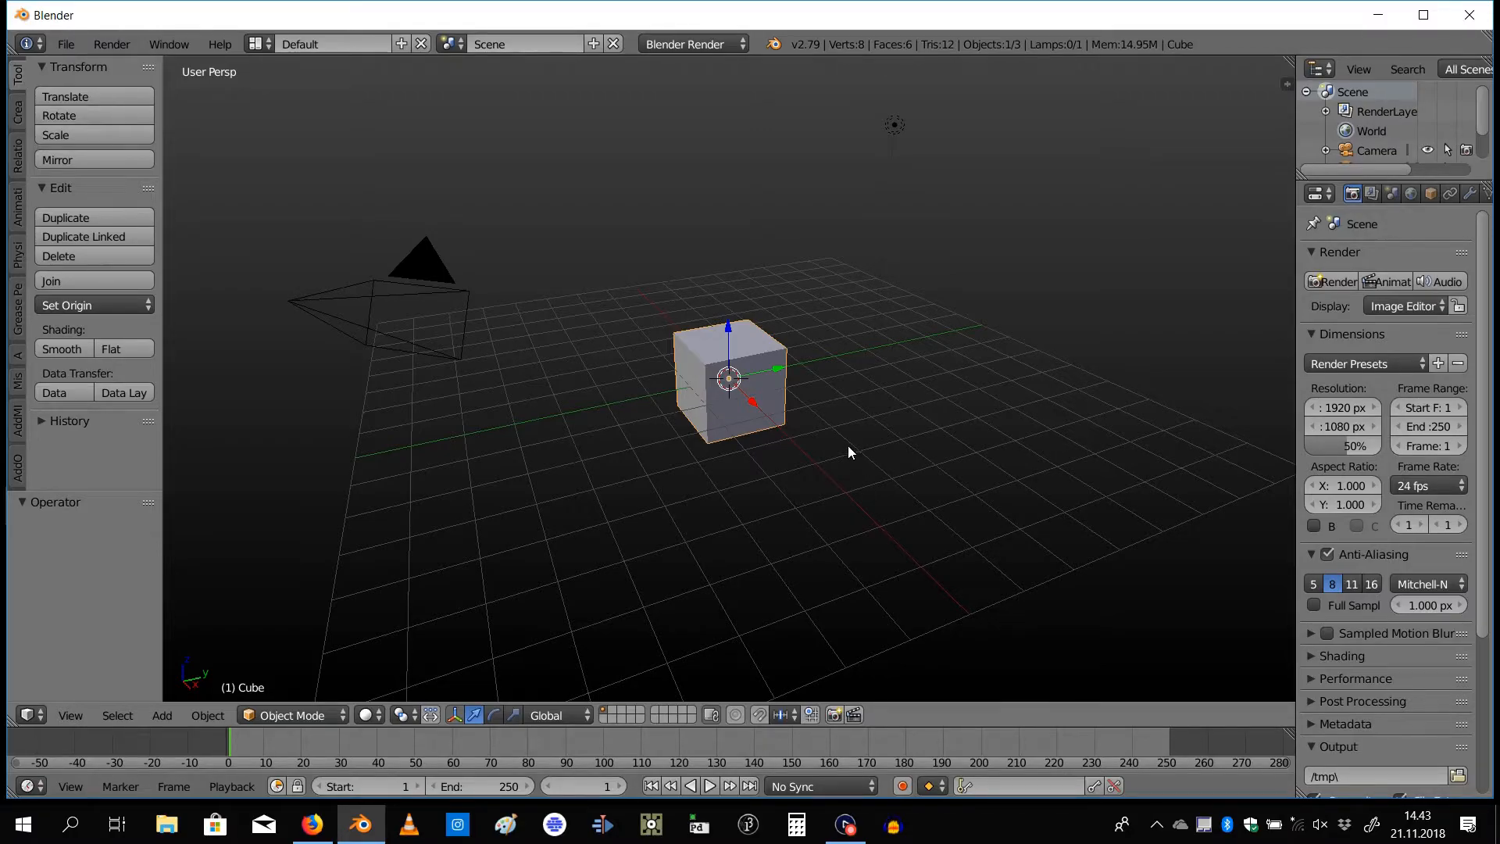
{"action": "mouse_move", "coordinate": [823, 431]}
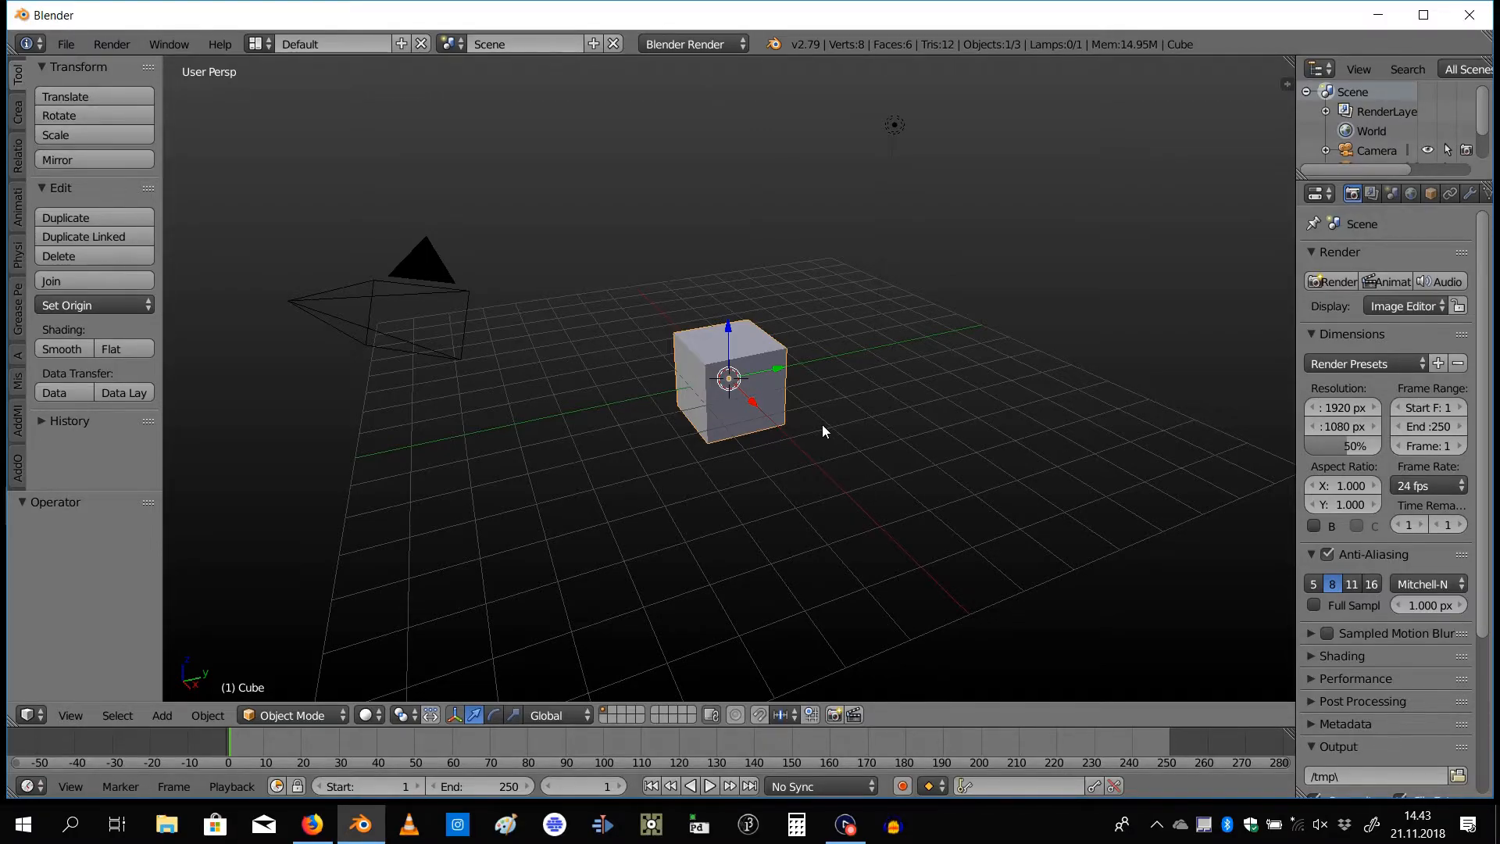
{"action": "mouse_move", "coordinate": [841, 459]}
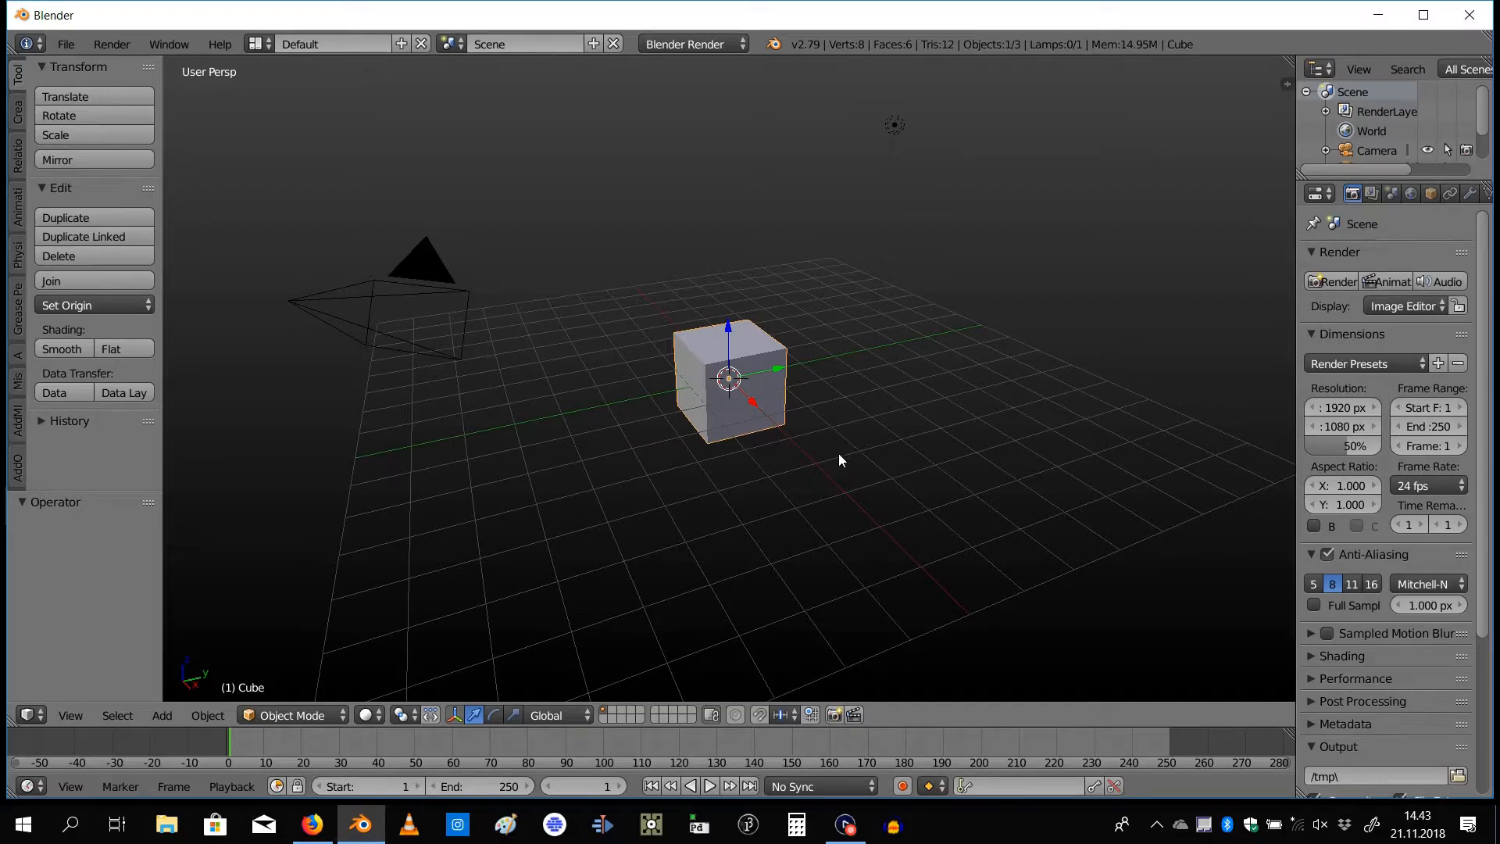
{"action": "mouse_move", "coordinate": [790, 456]}
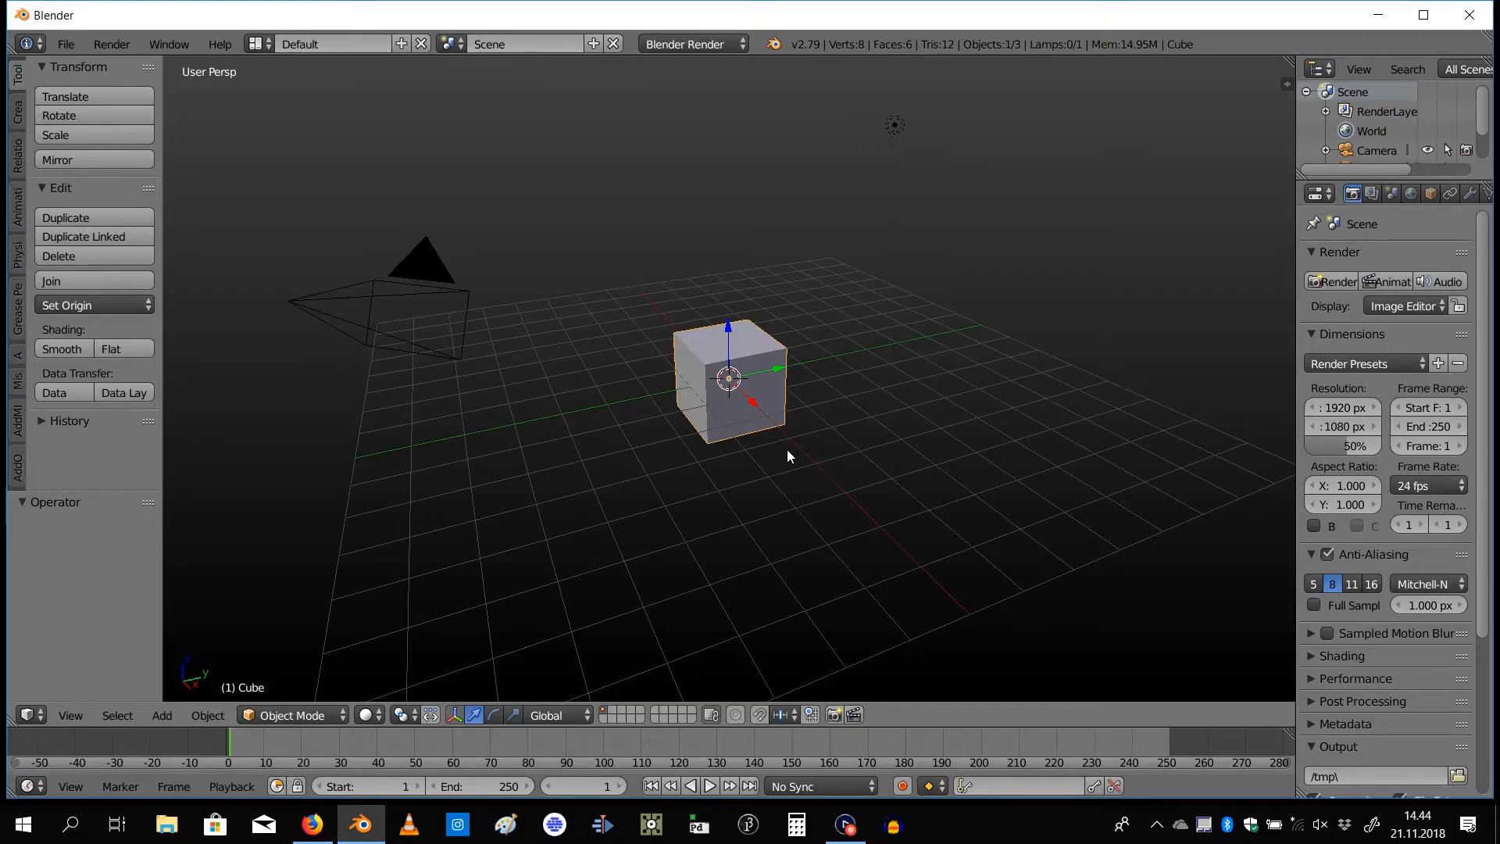
{"action": "mouse_move", "coordinate": [811, 465]}
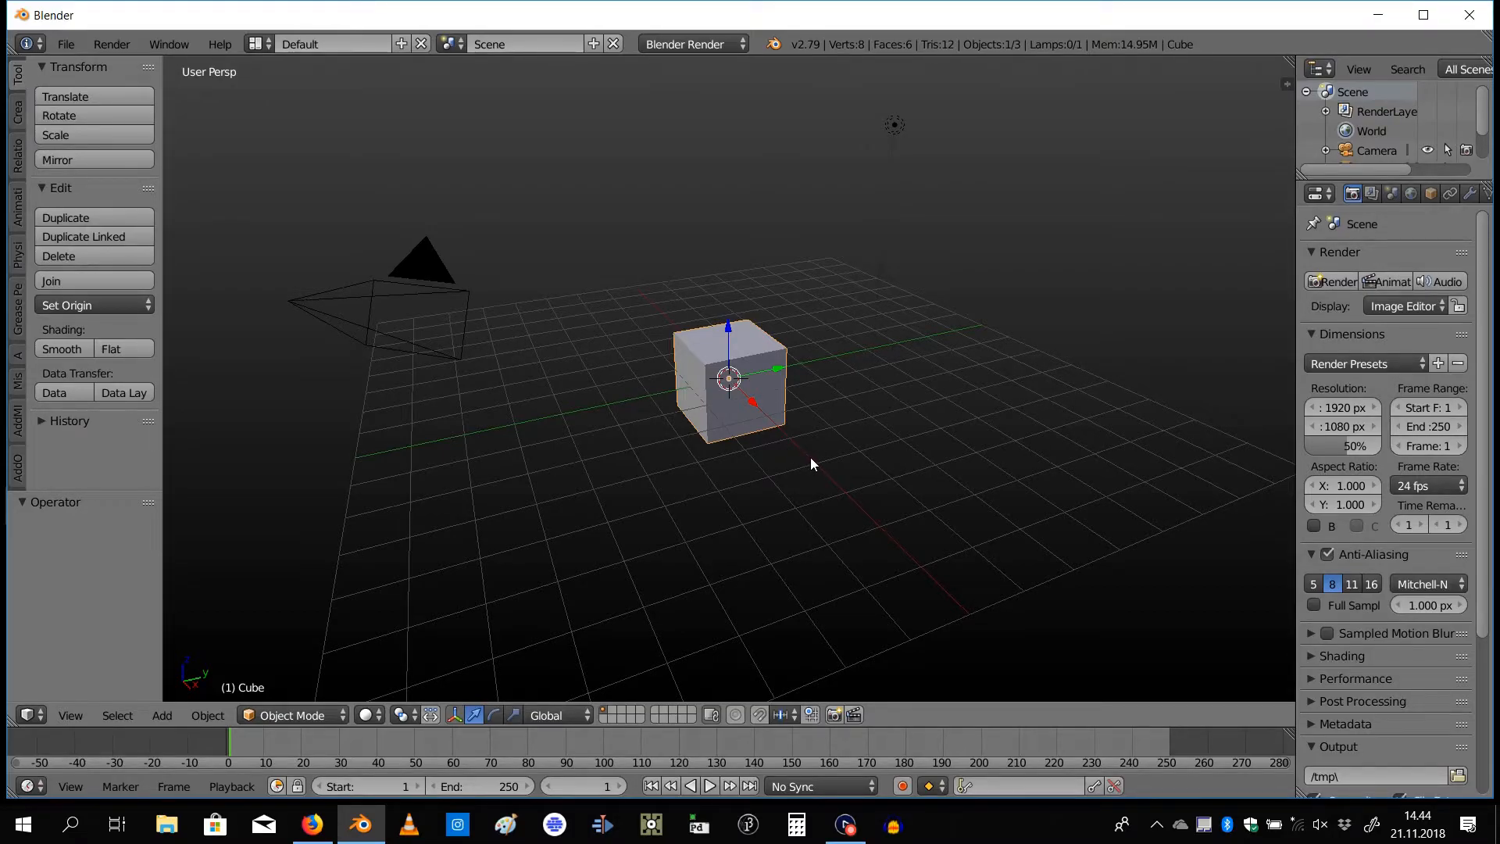
{"action": "mouse_move", "coordinate": [831, 460]}
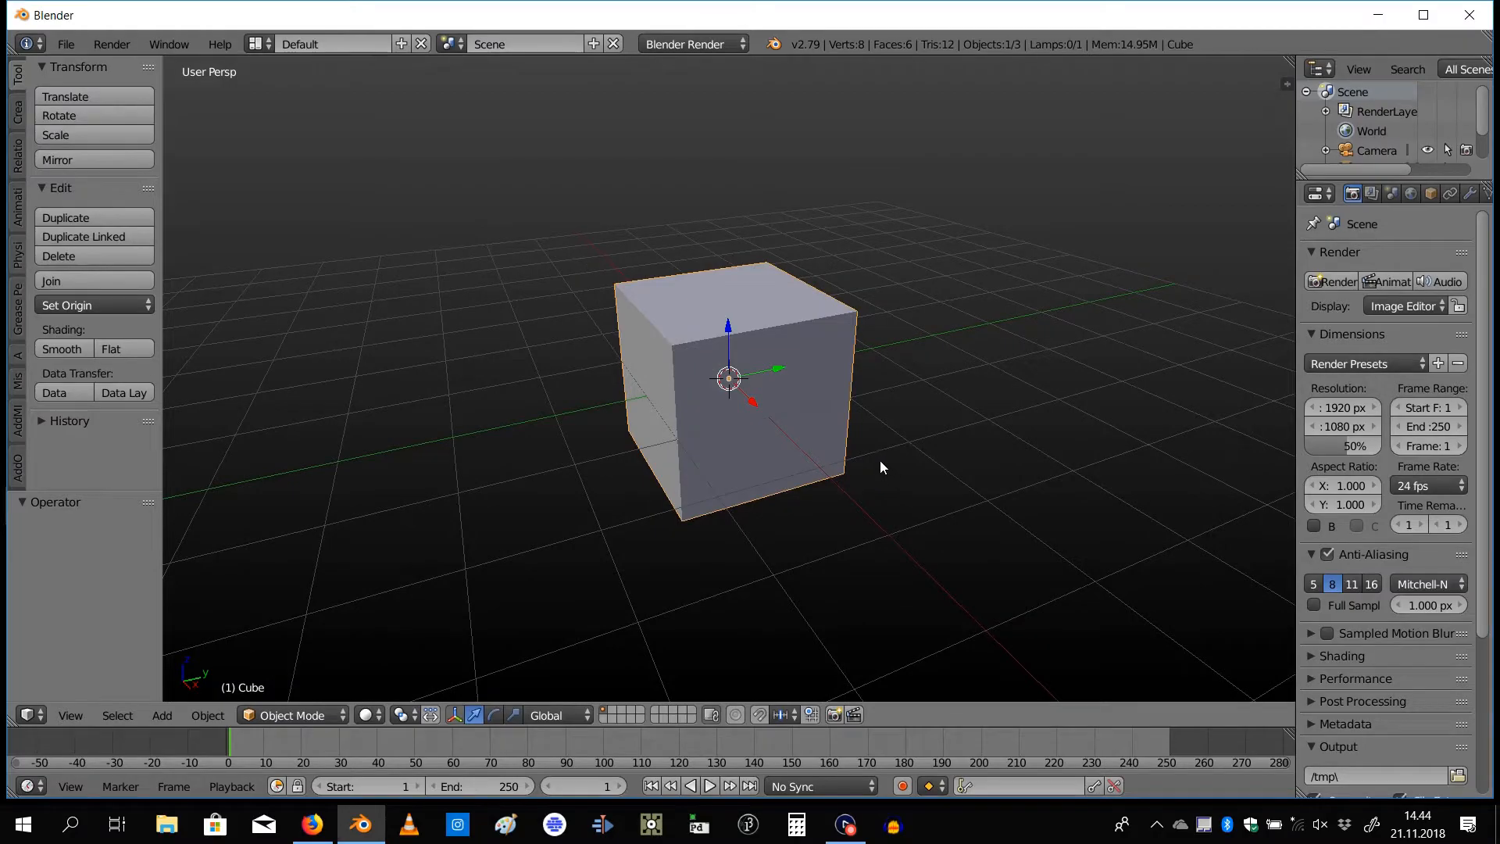
{"action": "mouse_move", "coordinate": [905, 455]}
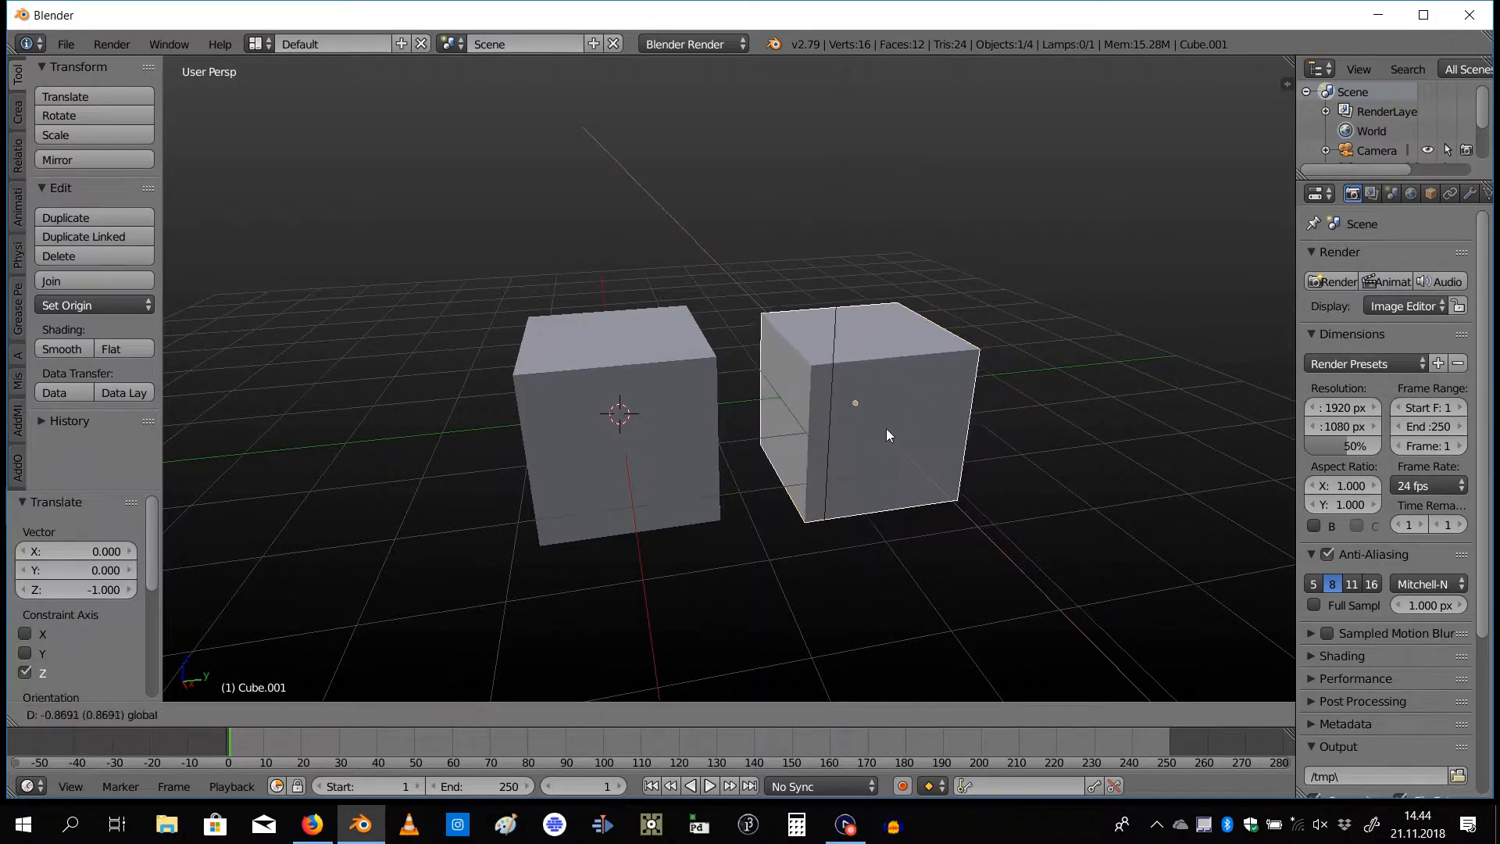
Enter Edit Mode on the duplicated cube to extrude its faces
{"action": "key", "text": "Tab"}
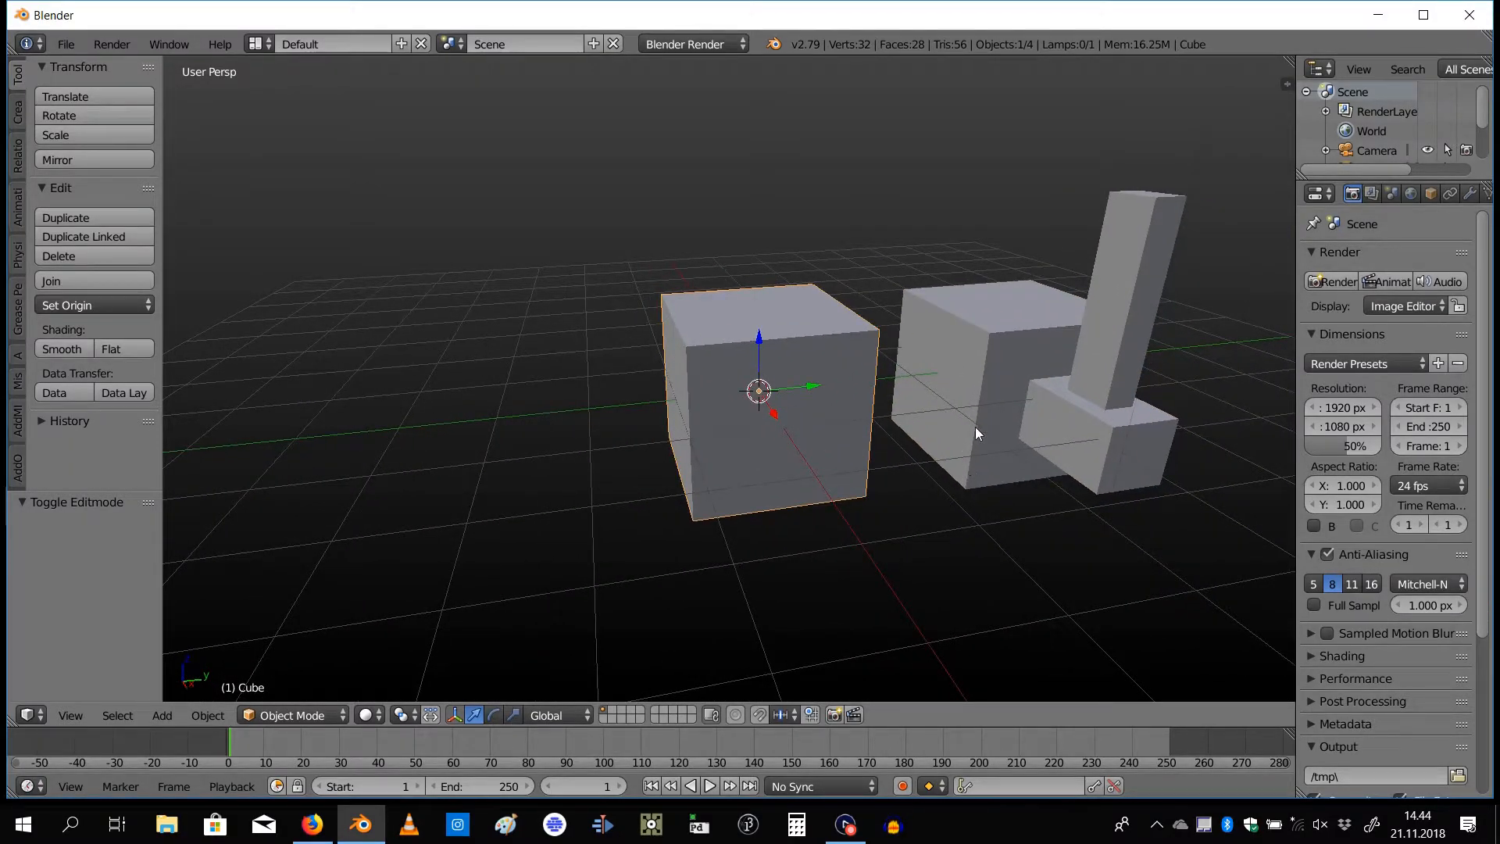
{"action": "mouse_move", "coordinate": [952, 437]}
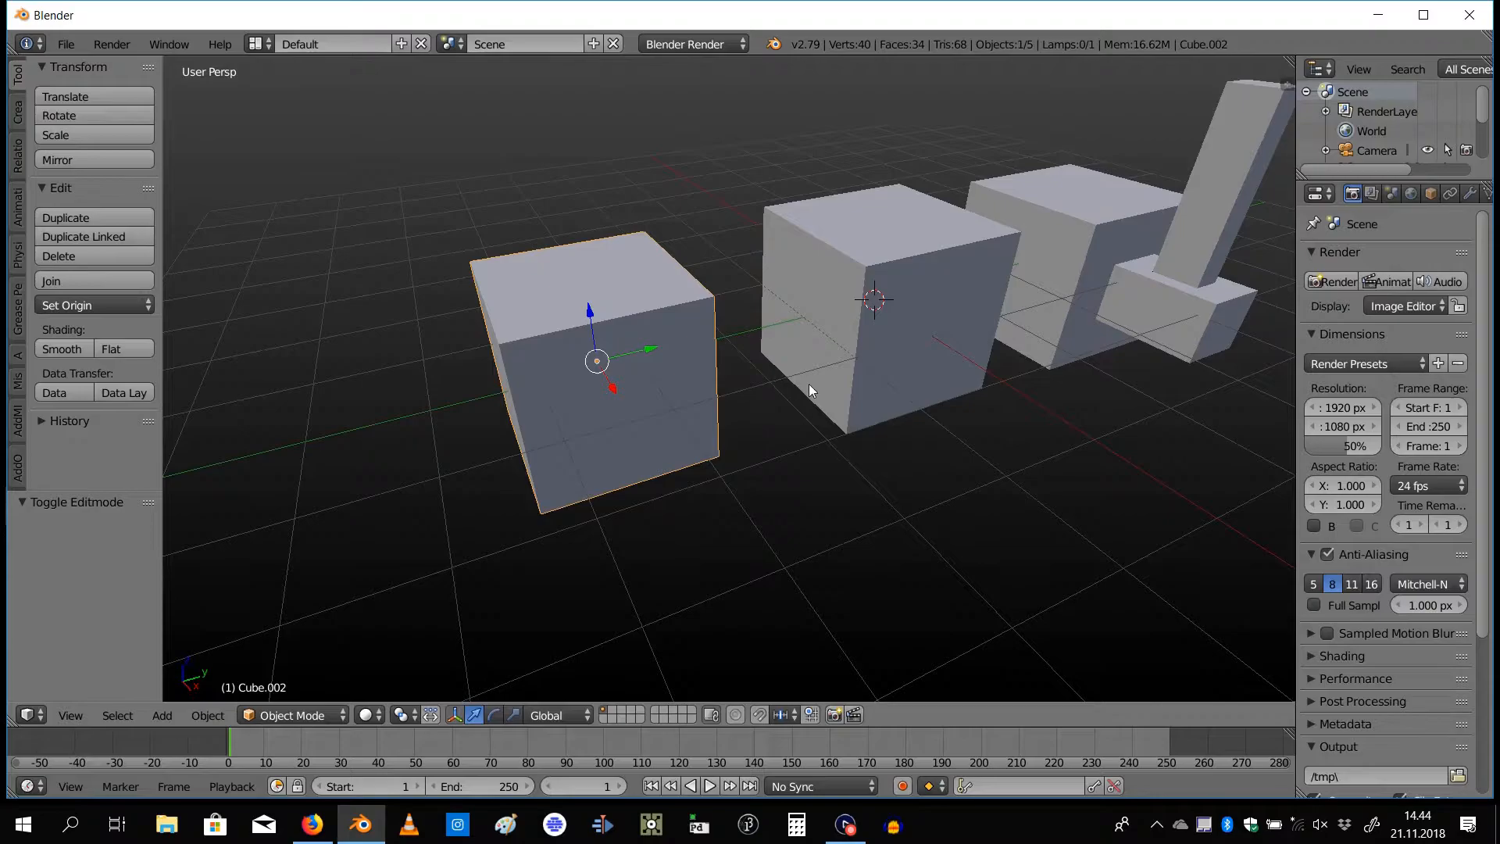
Adjust the view on the linked-duplicate cube while reshaping it
{"action": "left_click_drag", "start_coordinate": [595, 362], "coordinate": [589, 361]}
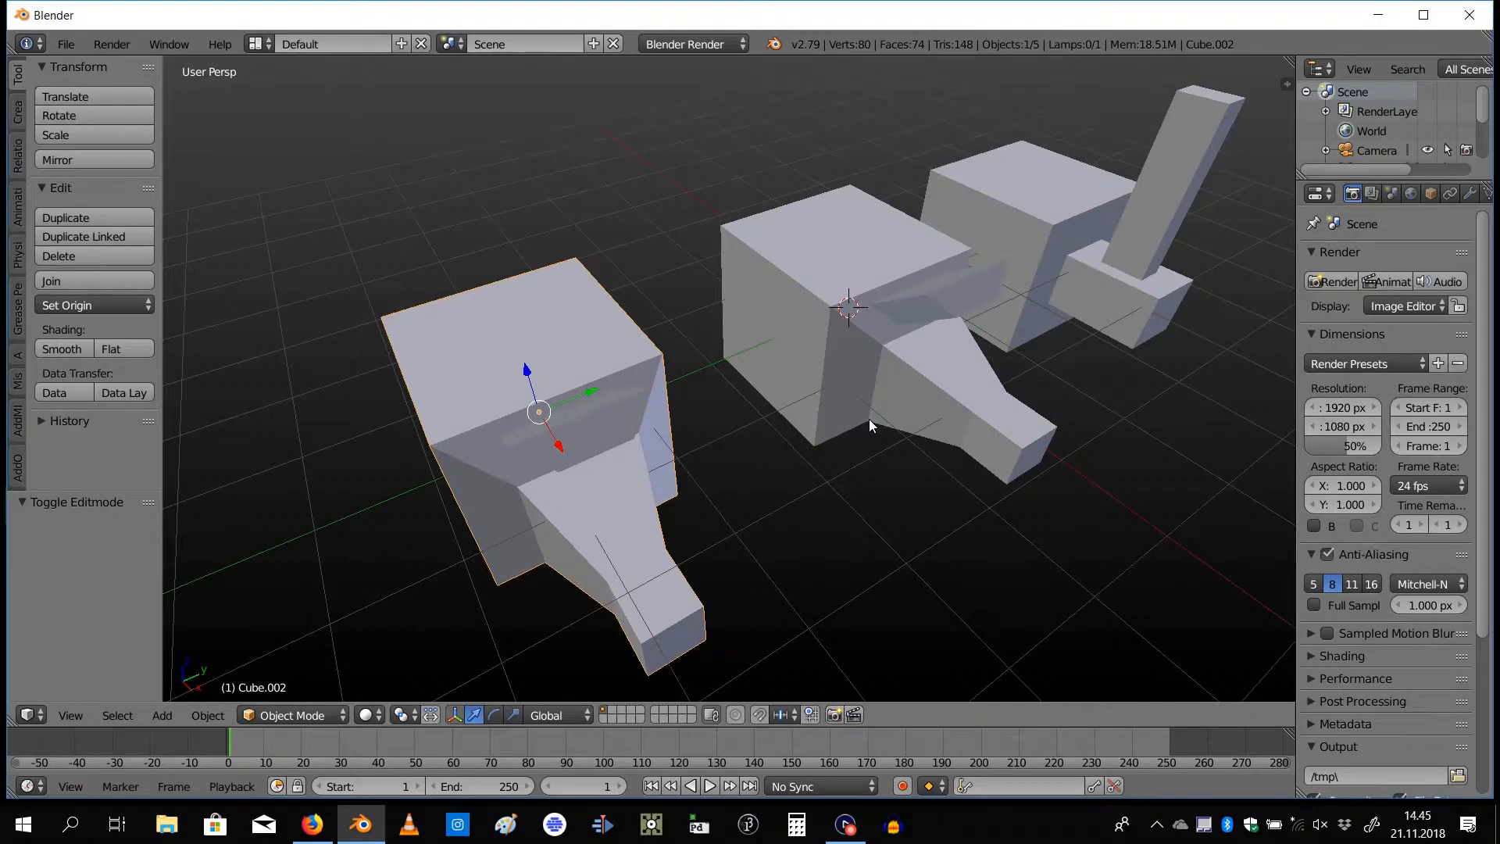
{"action": "mouse_move", "coordinate": [902, 431]}
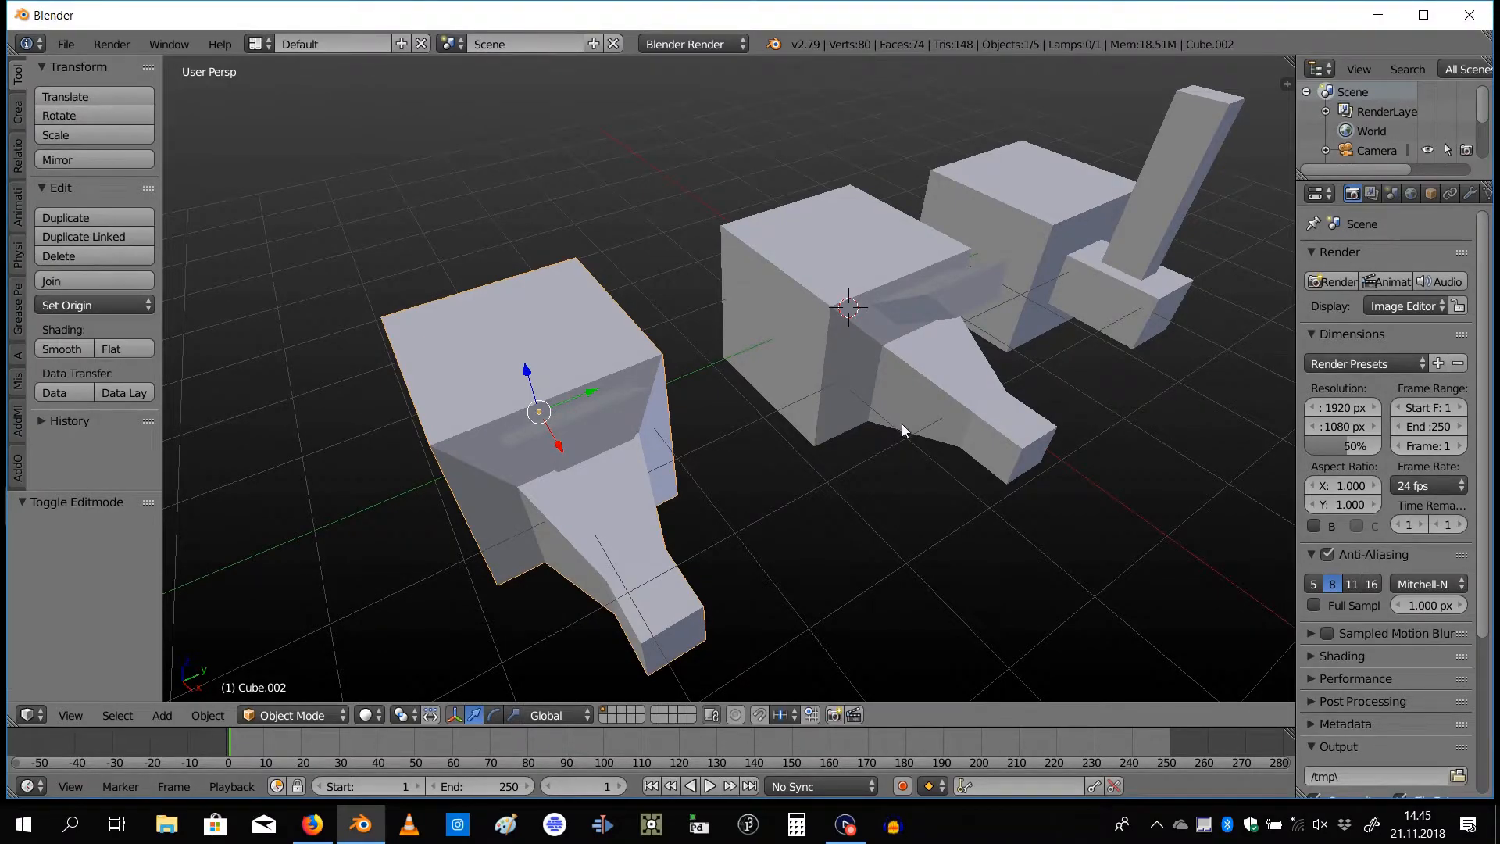
{"action": "mouse_move", "coordinate": [894, 397]}
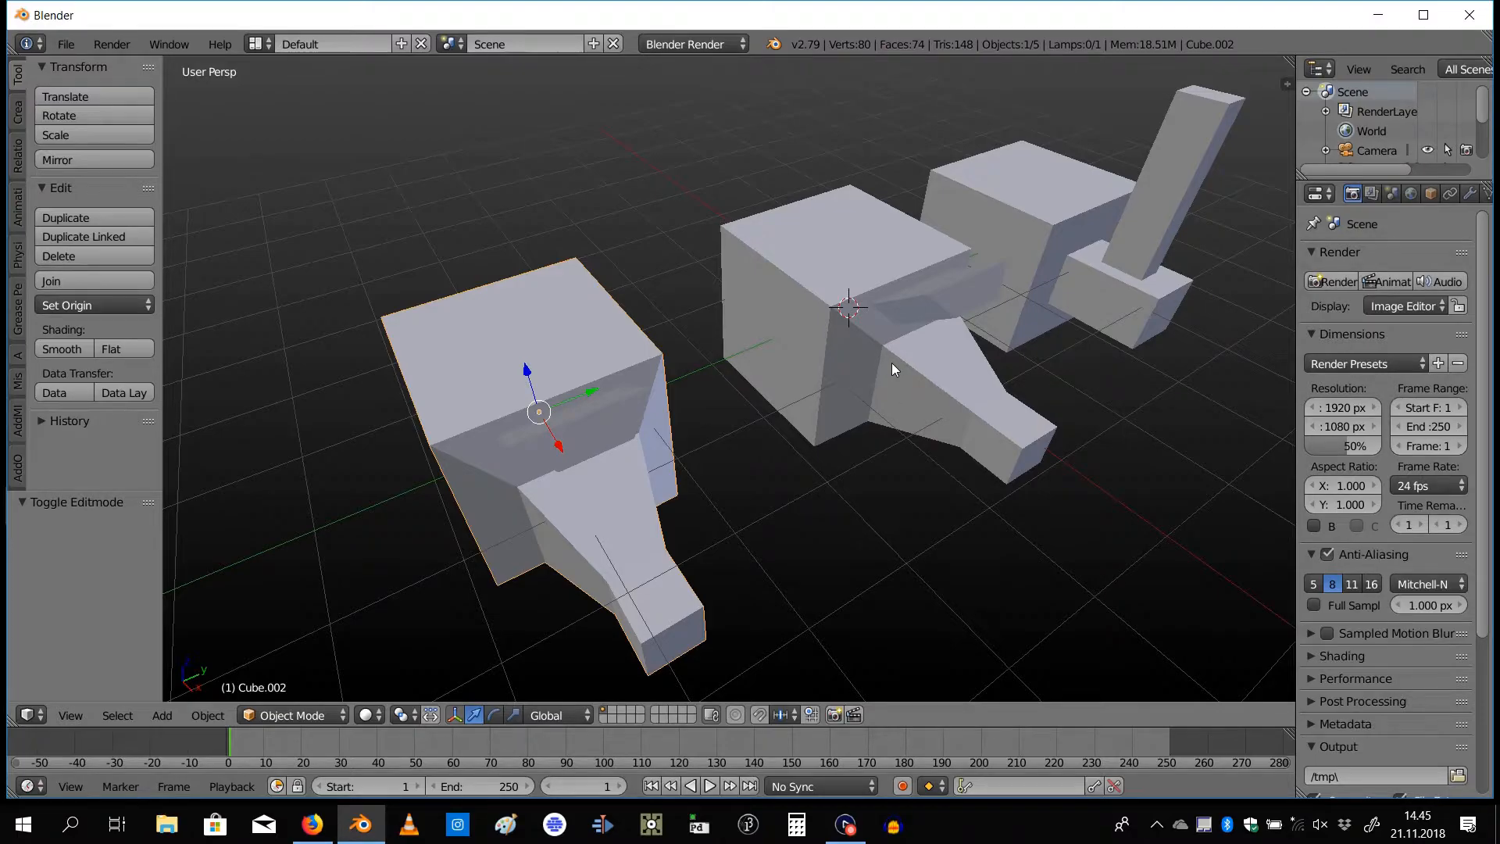
{"action": "mouse_move", "coordinate": [902, 385]}
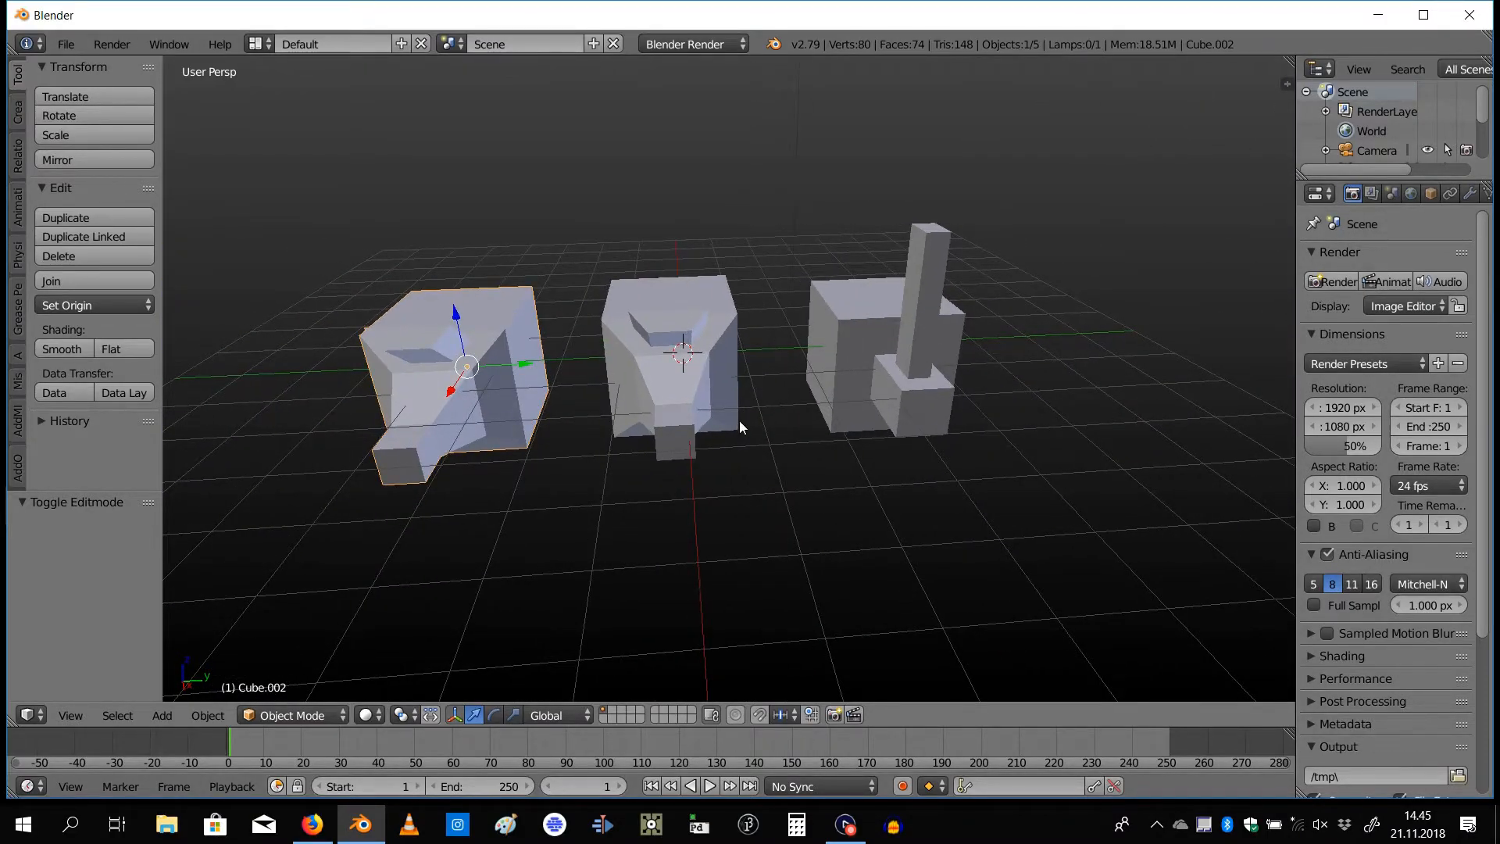
{"action": "mouse_move", "coordinate": [684, 538]}
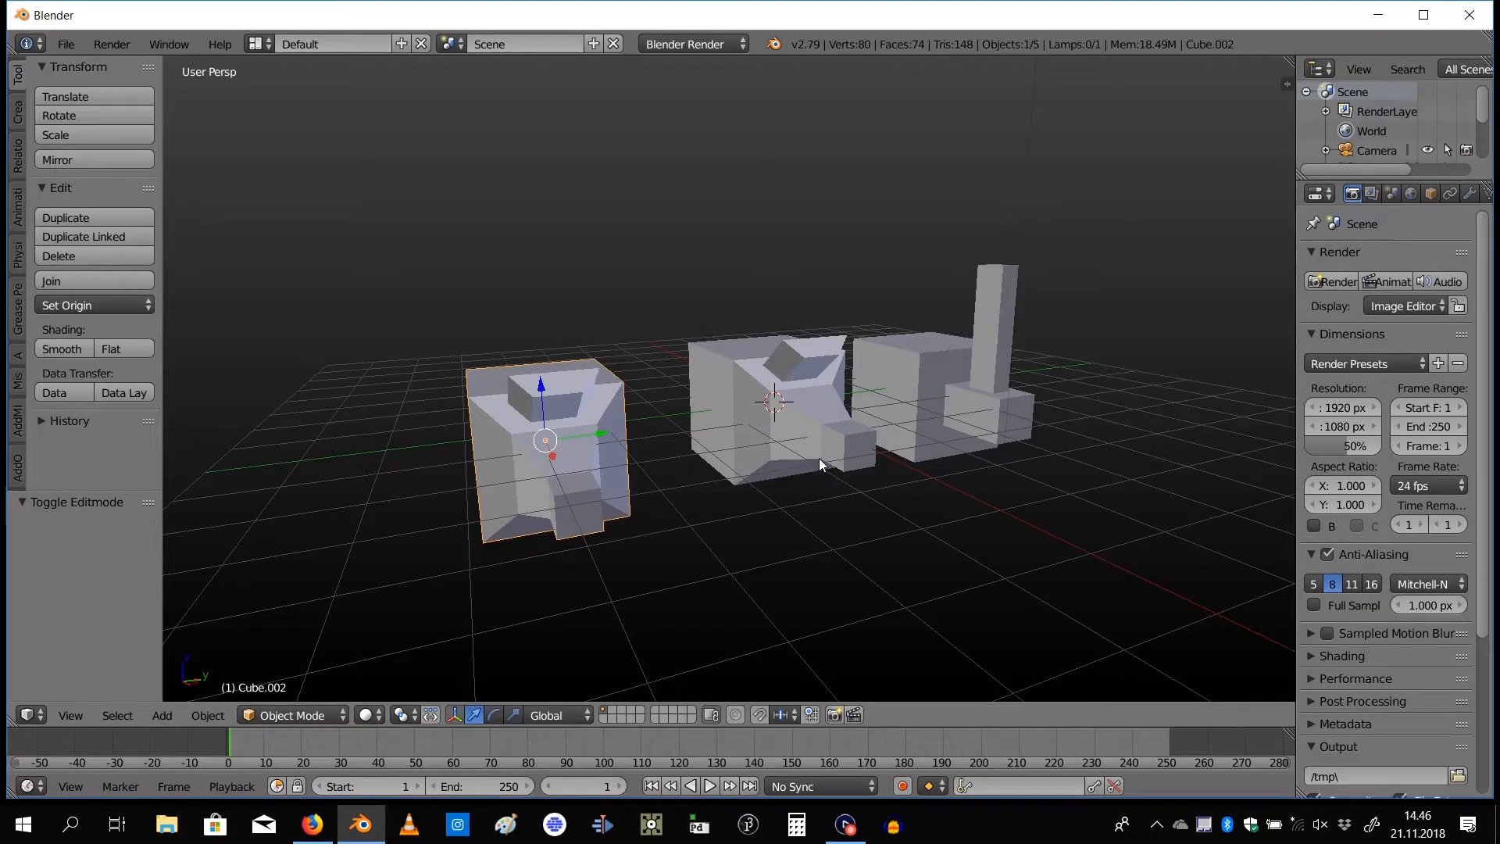
{"action": "mouse_move", "coordinate": [757, 196]}
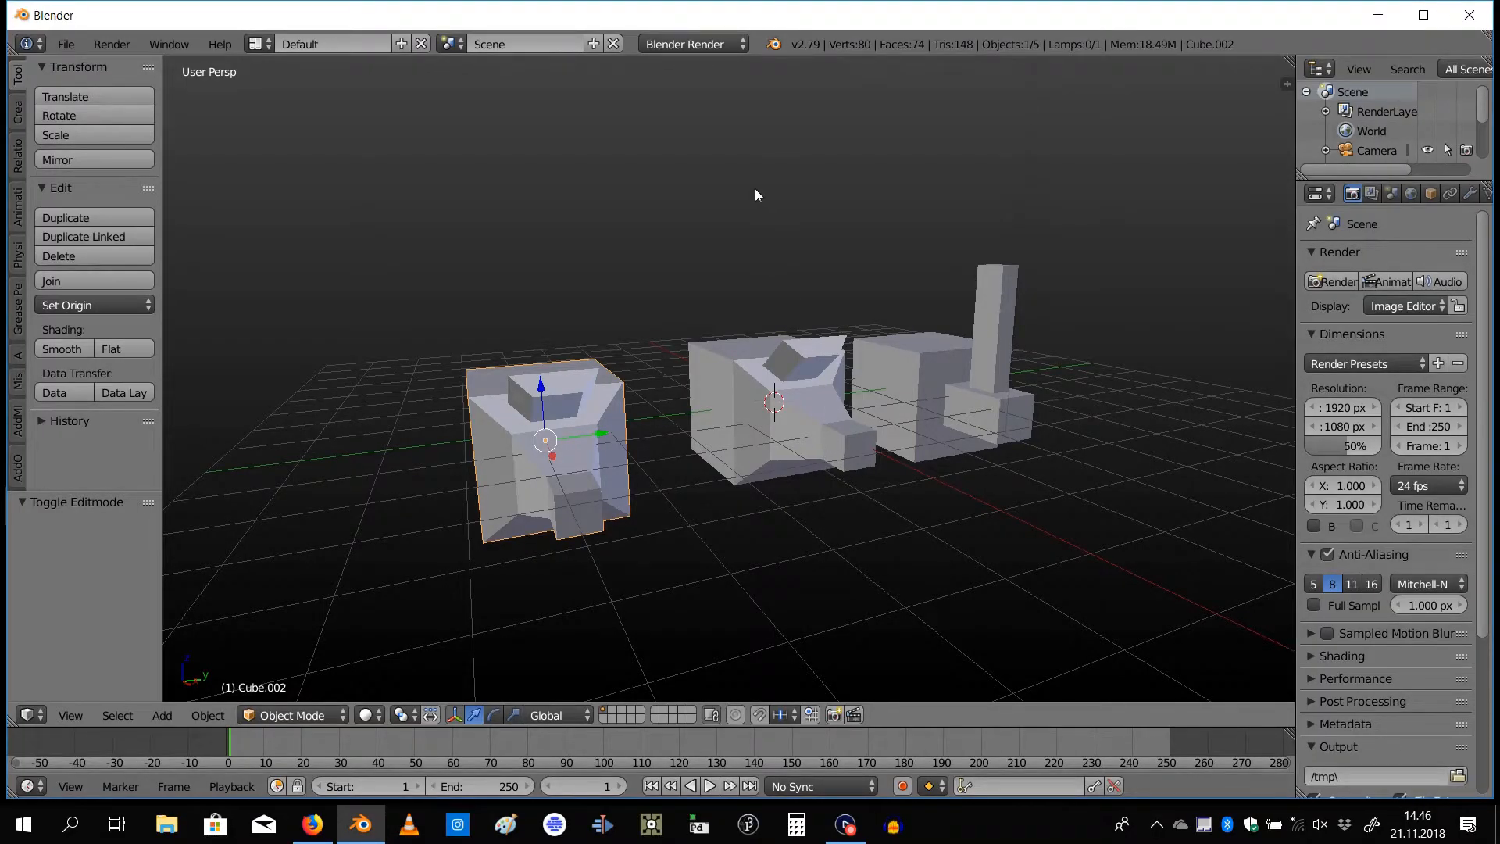
Switch the render engine to Cycles and enable Film > Transparent background
{"action": "left_click", "coordinate": [688, 44]}
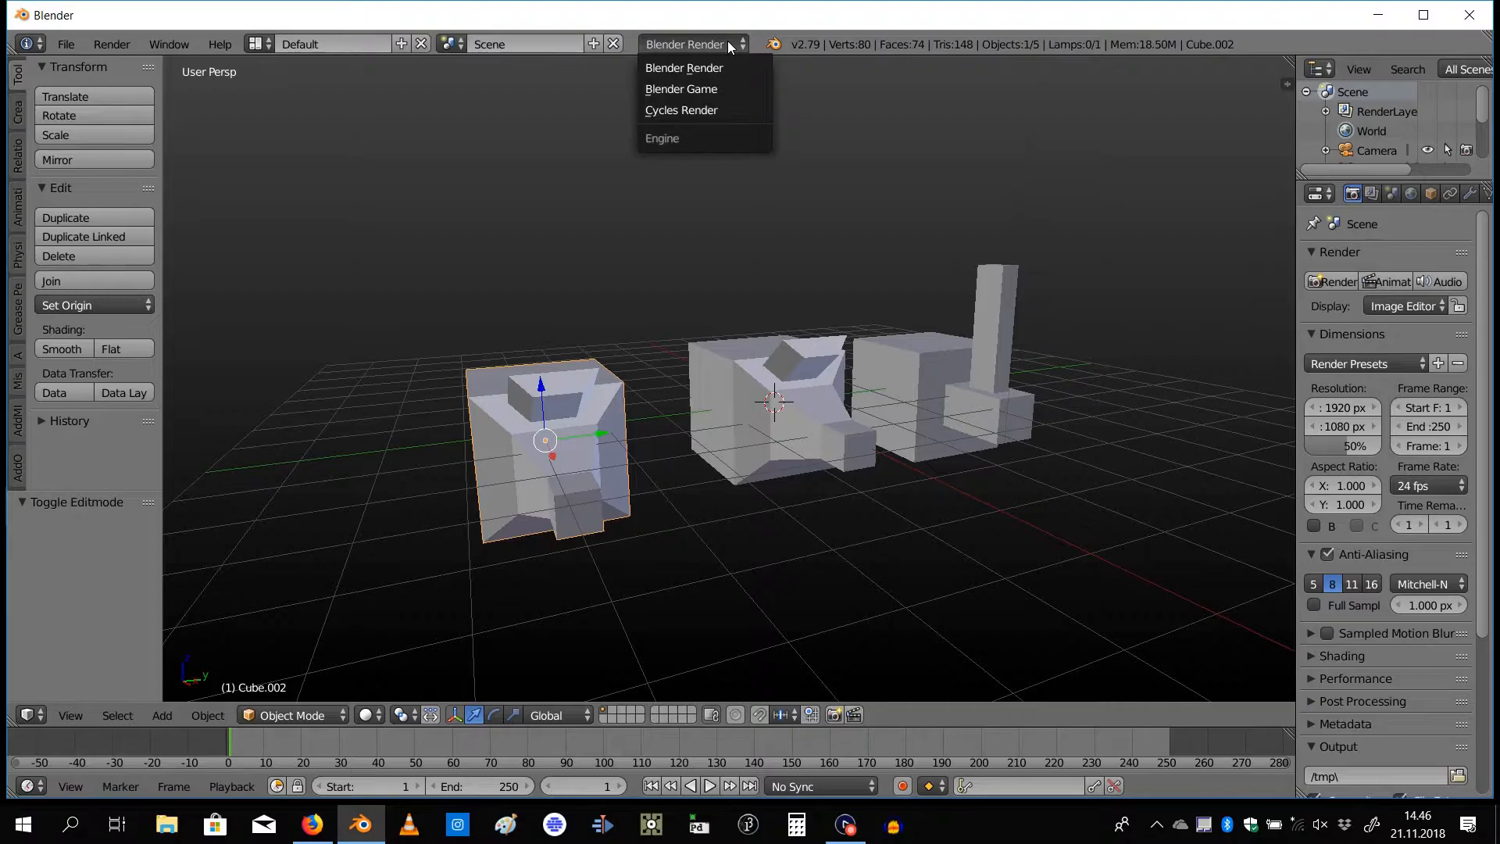
{"action": "left_click", "coordinate": [682, 109]}
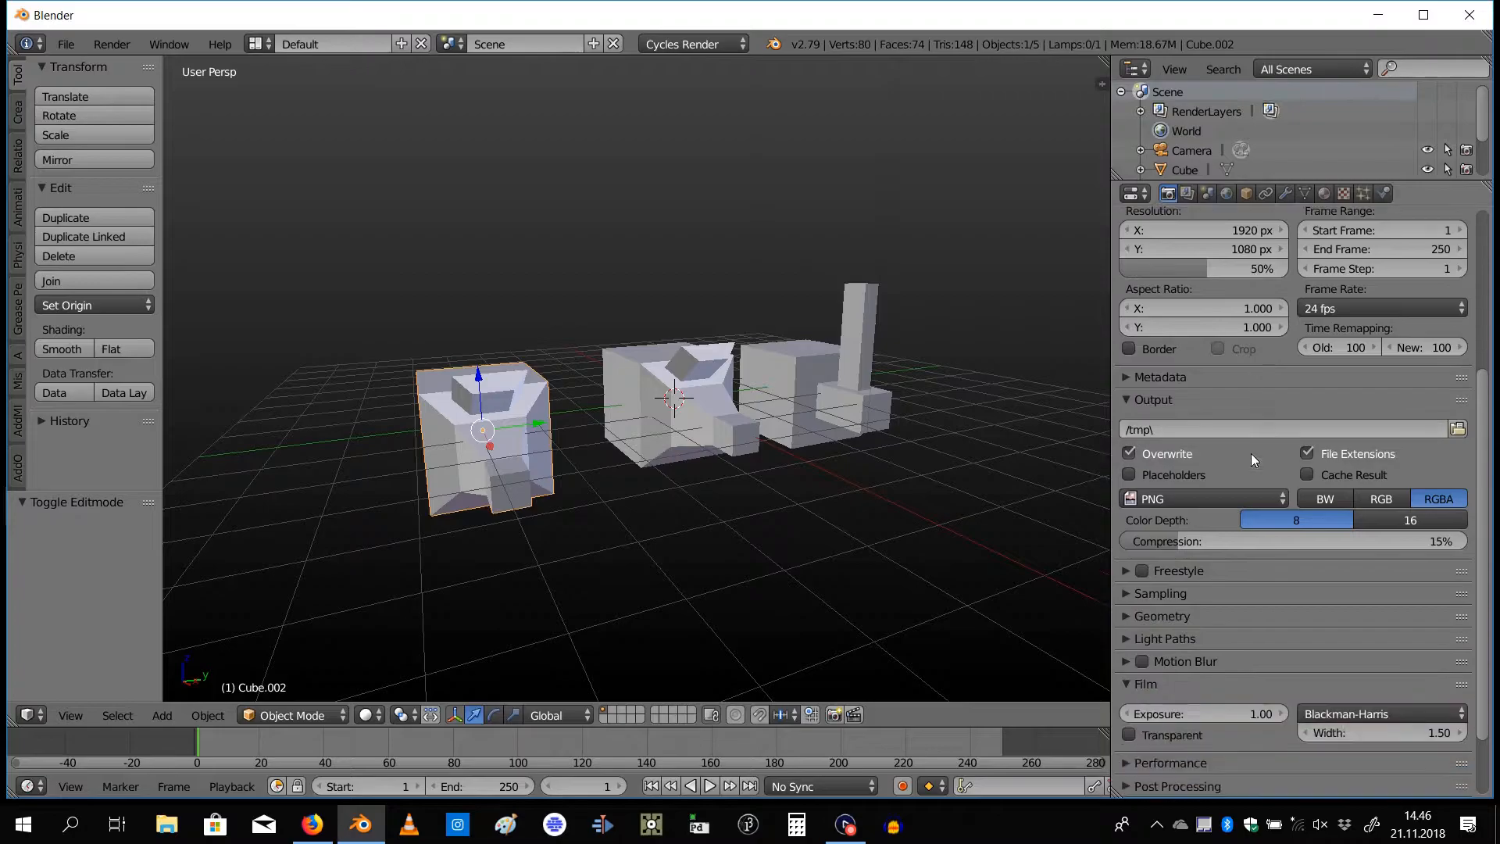
{"action": "scroll", "scroll_direction": "down", "scroll_amount": 3}
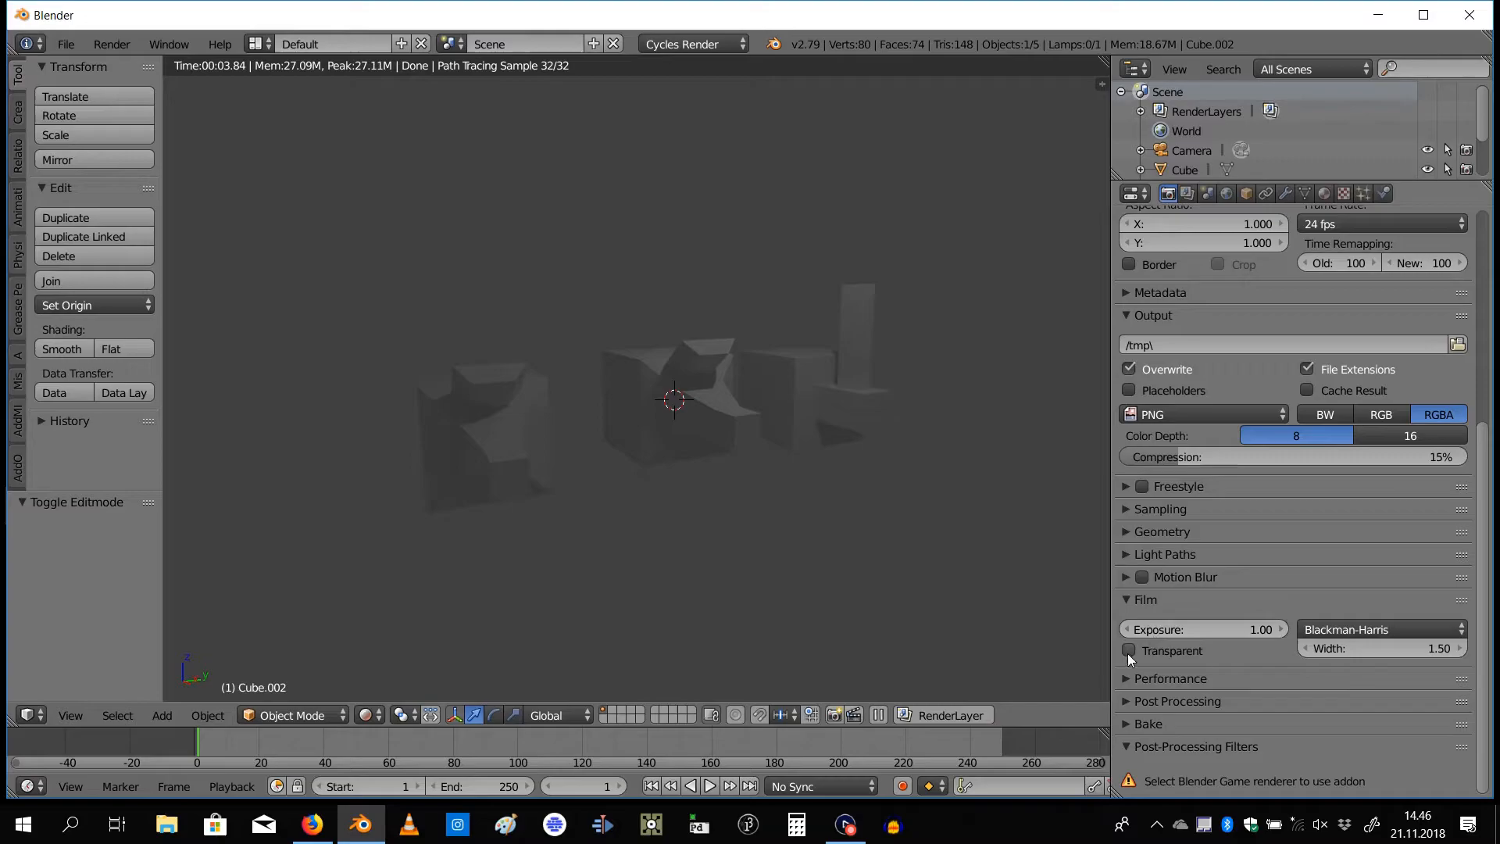
{"action": "left_click", "coordinate": [1130, 650]}
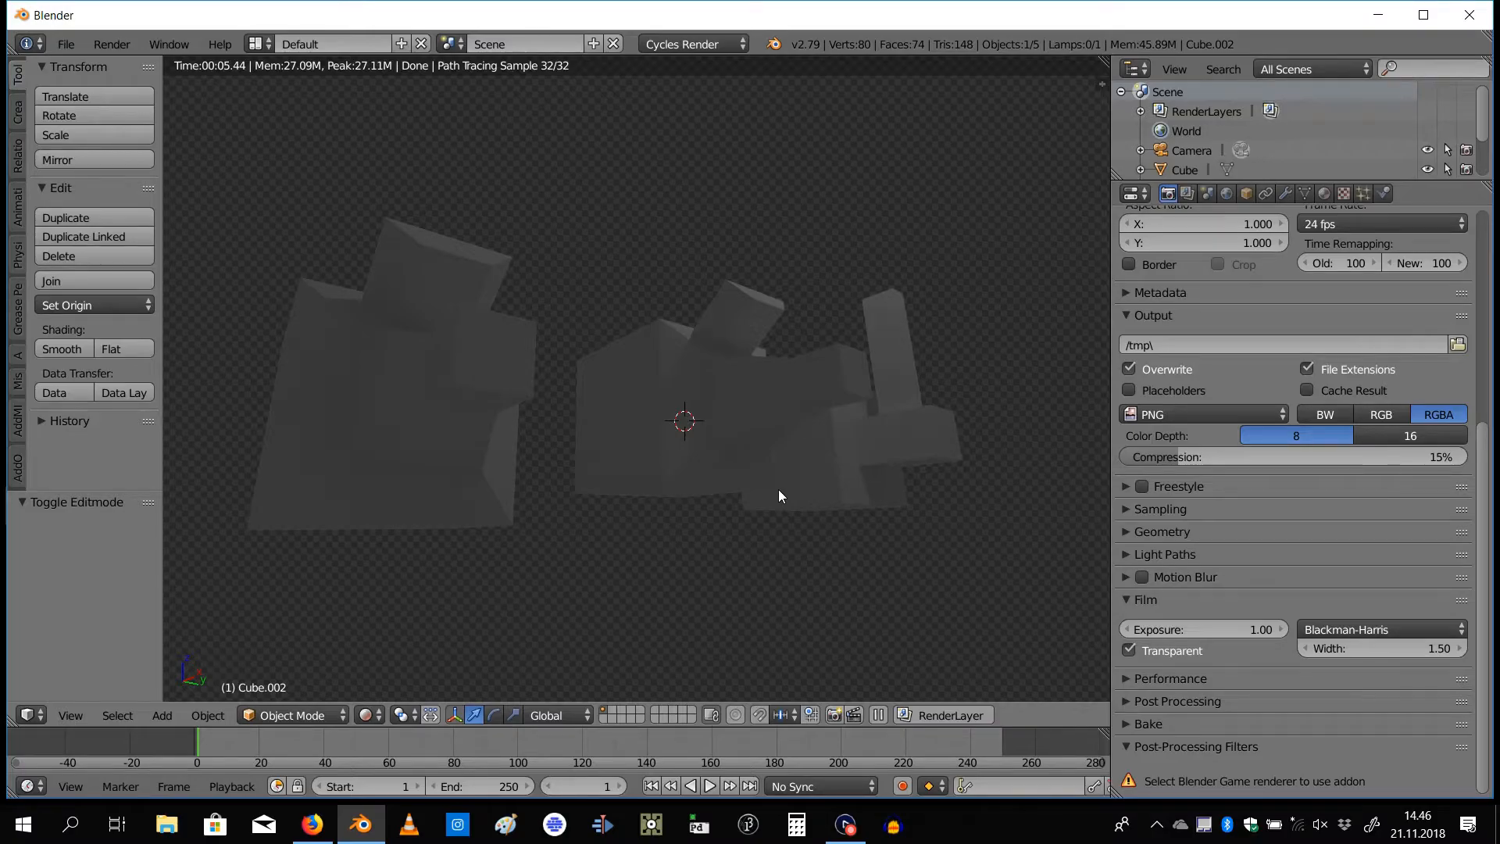
{"action": "mouse_move", "coordinate": [1087, 655]}
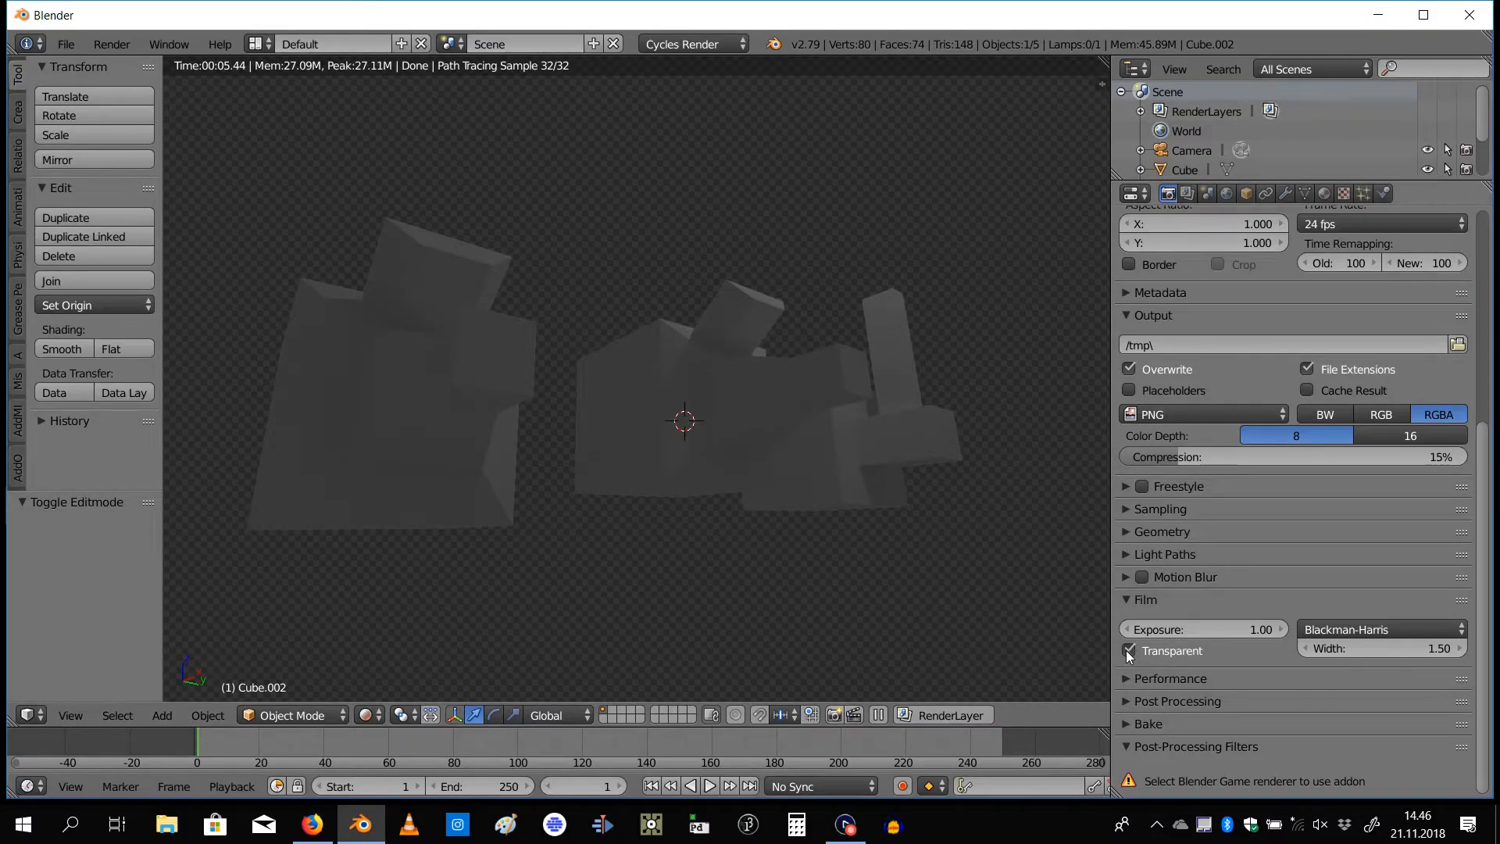
{"action": "left_click", "coordinate": [1128, 651]}
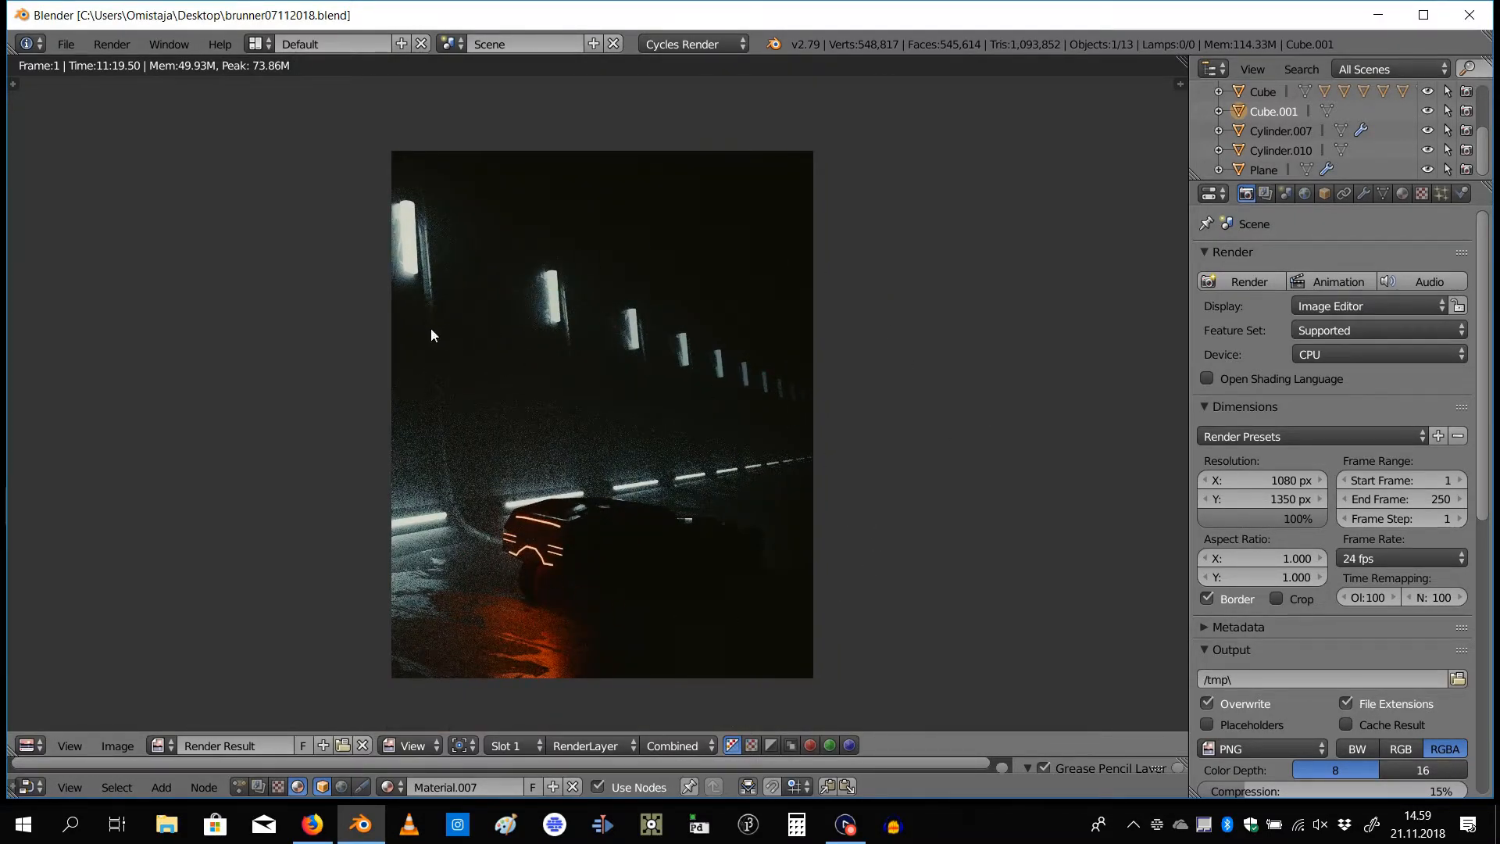
{"action": "mouse_move", "coordinate": [974, 392]}
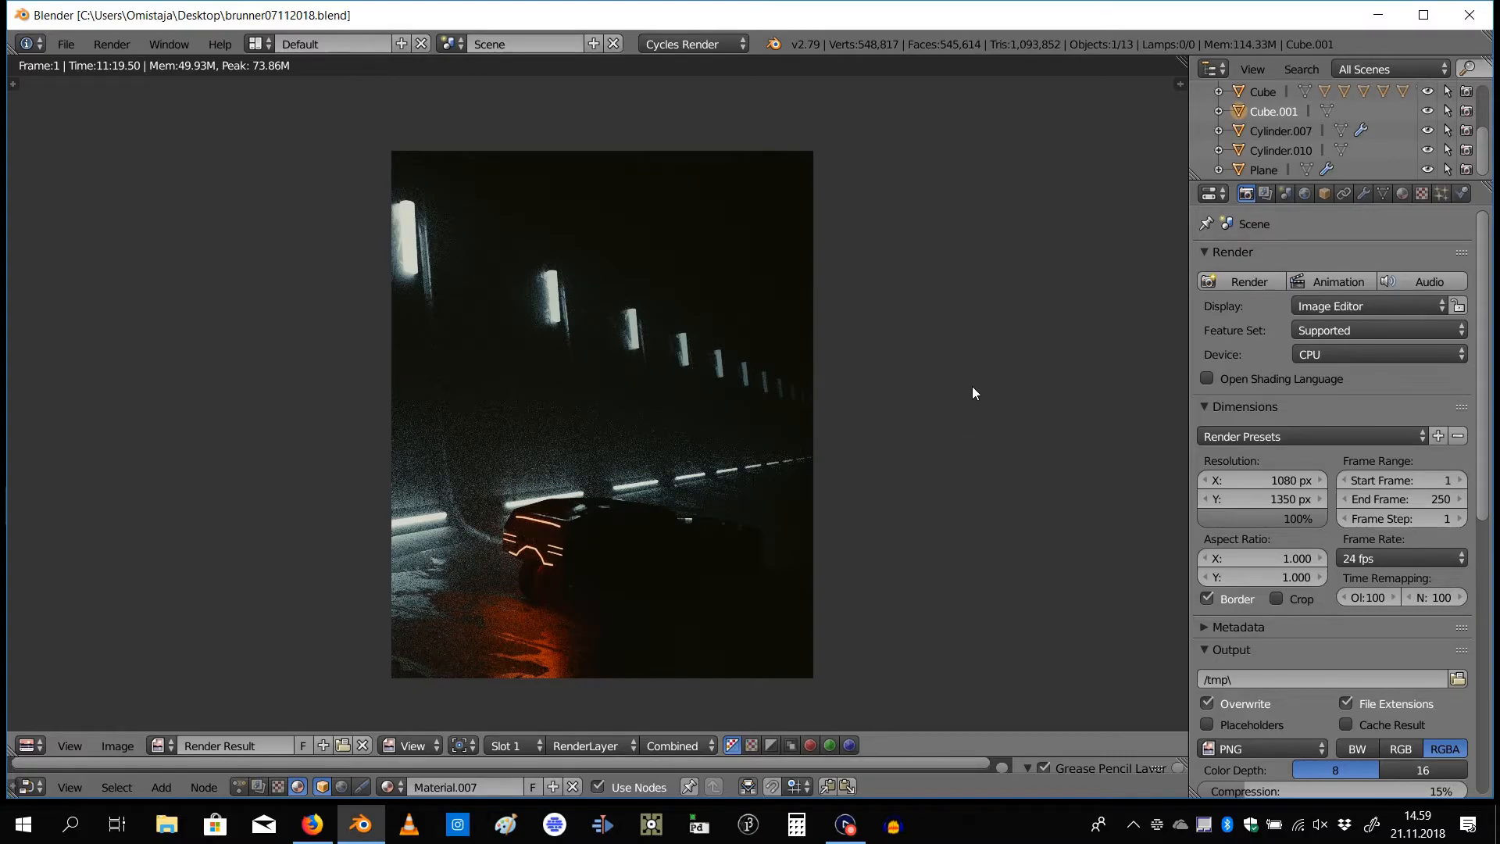
{"action": "mouse_move", "coordinate": [979, 411]}
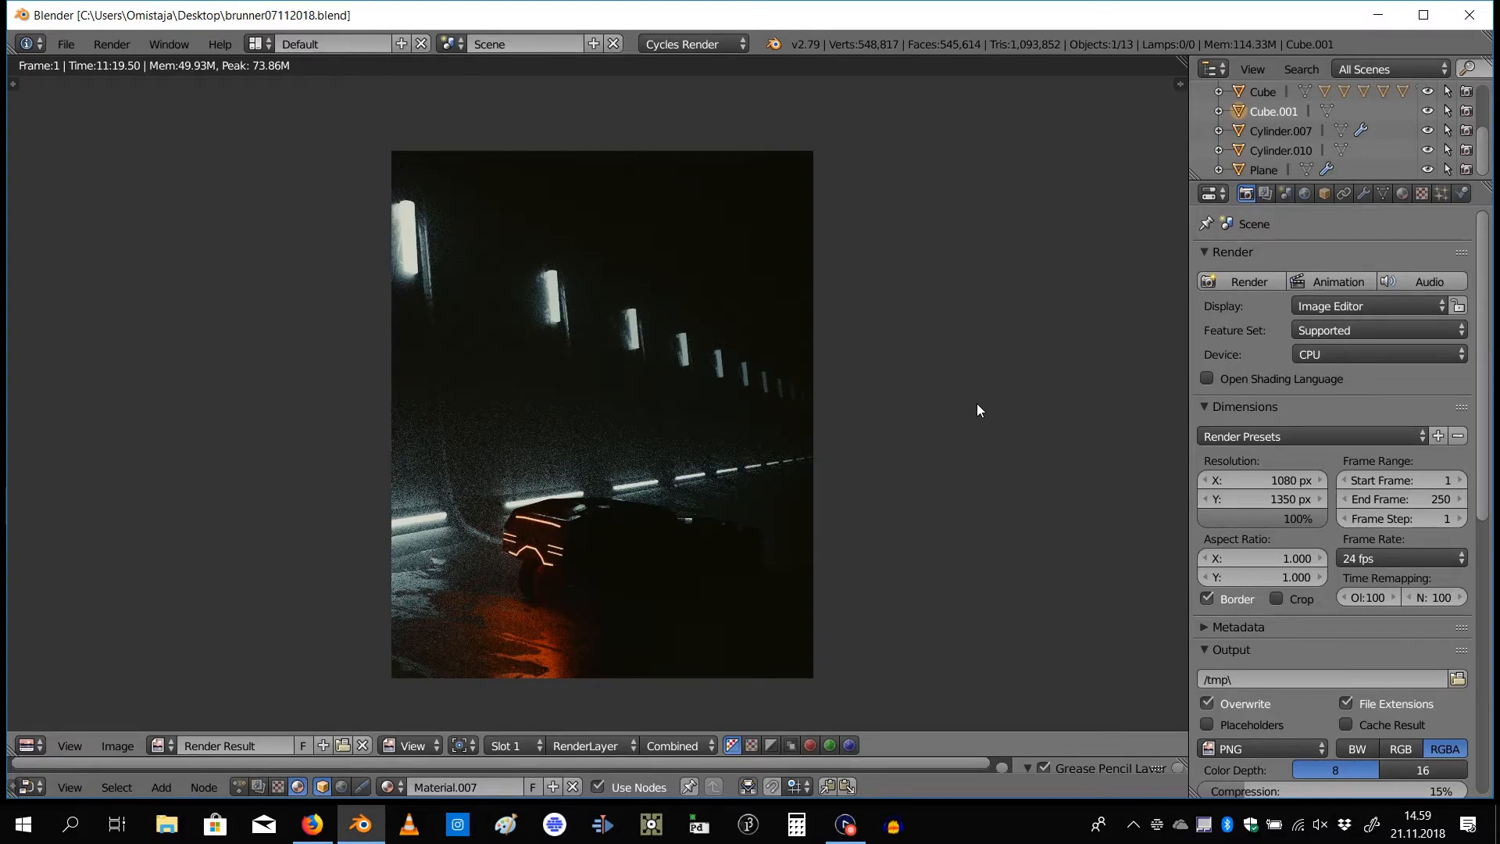
Show the Scene properties and expand the Color Management panel into view
{"action": "left_click", "coordinate": [1266, 194]}
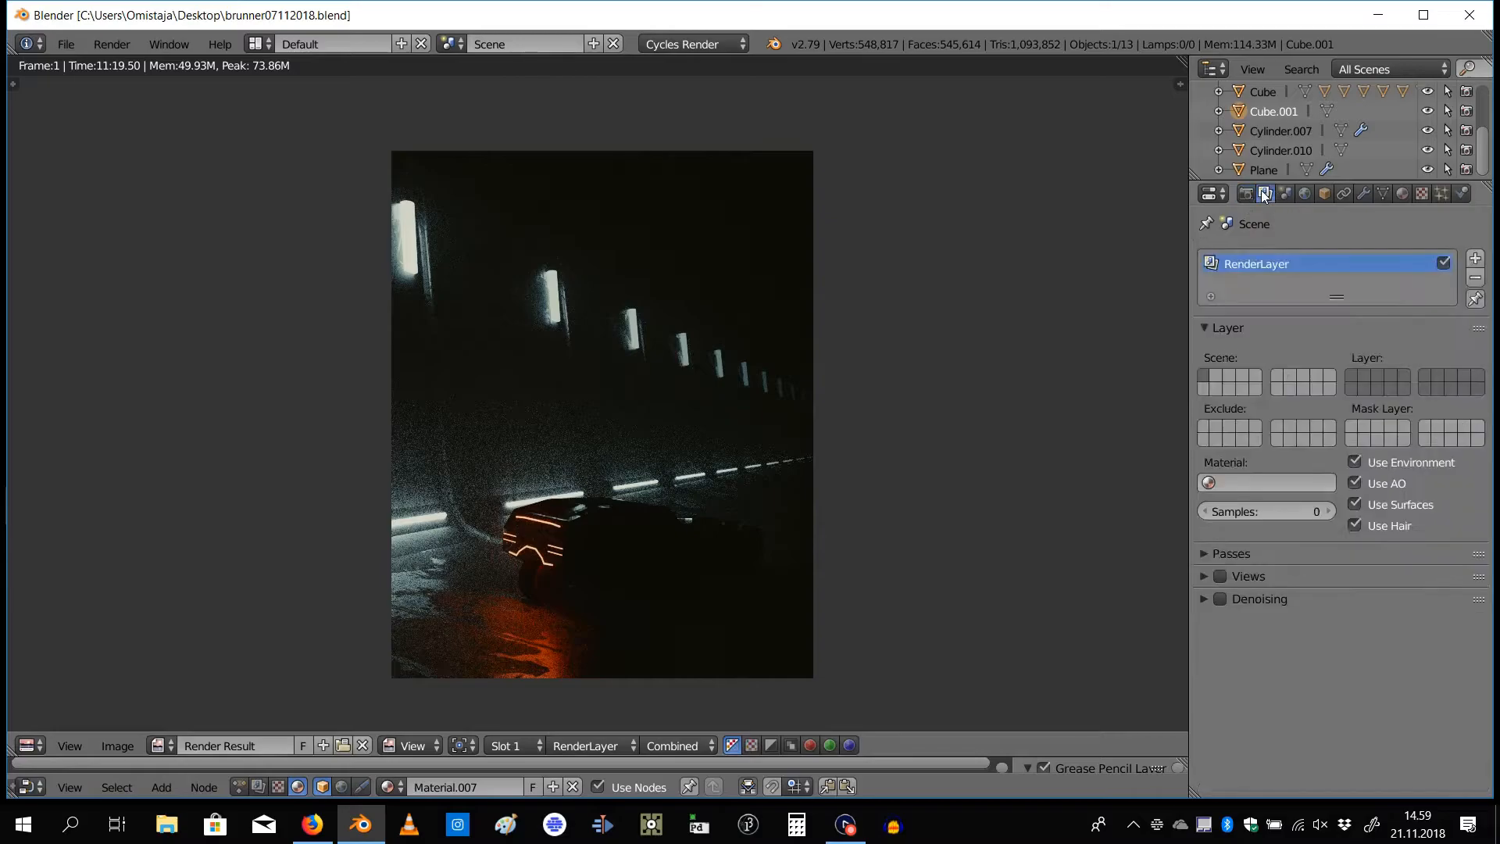
{"action": "mouse_move", "coordinate": [1287, 194]}
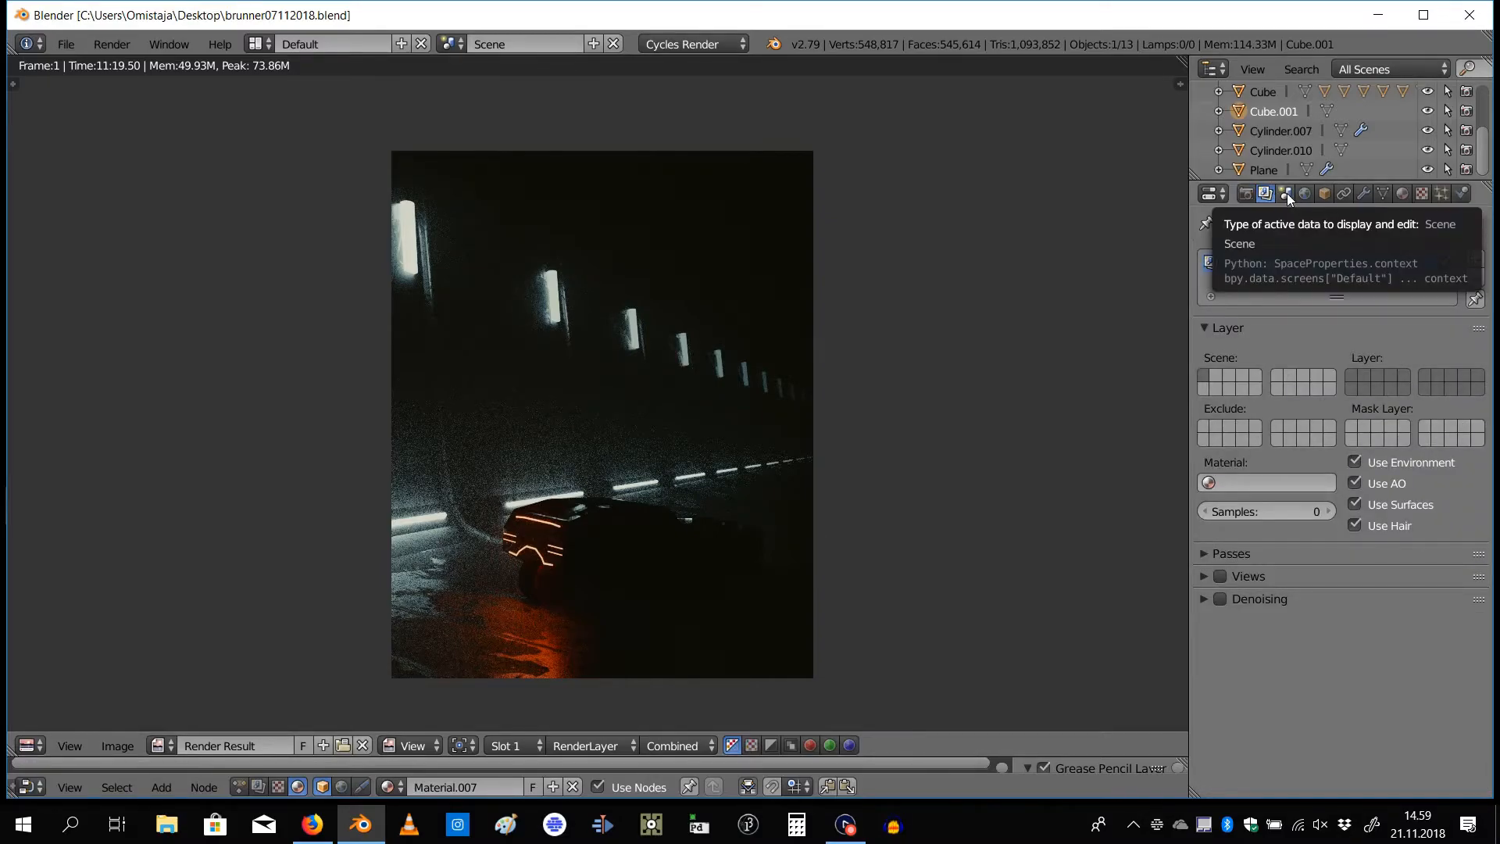
{"action": "left_click", "coordinate": [1285, 194]}
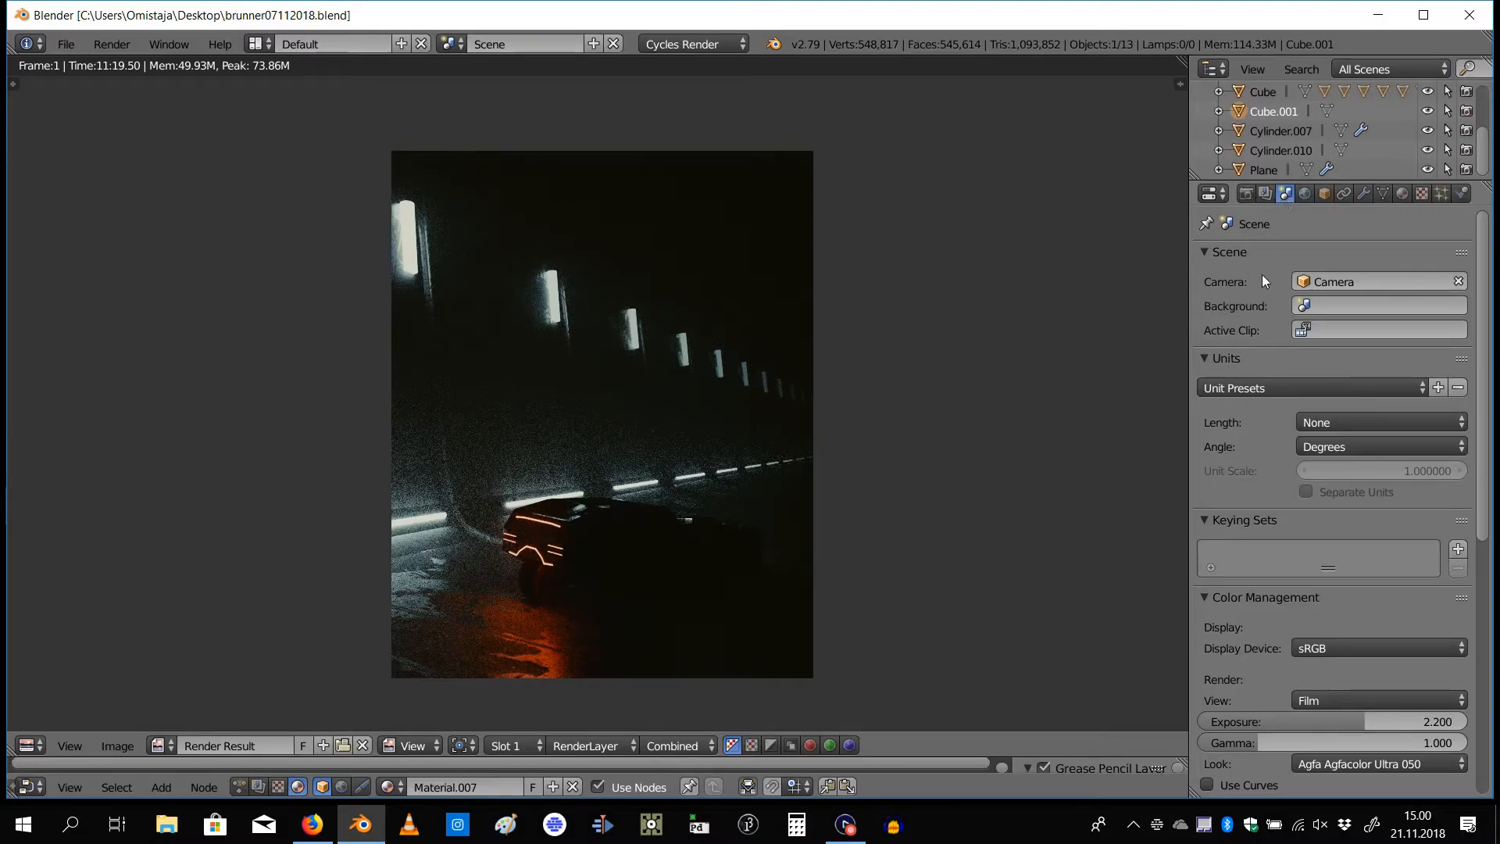
{"action": "left_click", "coordinate": [1205, 597]}
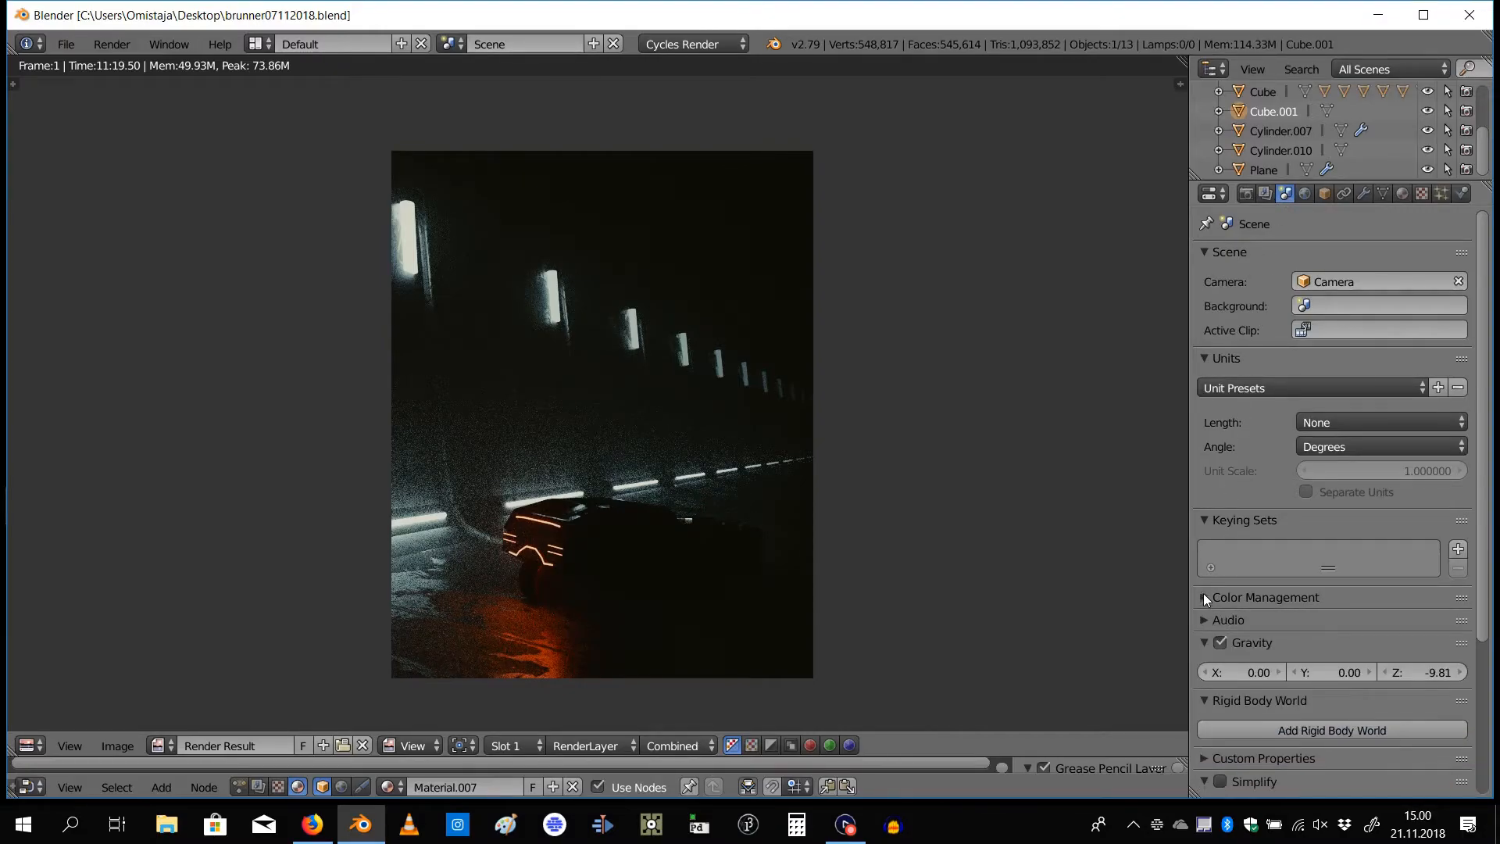
{"action": "left_click", "coordinate": [1205, 597]}
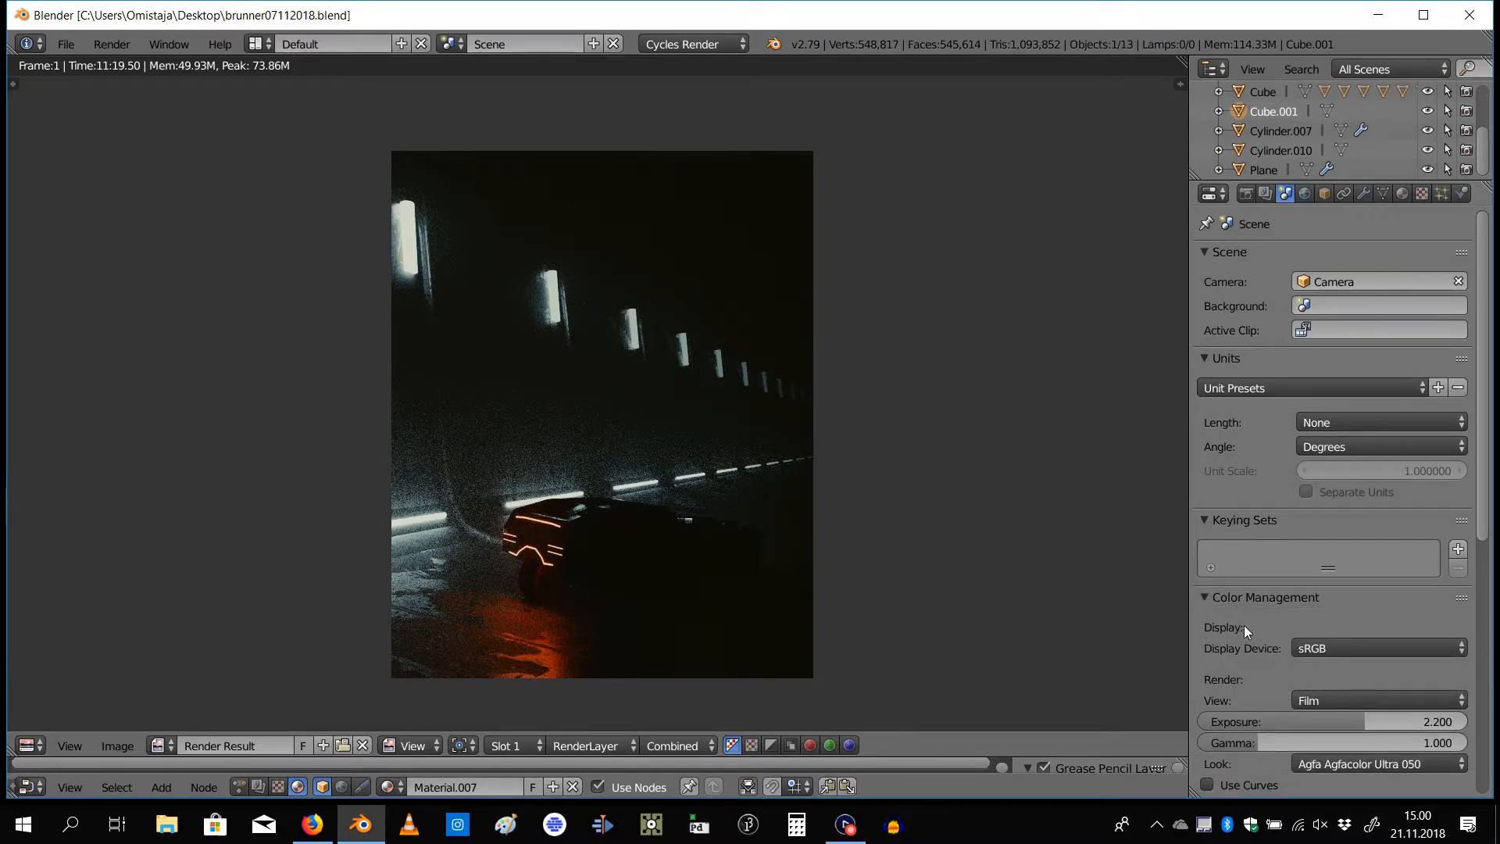
{"action": "scroll", "scroll_direction": "down", "scroll_amount": 3}
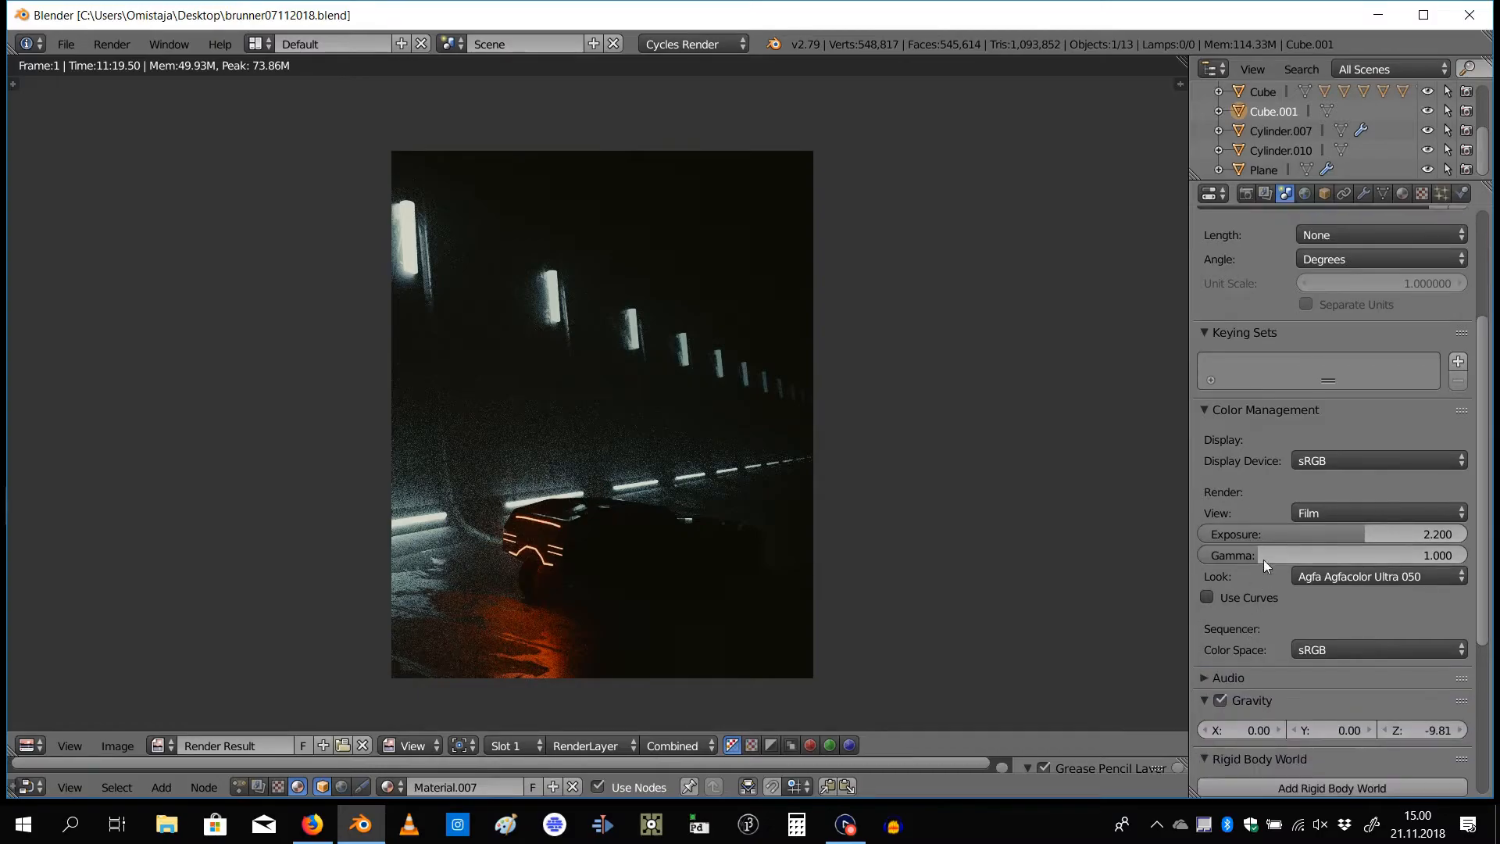
Set exposure to 2 and keep the Film view transform in Color Management
{"action": "left_click", "coordinate": [1378, 512]}
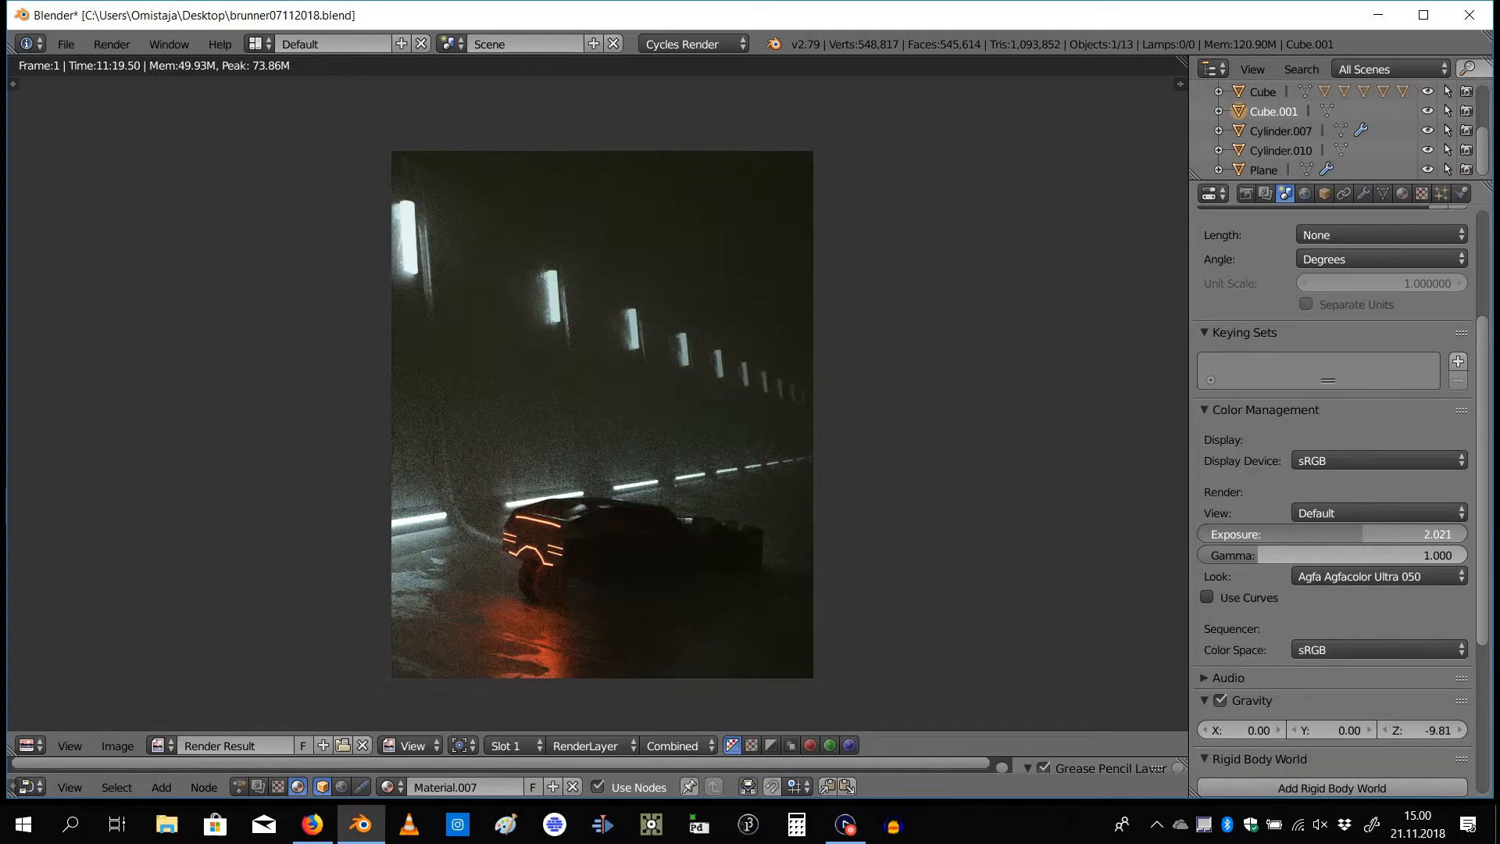
{"action": "left_click_drag", "start_coordinate": [1397, 534], "coordinate": [1353, 534]}
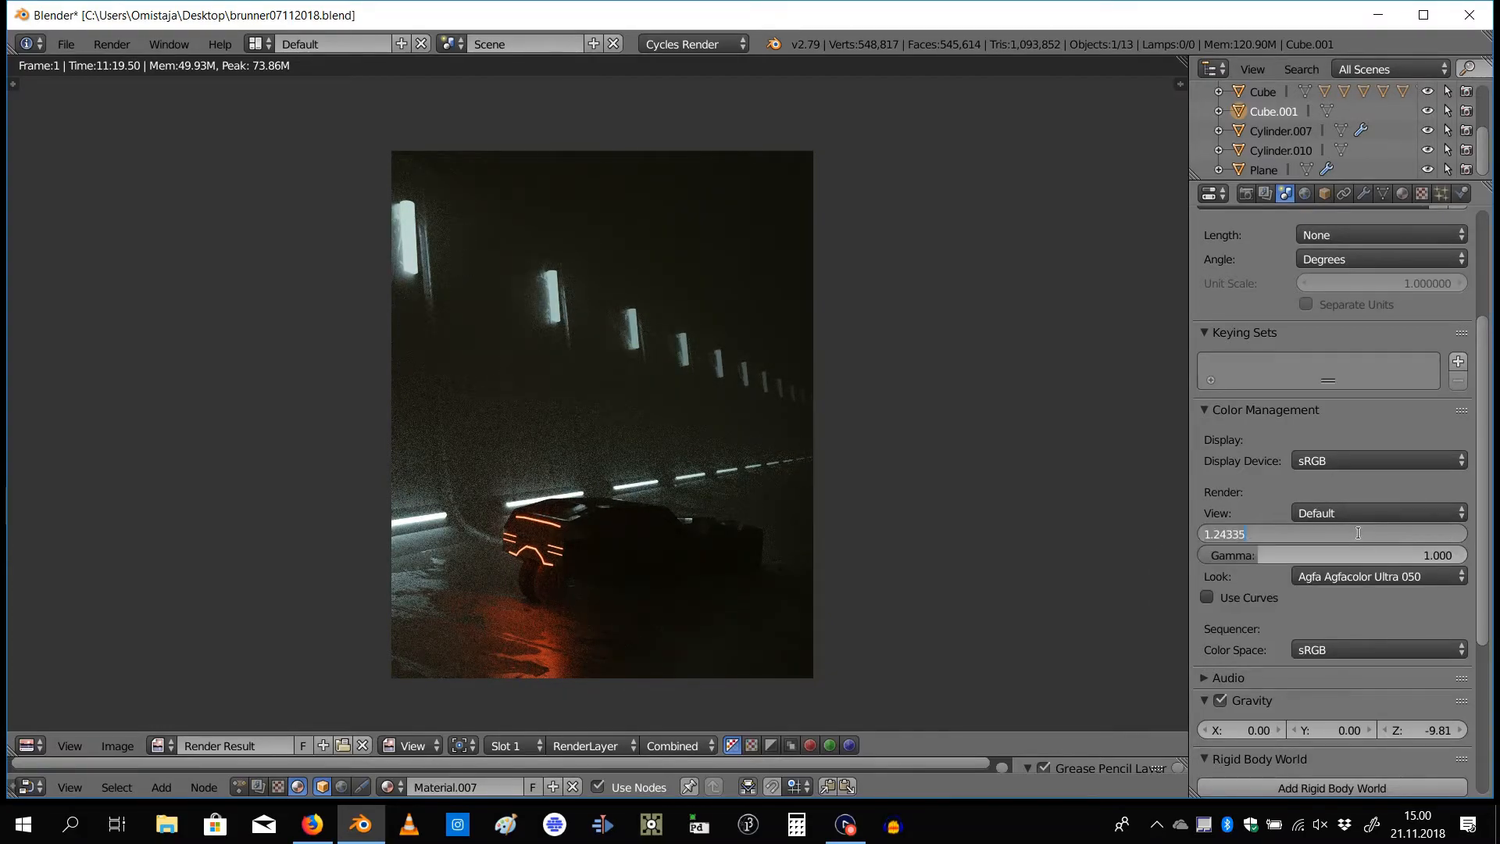
{"action": "type", "text": "2.000"}
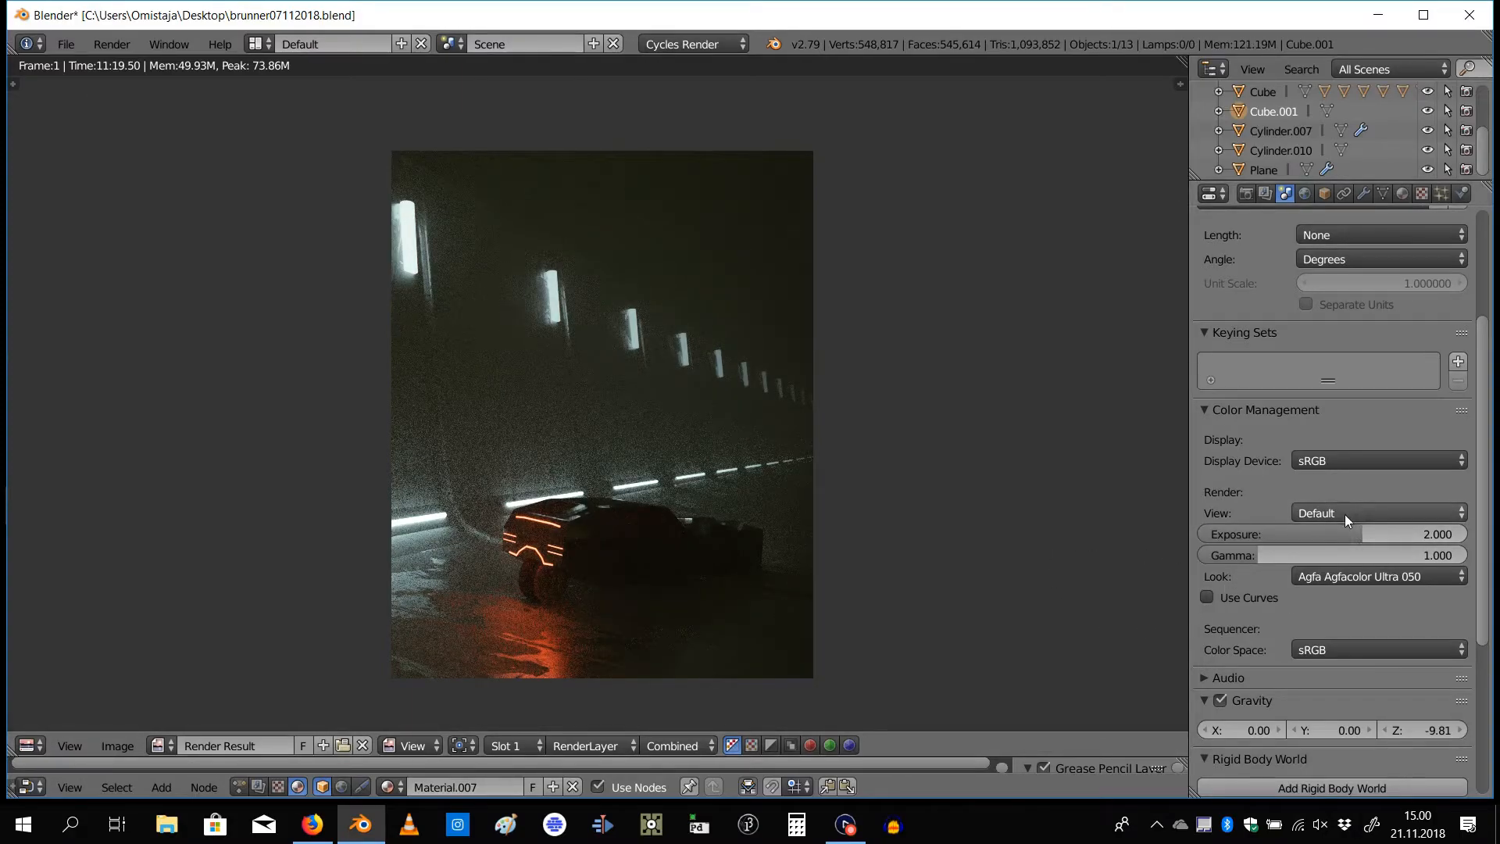
{"action": "left_click", "coordinate": [1378, 513]}
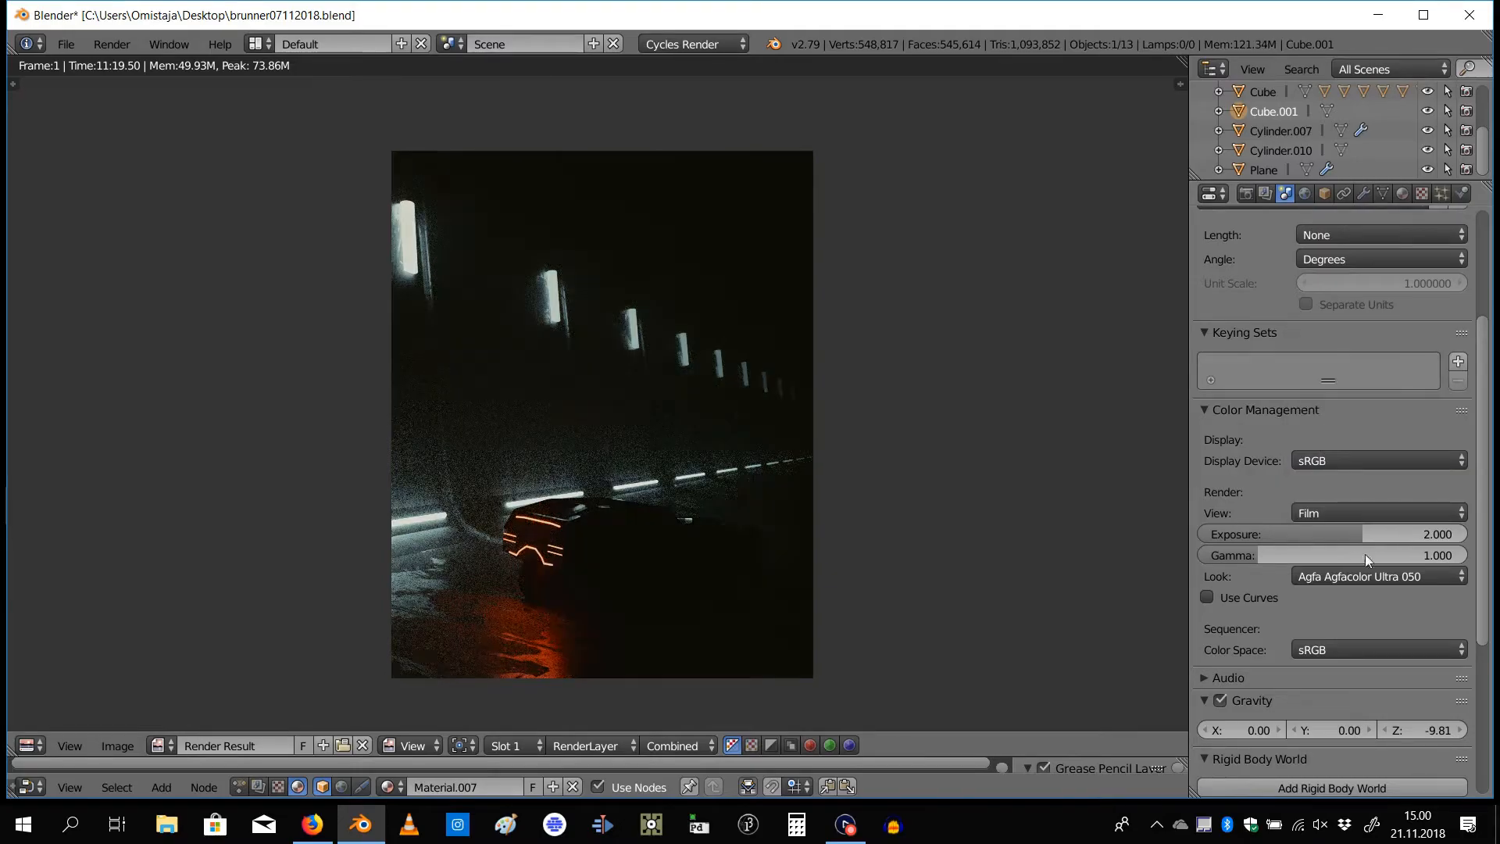
Bring up the Look dropdown listing the film-emulation looks
{"action": "left_click", "coordinate": [1378, 576]}
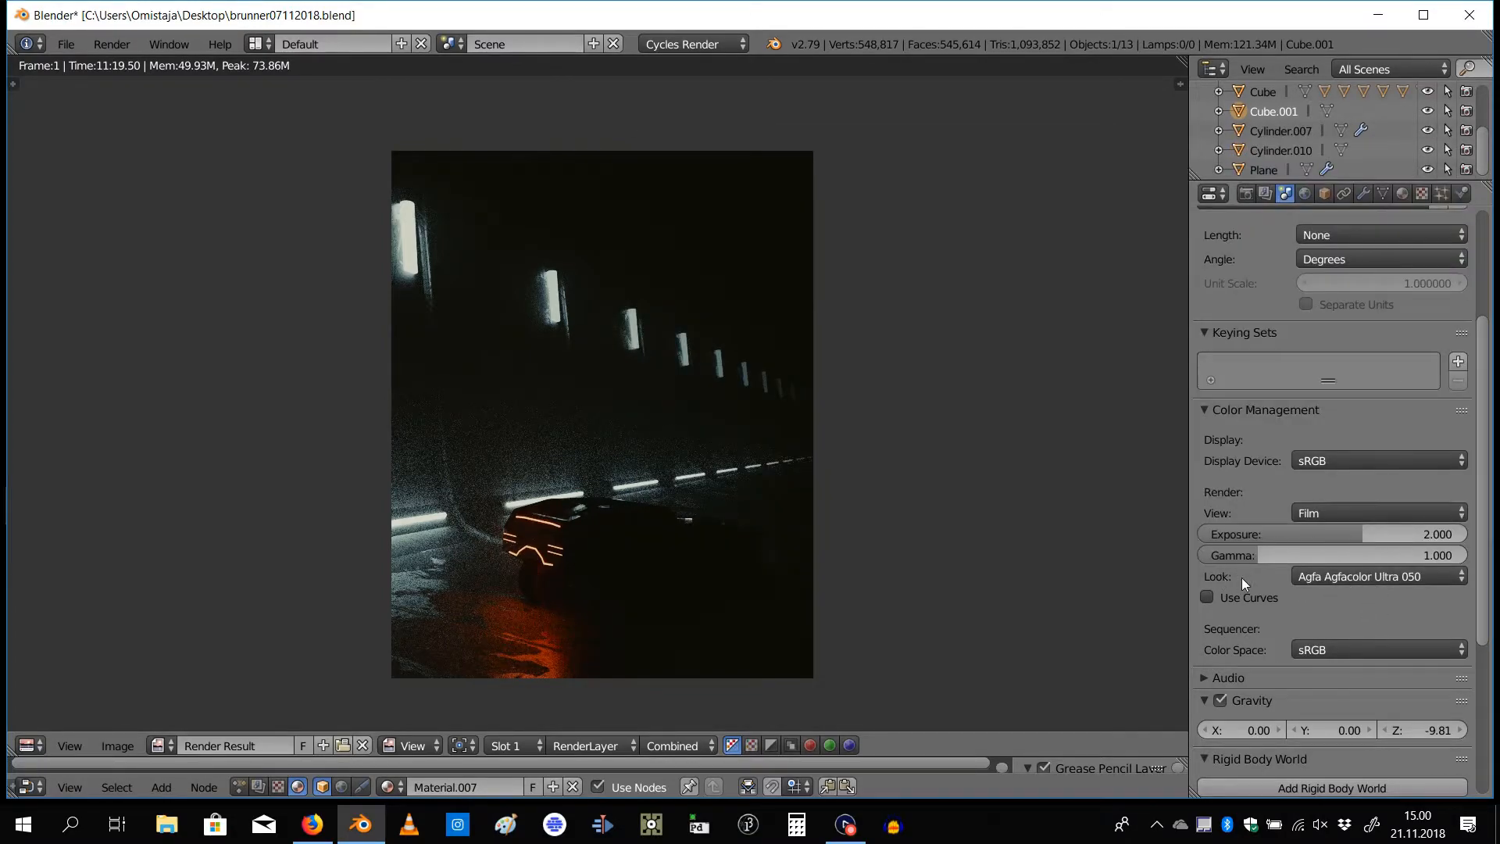
{"action": "mouse_move", "coordinate": [1370, 577]}
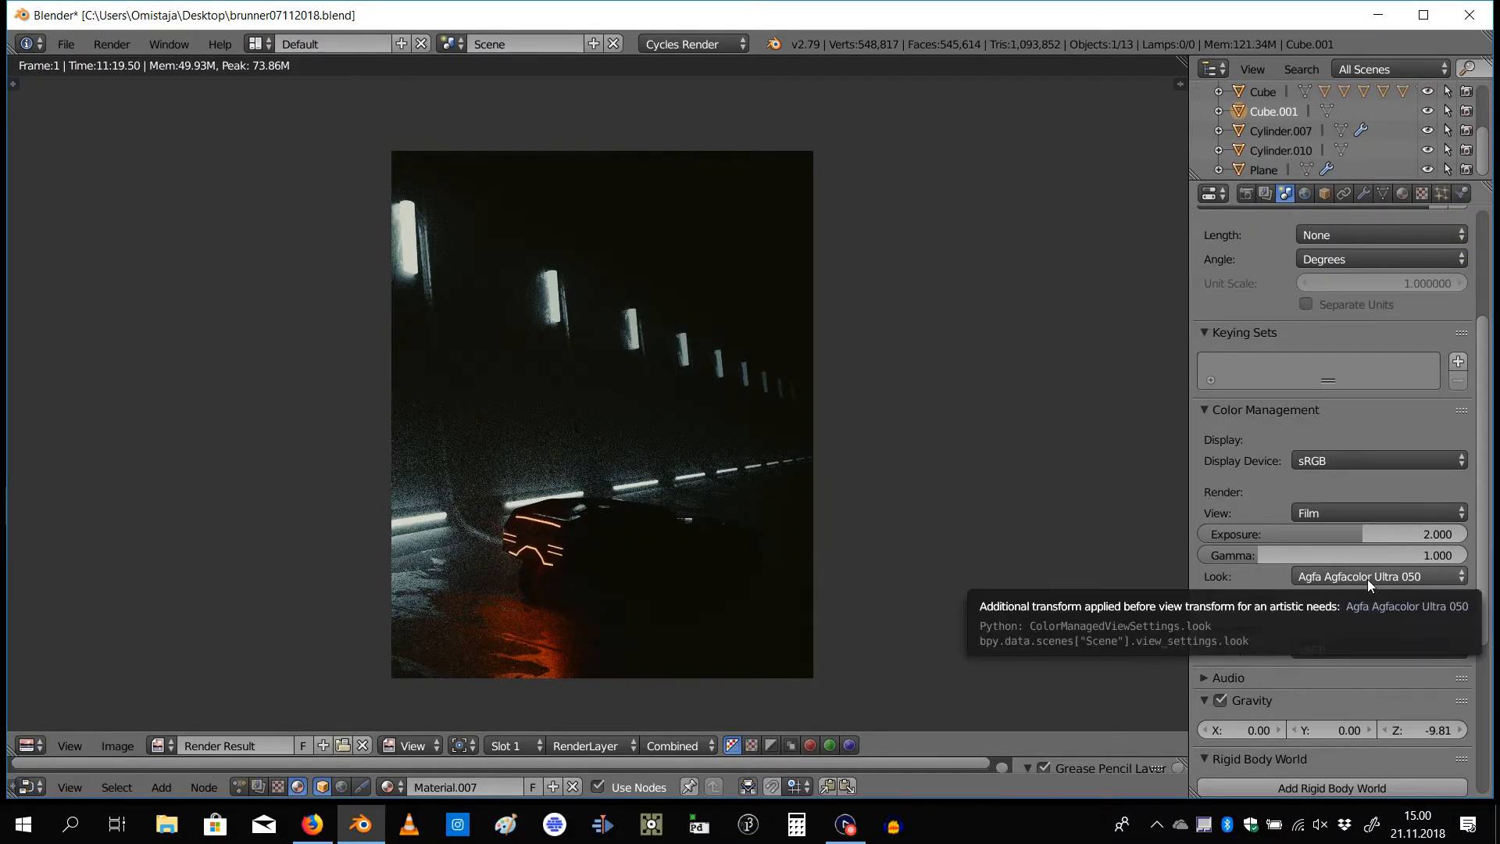
{"action": "left_click", "coordinate": [1378, 577]}
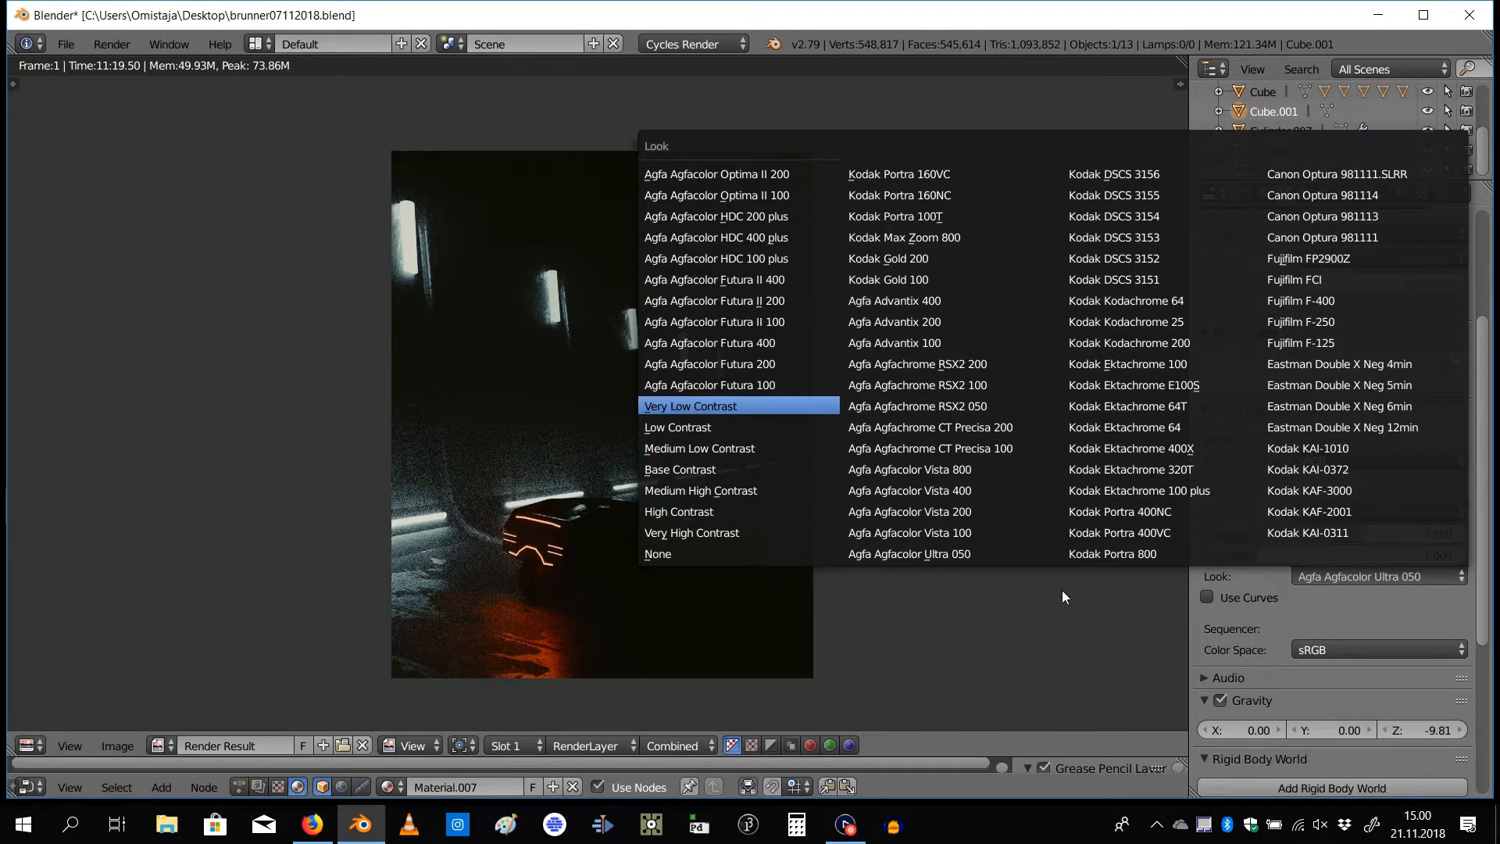
Try the Very Low Contrast, Fujifilm F-125 and Kodak KAI-1010 looks on the render
{"action": "left_click", "coordinate": [689, 406]}
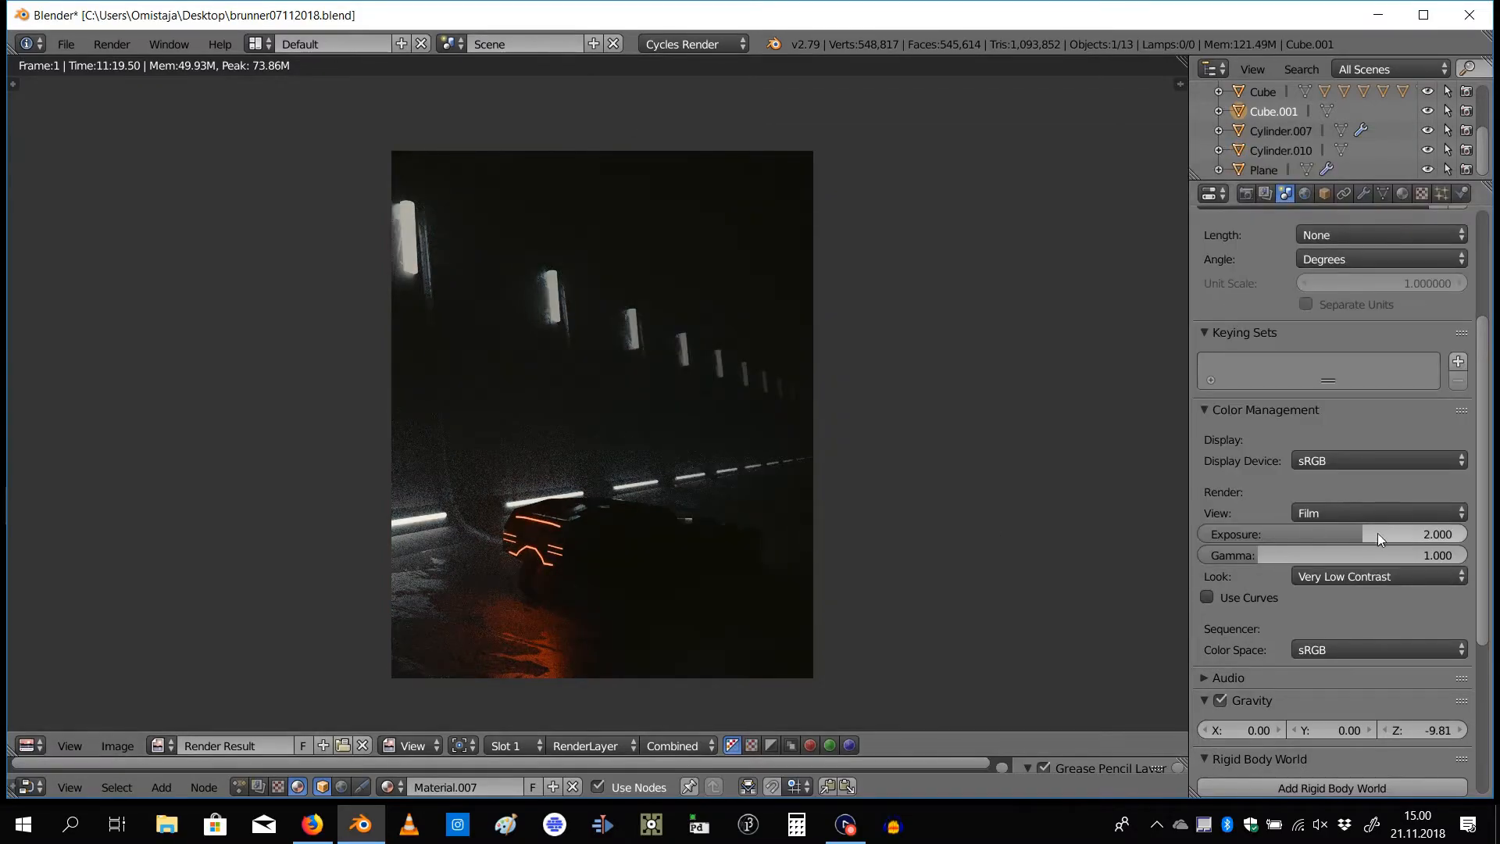
{"action": "left_click", "coordinate": [1379, 577]}
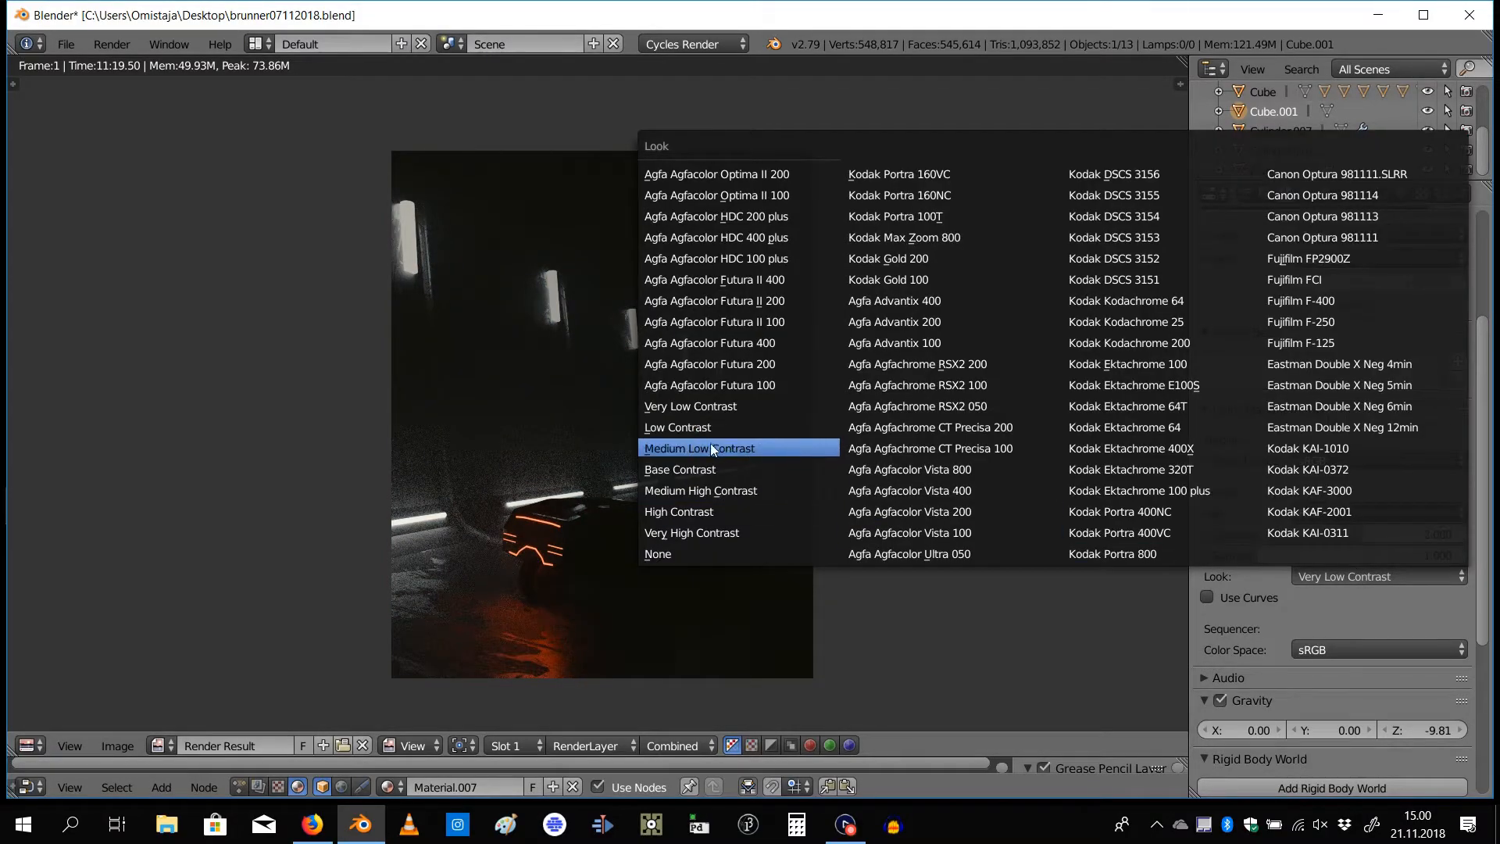
{"action": "mouse_move", "coordinate": [722, 469]}
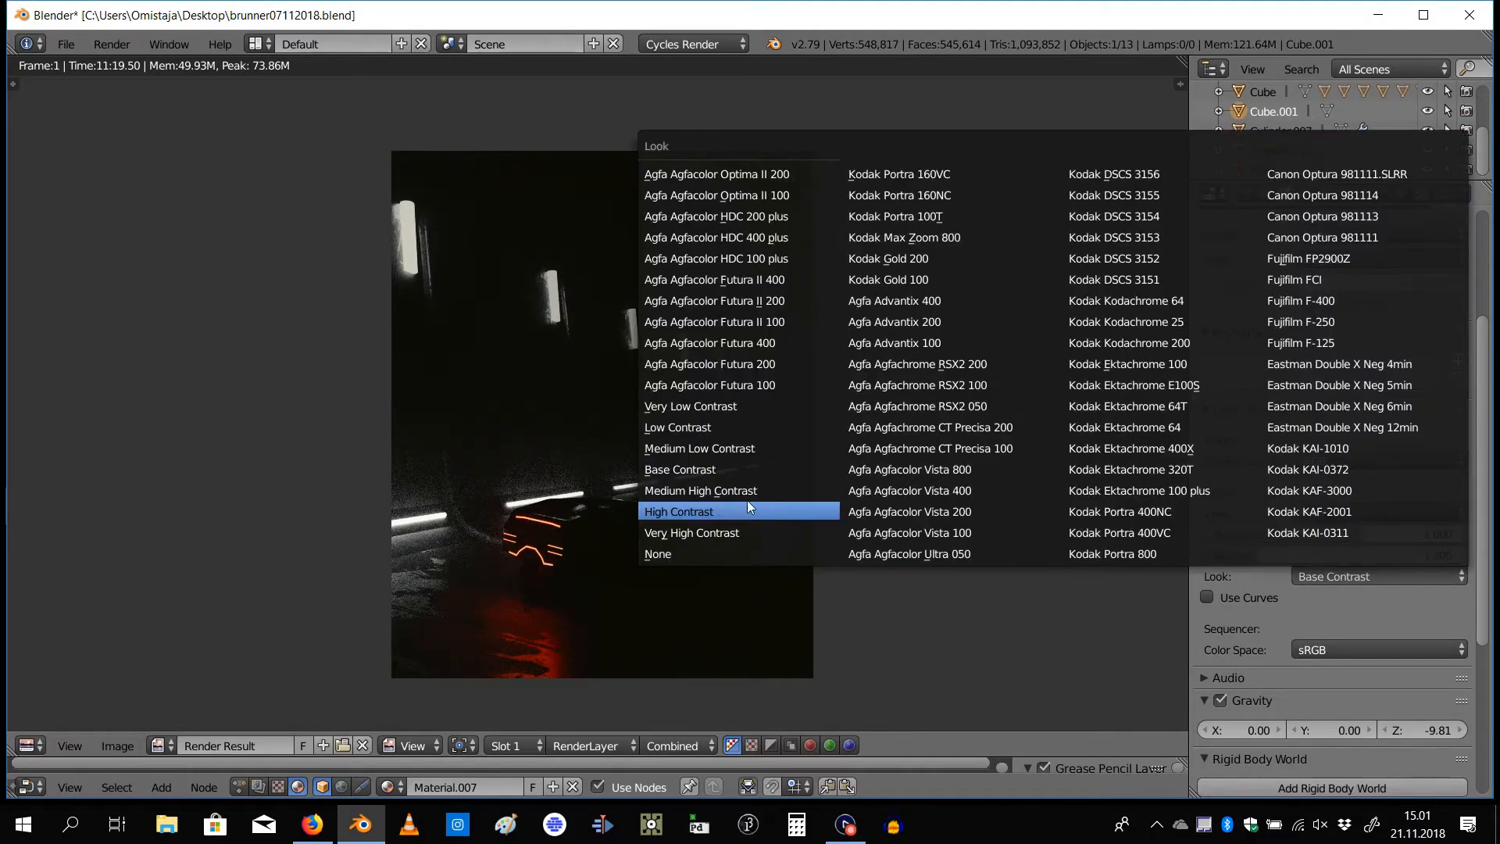
{"action": "mouse_move", "coordinate": [704, 531]}
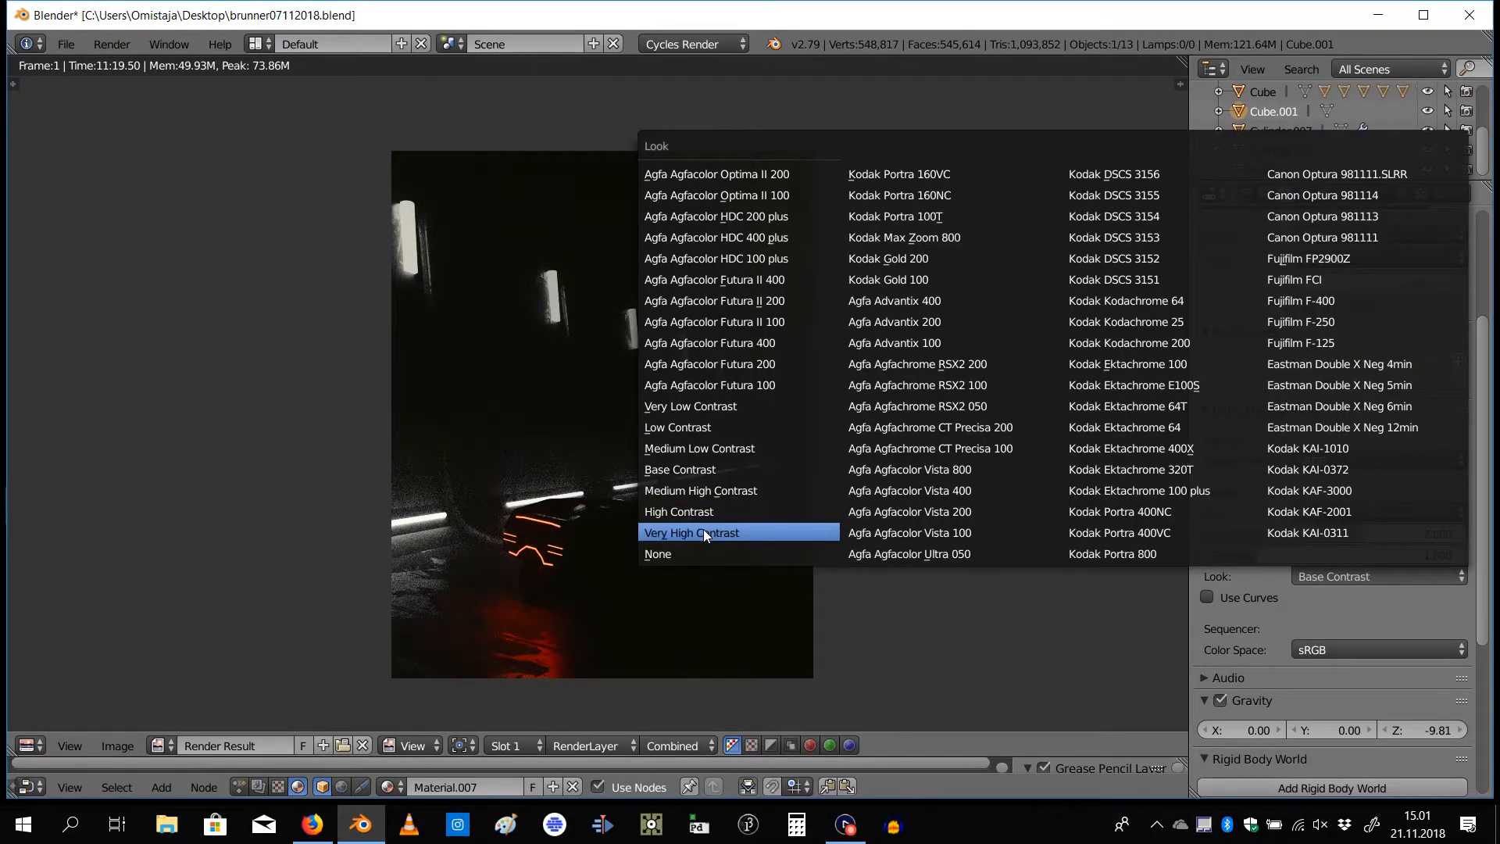
{"action": "mouse_move", "coordinate": [712, 517]}
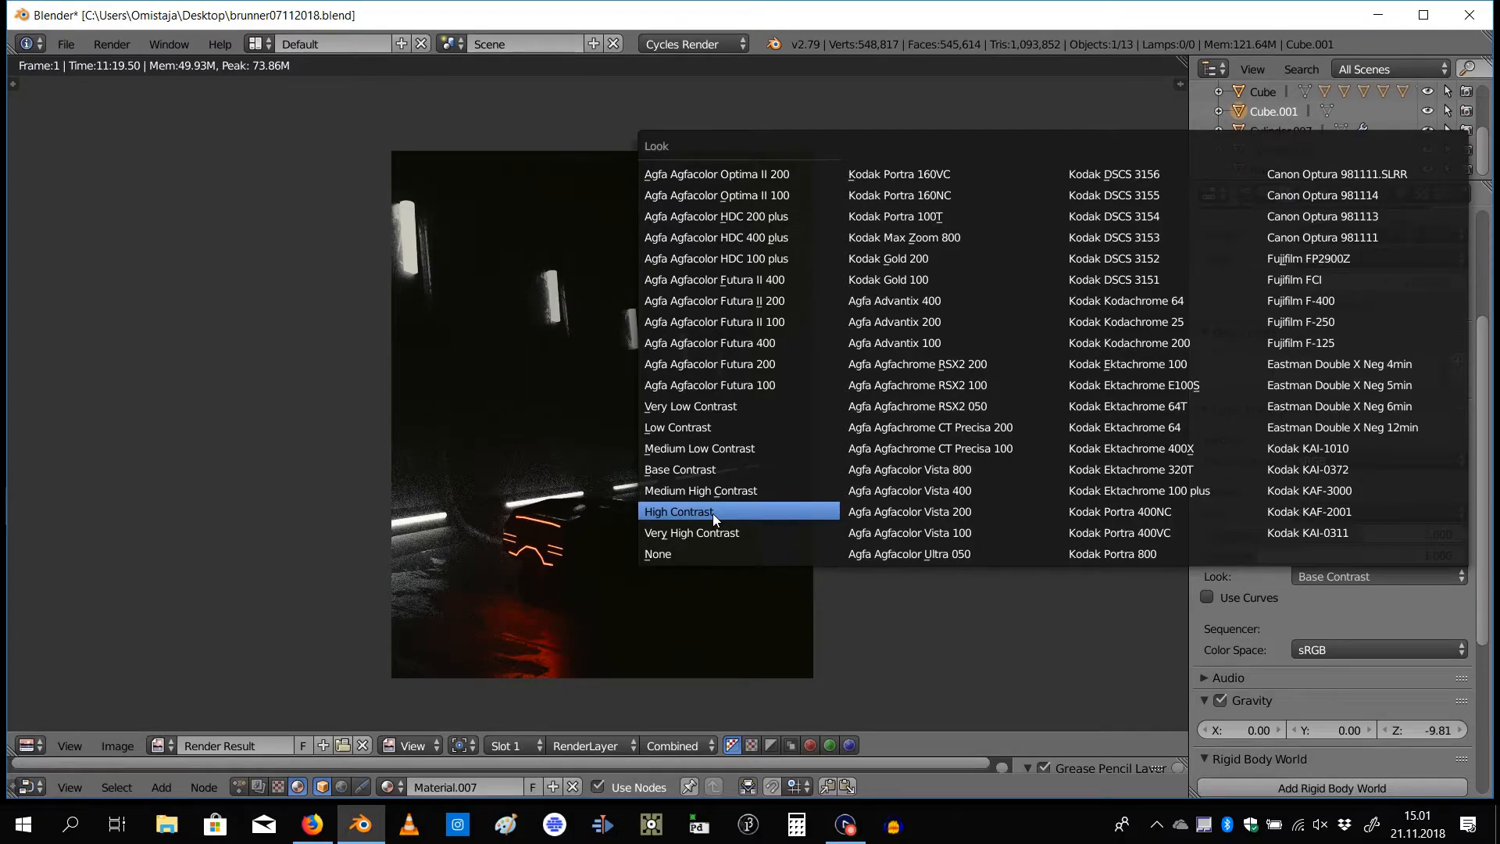
{"action": "mouse_move", "coordinate": [1300, 342]}
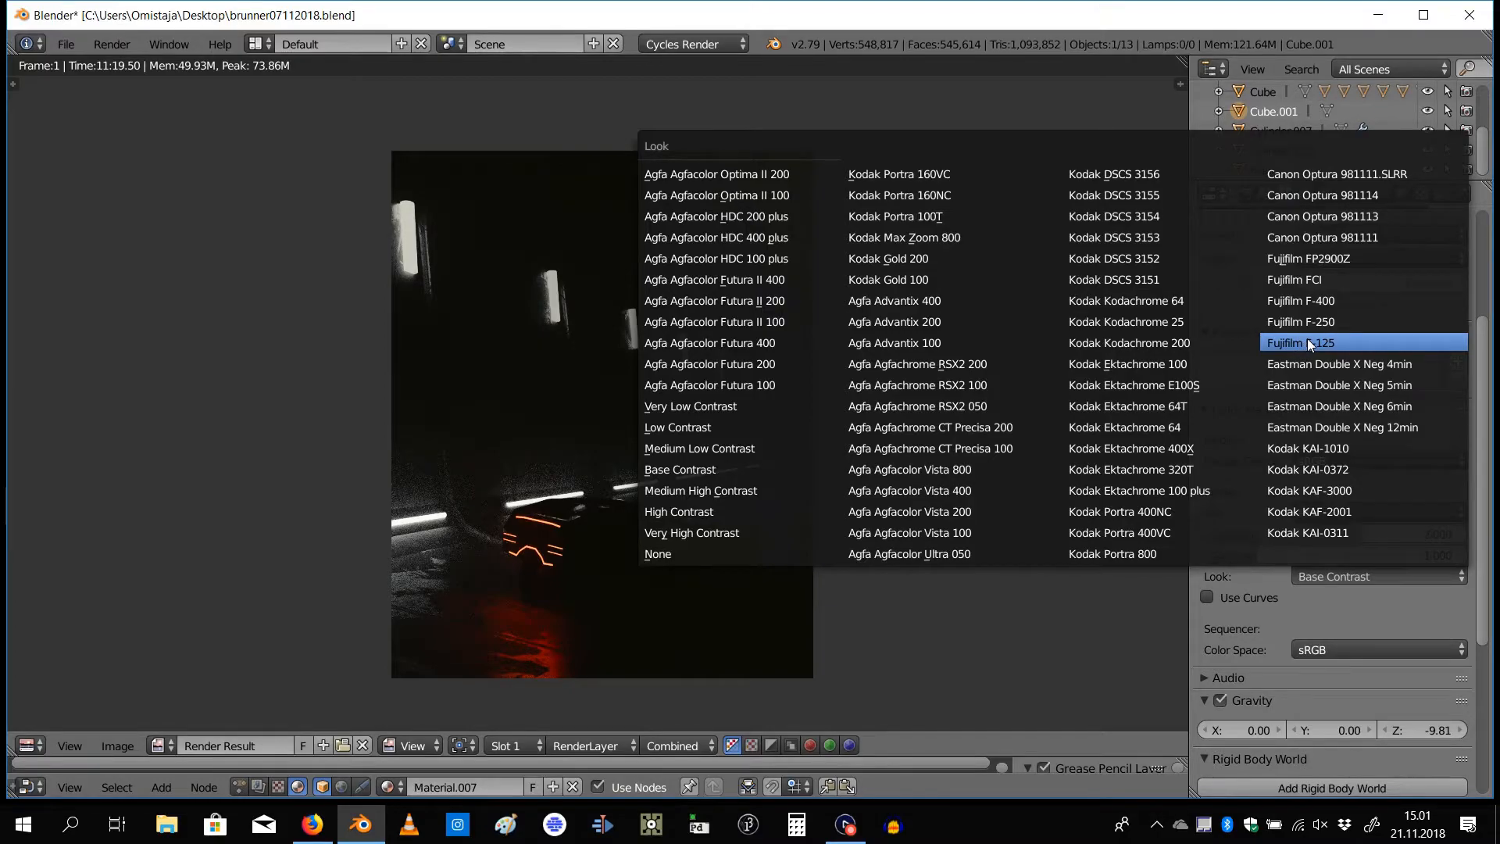
{"action": "left_click", "coordinate": [1302, 342]}
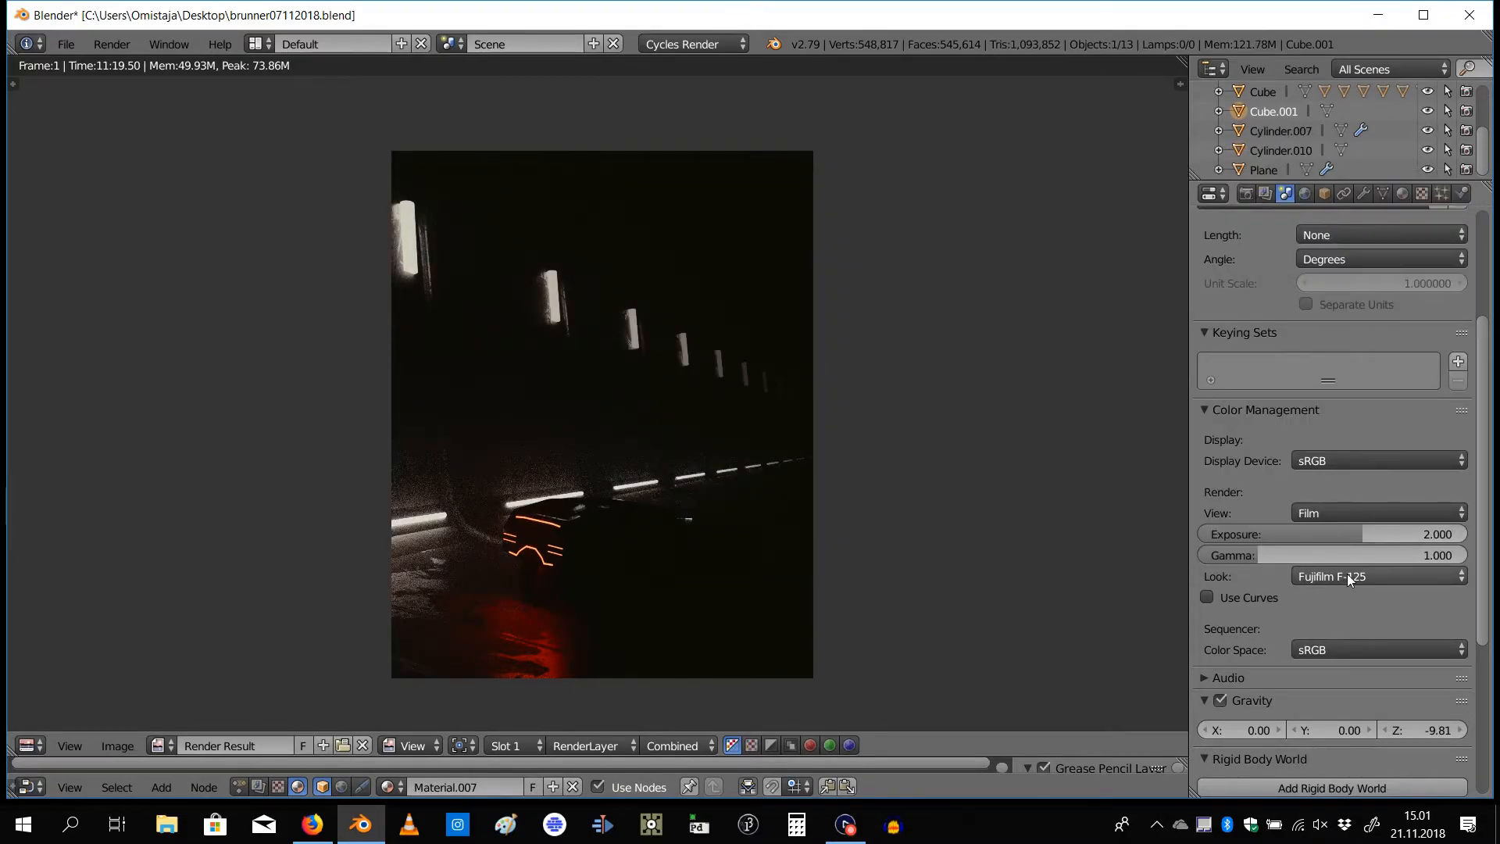
{"action": "left_click", "coordinate": [1378, 577]}
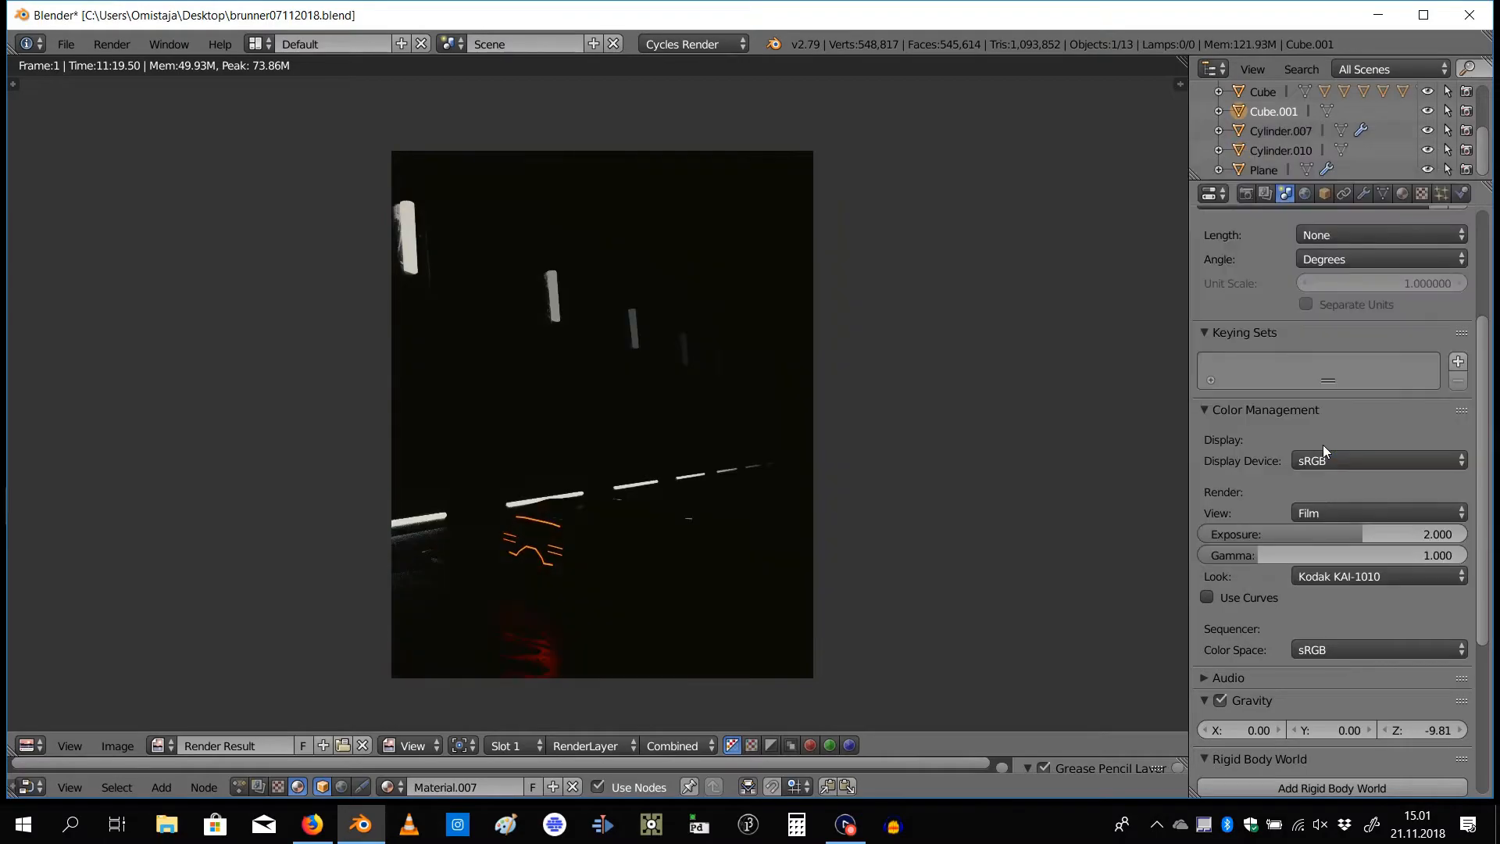
{"action": "left_click", "coordinate": [1378, 577]}
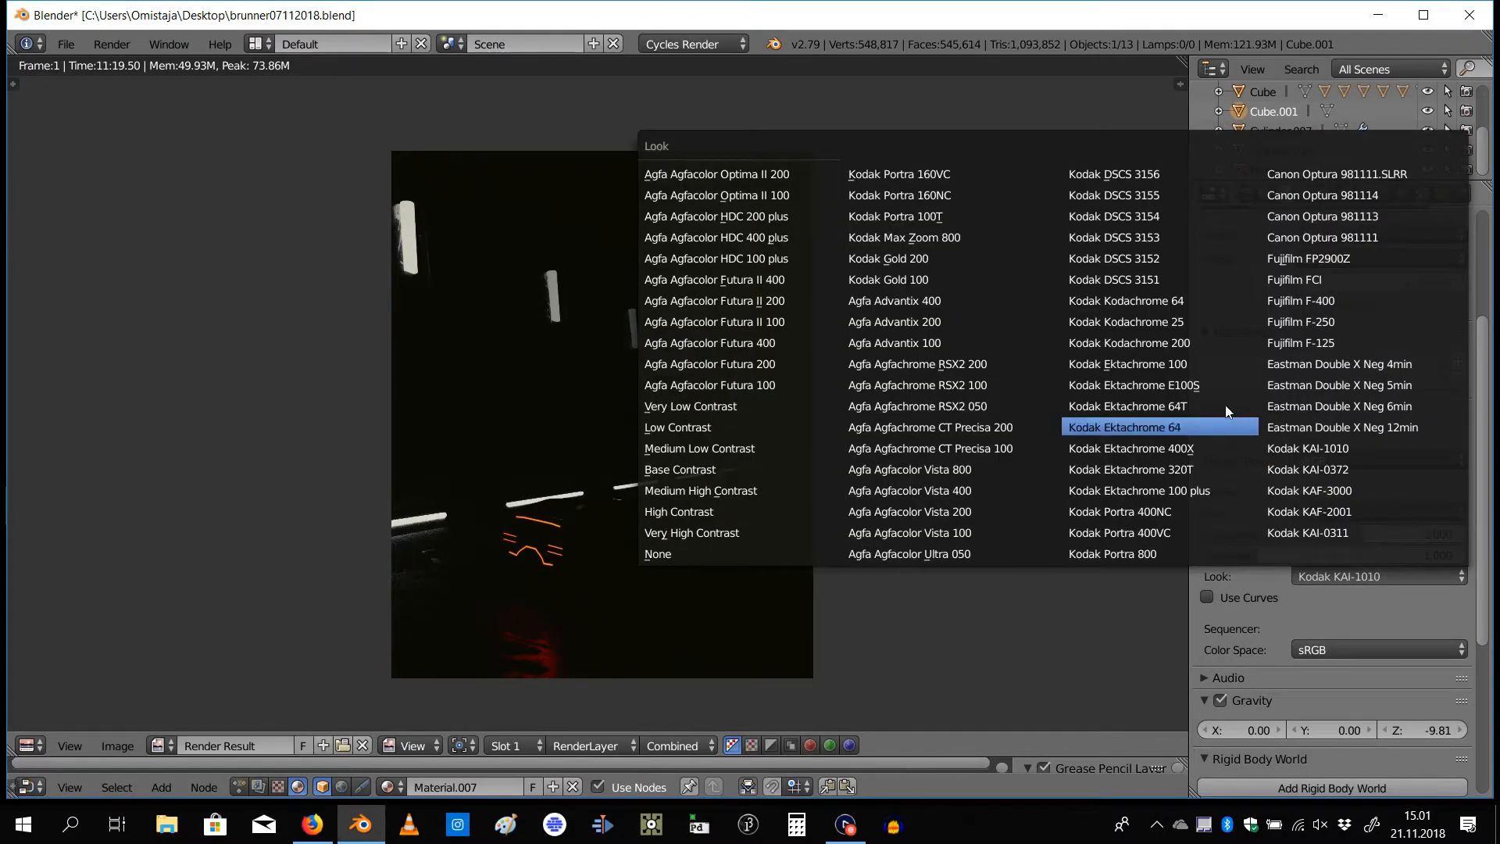
Try Kodak Kodachrome 64 and Agfa Advantix 400, then settle on the Fujifilm F-400 look
{"action": "left_click", "coordinate": [1125, 300]}
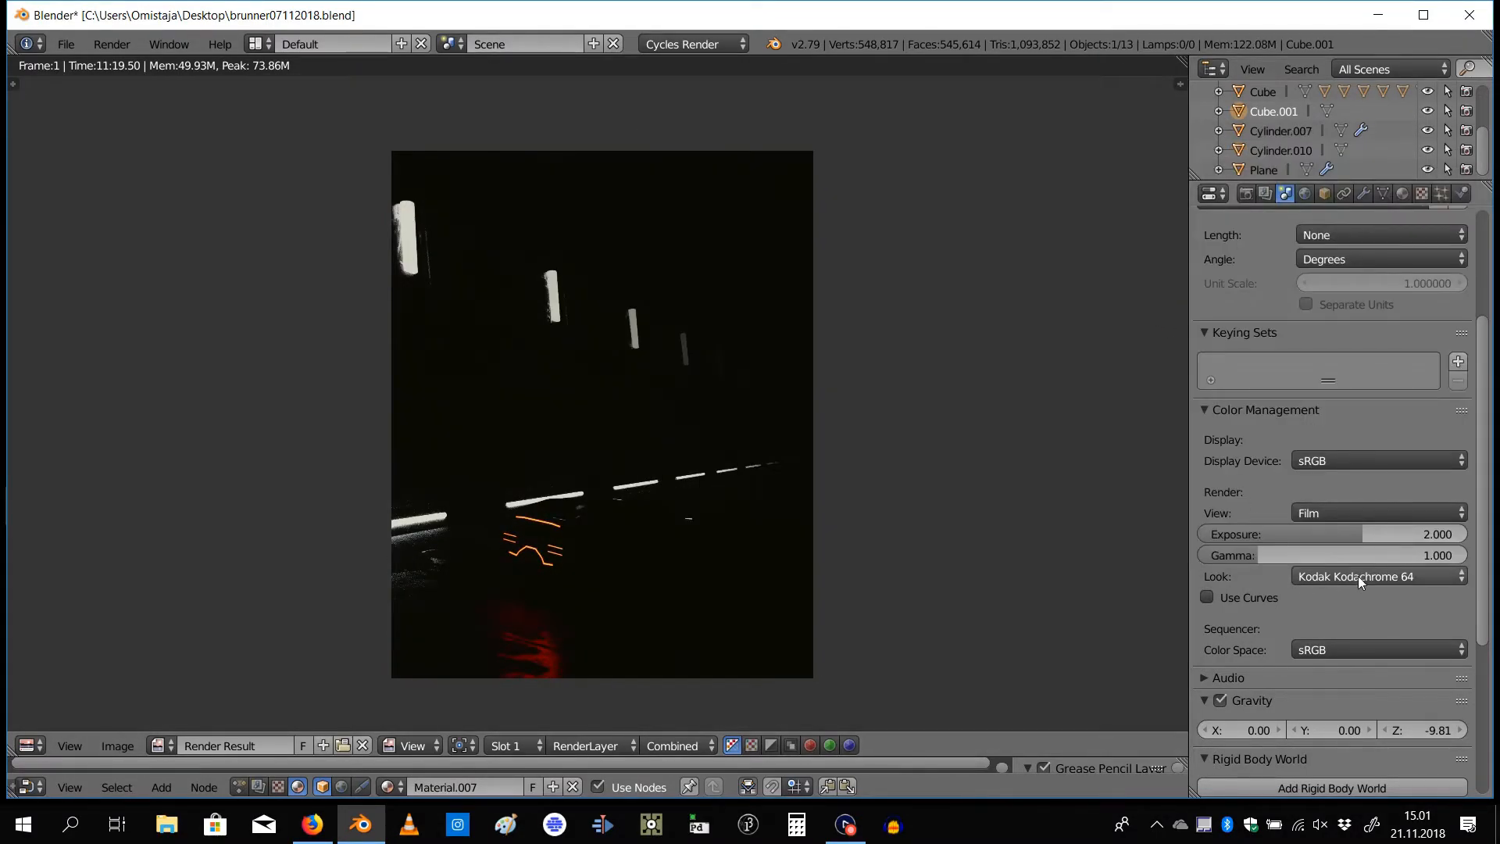
{"action": "left_click", "coordinate": [1379, 577]}
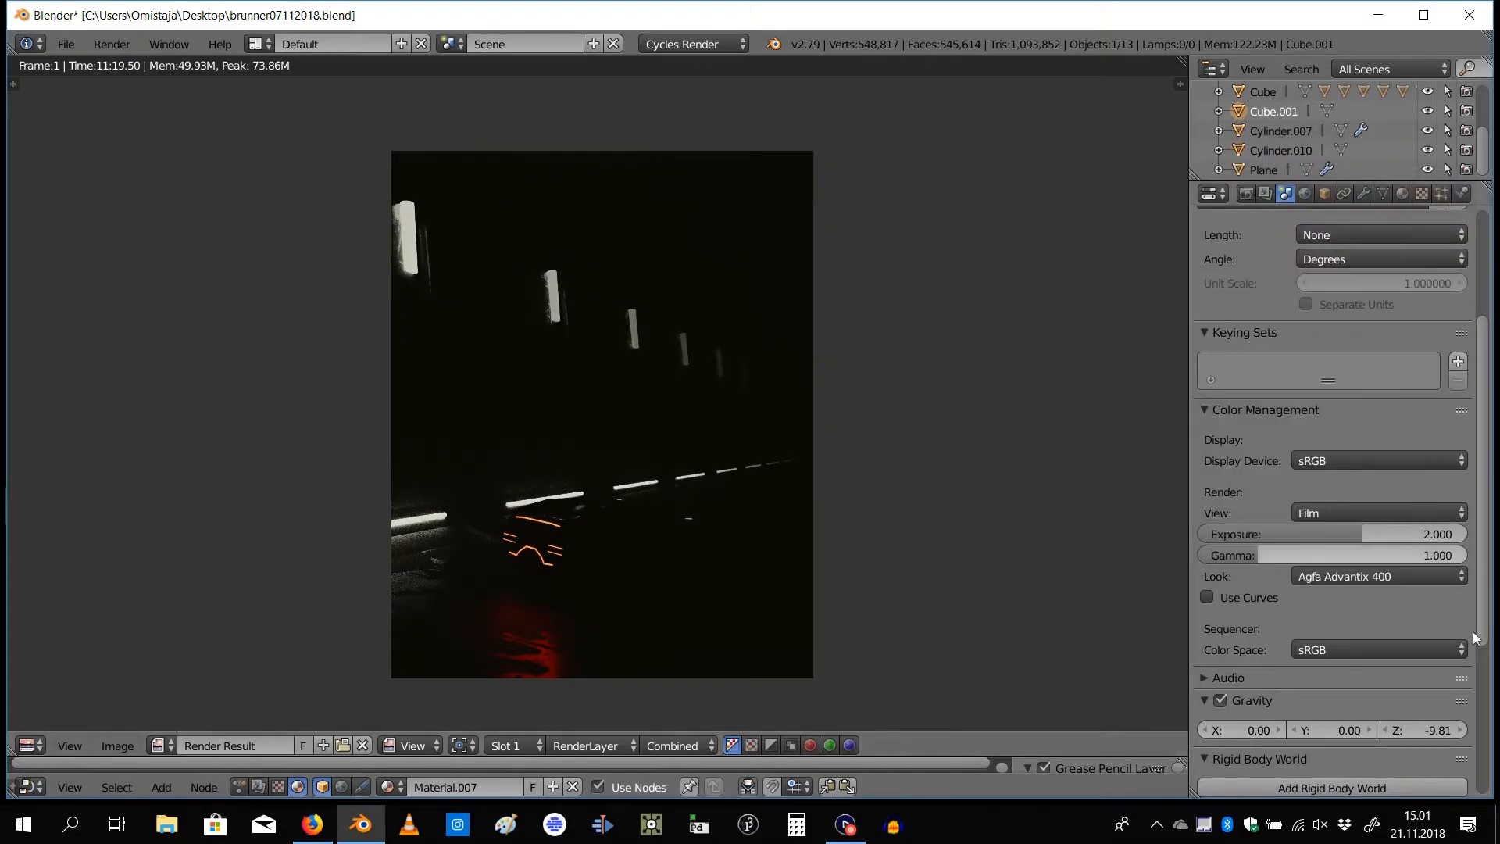
{"action": "left_click", "coordinate": [1379, 577]}
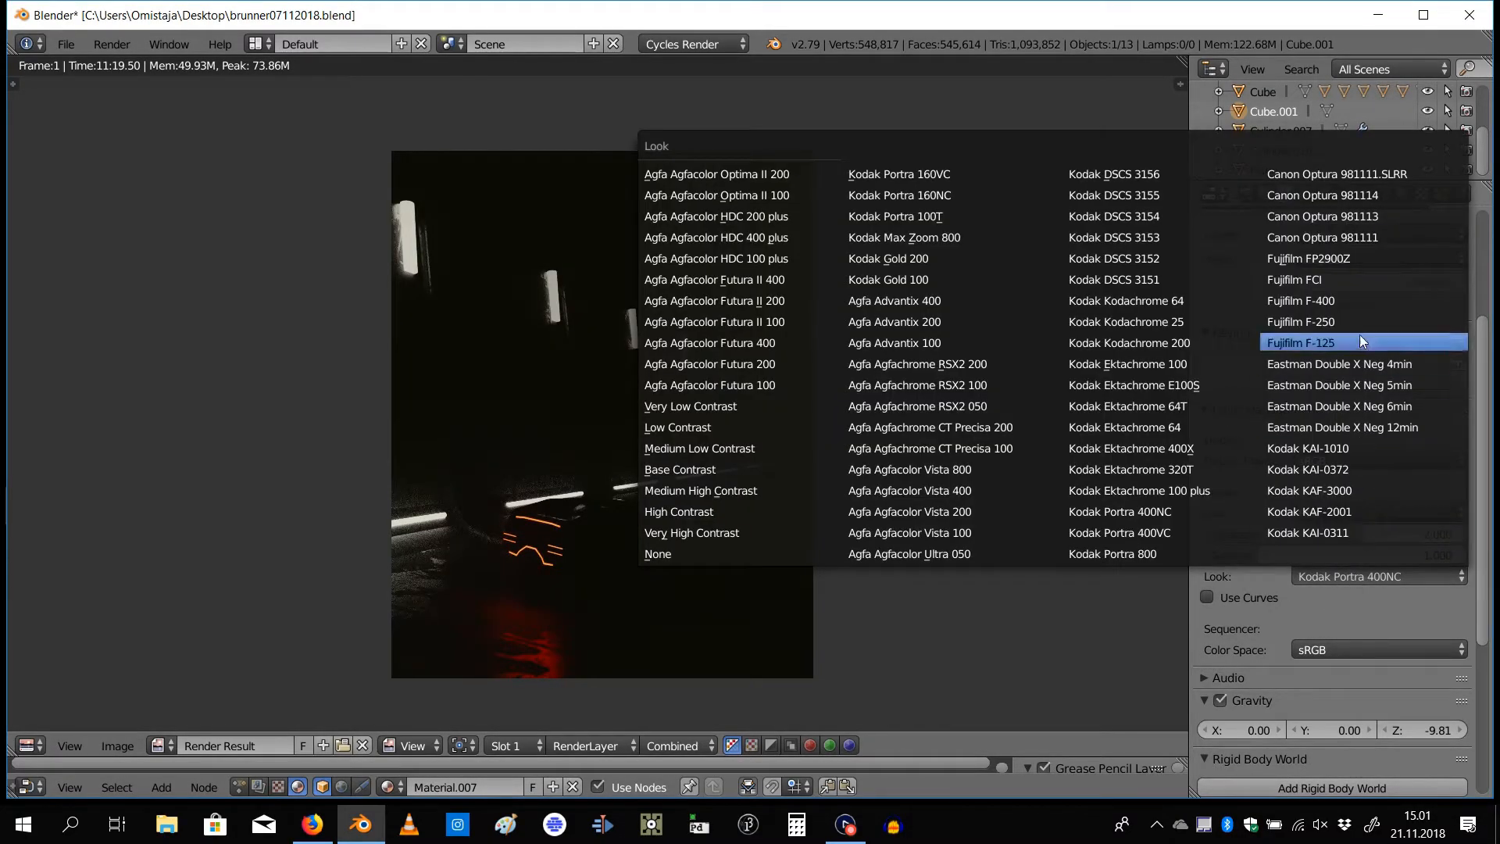
{"action": "left_click", "coordinate": [1301, 300]}
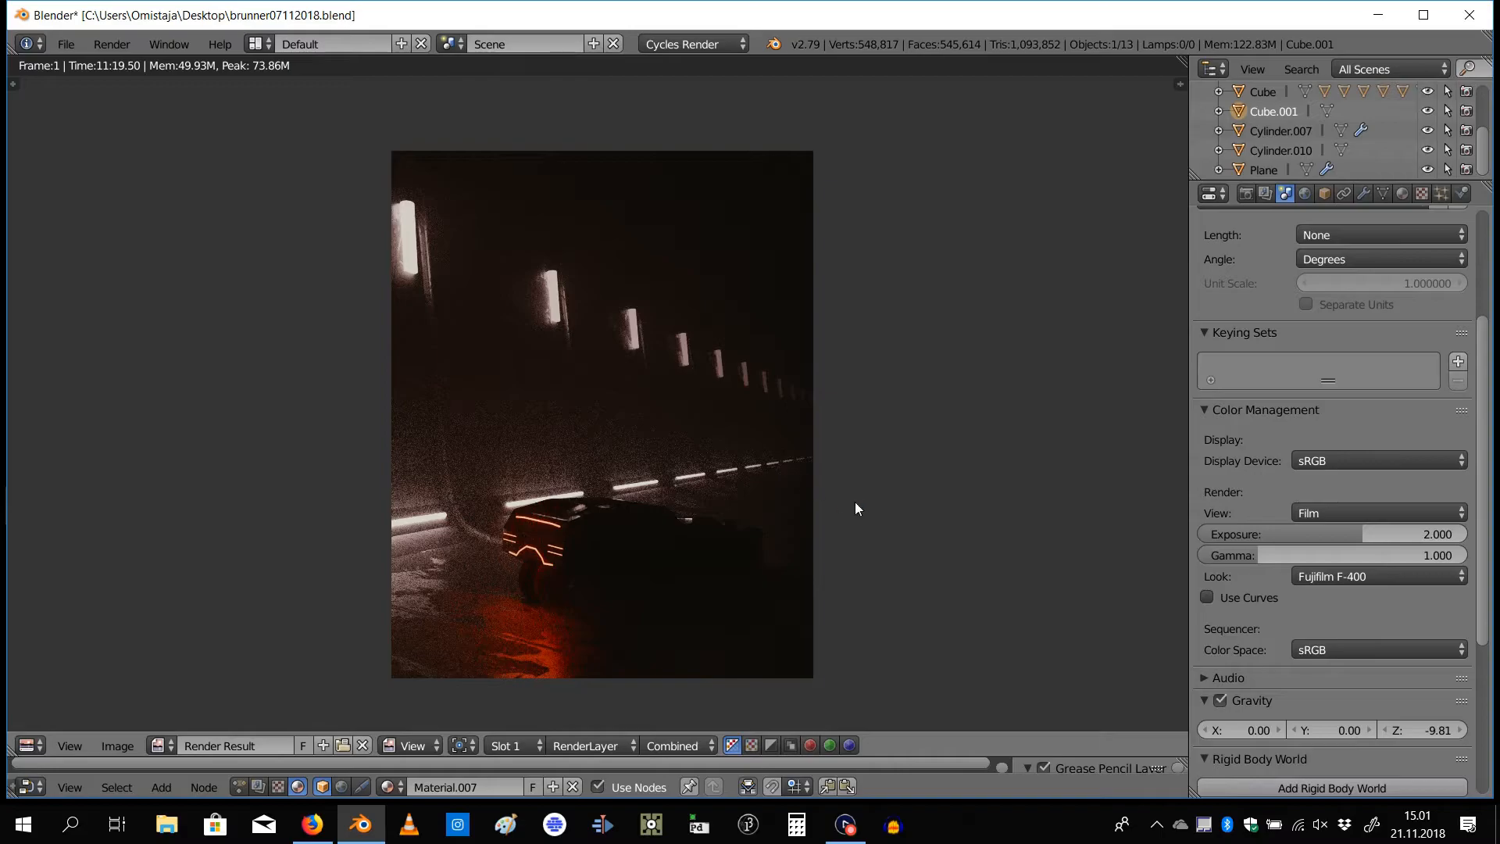
{"action": "mouse_move", "coordinate": [1363, 578]}
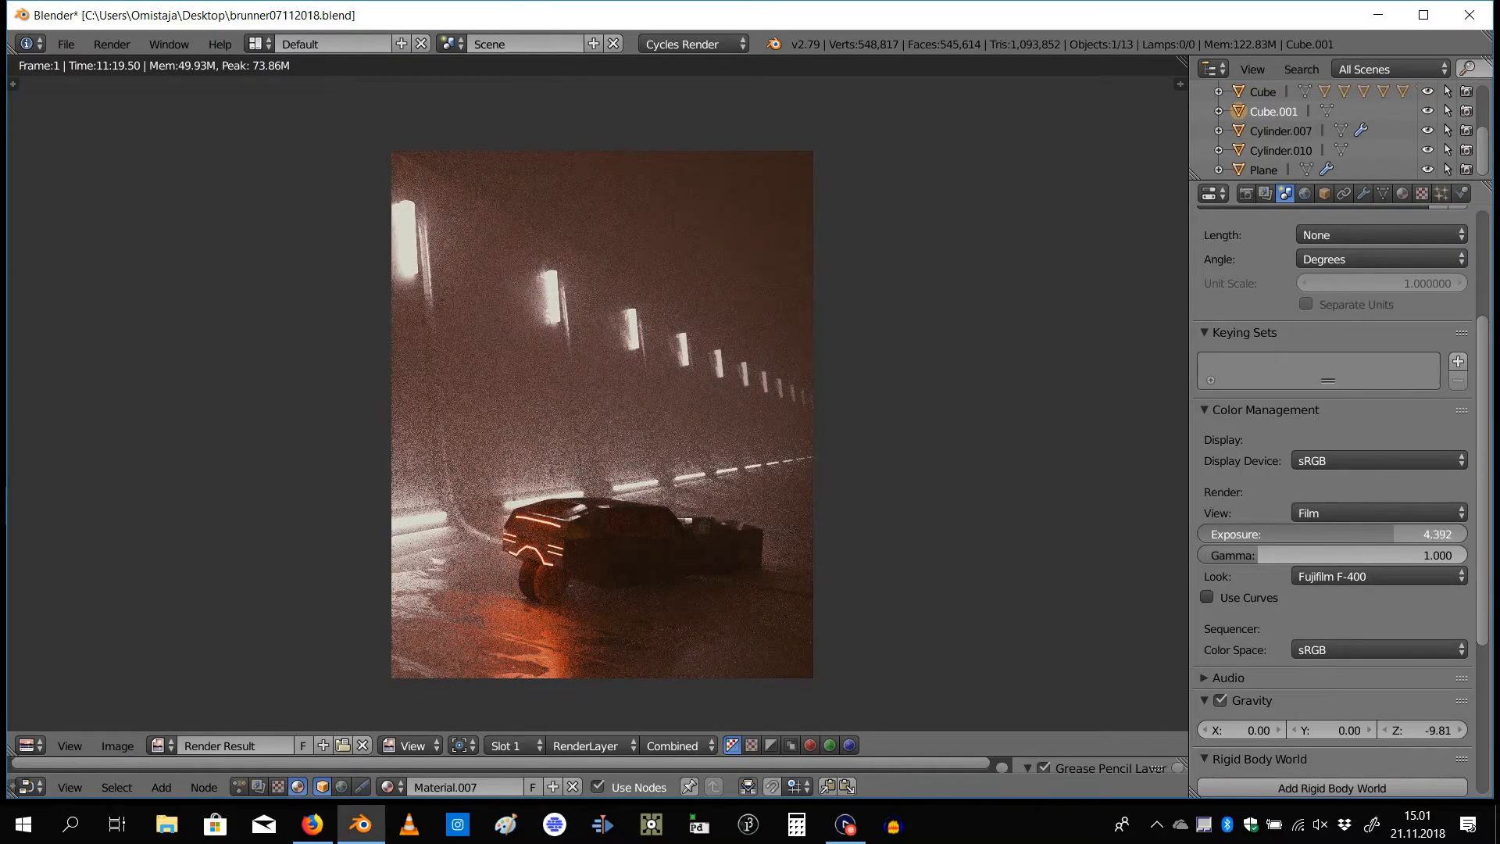
Lift a point on the combined colour curve to brighten the render's dark tones
{"action": "left_click_drag", "start_coordinate": [1426, 535], "coordinate": [1383, 535]}
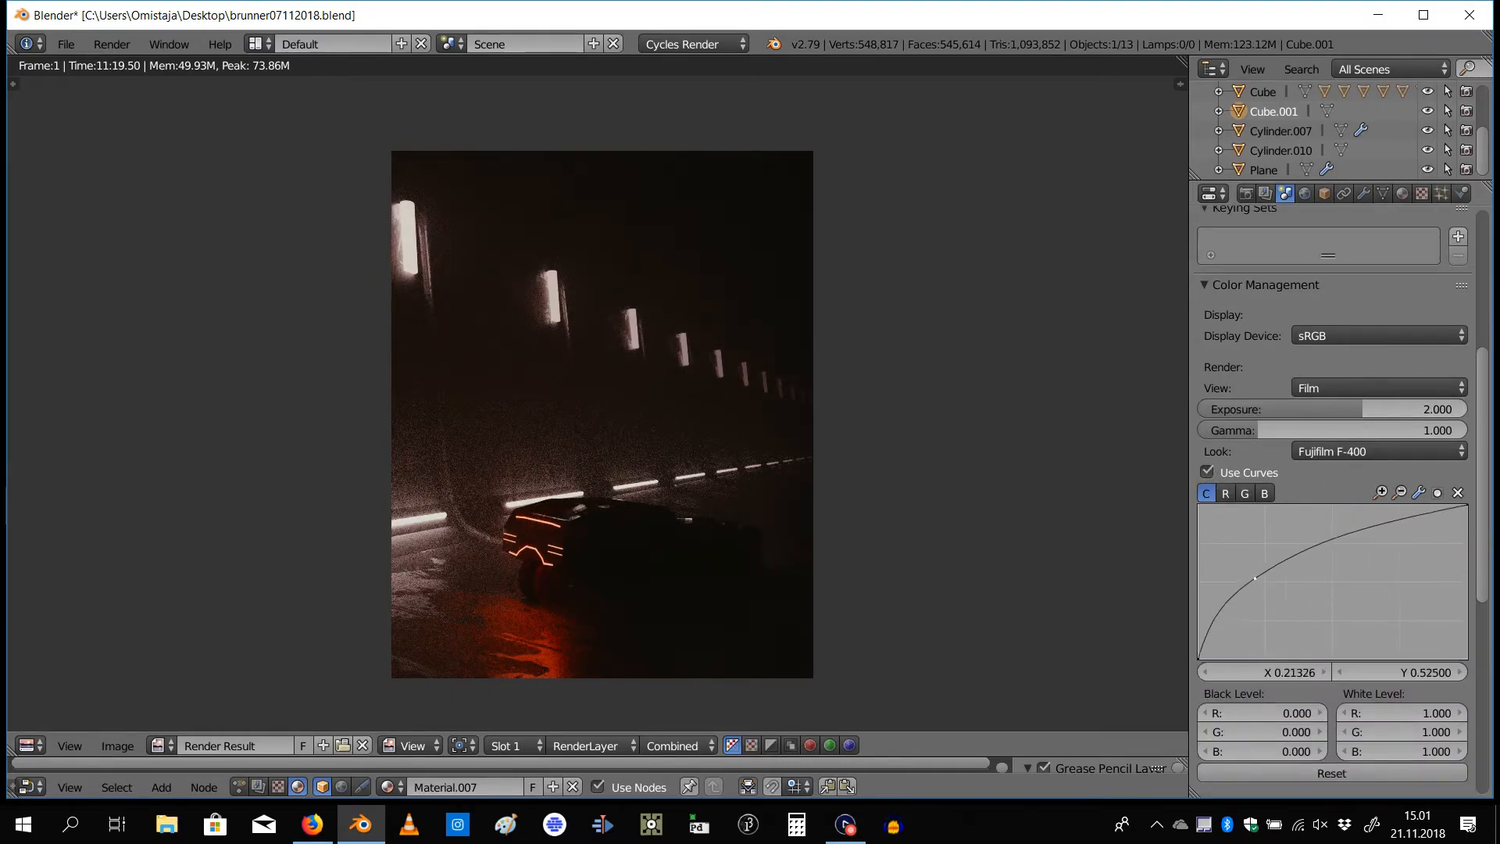
Darken the combined curve, then bend the red channel's curve to pull red out of the render
{"action": "left_click_drag", "start_coordinate": [1255, 578], "coordinate": [1371, 626]}
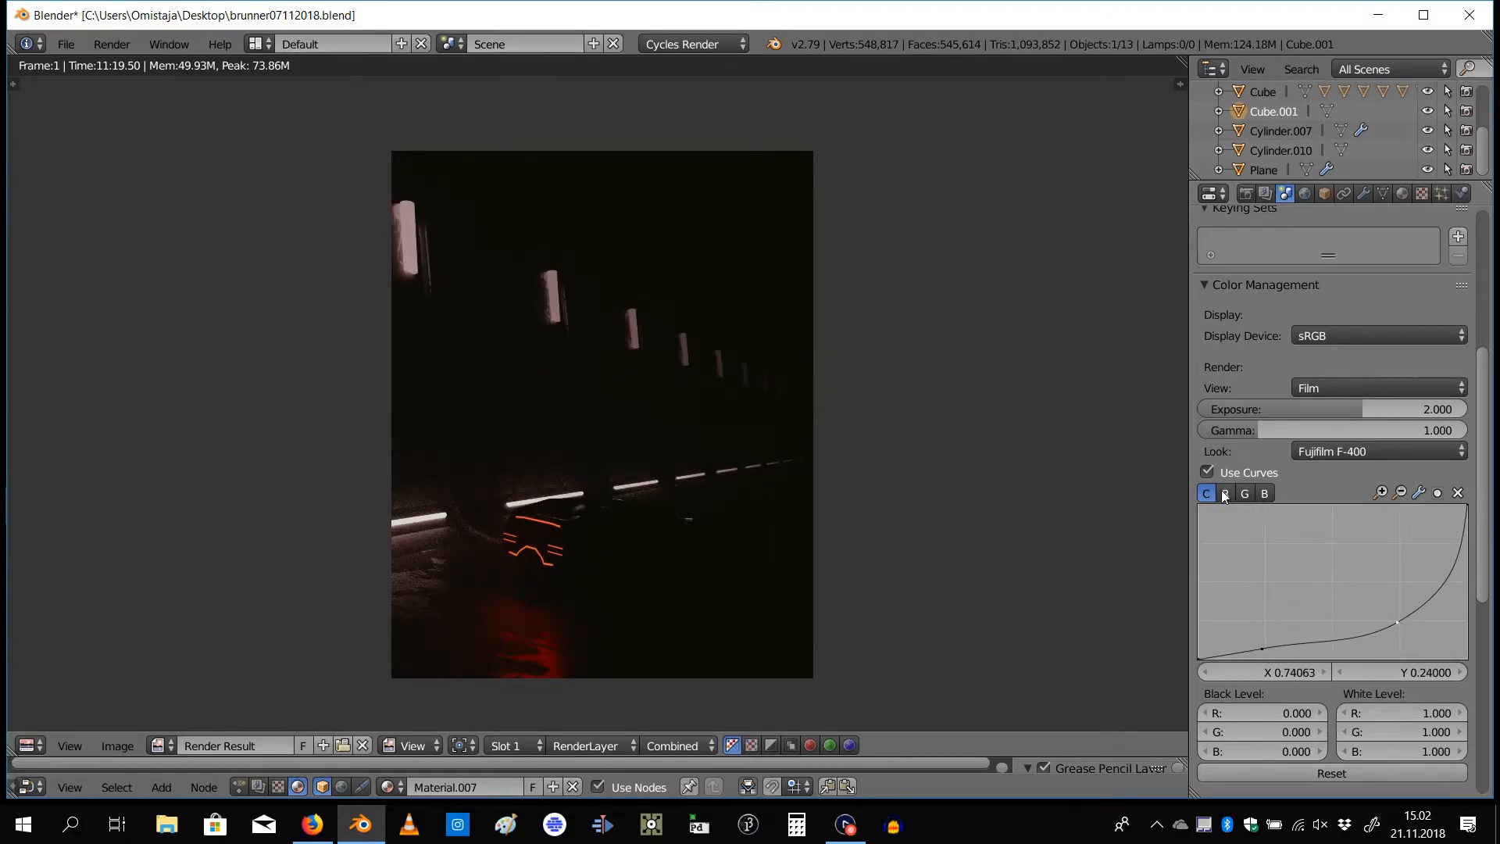
{"action": "left_click", "coordinate": [1225, 492]}
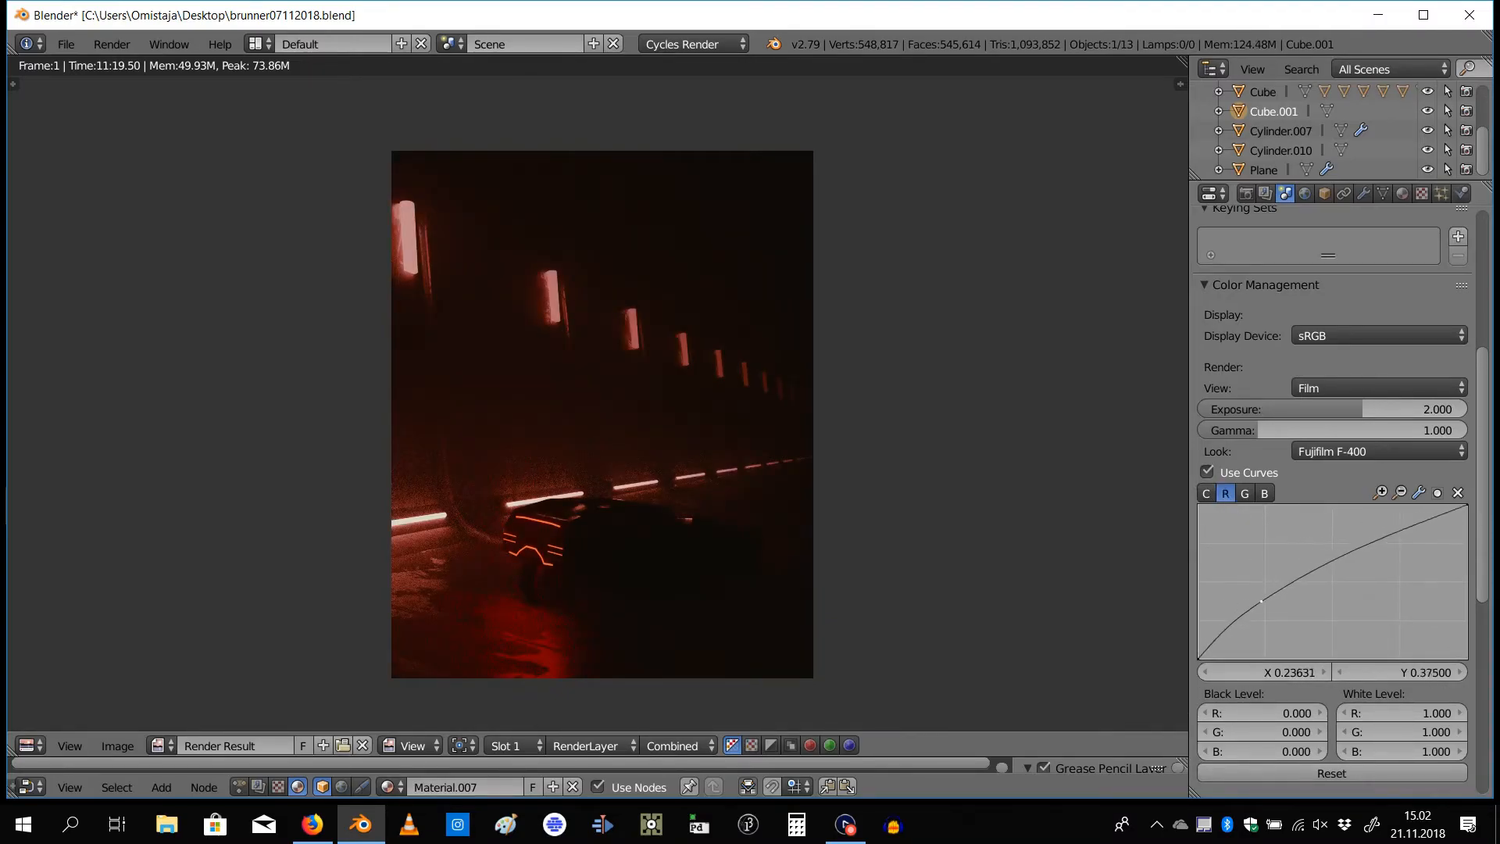
{"action": "left_click_drag", "start_coordinate": [1263, 600], "coordinate": [1399, 611]}
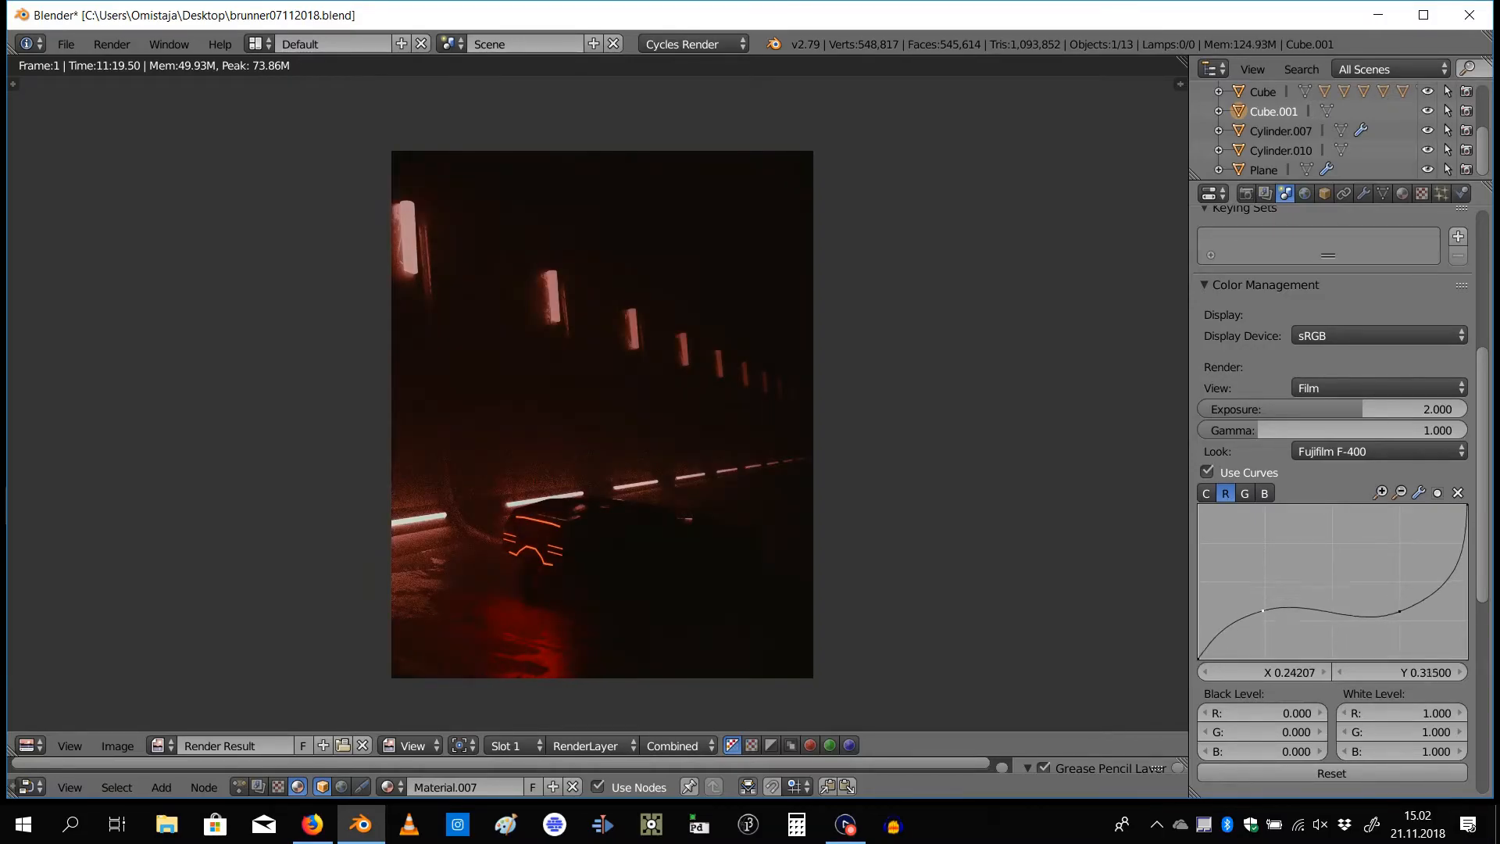
{"action": "left_click_drag", "start_coordinate": [1263, 611], "coordinate": [1378, 569]}
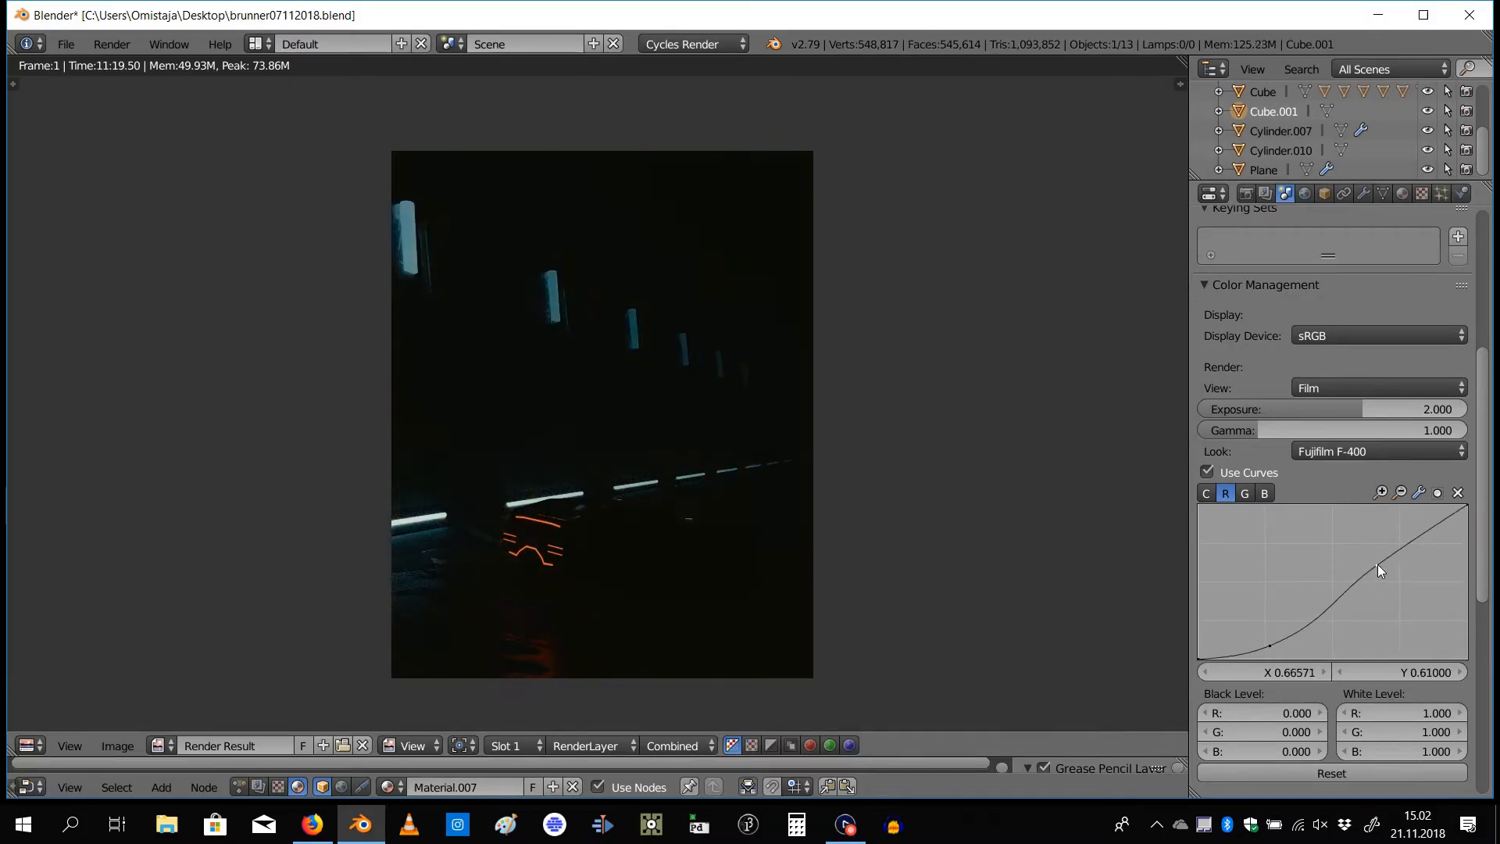
Refine the red curve into an S shape, steepening its top and adjusting the shadow end
{"action": "left_click_drag", "start_coordinate": [1380, 569], "coordinate": [1369, 536]}
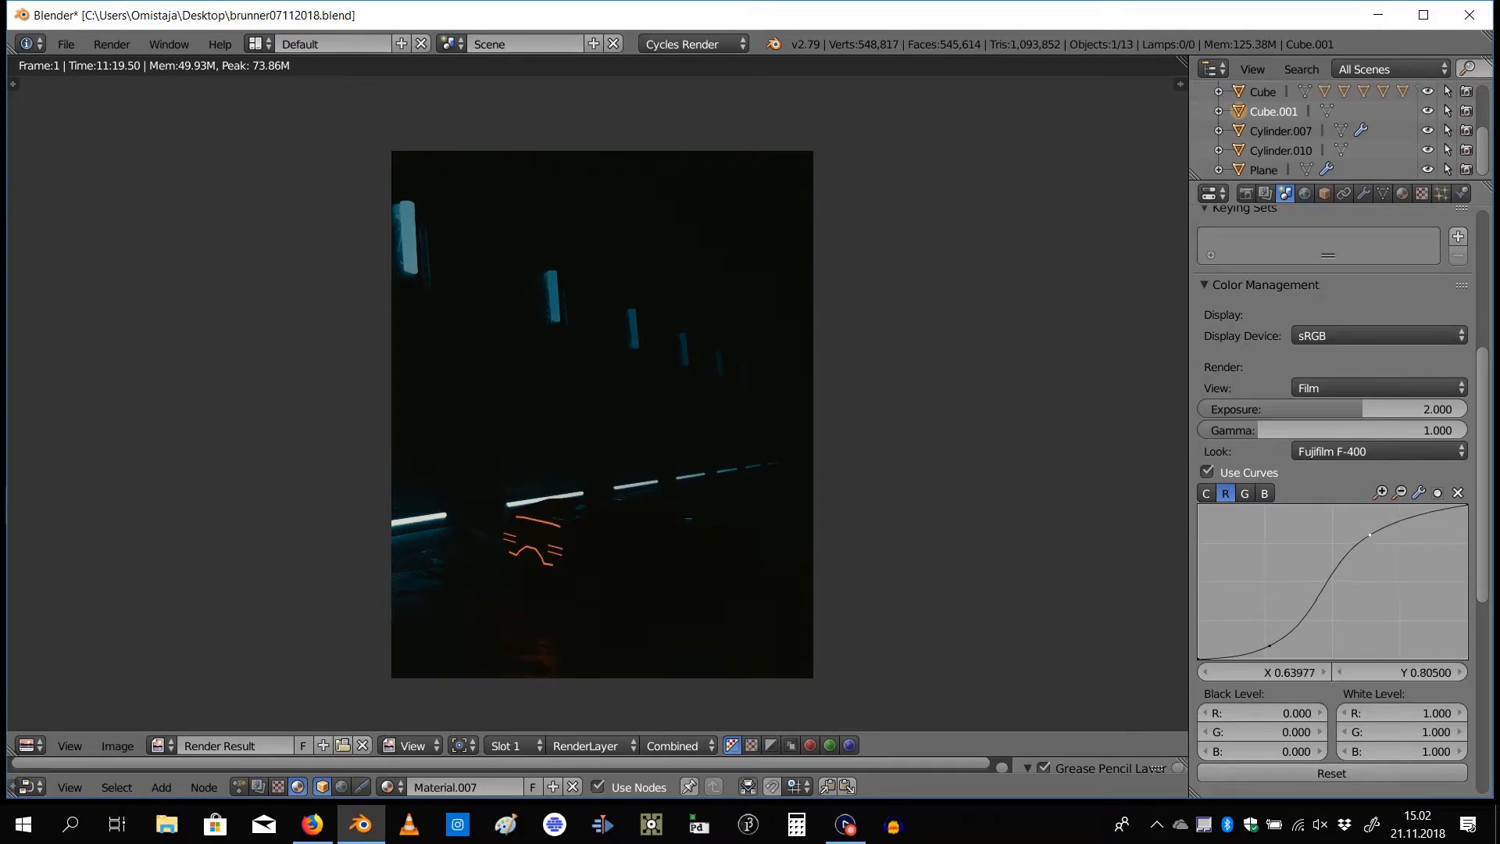
{"action": "left_click_drag", "start_coordinate": [1371, 534], "coordinate": [1268, 639]}
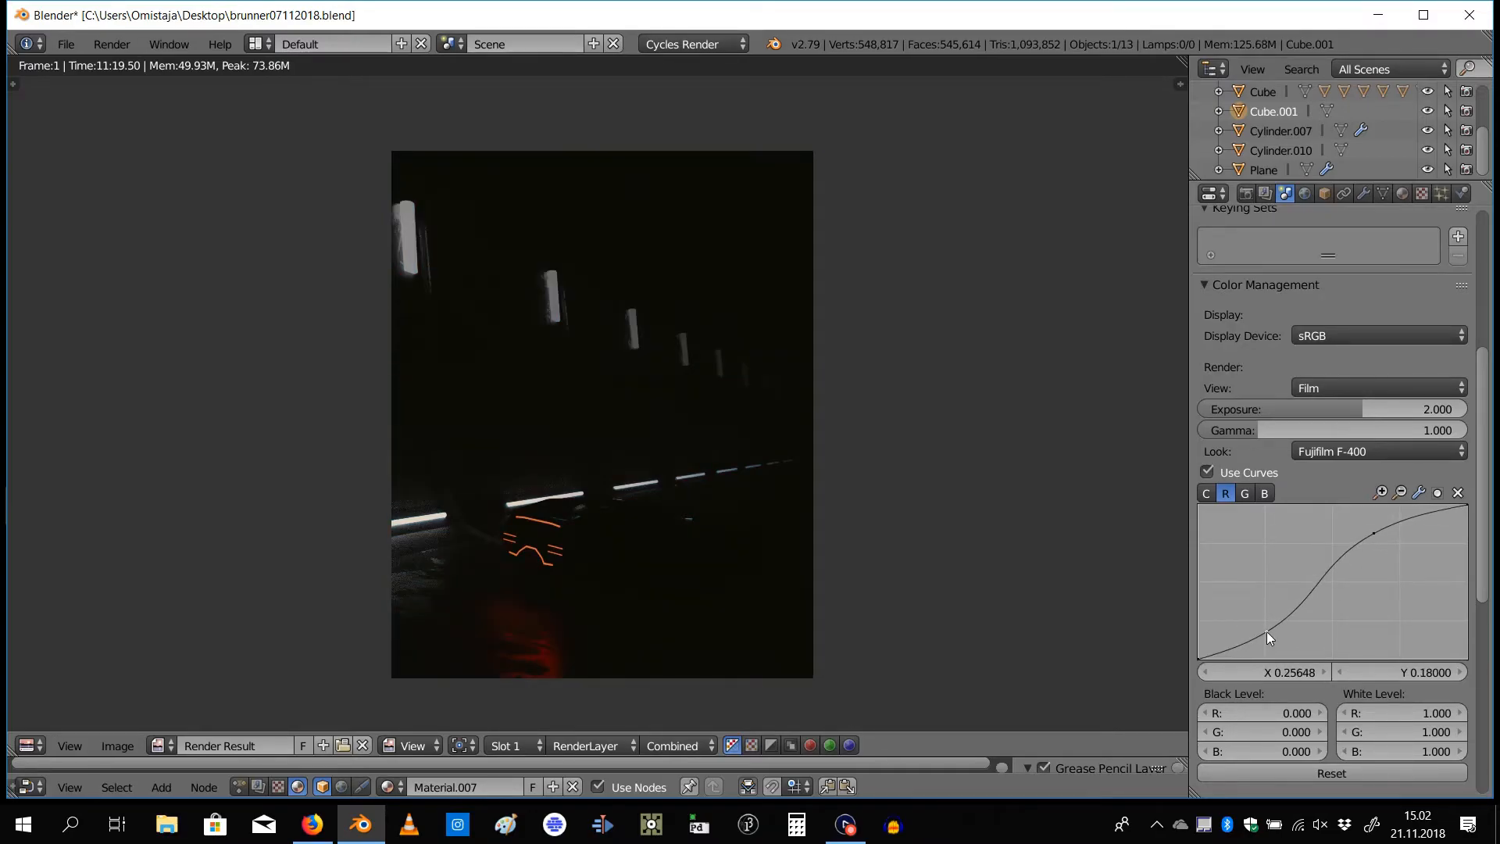
{"action": "left_click_drag", "start_coordinate": [1267, 639], "coordinate": [1269, 643]}
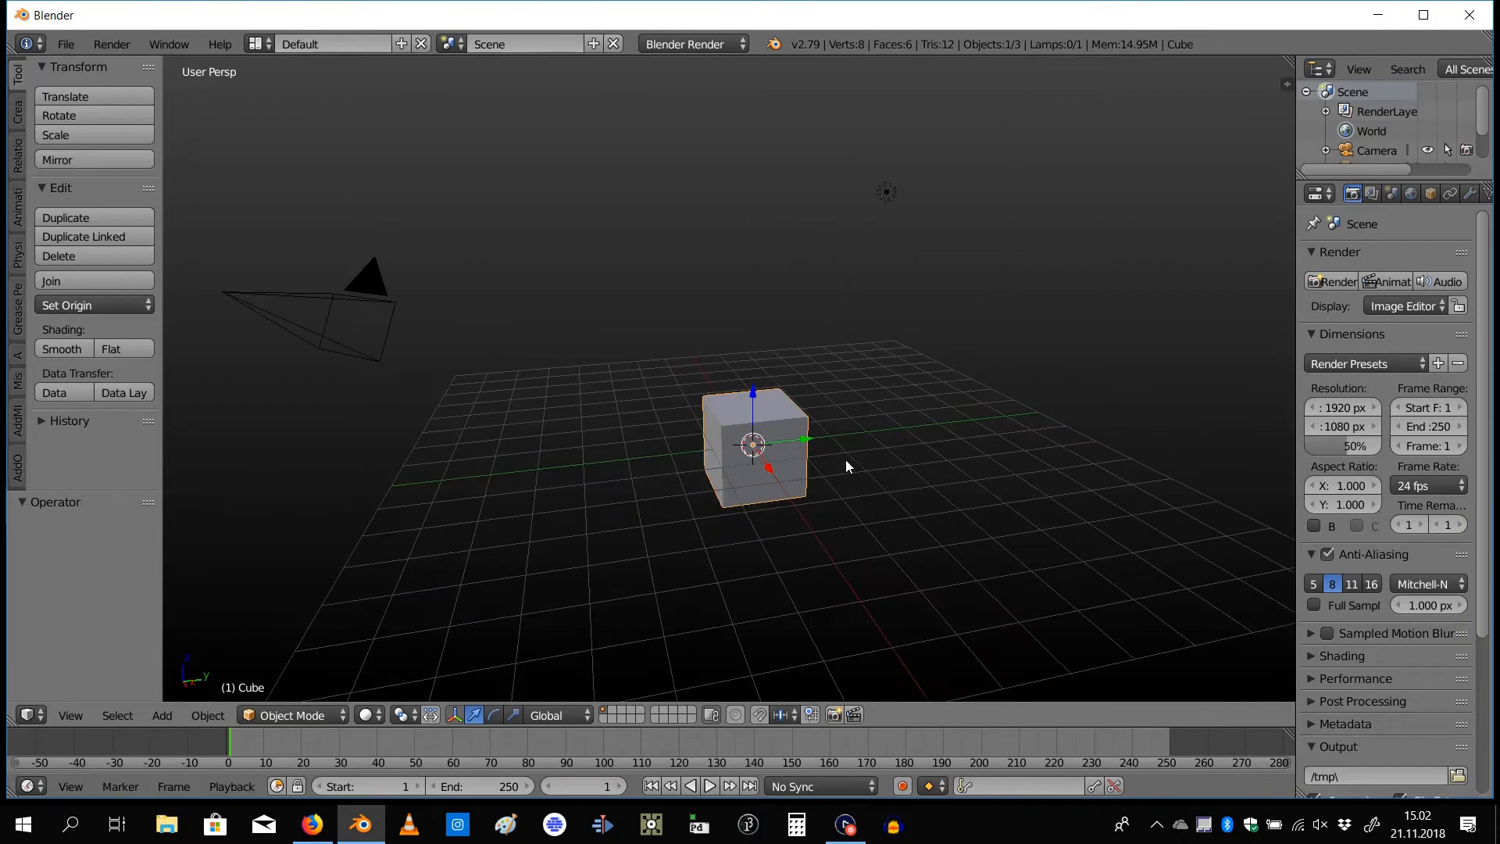
Switch the cube scene's render engine to Cycles Render
{"action": "left_click", "coordinate": [689, 44]}
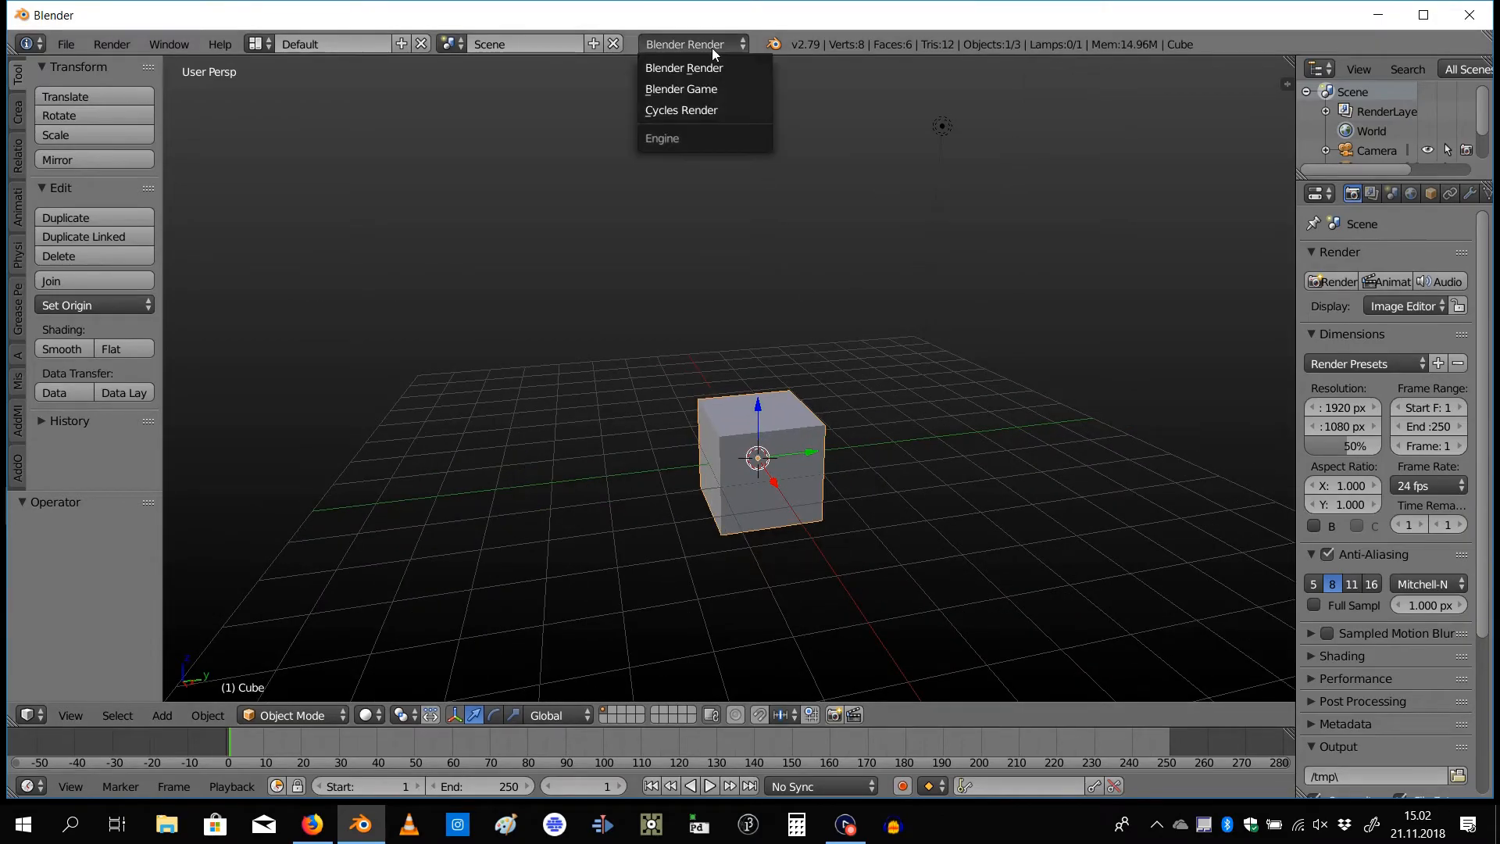
{"action": "left_click", "coordinate": [683, 110]}
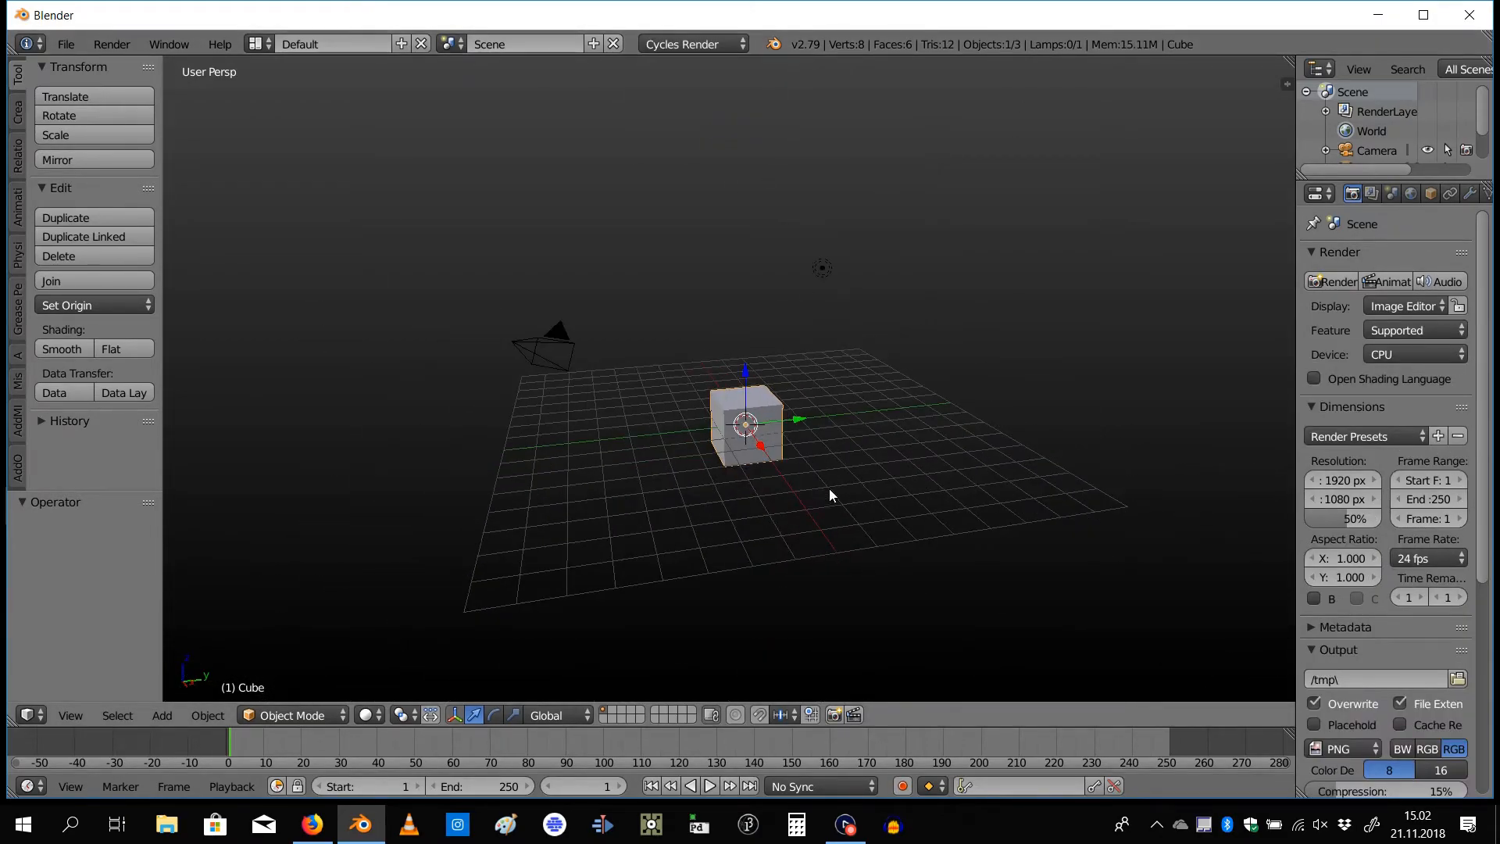
{"action": "left_click_drag", "start_coordinate": [813, 497], "coordinate": [757, 478]}
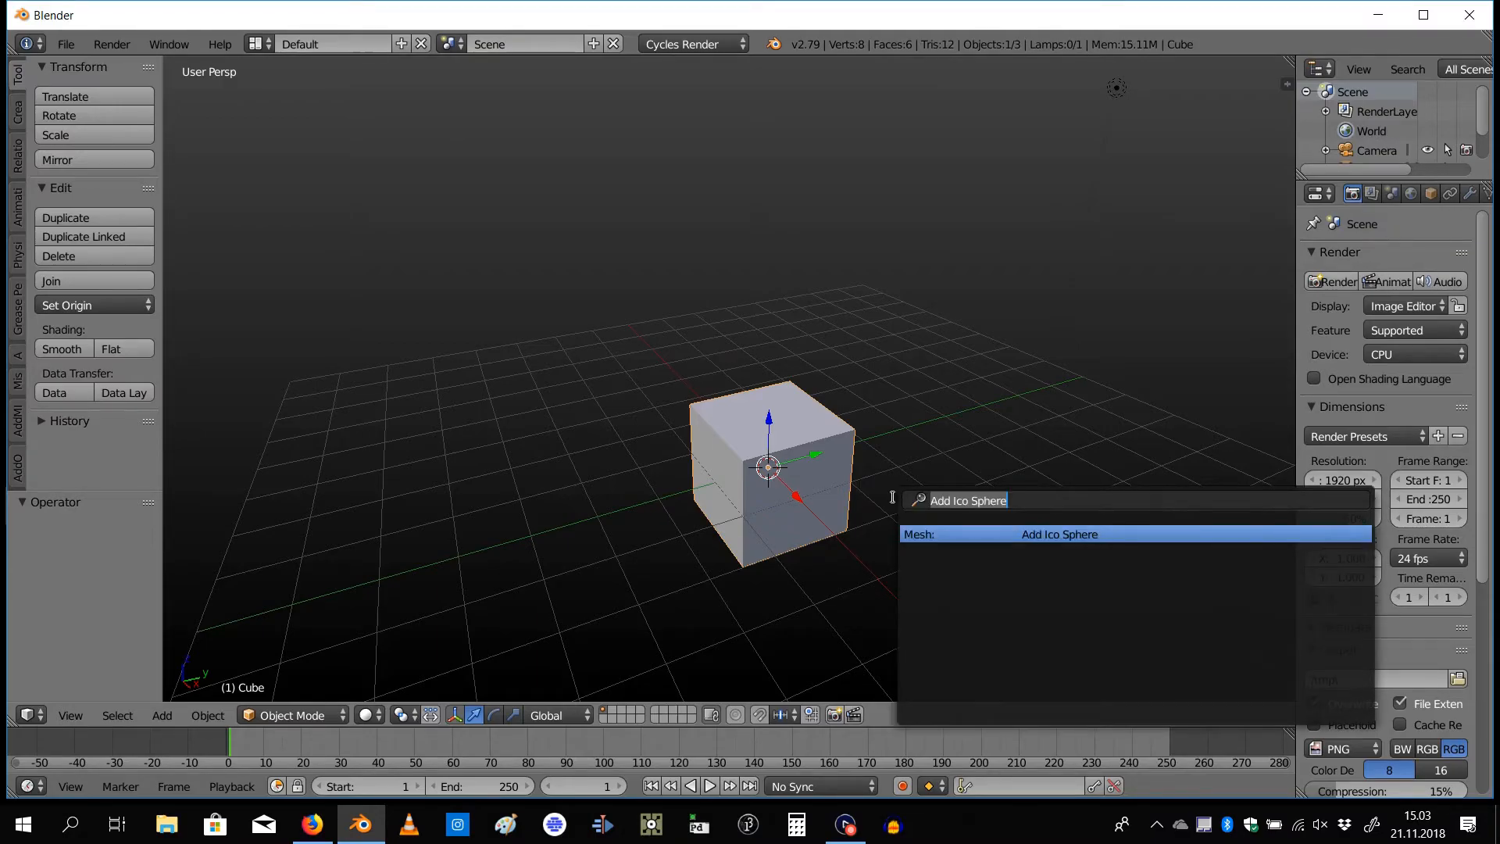
Add a ground plane mesh to the scene via the 'add pla' search
{"action": "type", "text": "add pla"}
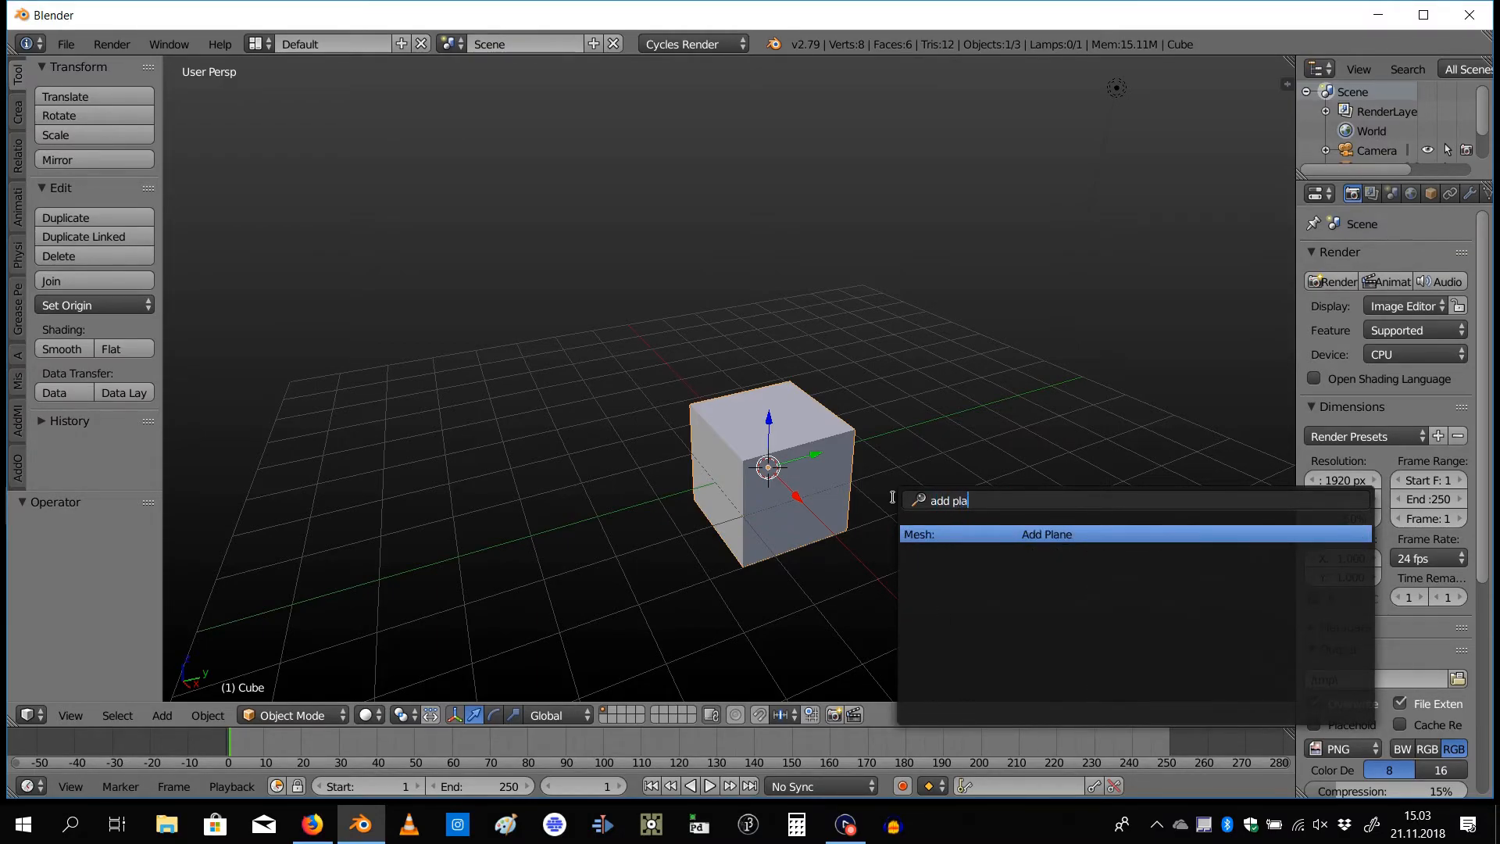
{"action": "left_click", "coordinate": [1047, 534]}
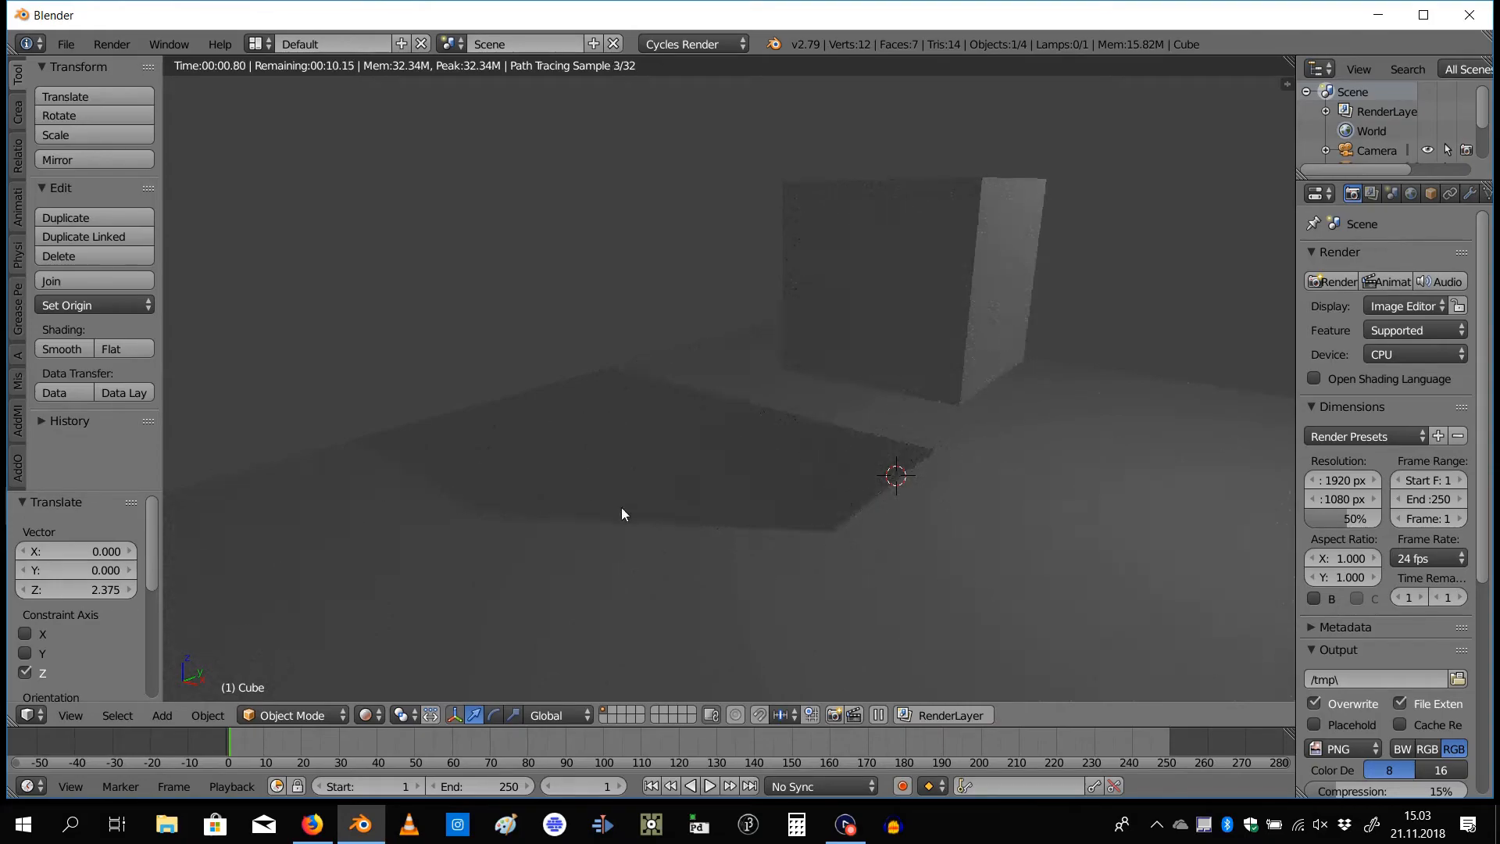
{"action": "mouse_move", "coordinate": [972, 488]}
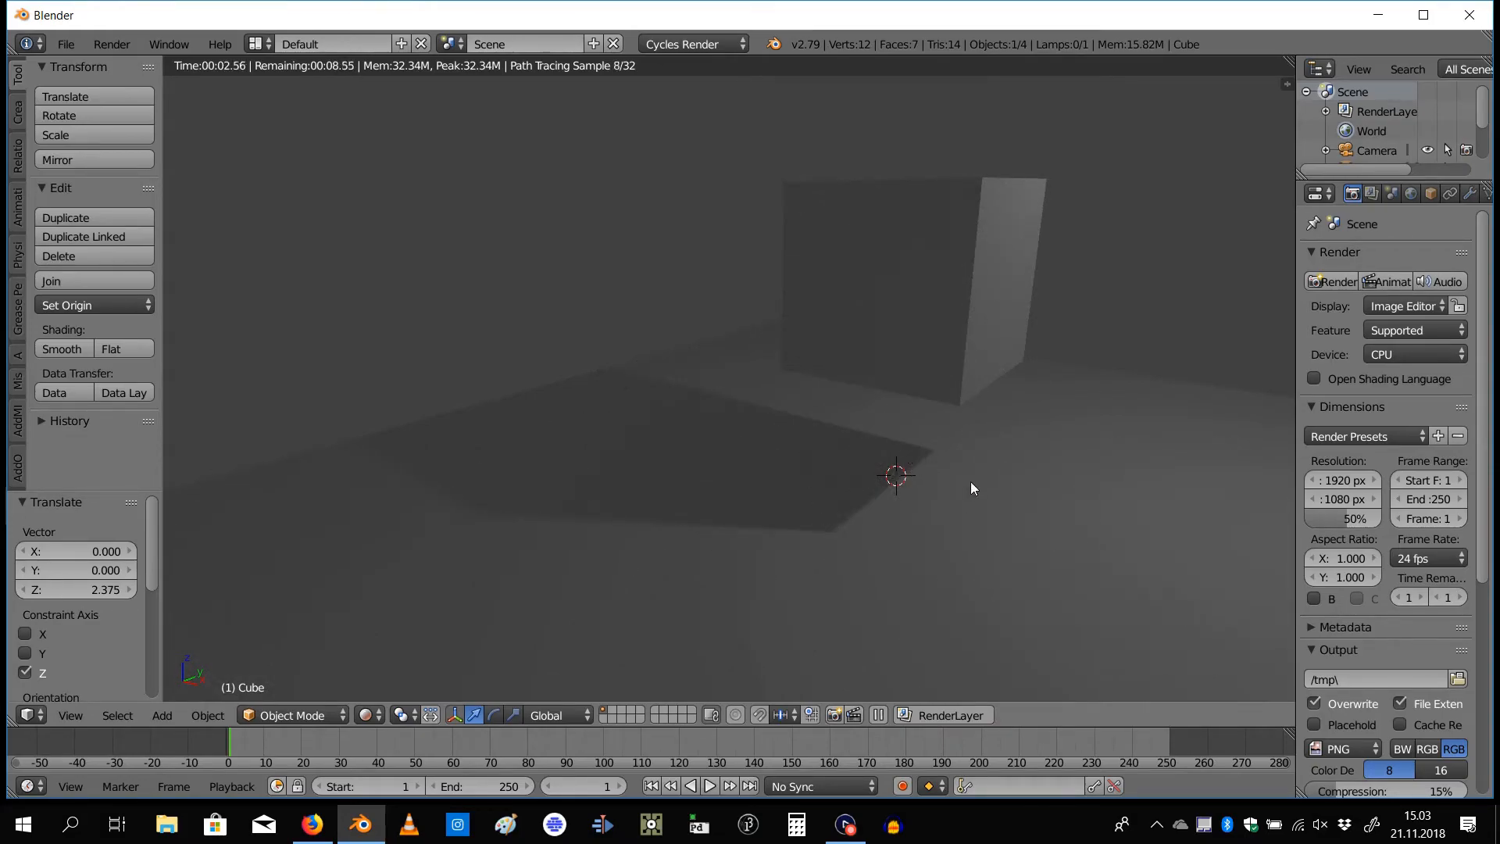
{"action": "mouse_move", "coordinate": [825, 517]}
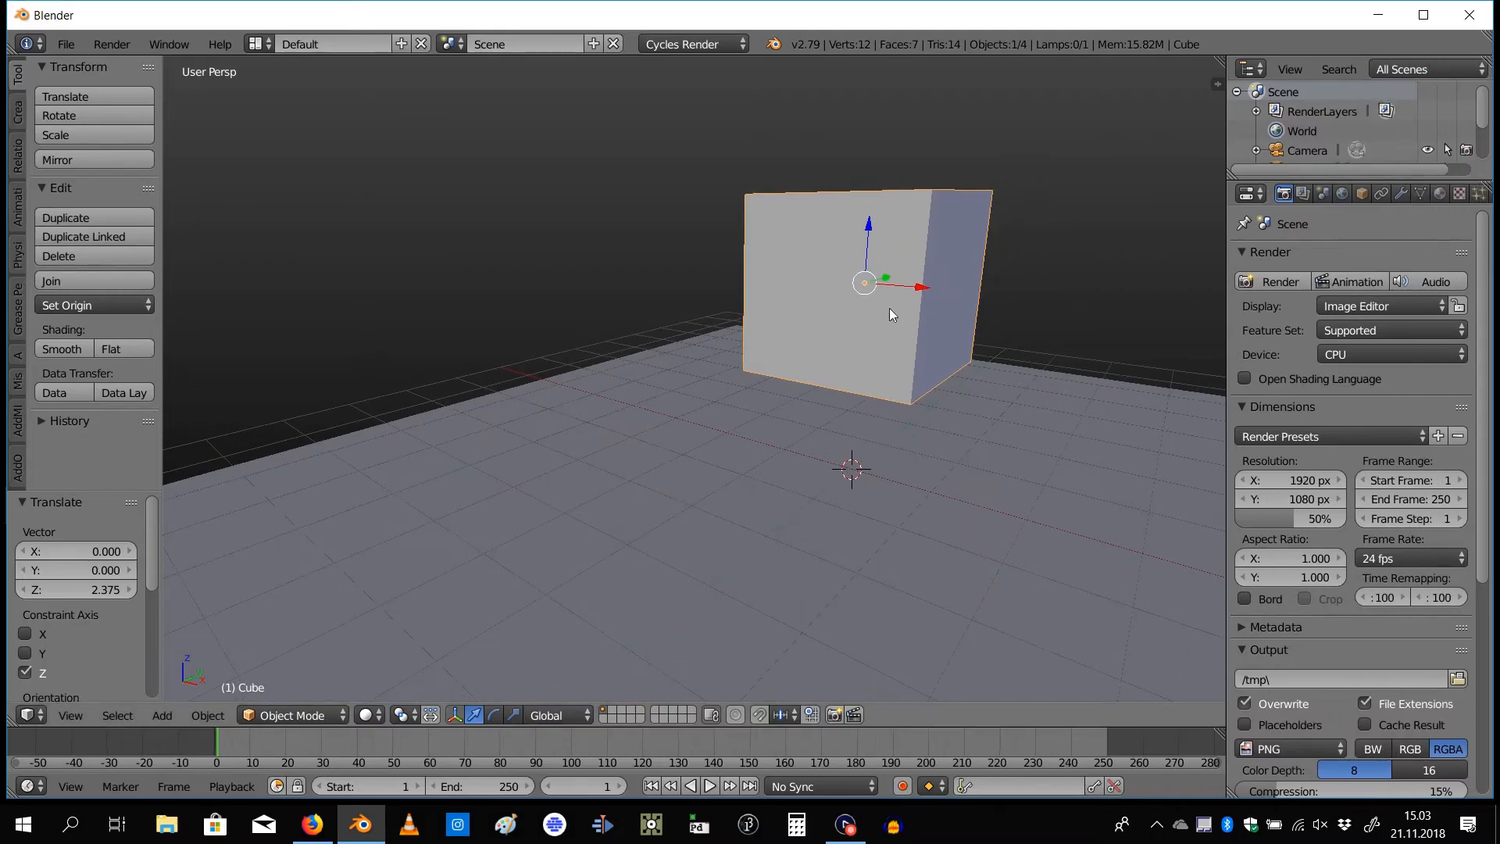
Enable Shadow Catcher for the plane under its Cycles object settings
{"action": "left_click", "coordinate": [1361, 194]}
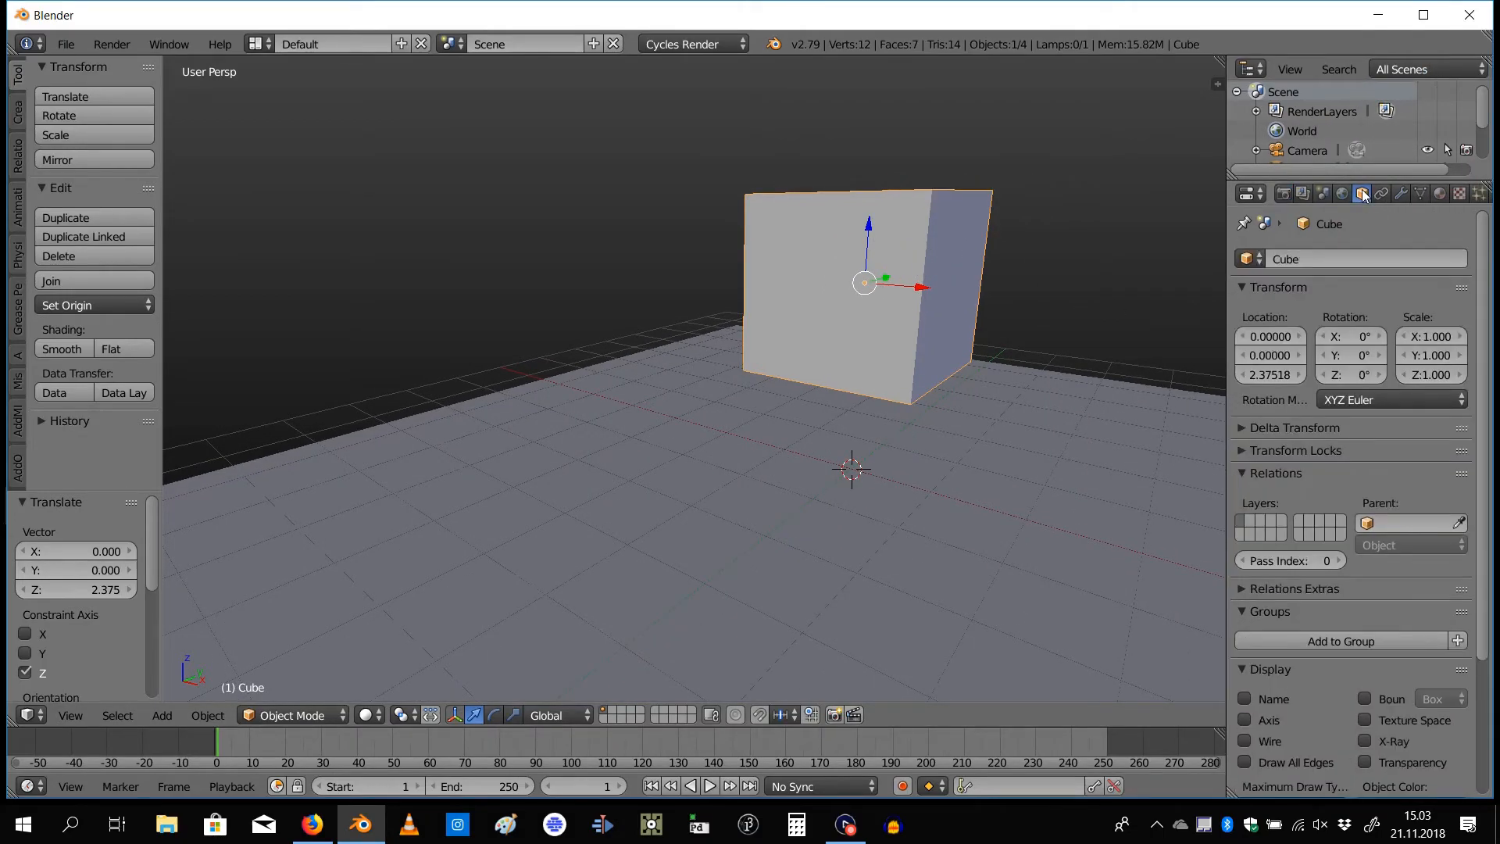
{"action": "mouse_move", "coordinate": [1363, 194]}
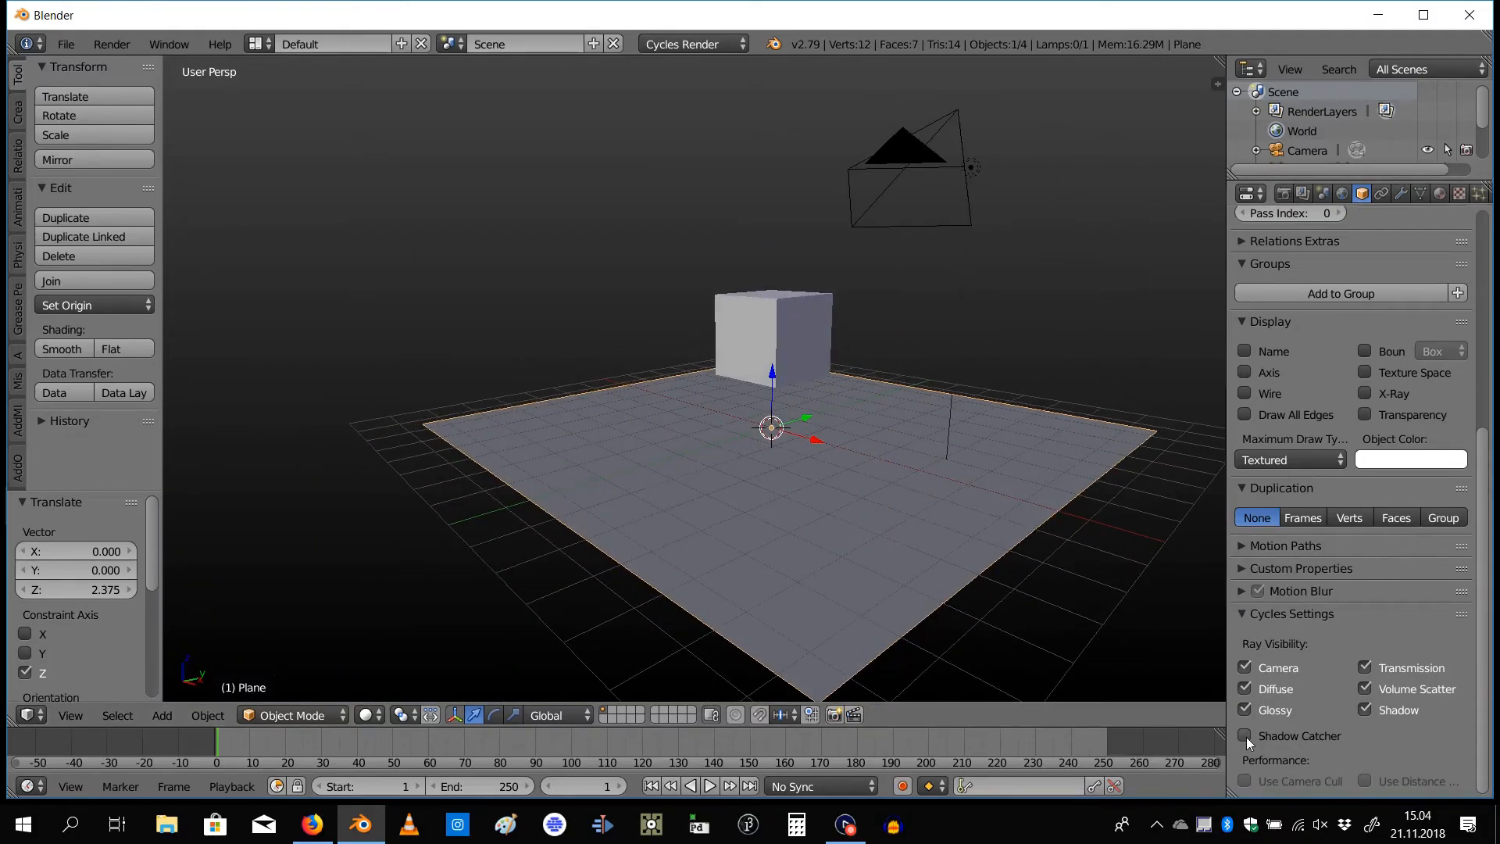
{"action": "left_click", "coordinate": [1244, 734]}
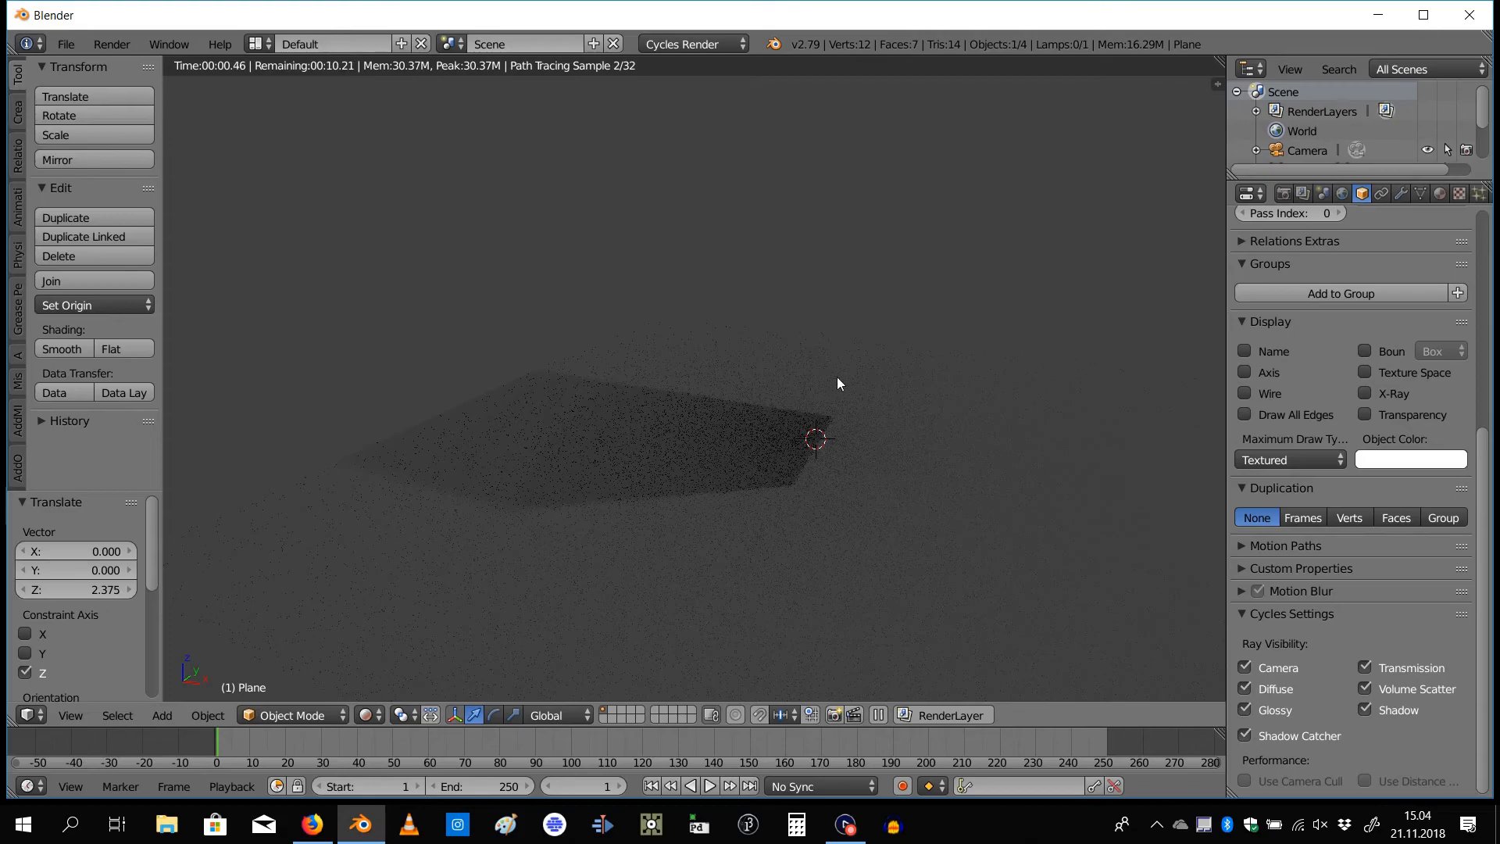
{"action": "mouse_move", "coordinate": [788, 327]}
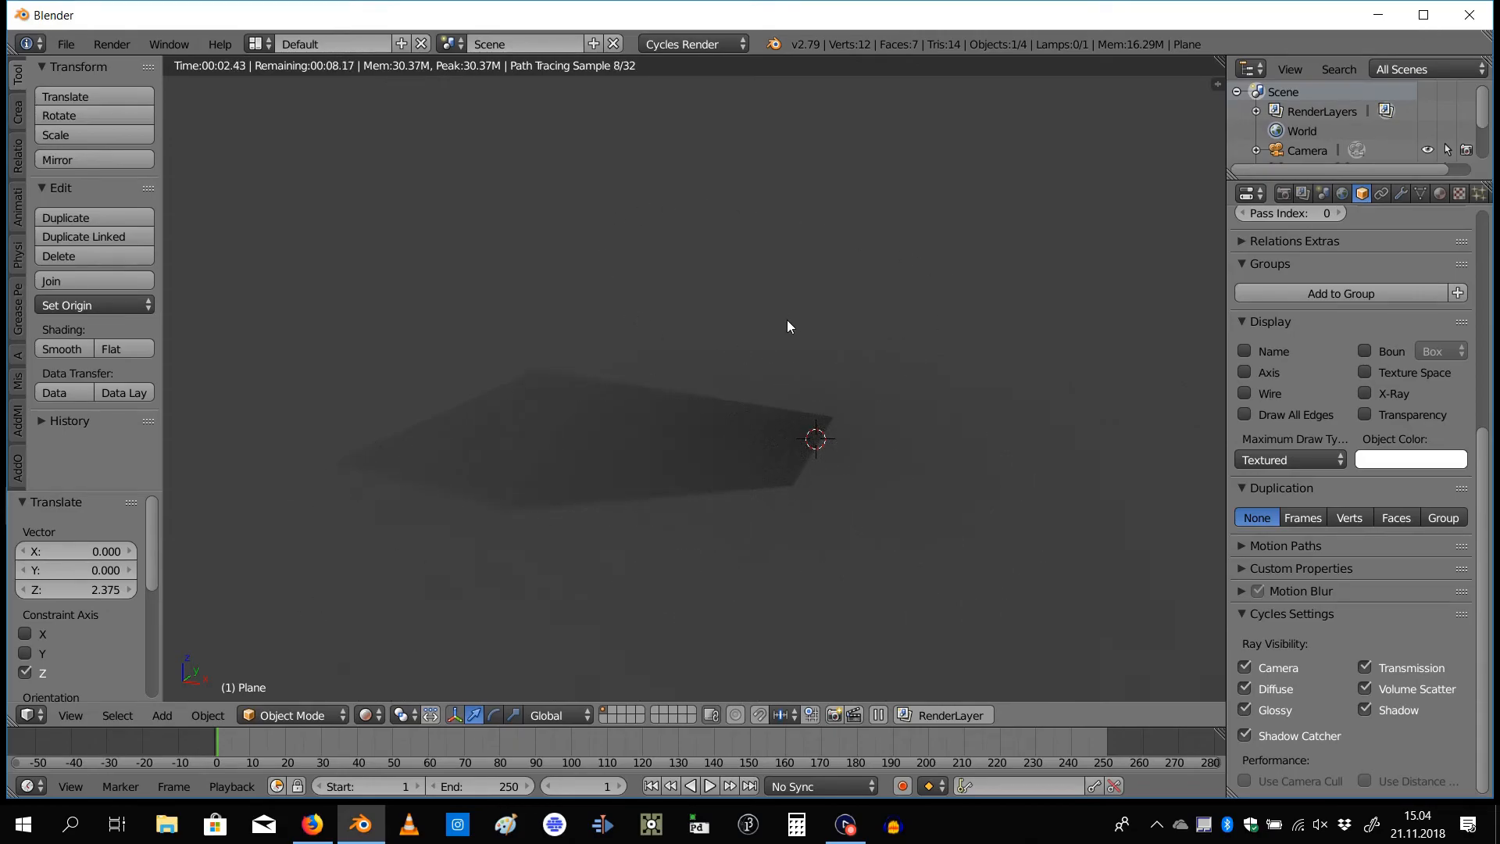
{"action": "mouse_move", "coordinate": [1282, 641]}
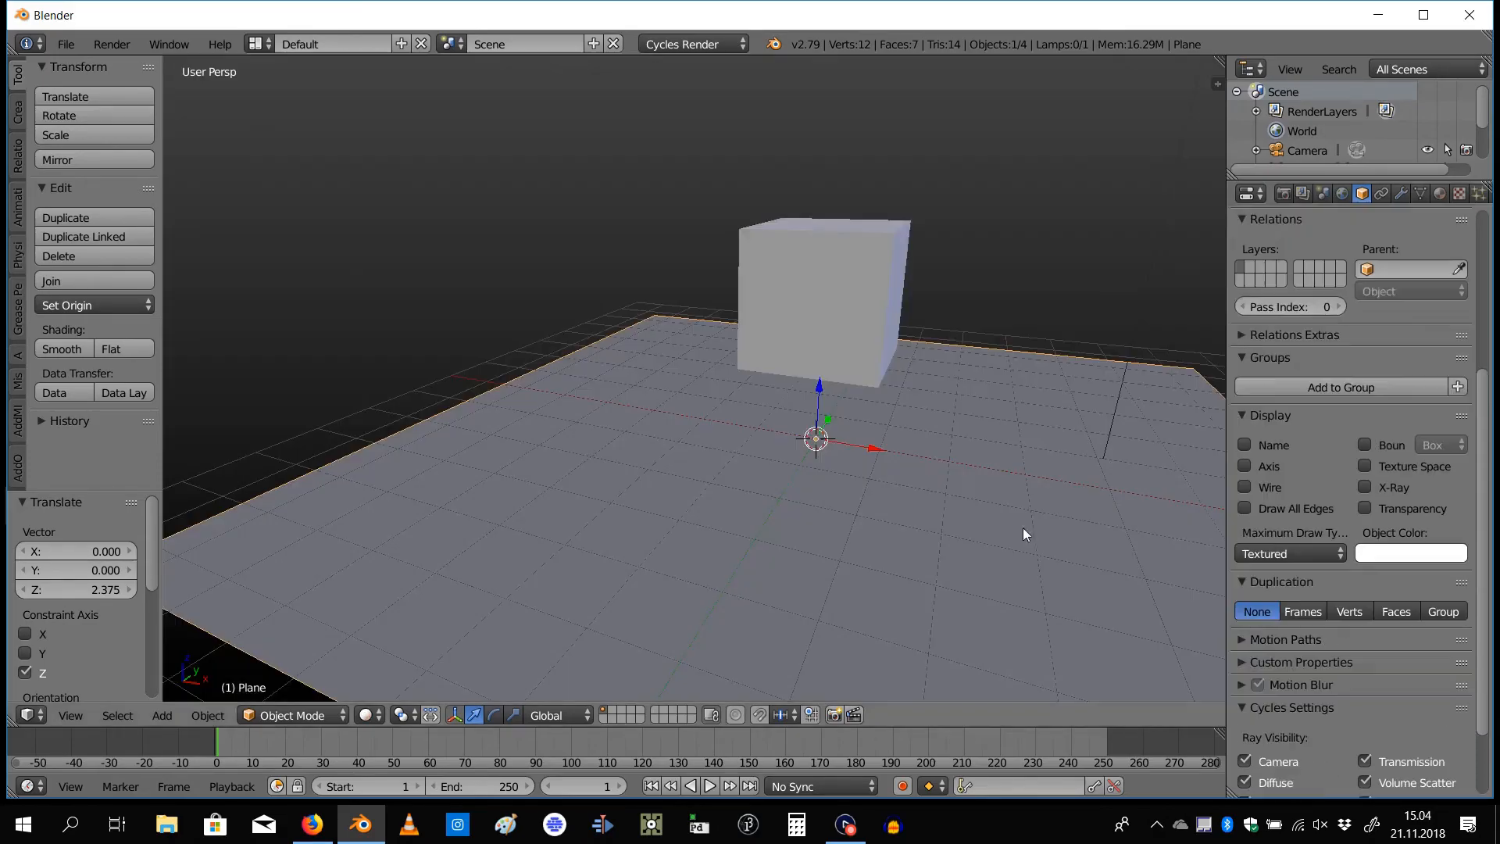
Enable Transparent under Film in the render settings
{"action": "left_click", "coordinate": [1285, 194]}
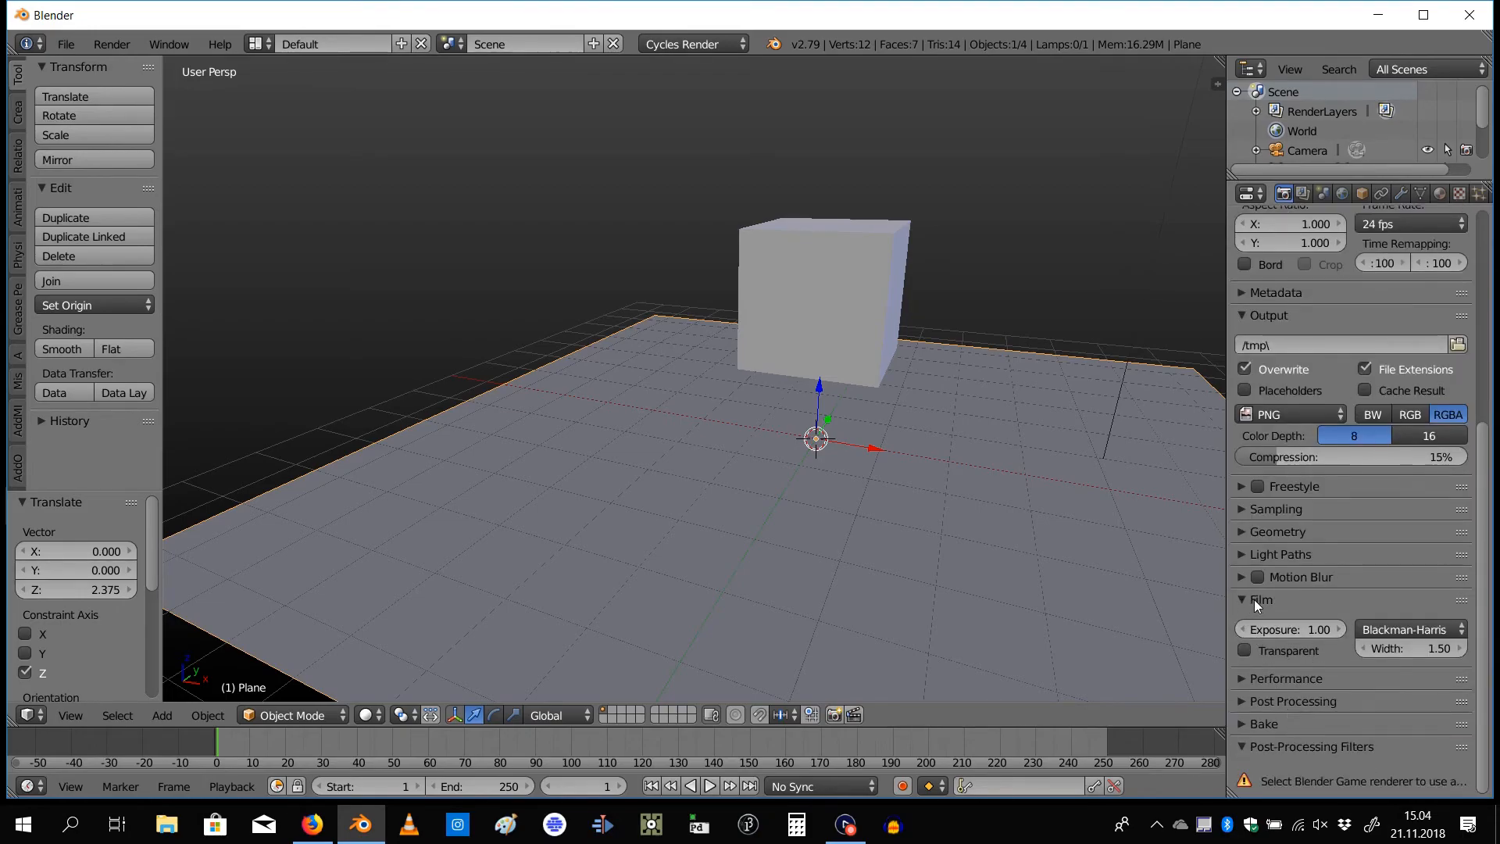
{"action": "left_click", "coordinate": [1246, 650]}
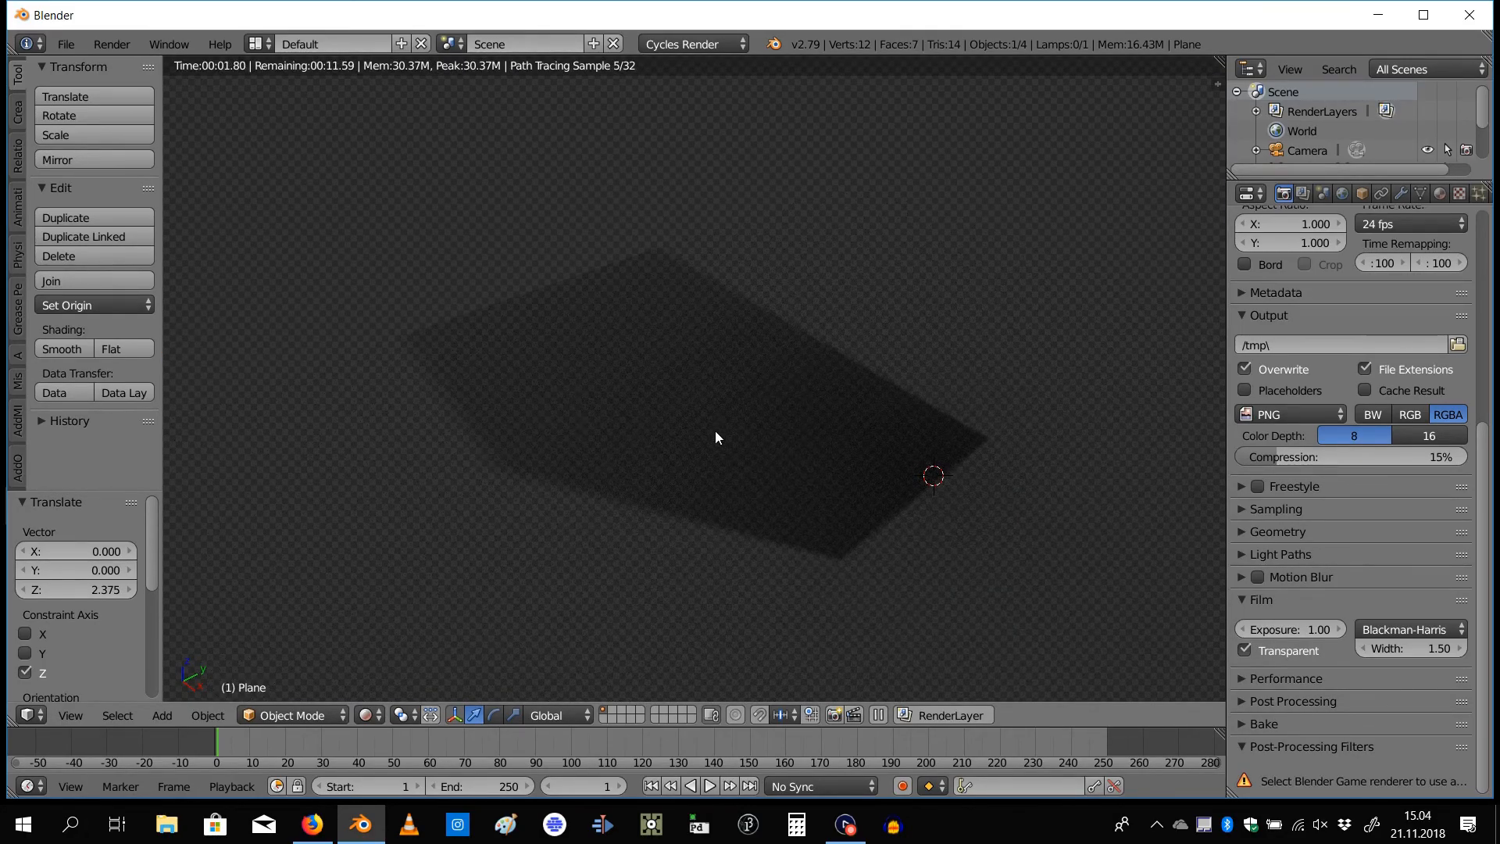
{"action": "mouse_move", "coordinate": [496, 429]}
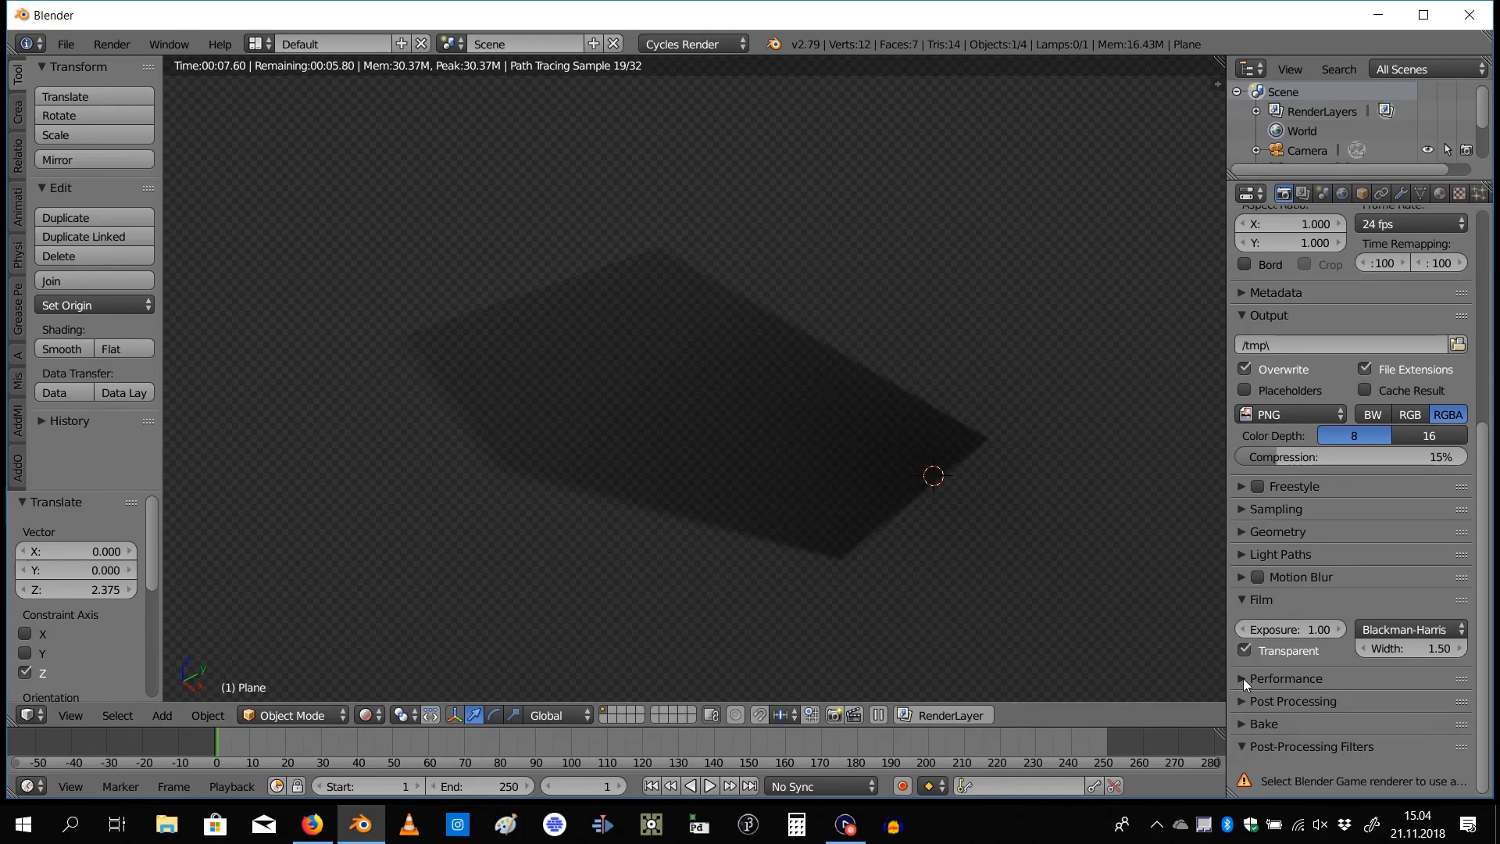
{"action": "left_click", "coordinate": [1287, 678]}
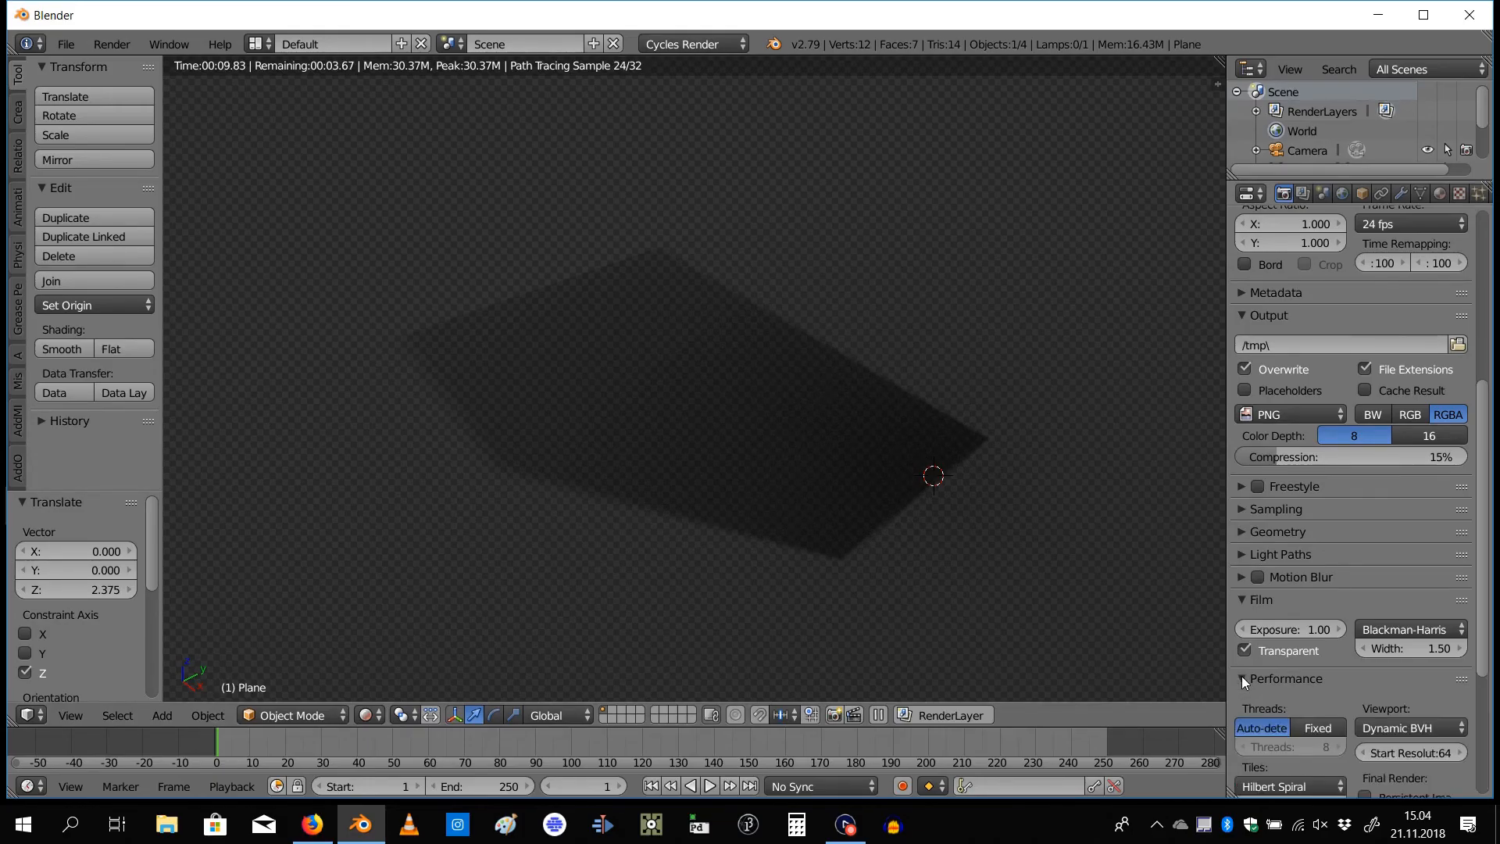
{"action": "left_click", "coordinate": [1286, 678]}
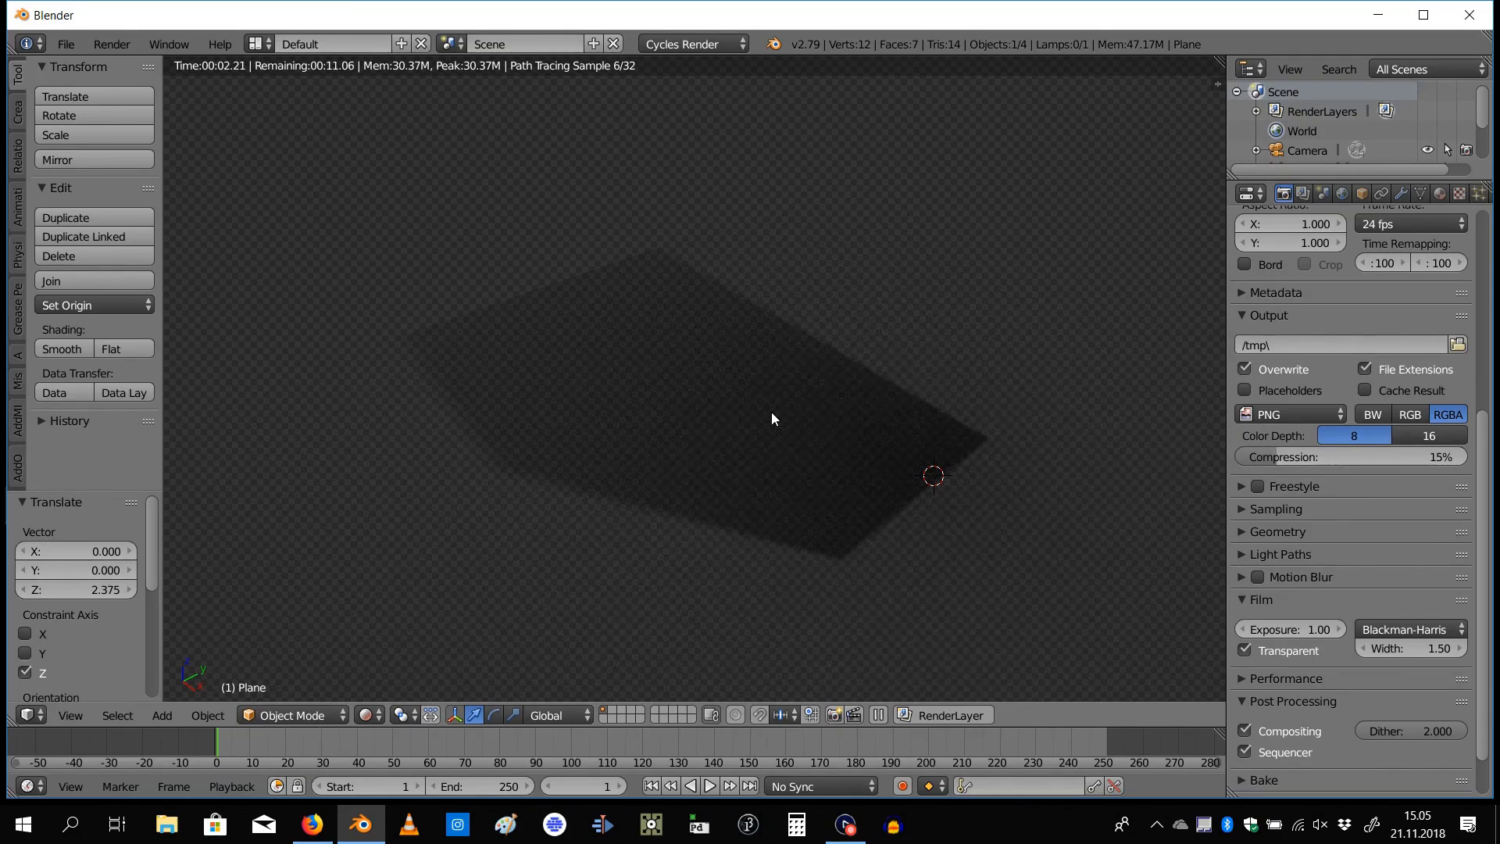
{"action": "mouse_move", "coordinate": [727, 361]}
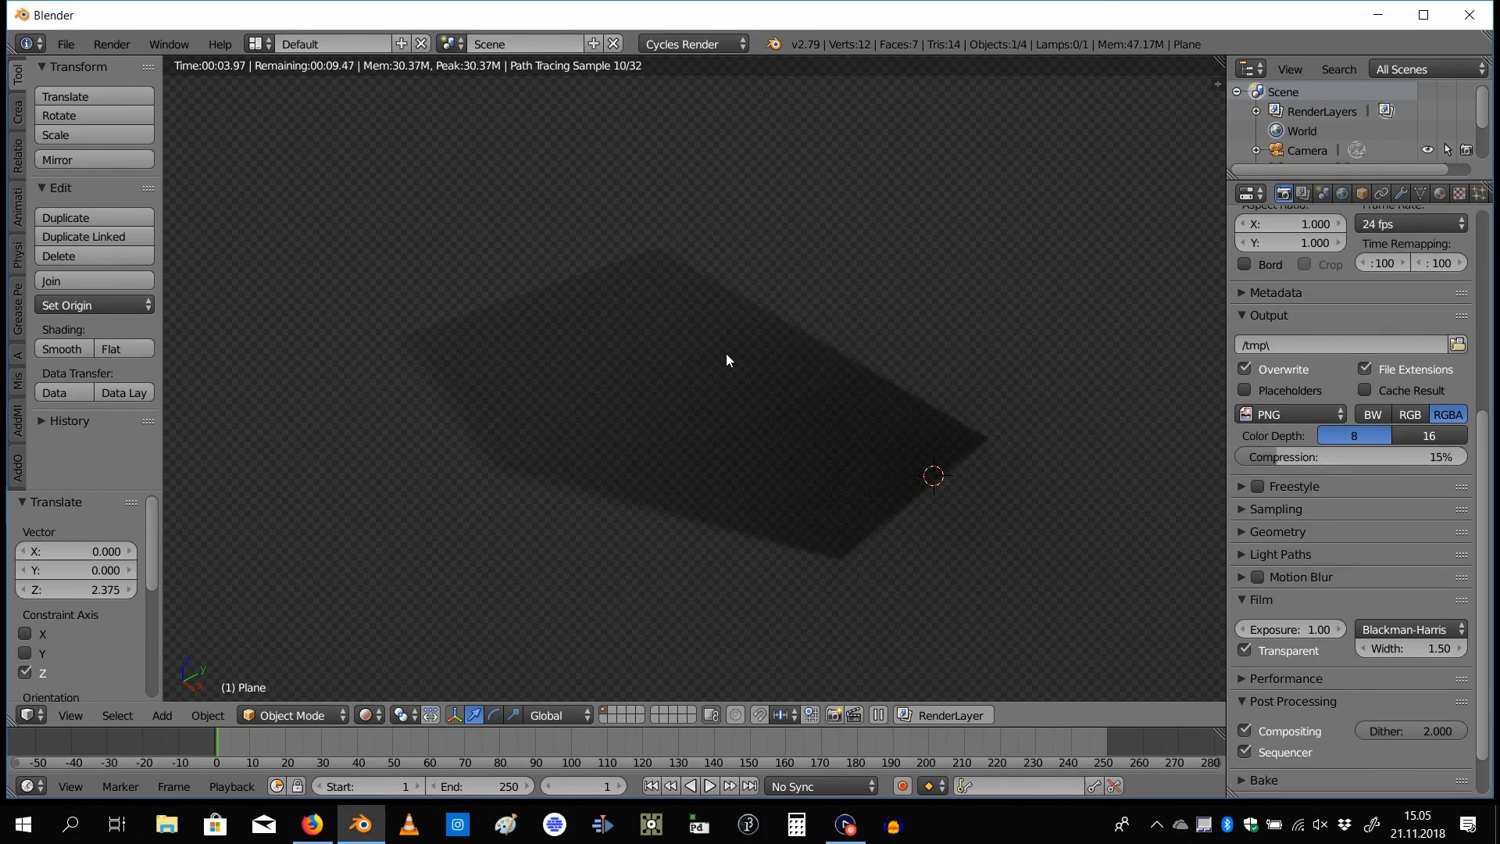
{"action": "mouse_move", "coordinate": [828, 293]}
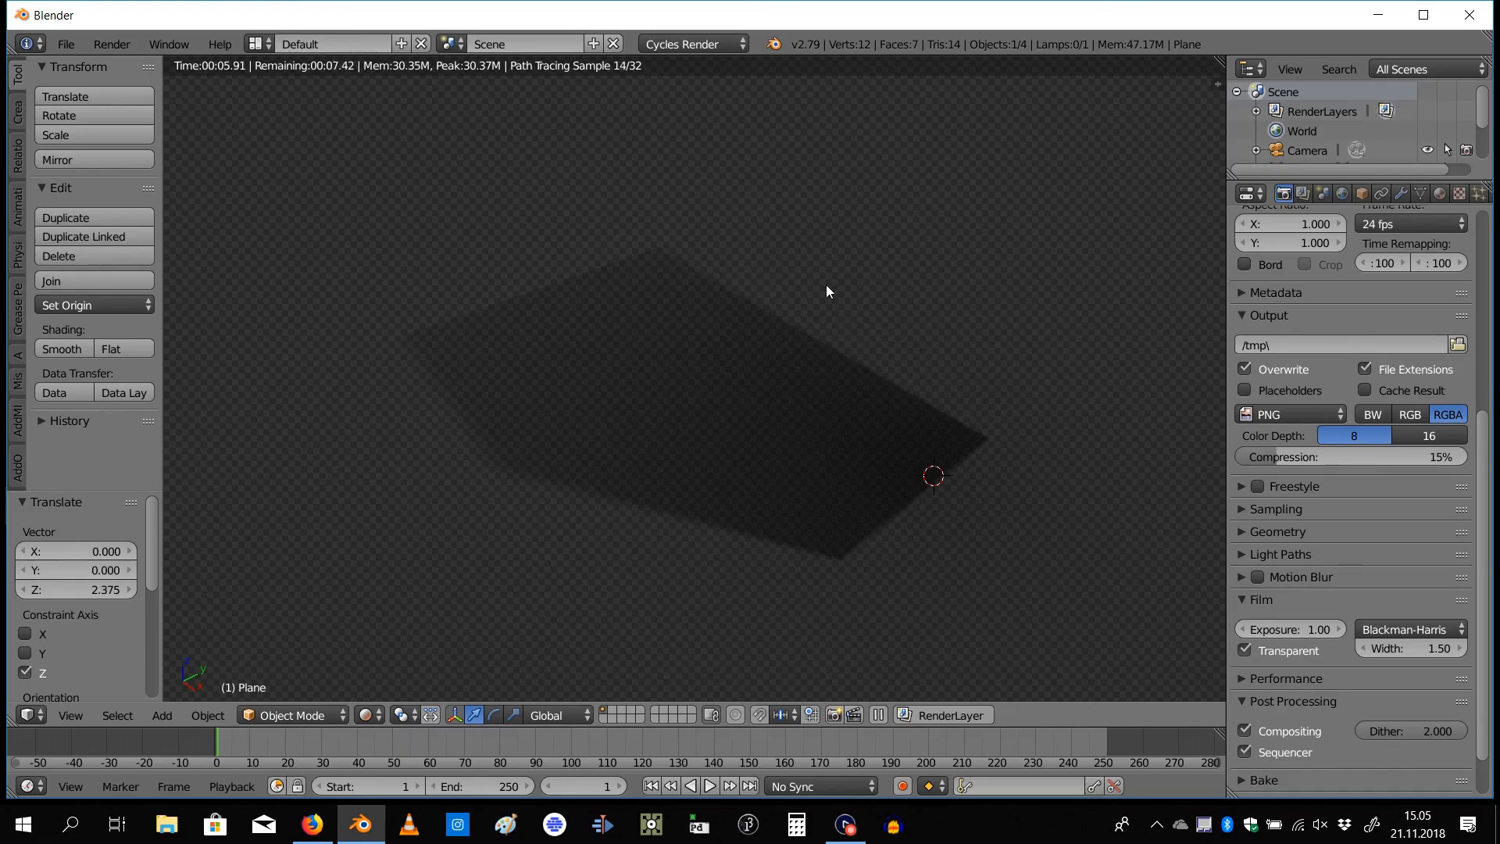
{"action": "mouse_move", "coordinate": [853, 228]}
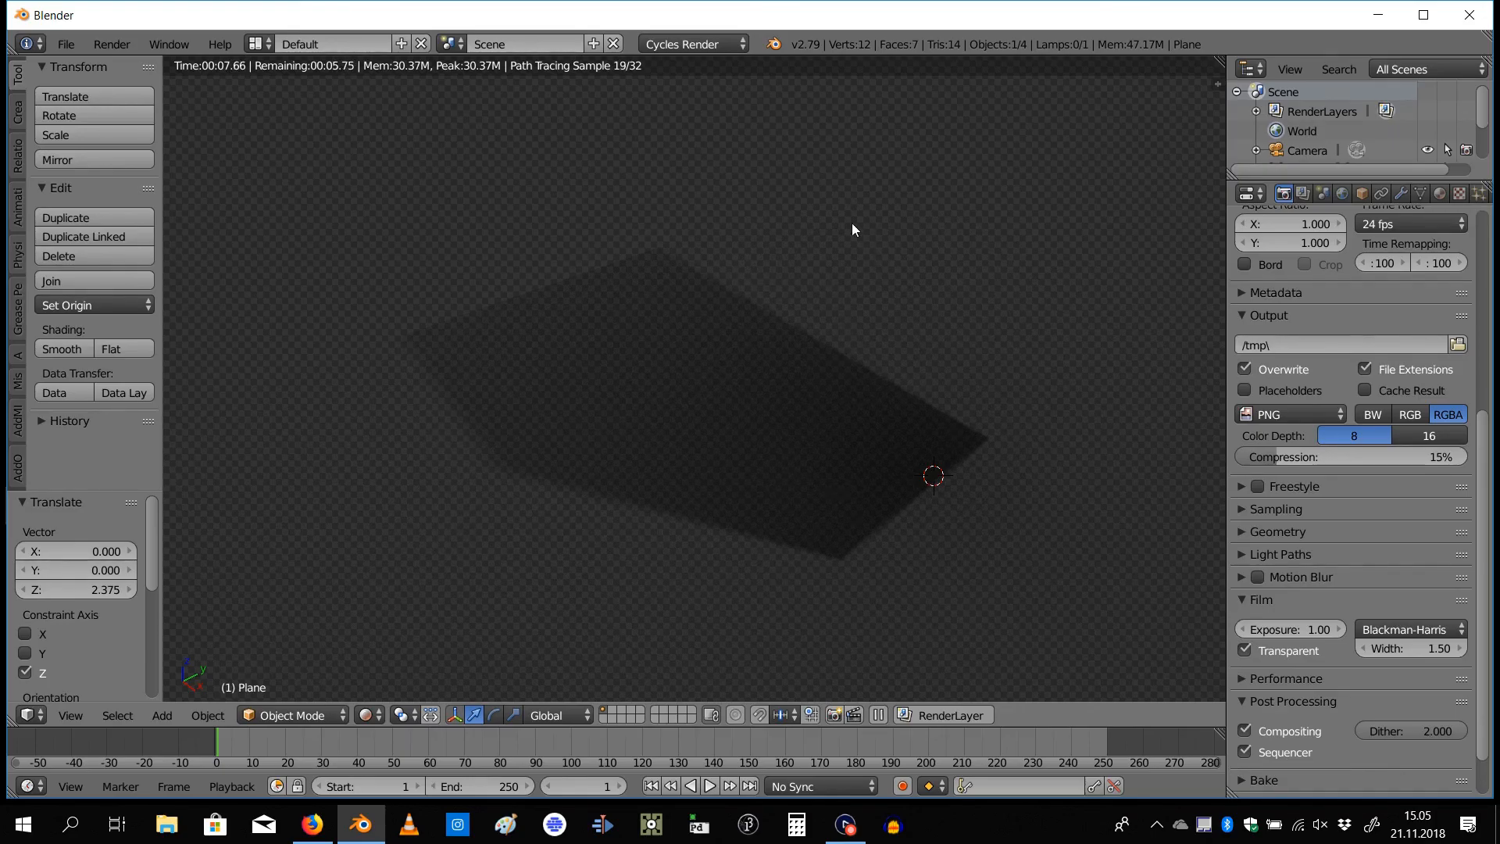
{"action": "mouse_move", "coordinate": [468, 450]}
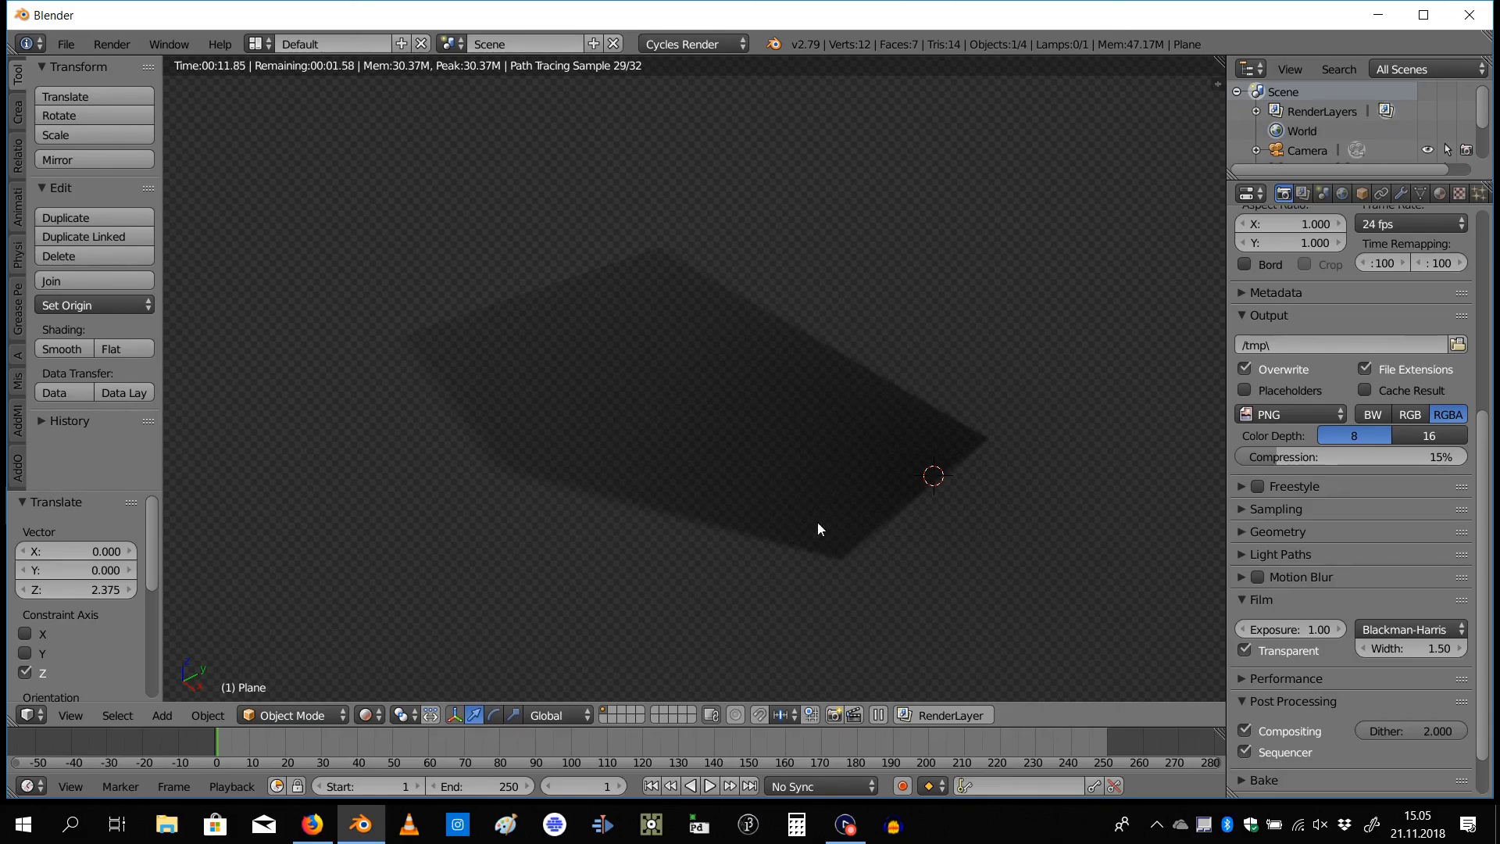
{"action": "mouse_move", "coordinate": [832, 561]}
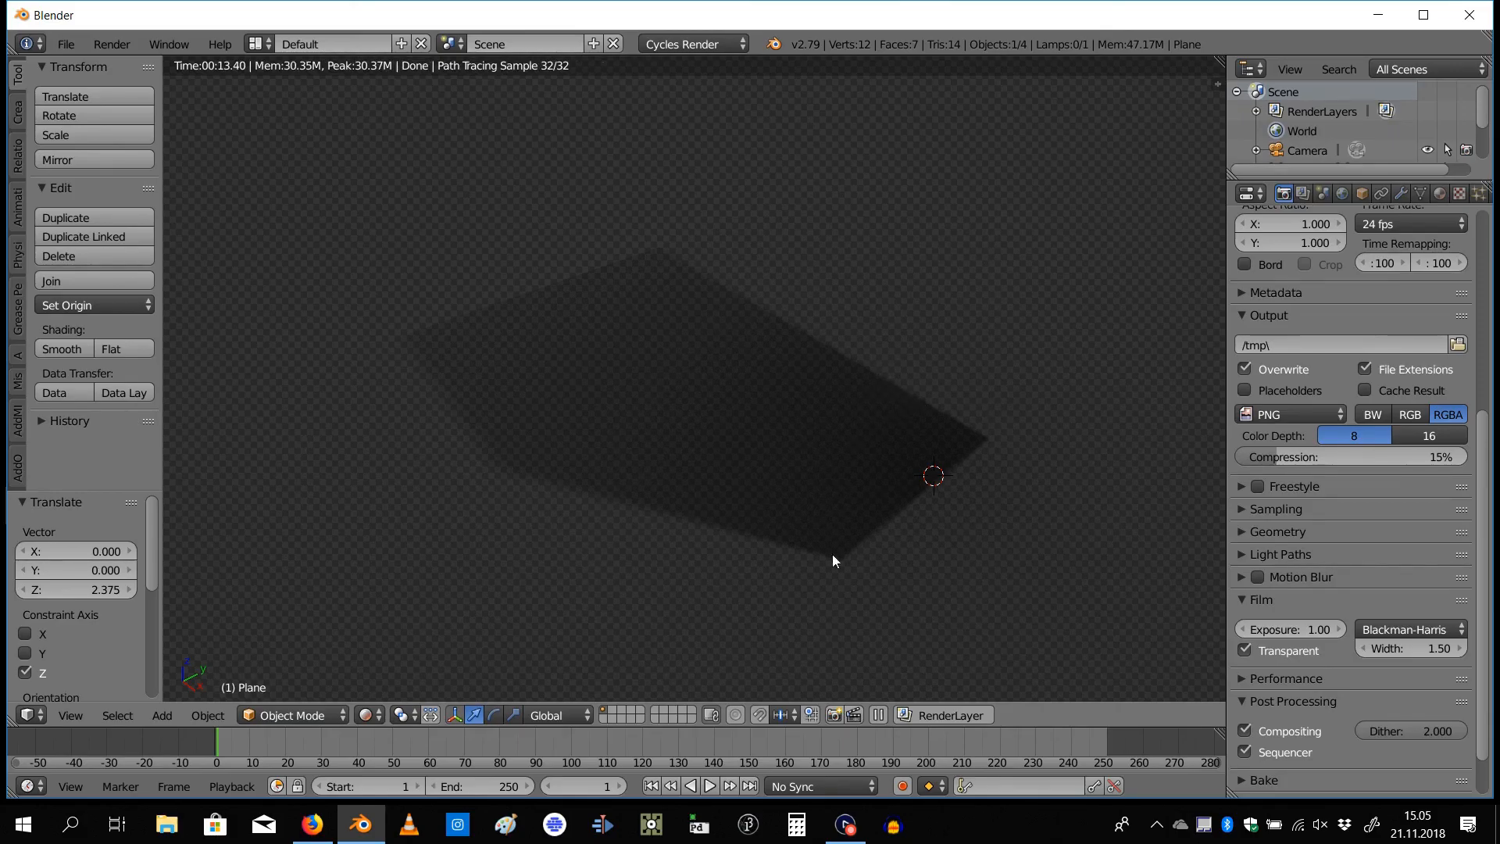
{"action": "mouse_move", "coordinate": [537, 263]}
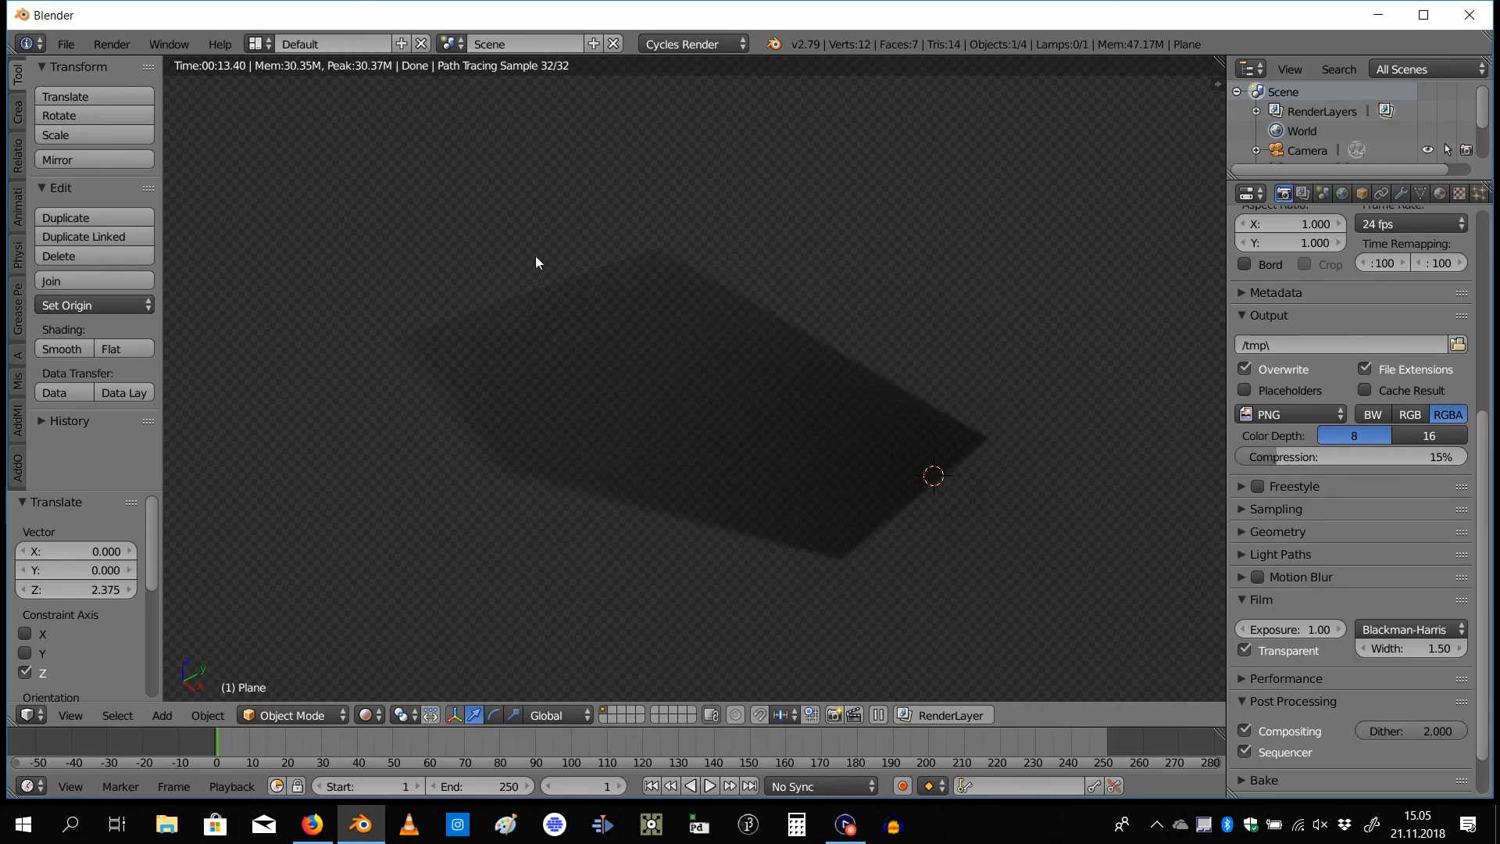